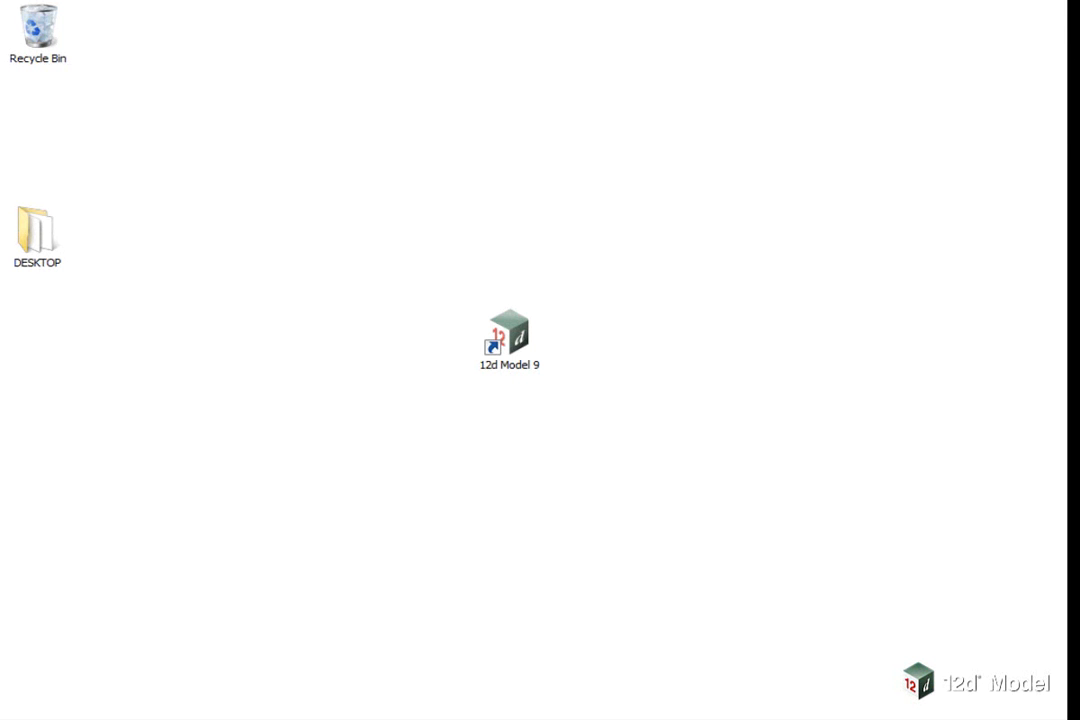
Launch 12d Model 9 from its desktop shortcut to bring up the recent projects list.
{"action": "double_click", "coordinate": [511, 332]}
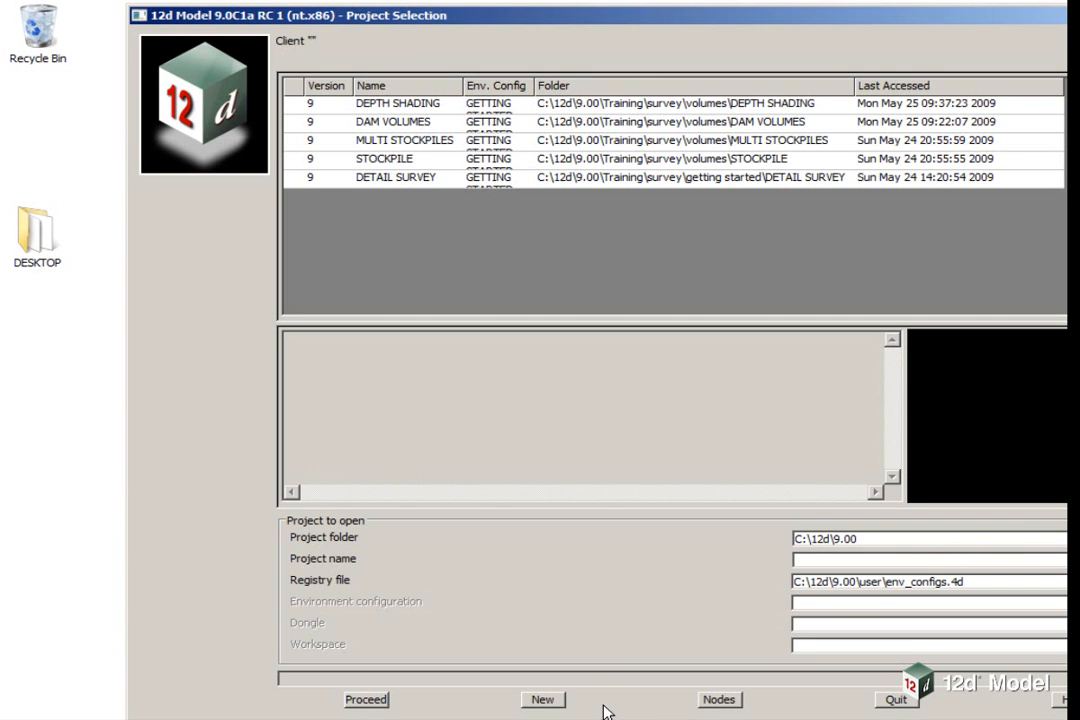
Create project QUARRY in Training\survey\volumes using the GETTING STARTED SURVEY environment.
{"action": "left_click", "coordinate": [542, 699]}
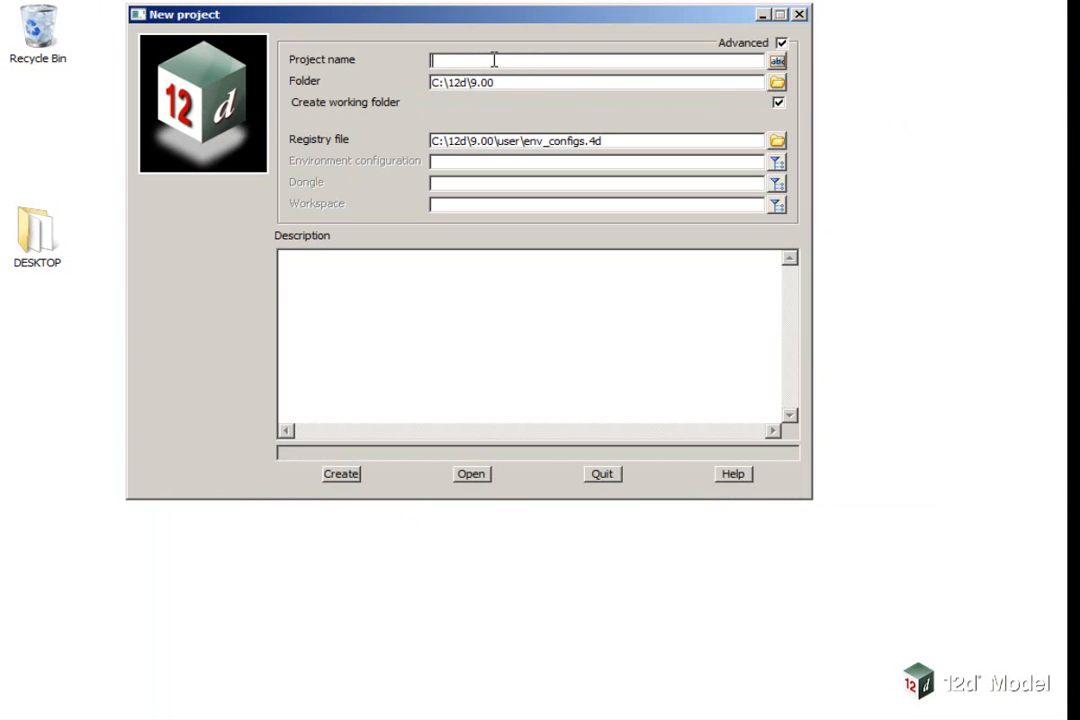
{"action": "type", "text": "QUARRY"}
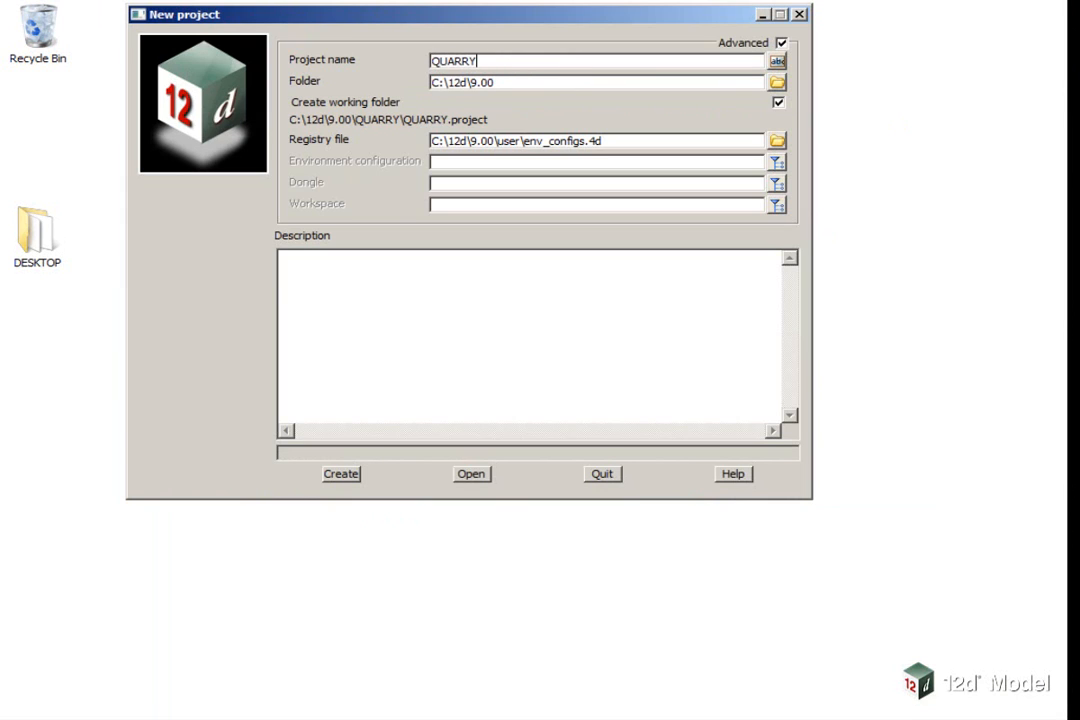
{"action": "left_click", "coordinate": [773, 82]}
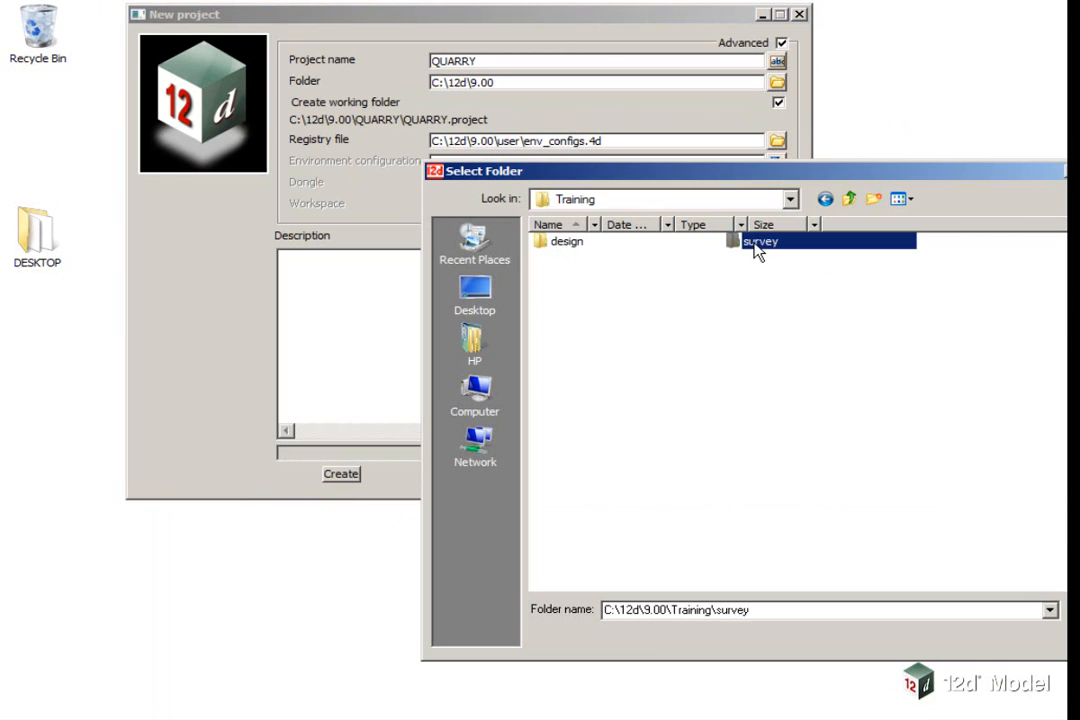
{"action": "double_click", "coordinate": [755, 242]}
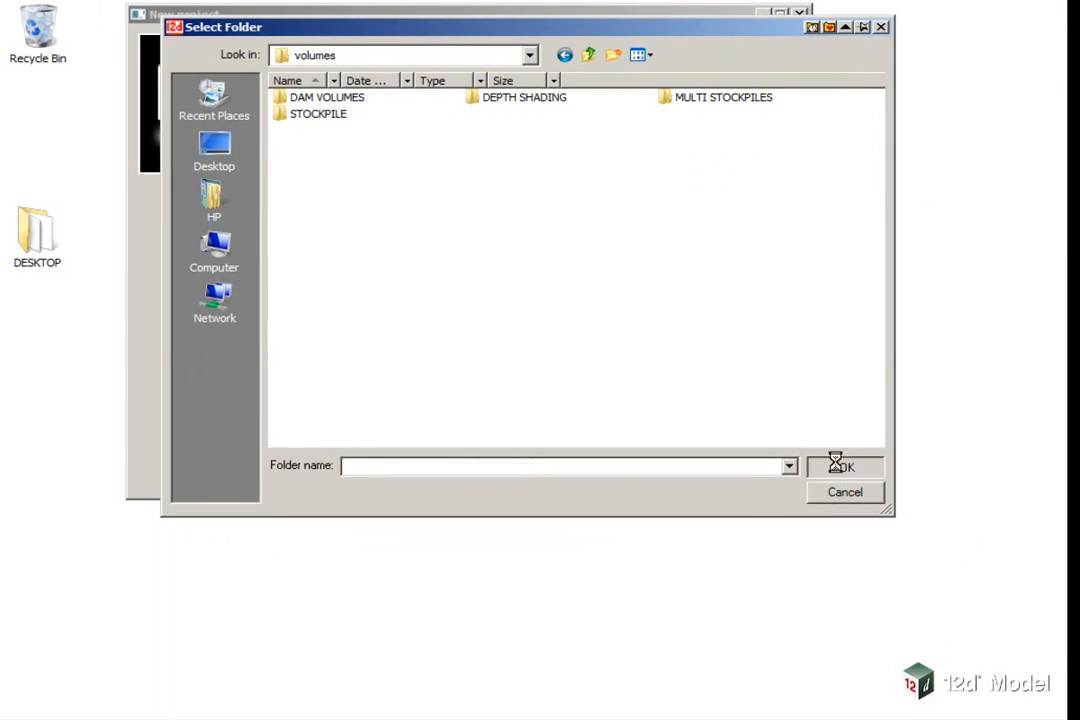
{"action": "left_click", "coordinate": [849, 467]}
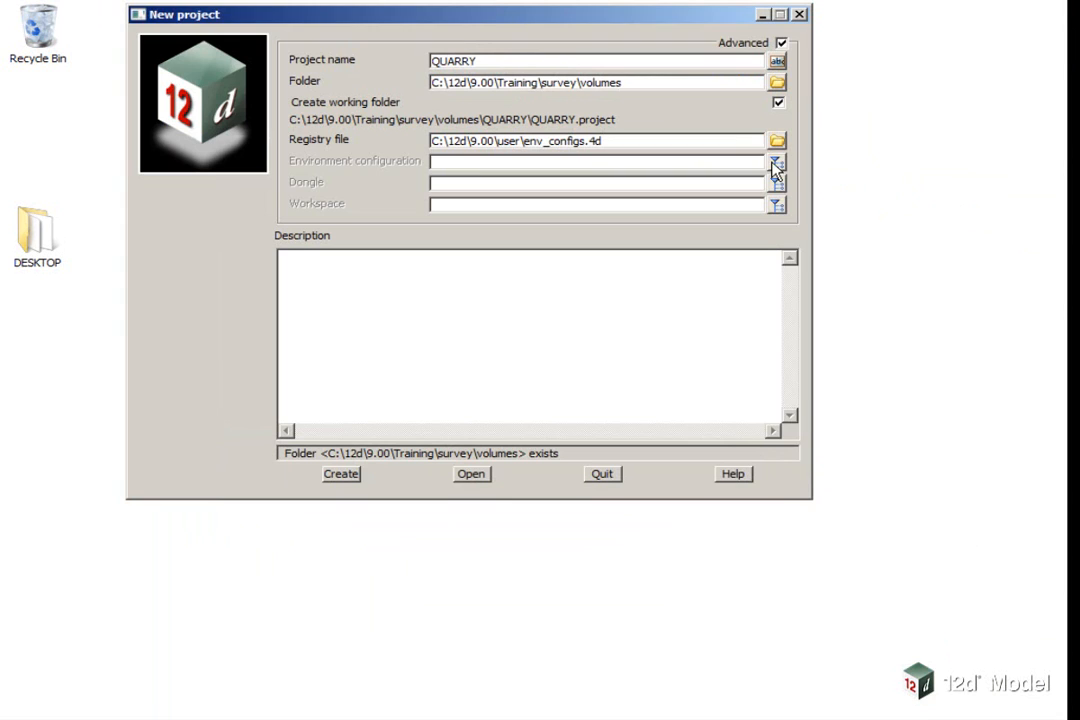
{"action": "left_click", "coordinate": [777, 161]}
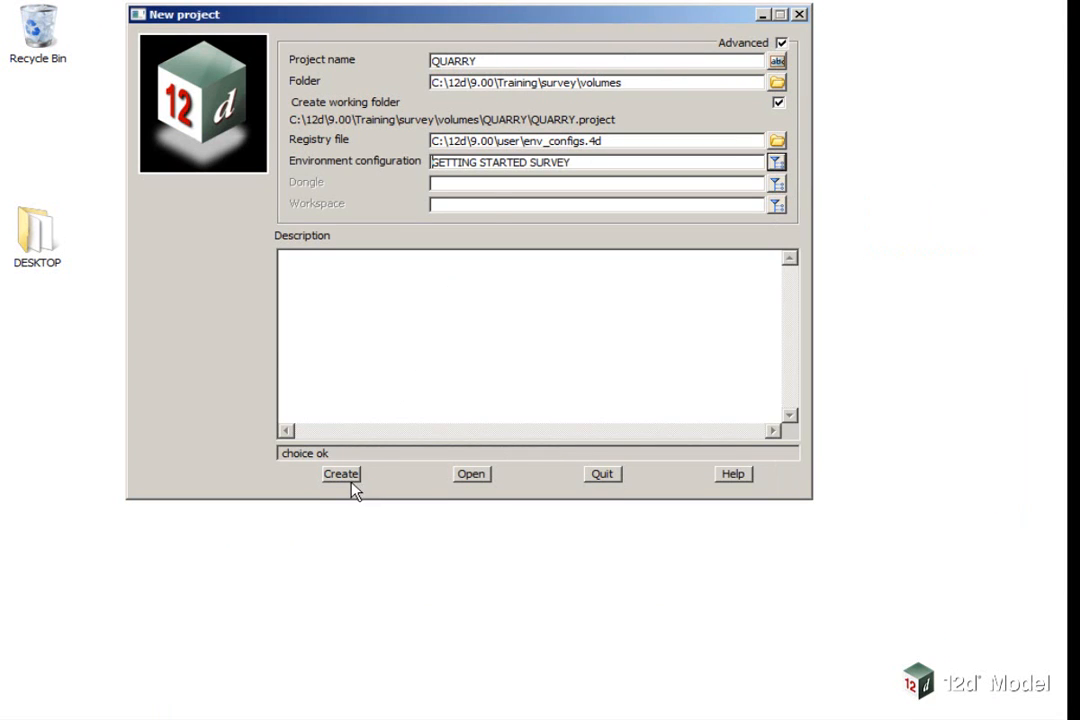
{"action": "left_click", "coordinate": [340, 474]}
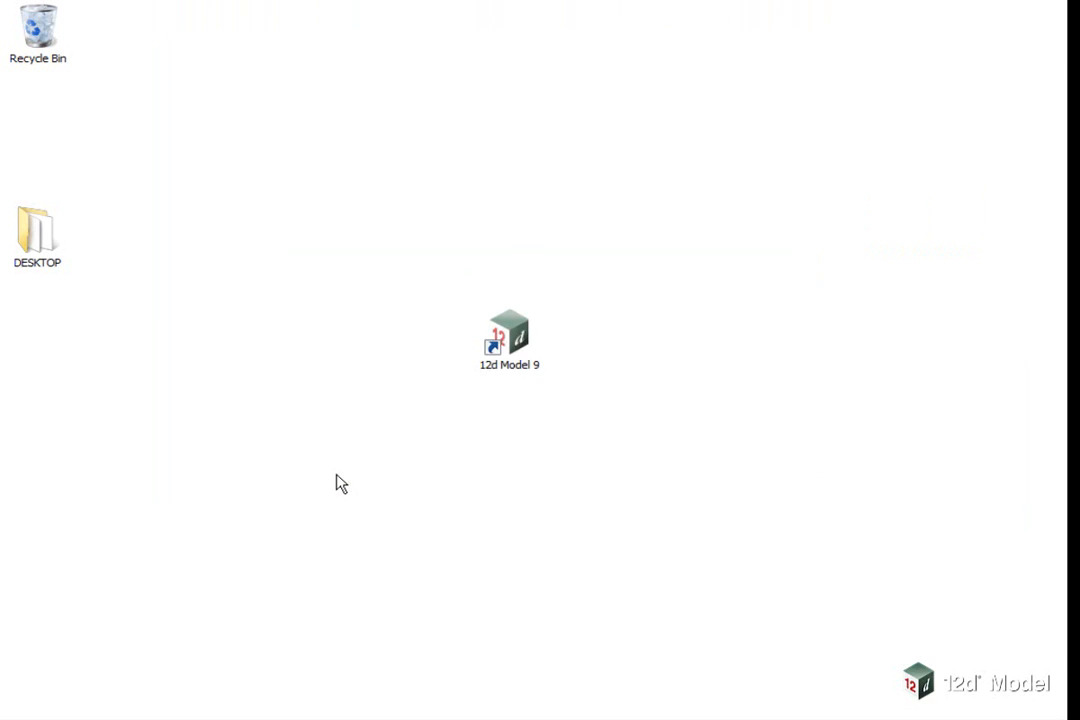
Finish the QUARRY project details setup and move the Recalc panel off the drawing area.
{"action": "double_click", "coordinate": [508, 330]}
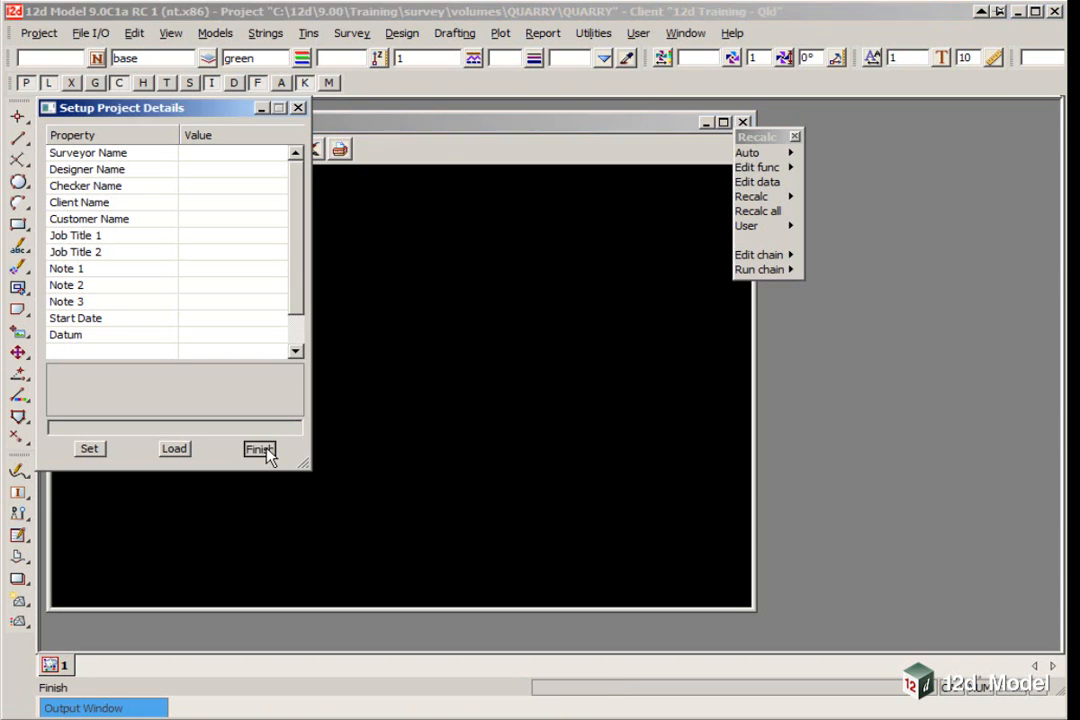
{"action": "left_click", "coordinate": [258, 448]}
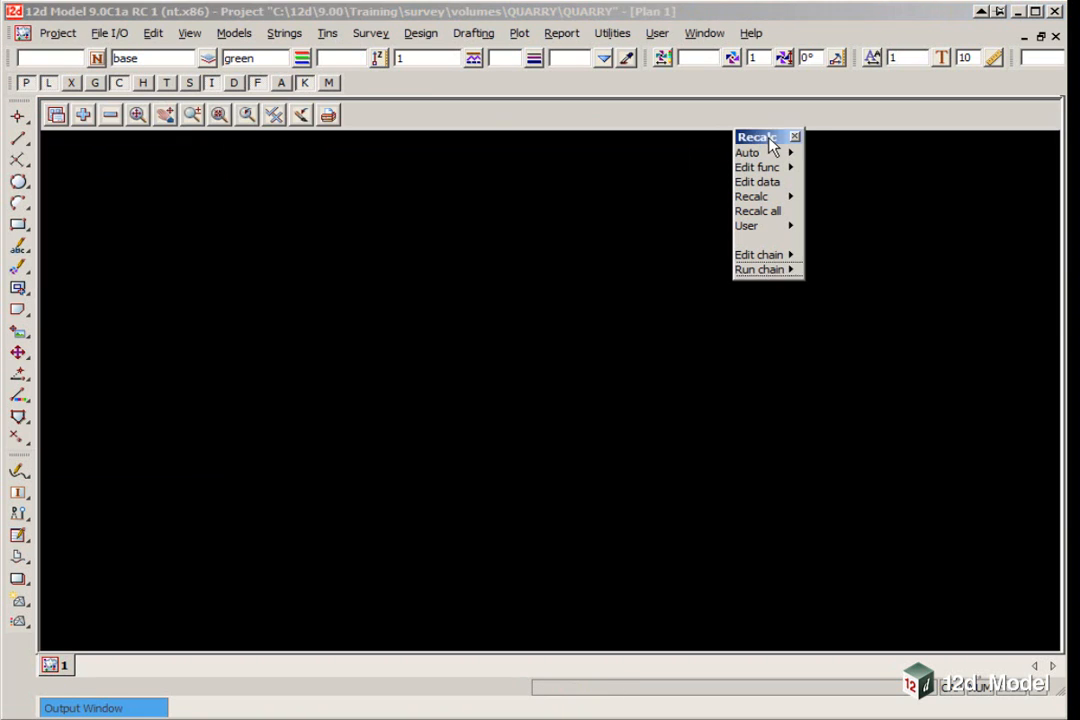
{"action": "left_click_drag", "start_coordinate": [765, 137], "coordinate": [76, 451]}
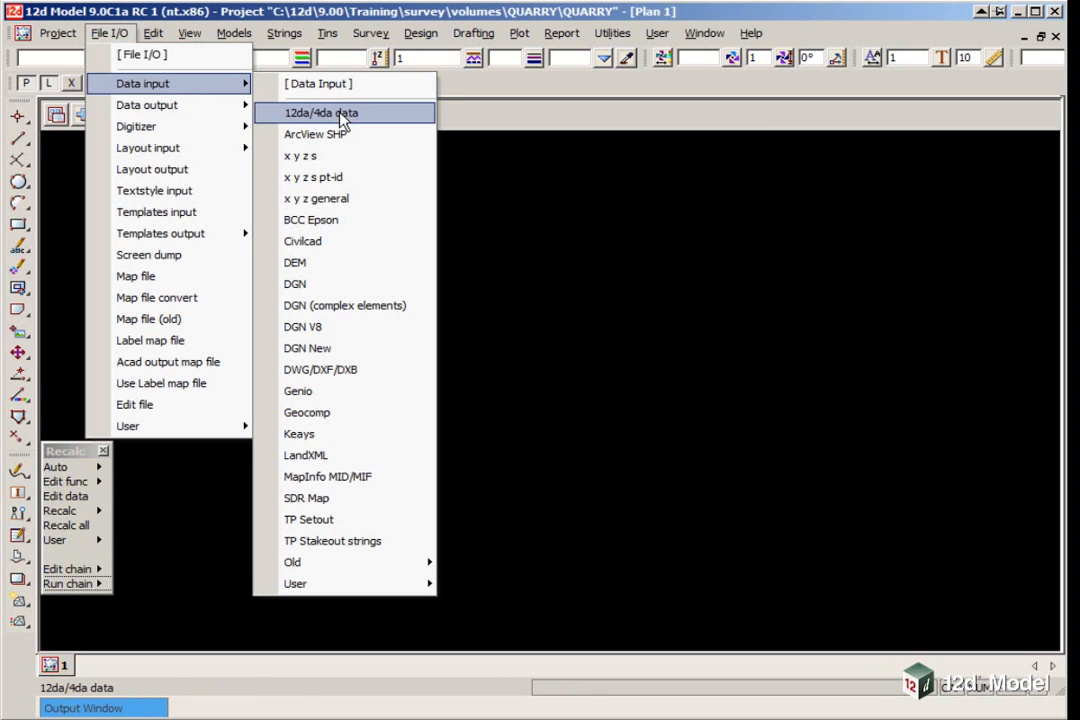
Open the 12da/4da data reader in Advanced mode with Training\survey\volumes as source folder.
{"action": "left_click", "coordinate": [320, 112]}
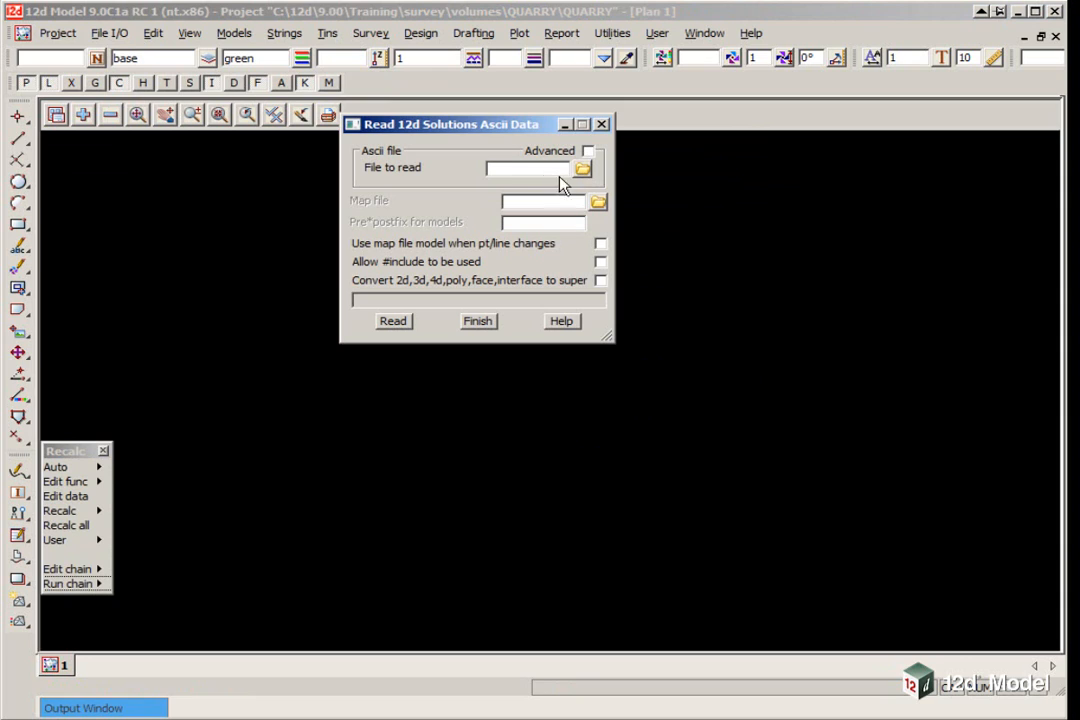
{"action": "left_click_drag", "start_coordinate": [475, 123], "coordinate": [493, 151]}
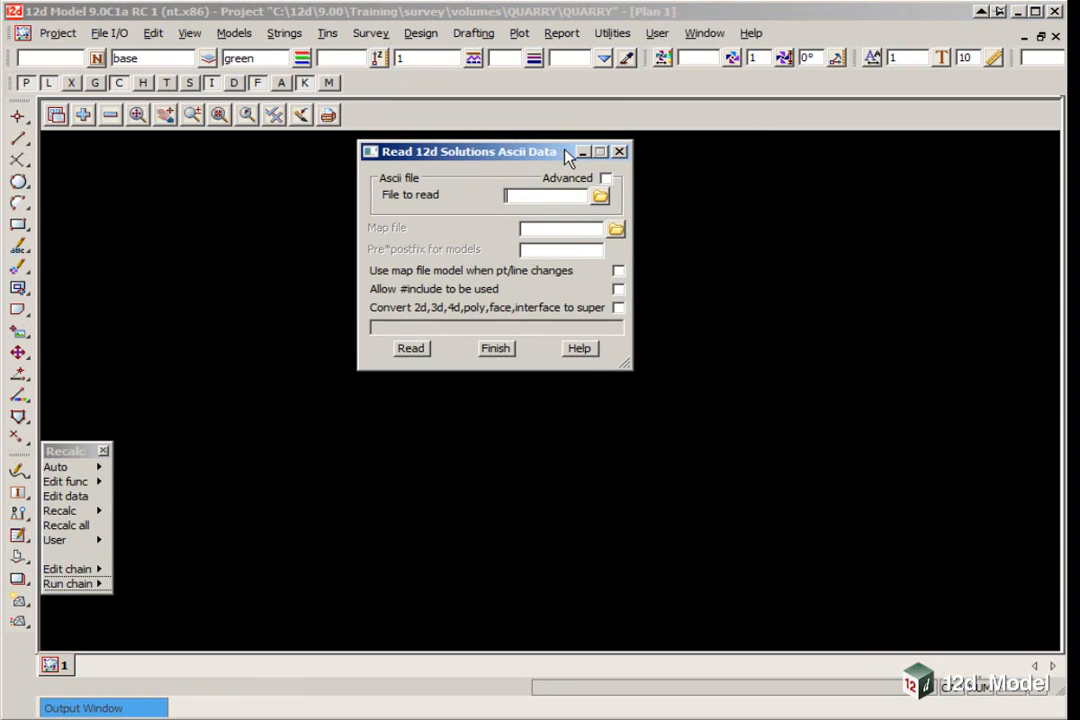
{"action": "mouse_move", "coordinate": [609, 181]}
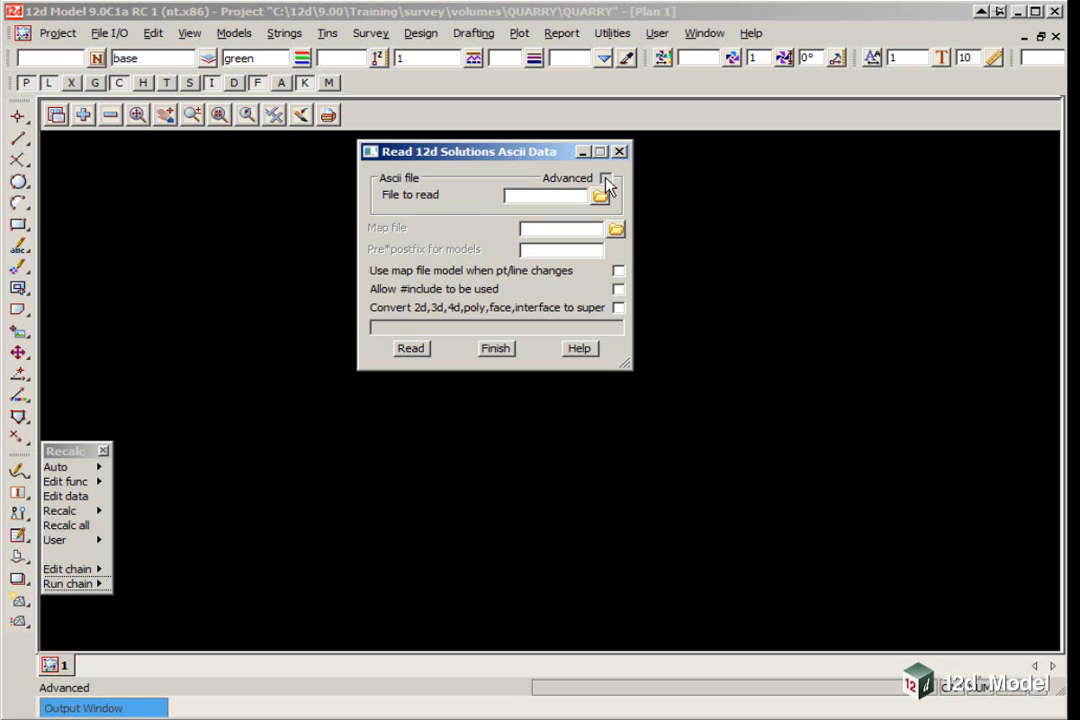
{"action": "left_click", "coordinate": [608, 178]}
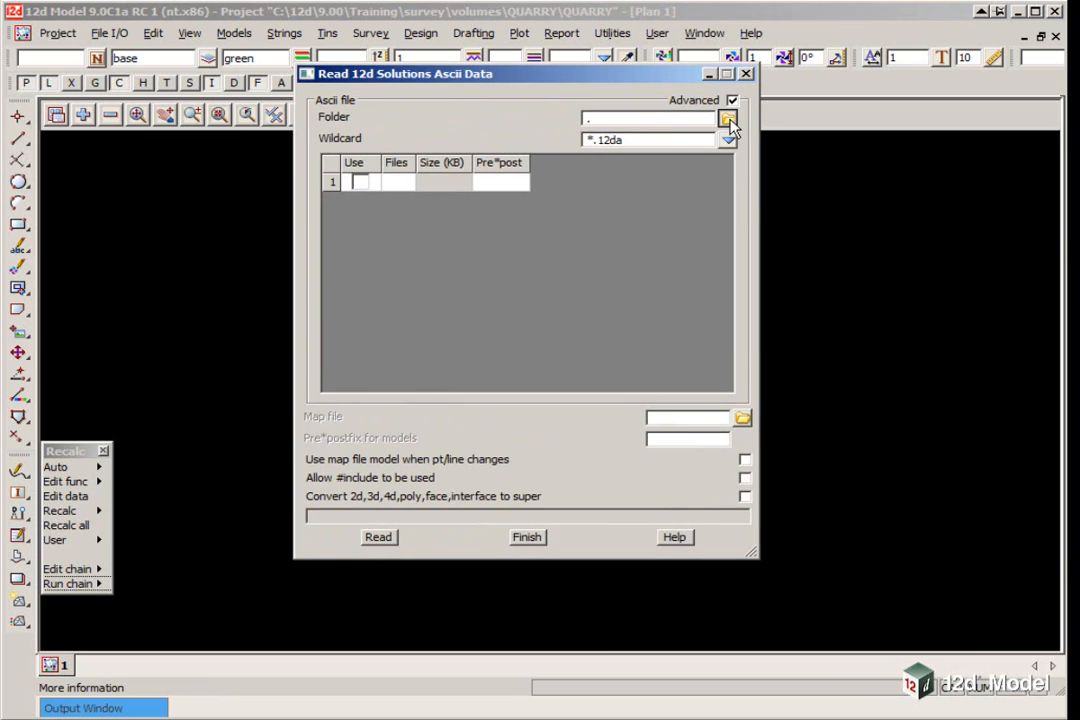
{"action": "left_click", "coordinate": [728, 117]}
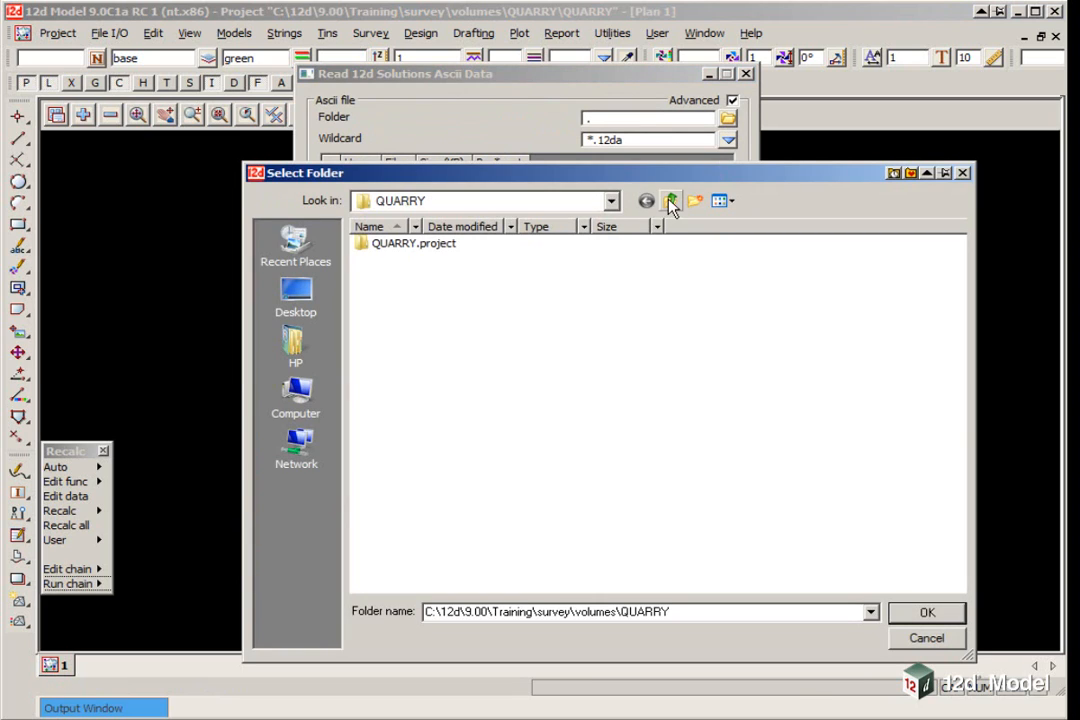
{"action": "left_click", "coordinate": [670, 201]}
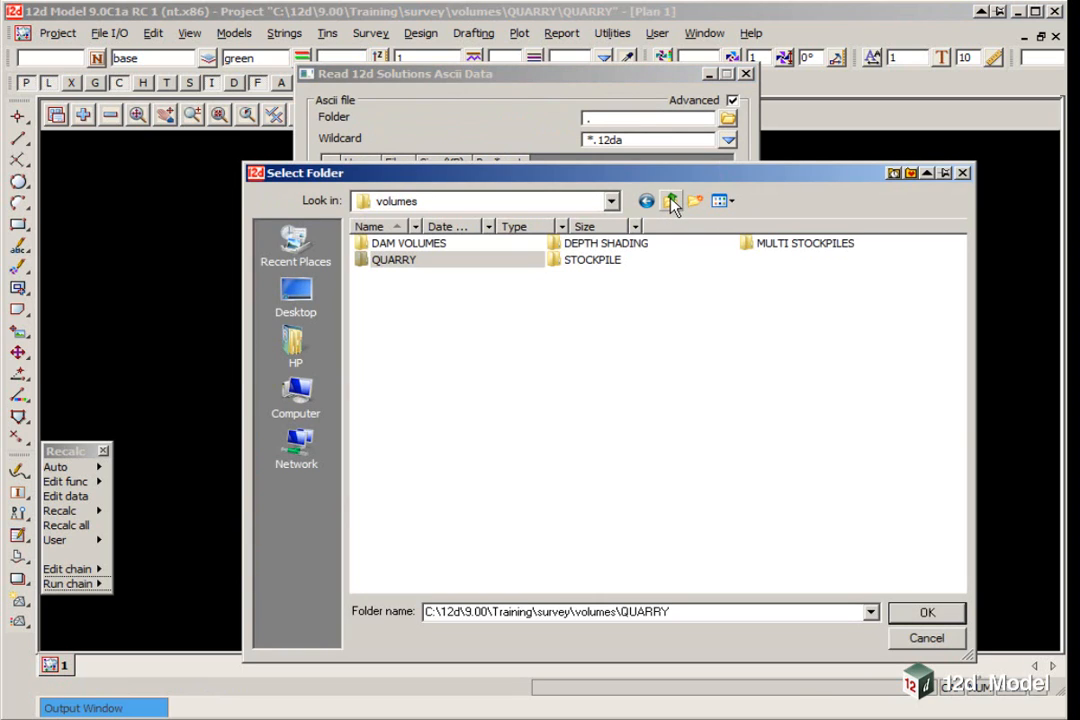
{"action": "left_click", "coordinate": [671, 201]}
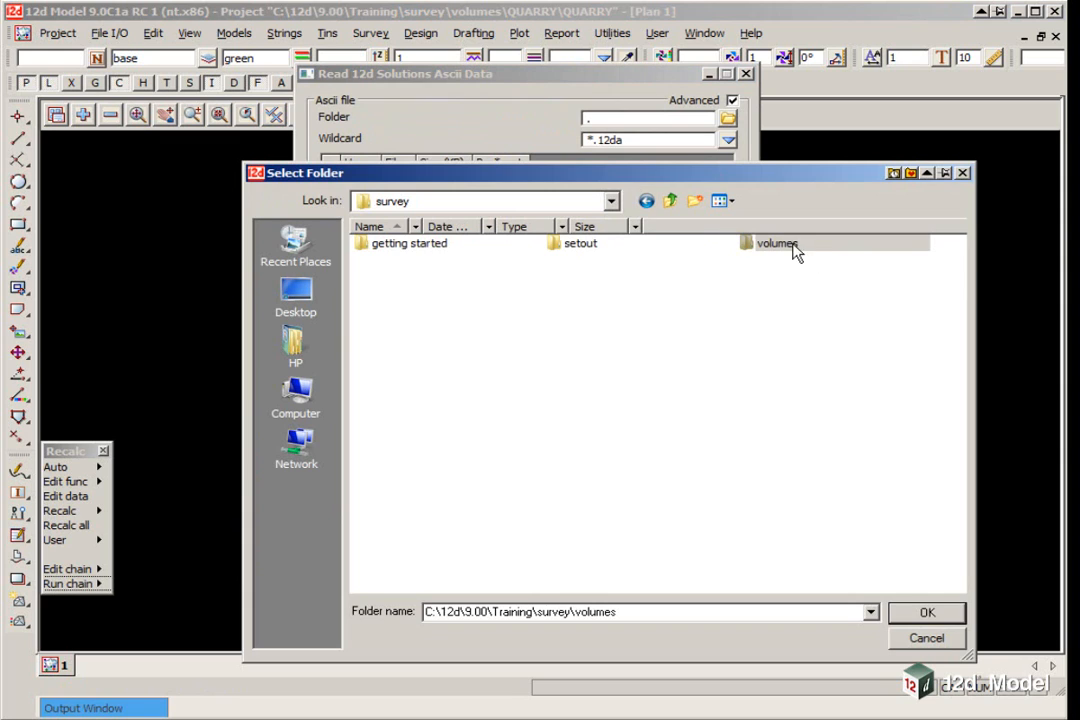
{"action": "double_click", "coordinate": [779, 243]}
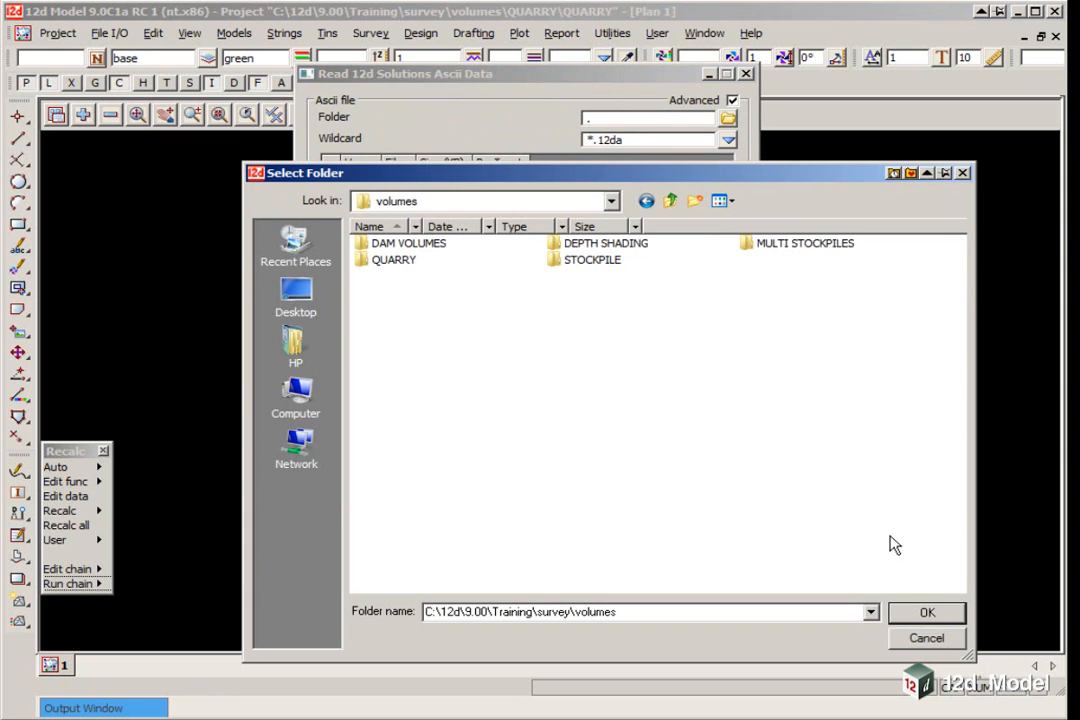
{"action": "left_click", "coordinate": [928, 612]}
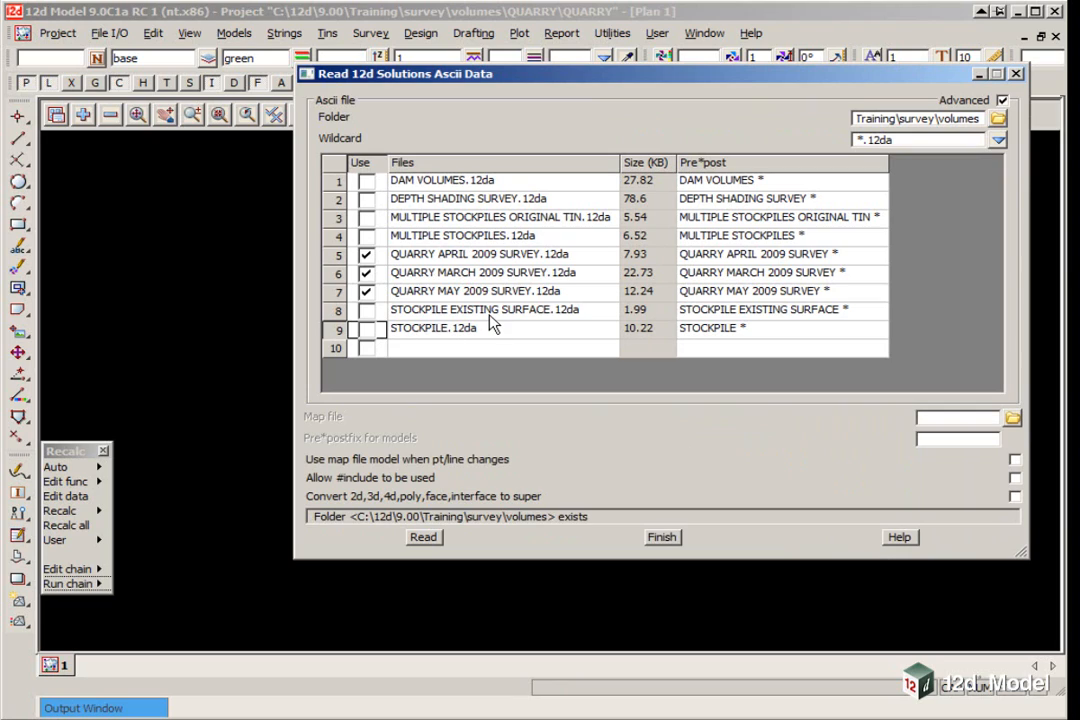
{"action": "mouse_move", "coordinate": [790, 263]}
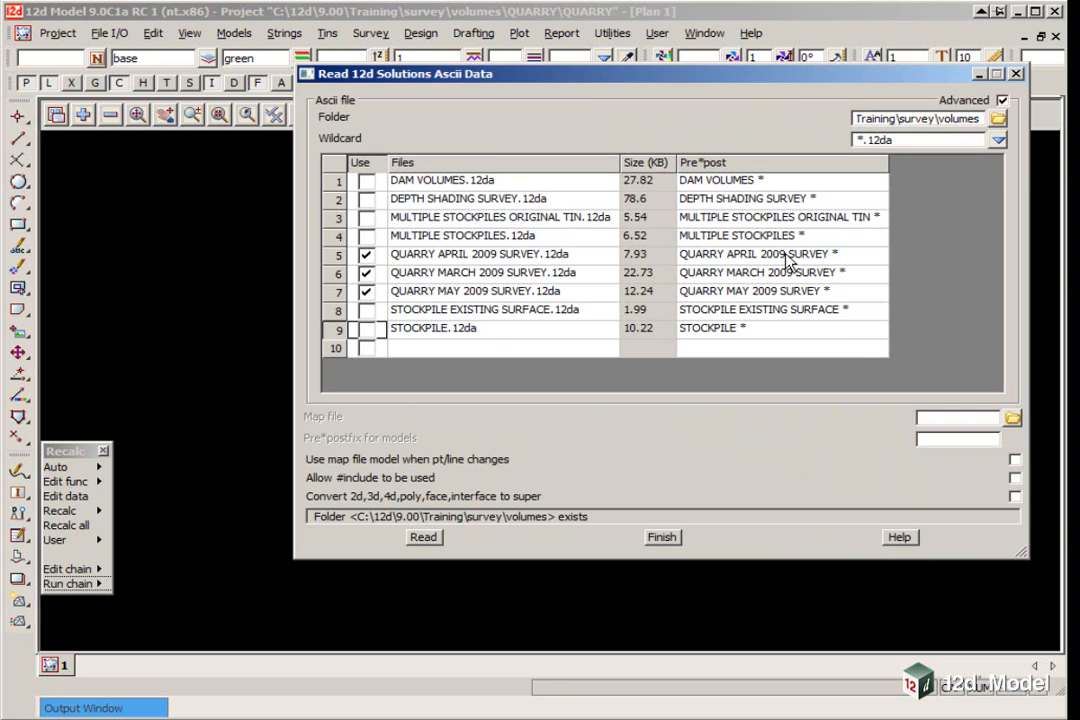
{"action": "mouse_move", "coordinate": [738, 181]}
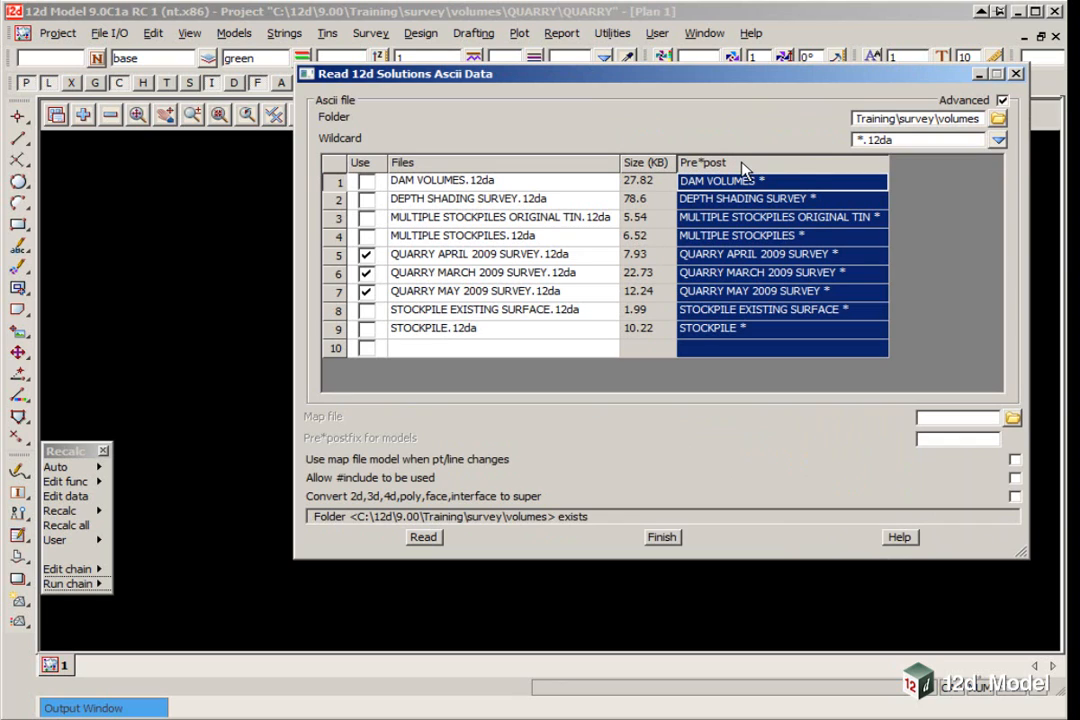
Clear model name prefixes, read the three QUARRY 2009 SURVEY files, and close the reader.
{"action": "right_click", "coordinate": [730, 163]}
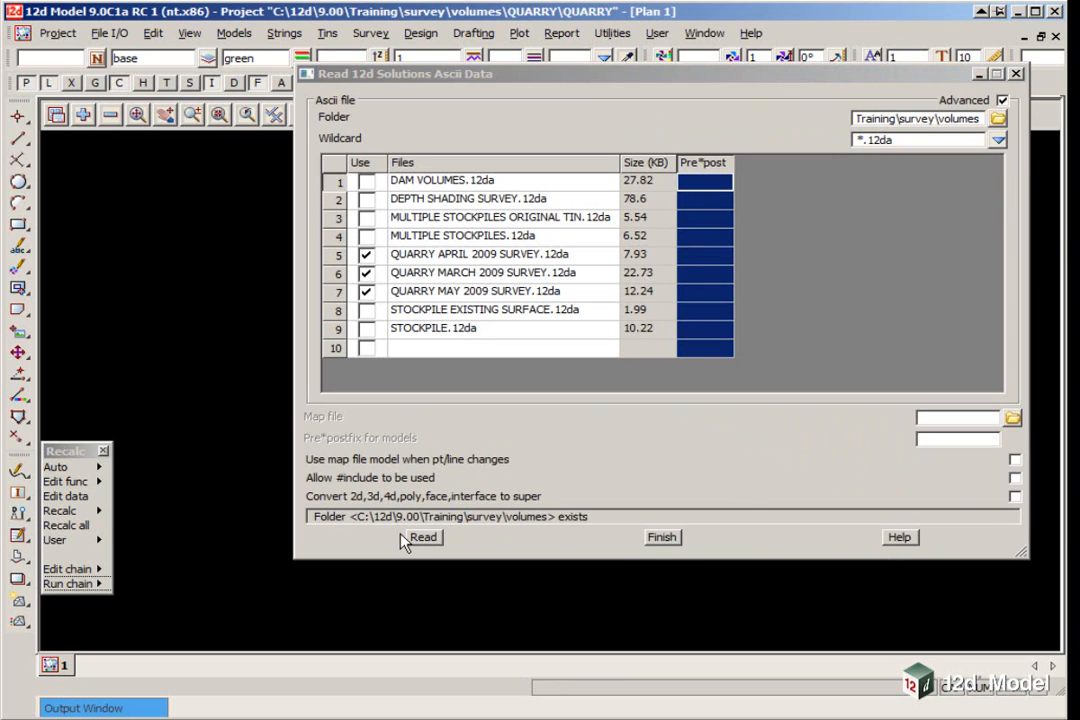
{"action": "left_click", "coordinate": [422, 537]}
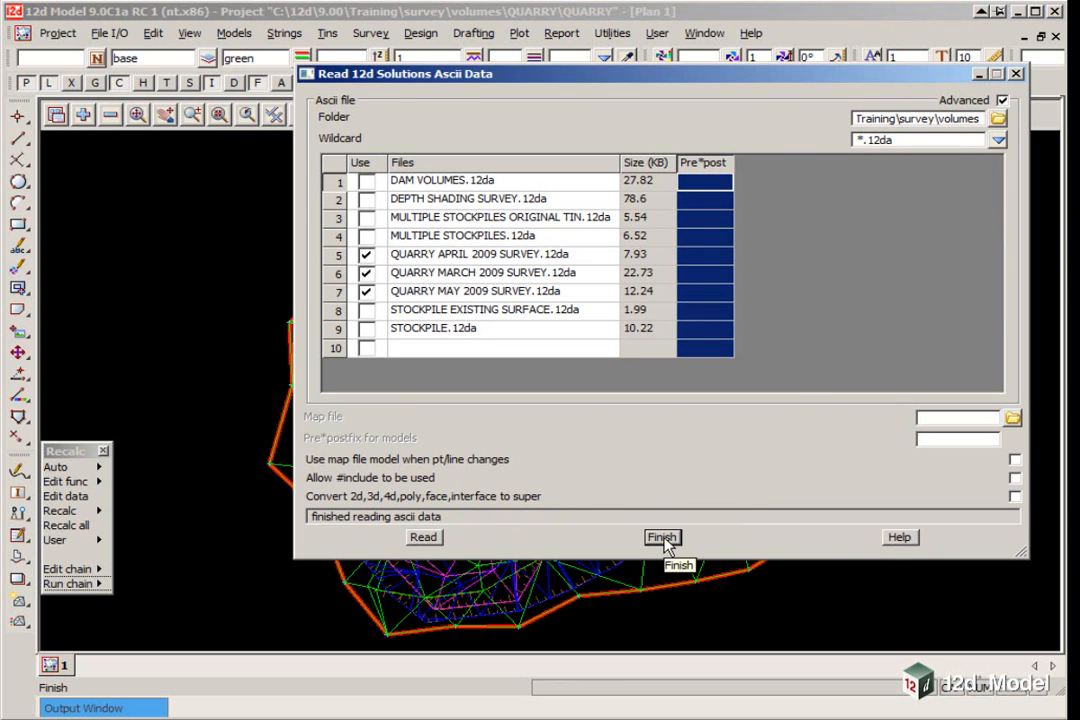
{"action": "left_click", "coordinate": [662, 537]}
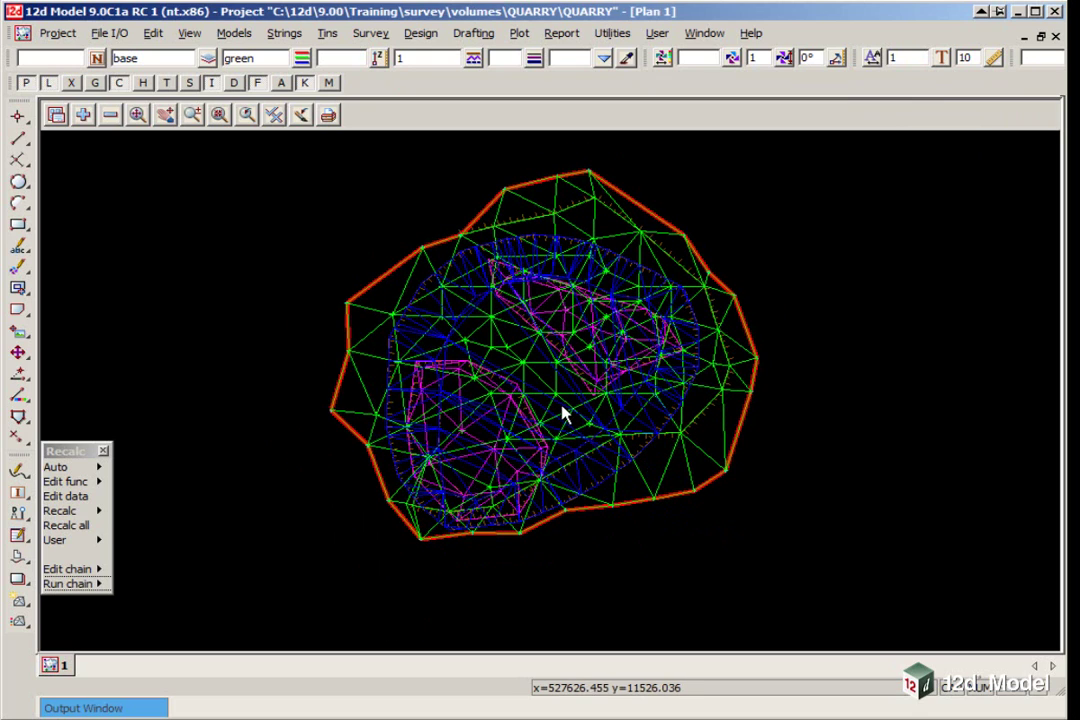
{"action": "mouse_move", "coordinate": [404, 307]}
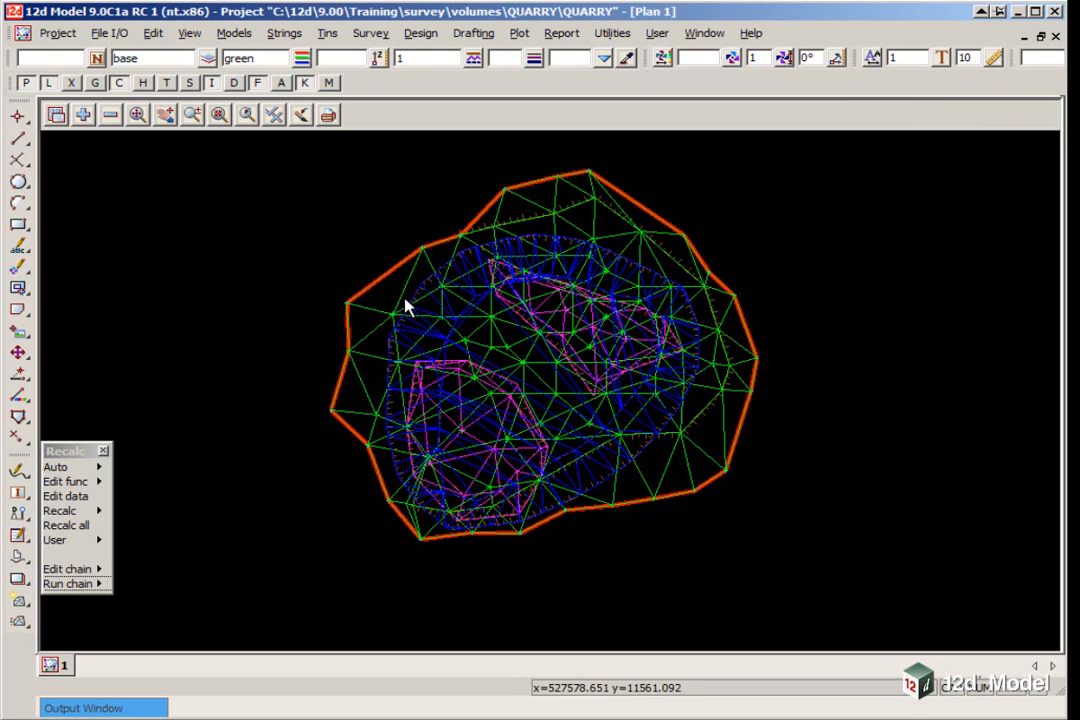
{"action": "mouse_move", "coordinate": [377, 291]}
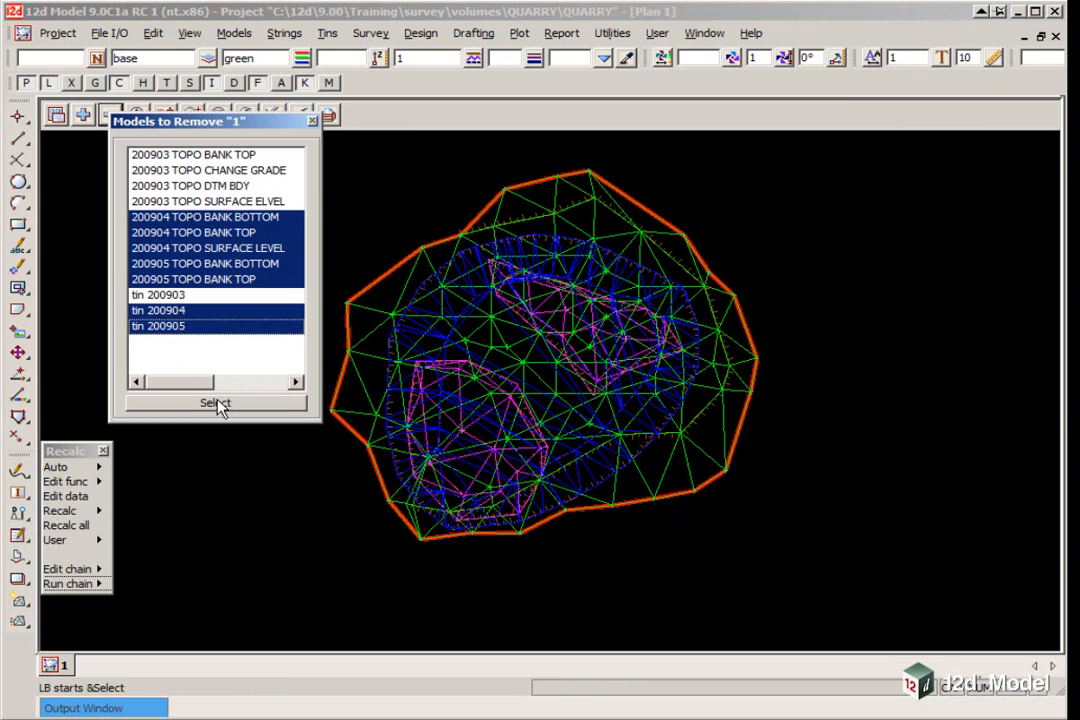
Remove the 200904 and 200905 models from the plan and turn tin edges off.
{"action": "left_click", "coordinate": [215, 403]}
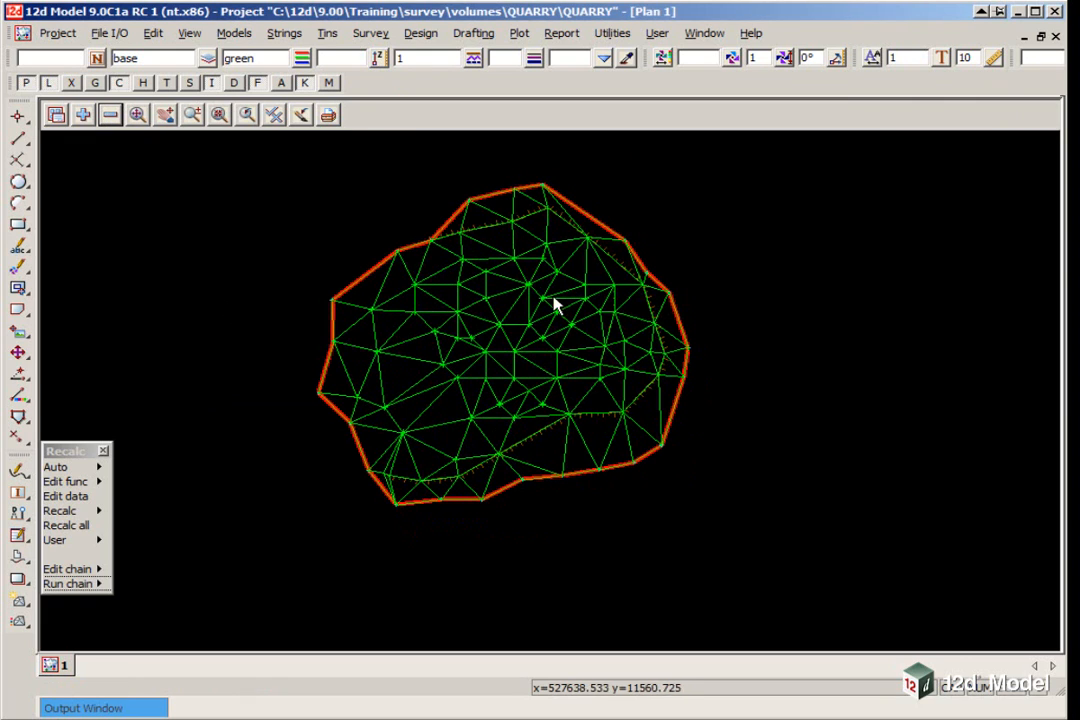
{"action": "left_click", "coordinate": [273, 115]}
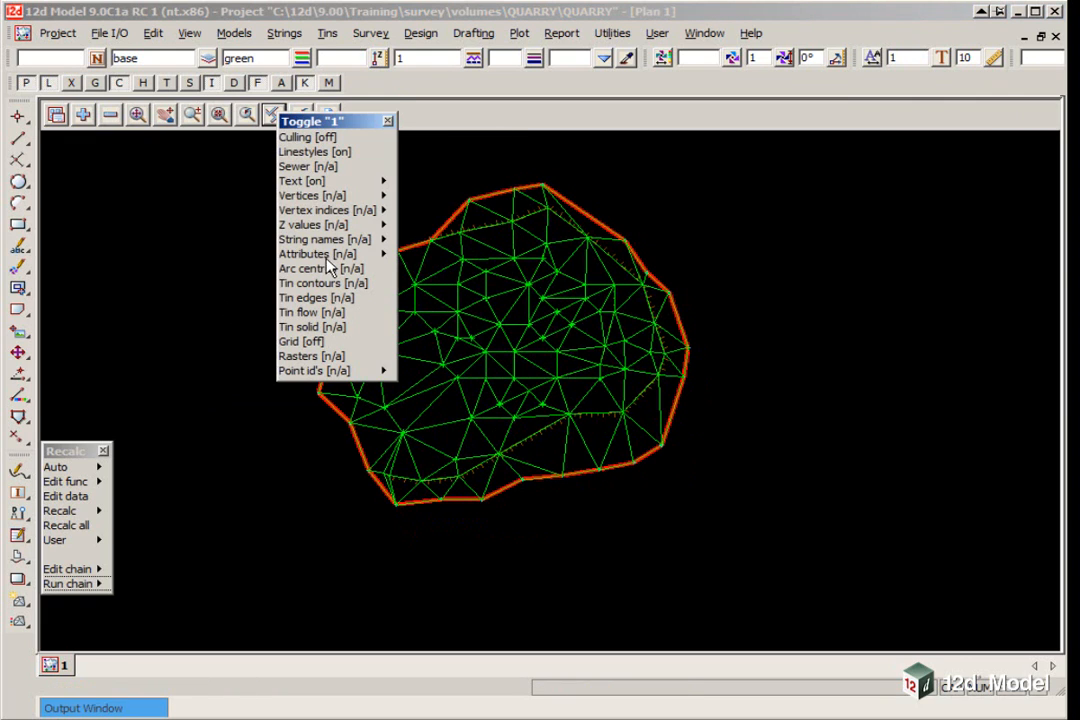
{"action": "left_click", "coordinate": [309, 282]}
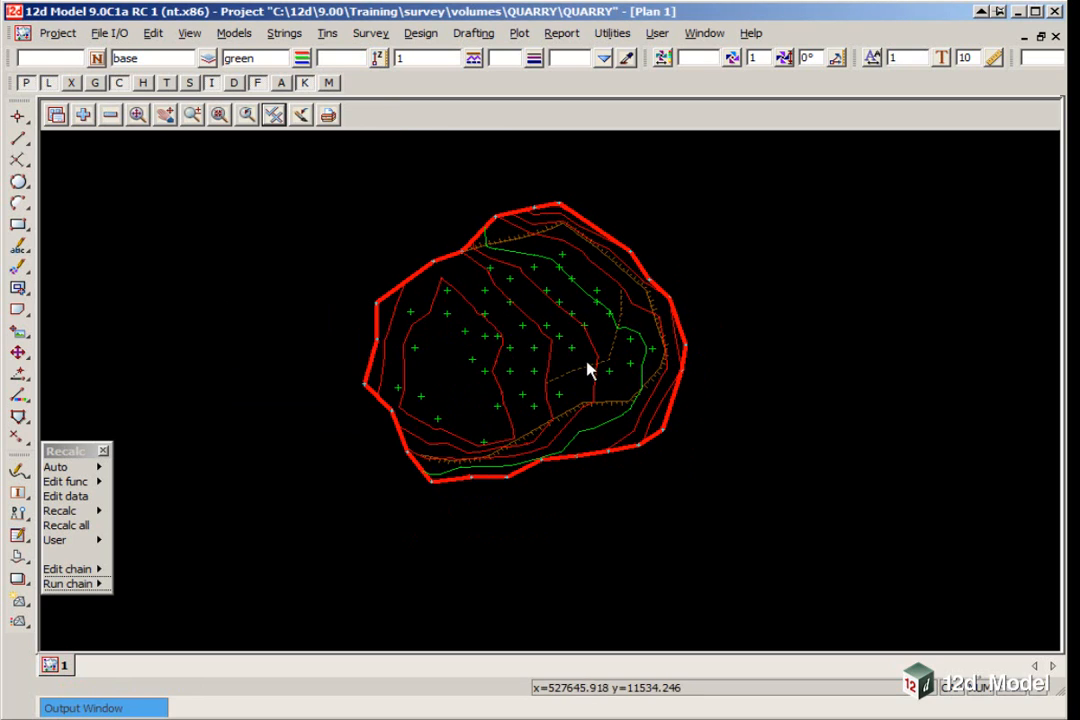
{"action": "mouse_move", "coordinate": [482, 360]}
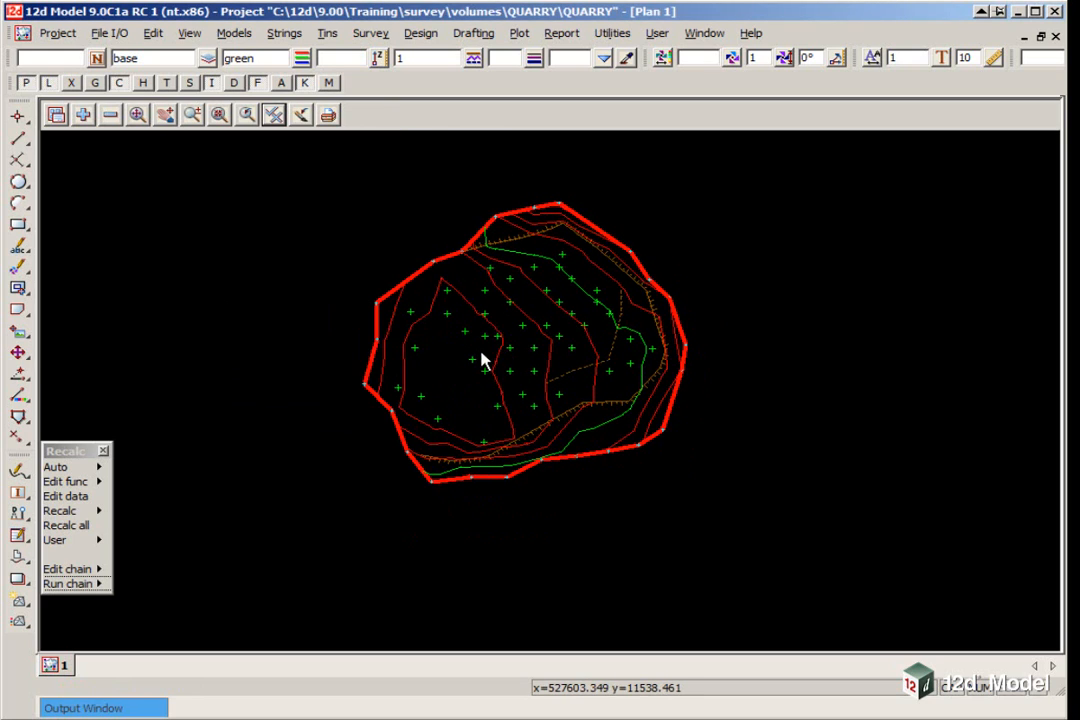
{"action": "left_click", "coordinate": [188, 38]}
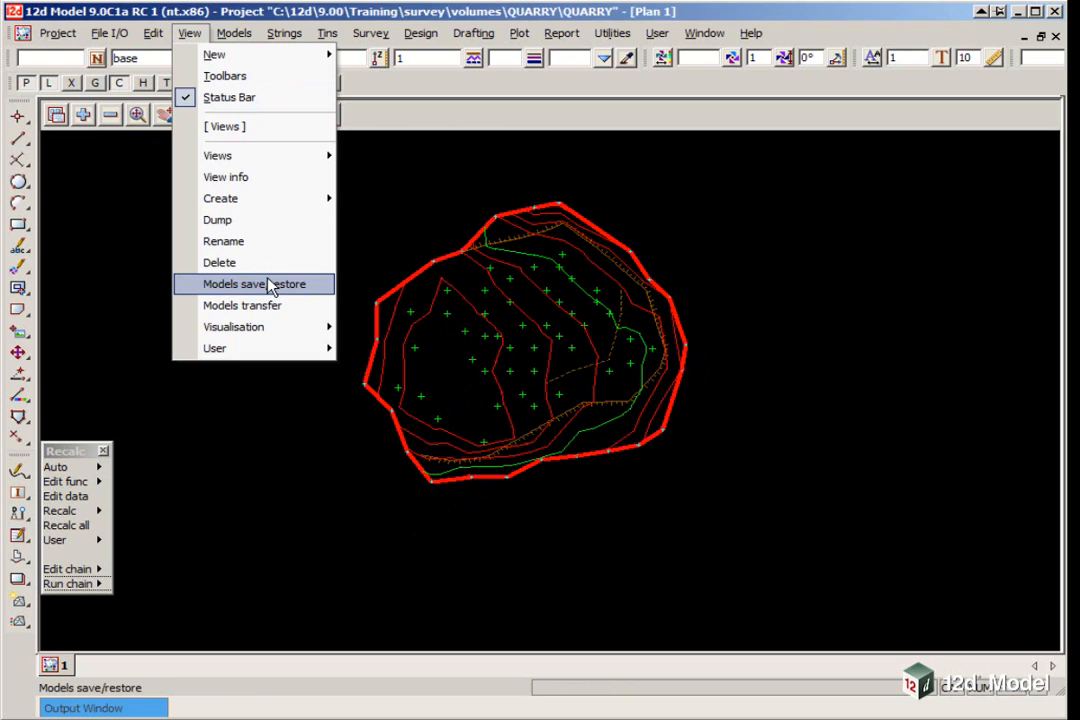
Save view 1's models to 200903 SURVEY.vml and move the dialog aside.
{"action": "left_click", "coordinate": [260, 284]}
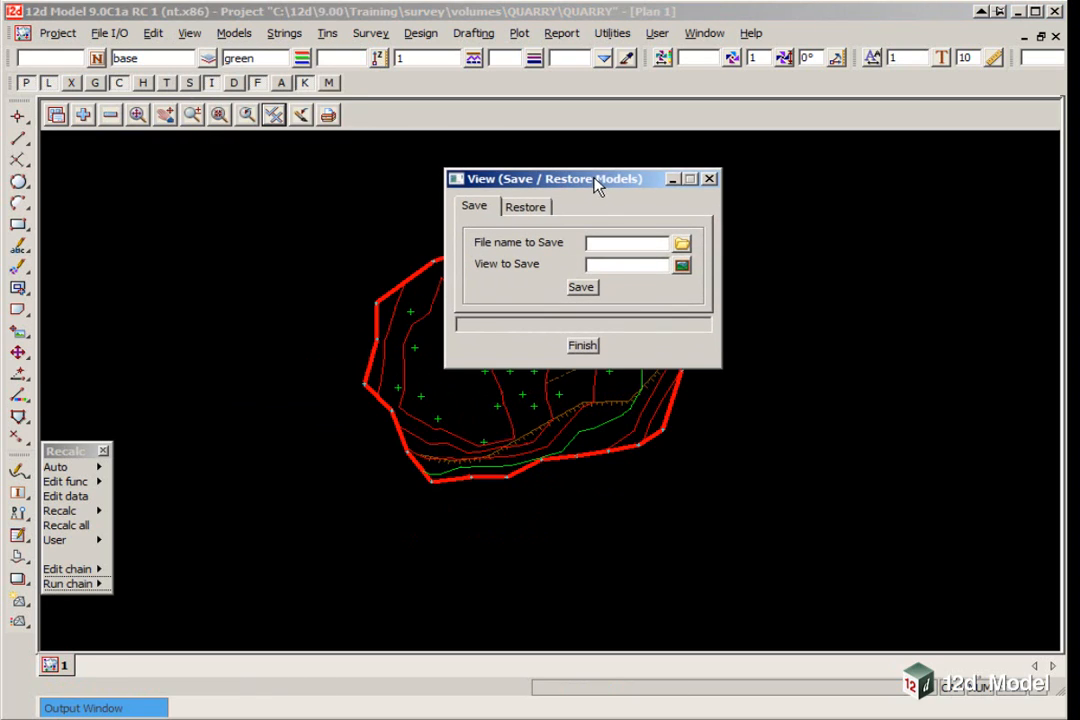
{"action": "type", "text": "2"}
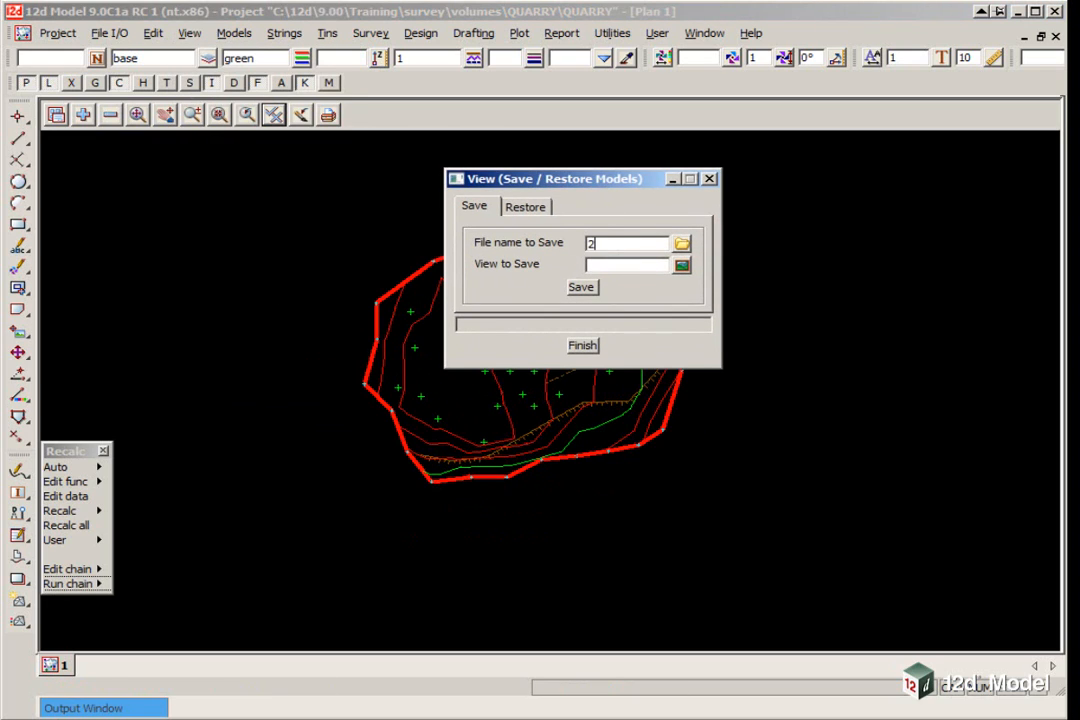
{"action": "type", "text": "00903"}
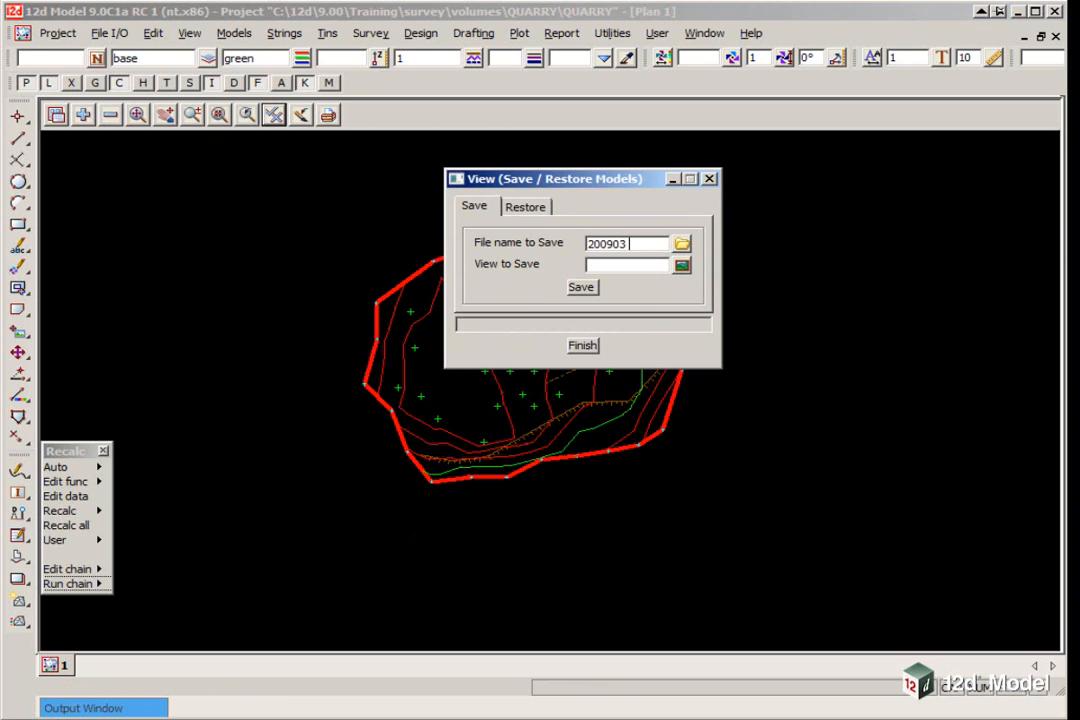
{"action": "type", "text": "SURVEY"}
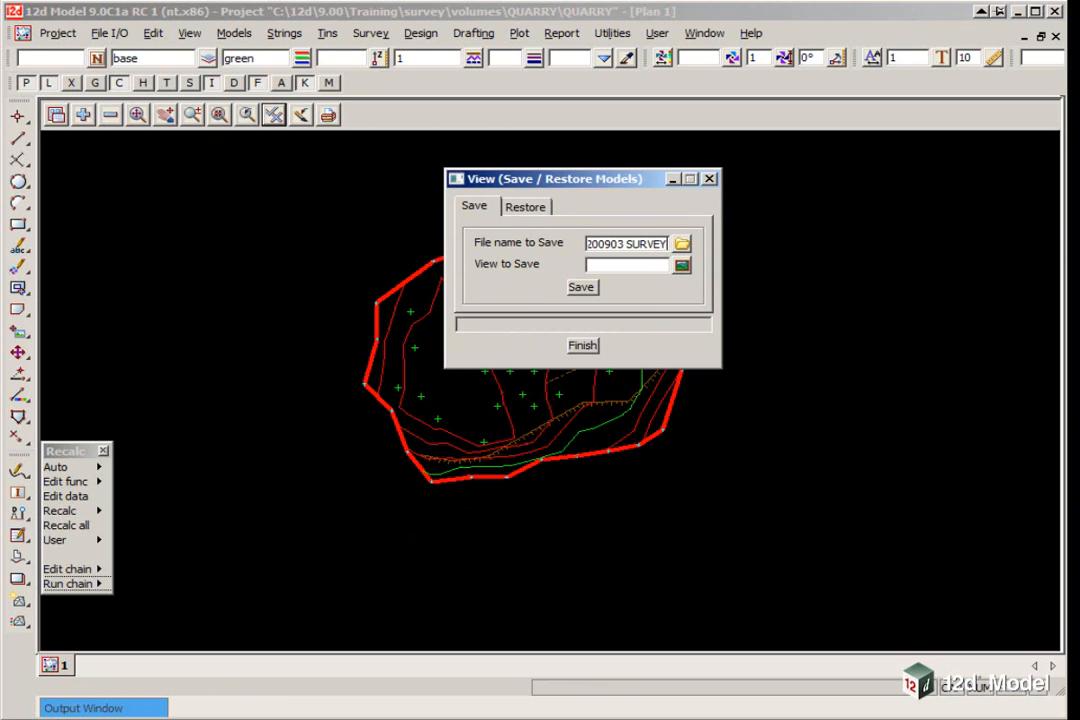
{"action": "left_click", "coordinate": [681, 263]}
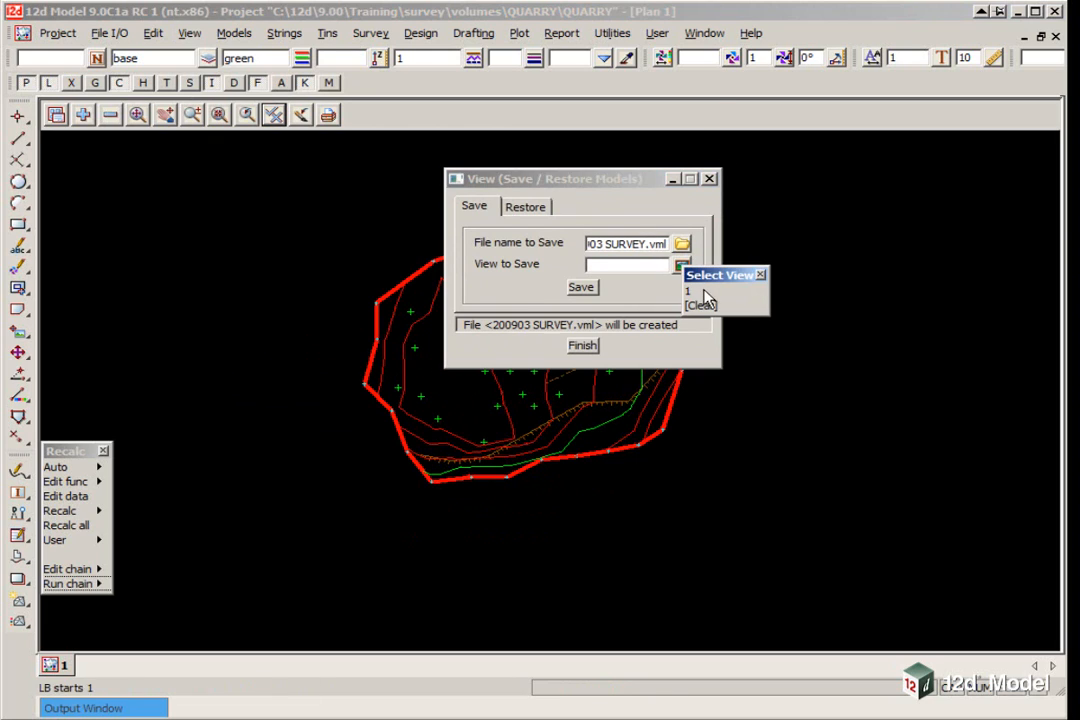
{"action": "left_click", "coordinate": [581, 287]}
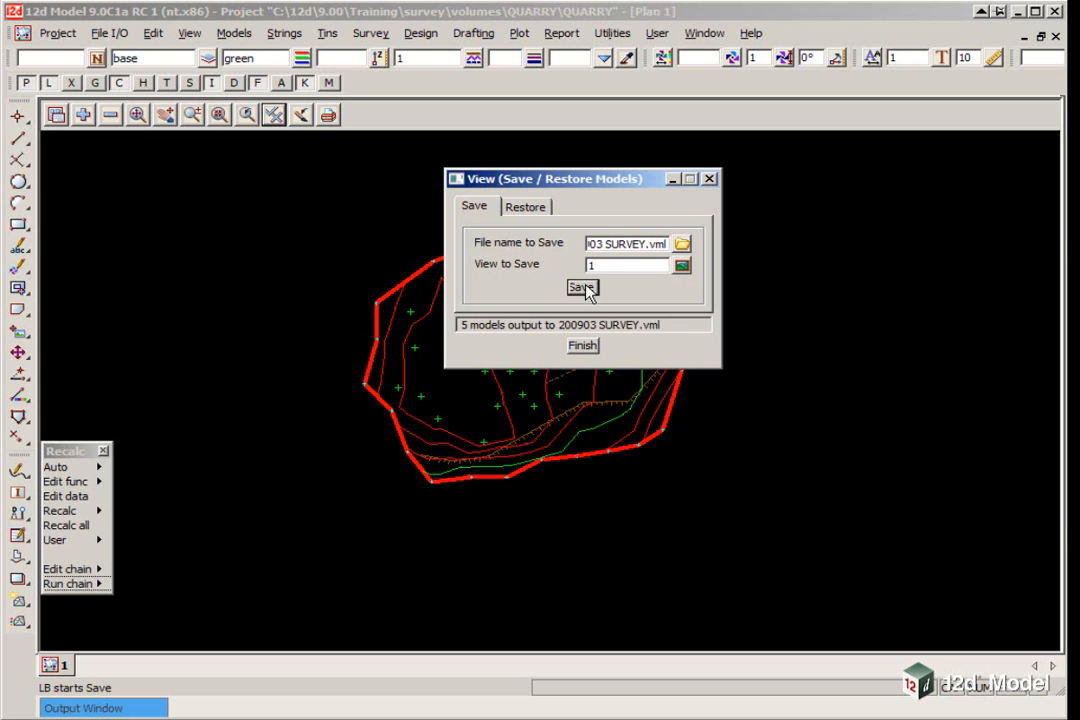
{"action": "left_click_drag", "start_coordinate": [583, 178], "coordinate": [835, 138]}
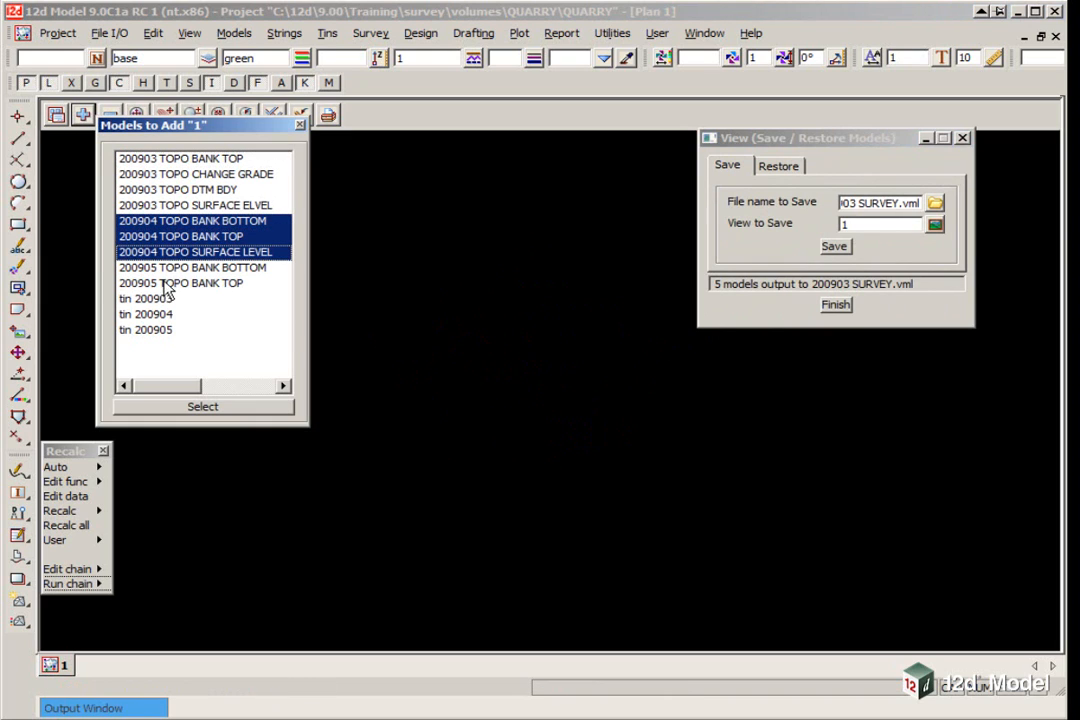
Add the 200904 models to view 1 and save them to 200904 SURVEY.vml.
{"action": "left_click", "coordinate": [202, 406]}
{"action": "type", "text": "4"}
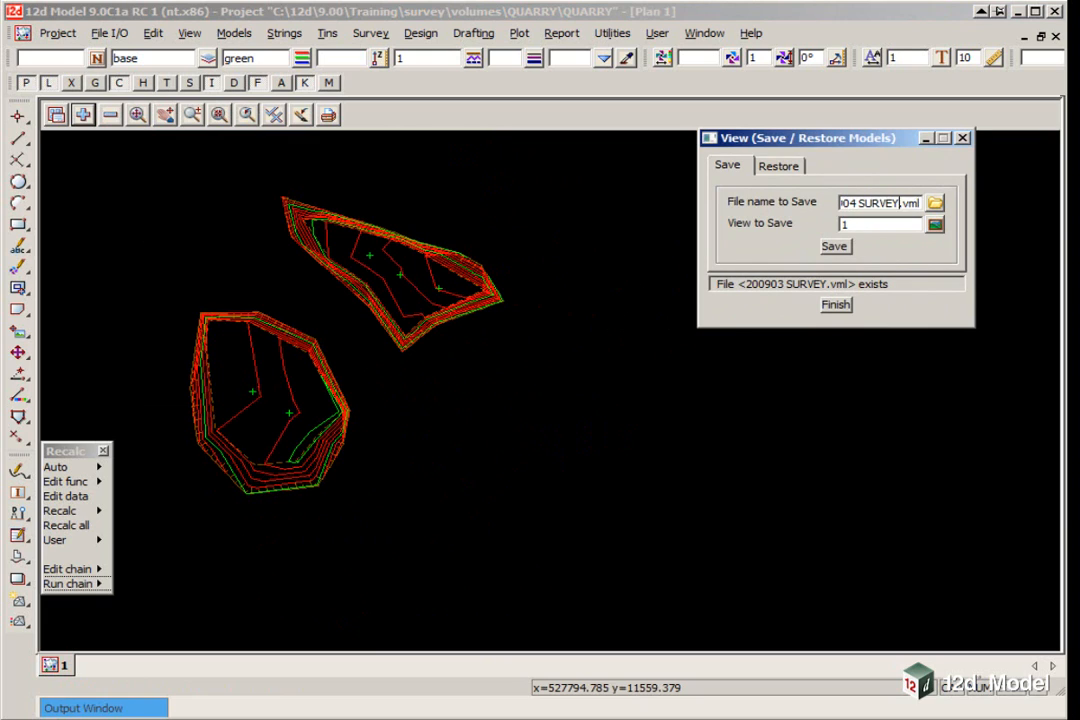
{"action": "left_click", "coordinate": [835, 247]}
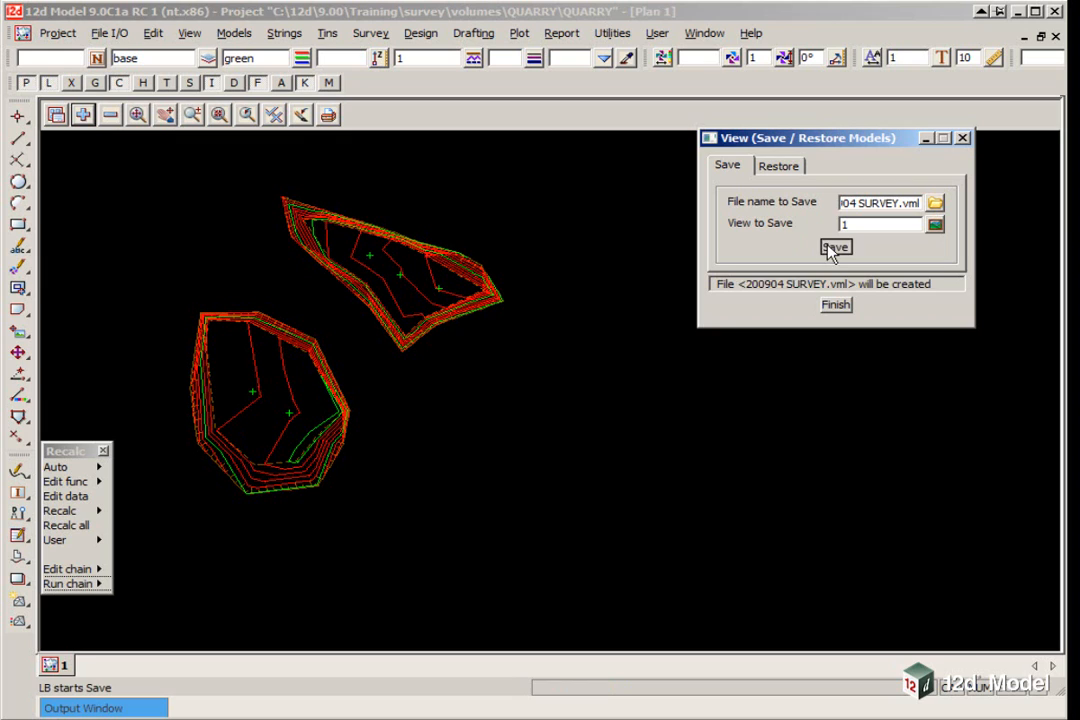
{"action": "left_click", "coordinate": [834, 247]}
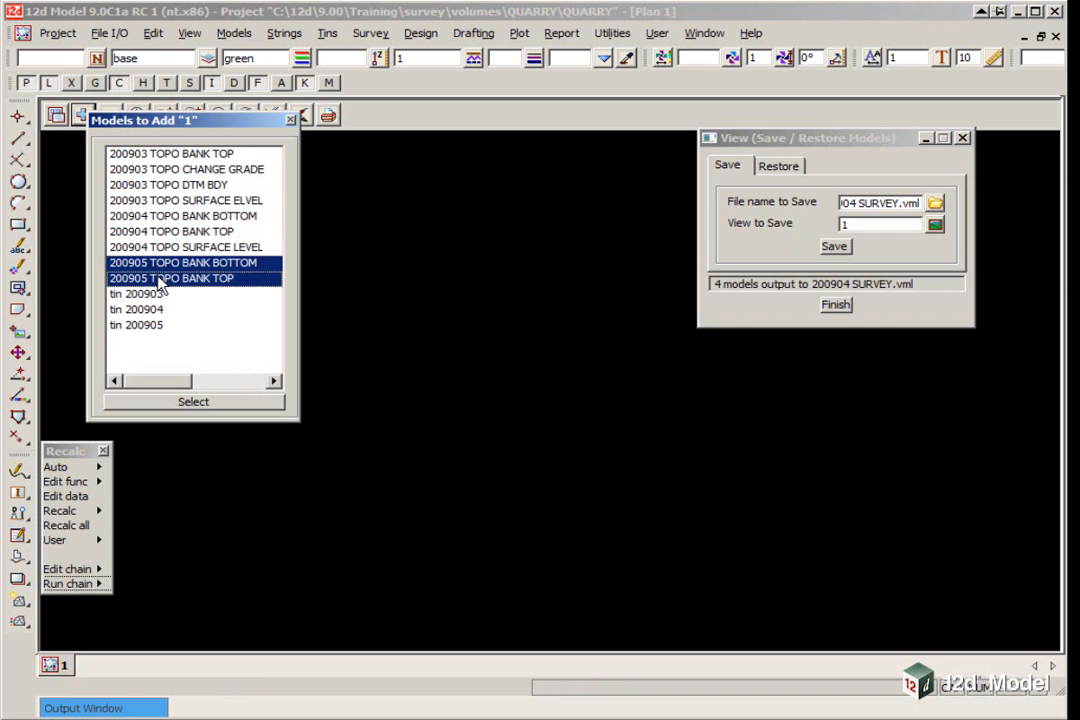
Add the 200905 bank top, bank bottom and tin models to the view.
{"action": "left_click", "coordinate": [145, 325]}
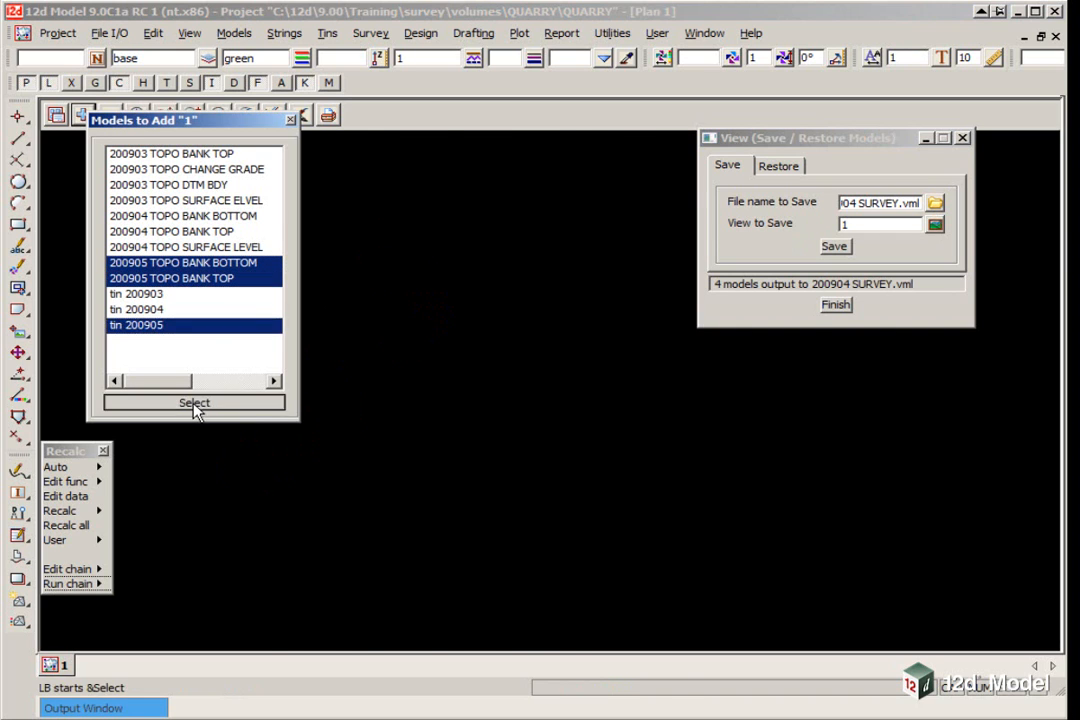
{"action": "left_click", "coordinate": [194, 403]}
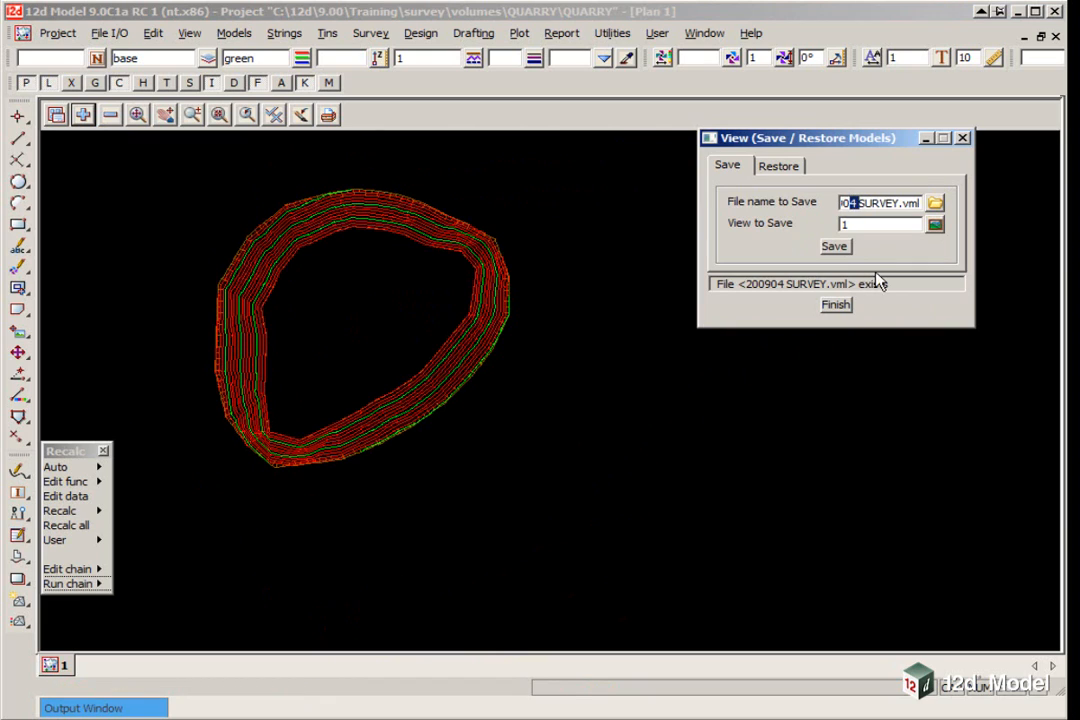
{"action": "left_click", "coordinate": [834, 246]}
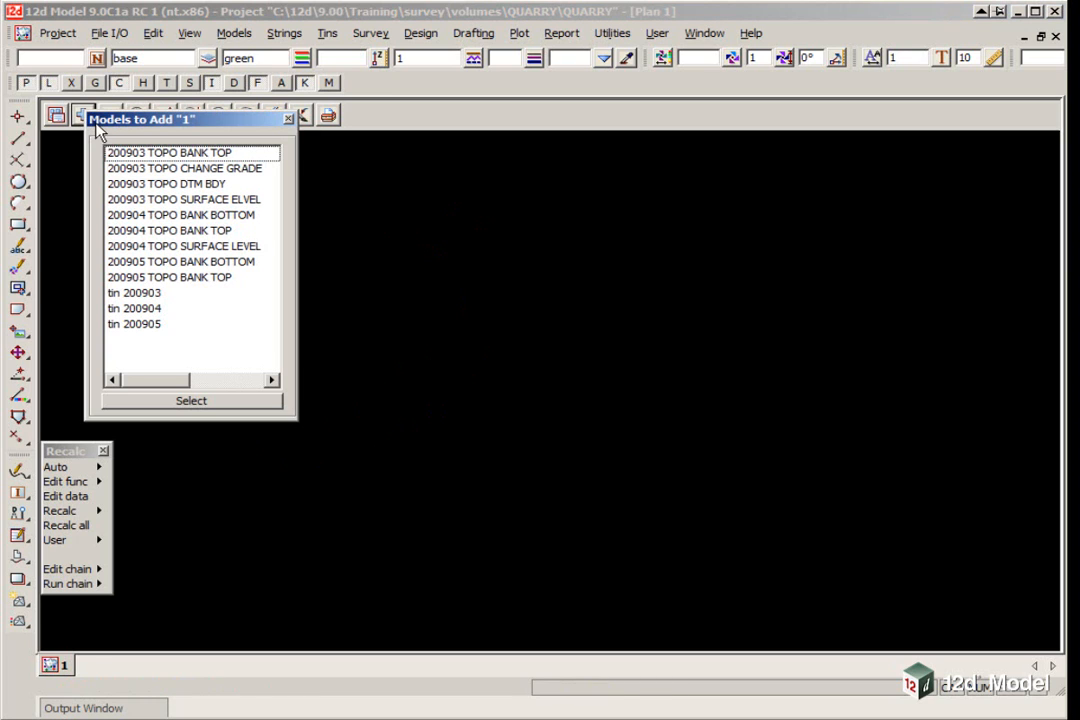
Display tin 200903 and tin 200904 together in the plan with tin edges on.
{"action": "left_click", "coordinate": [148, 308]}
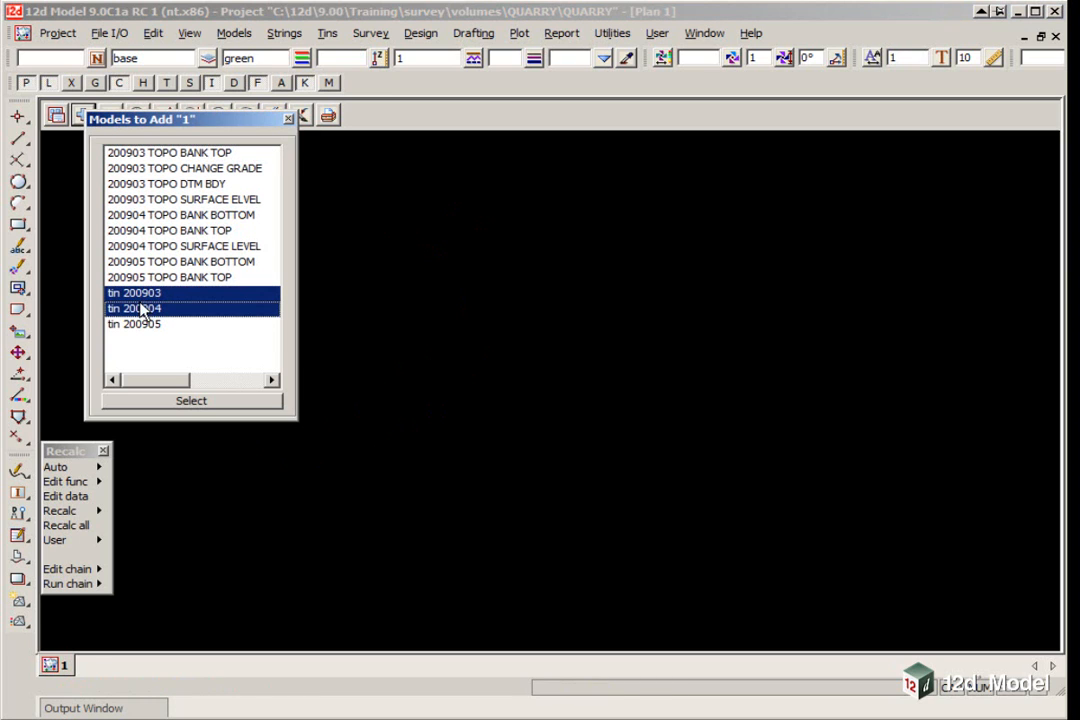
{"action": "left_click", "coordinate": [190, 400]}
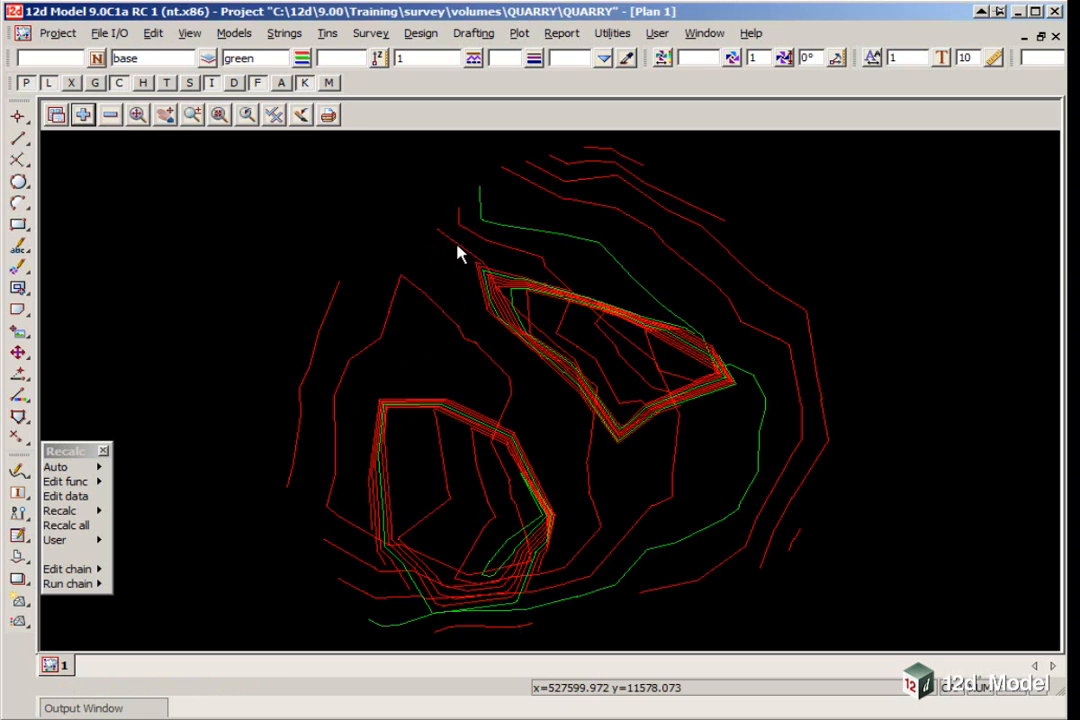
{"action": "left_click", "coordinate": [272, 113]}
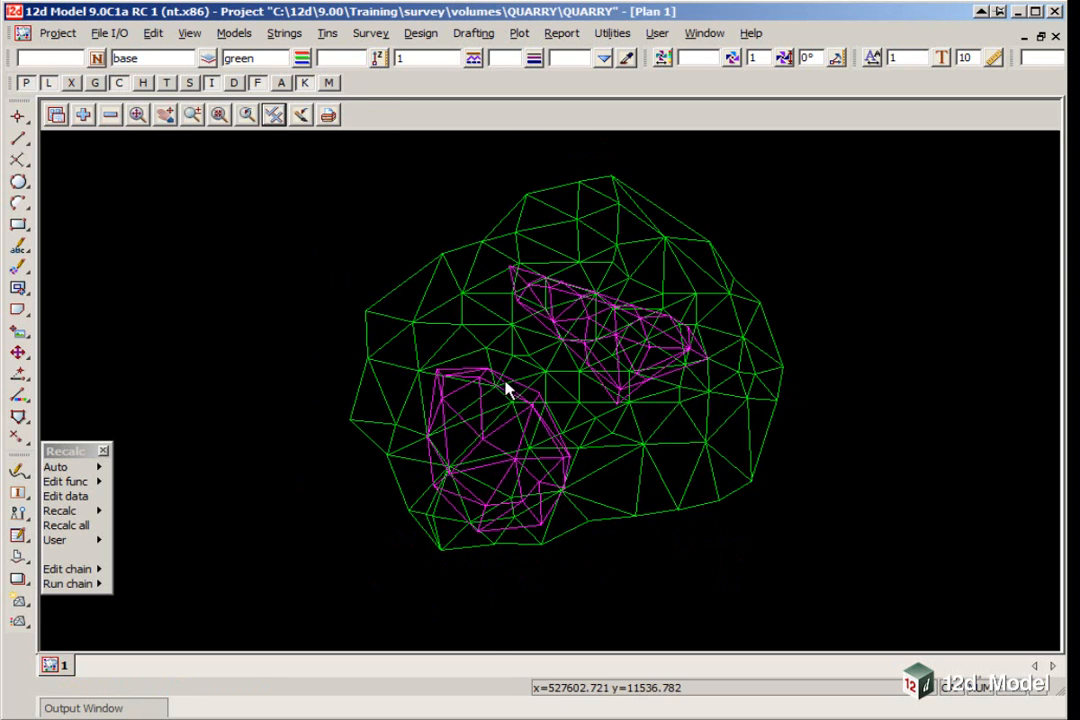
{"action": "mouse_move", "coordinate": [360, 375]}
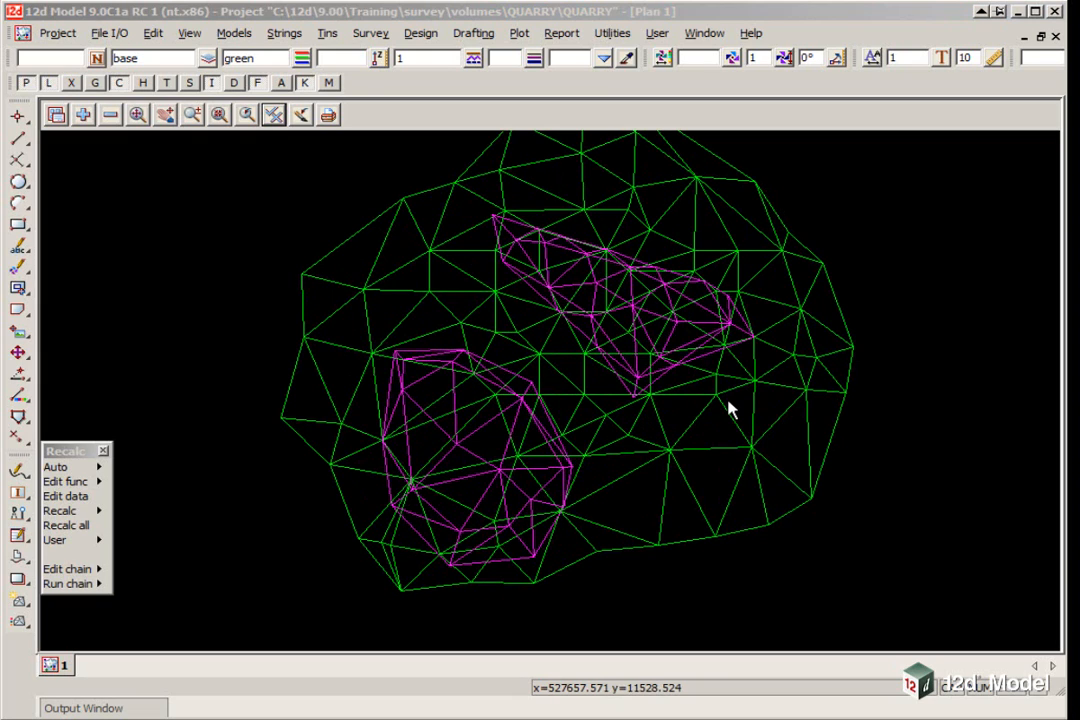
{"action": "mouse_move", "coordinate": [700, 400]}
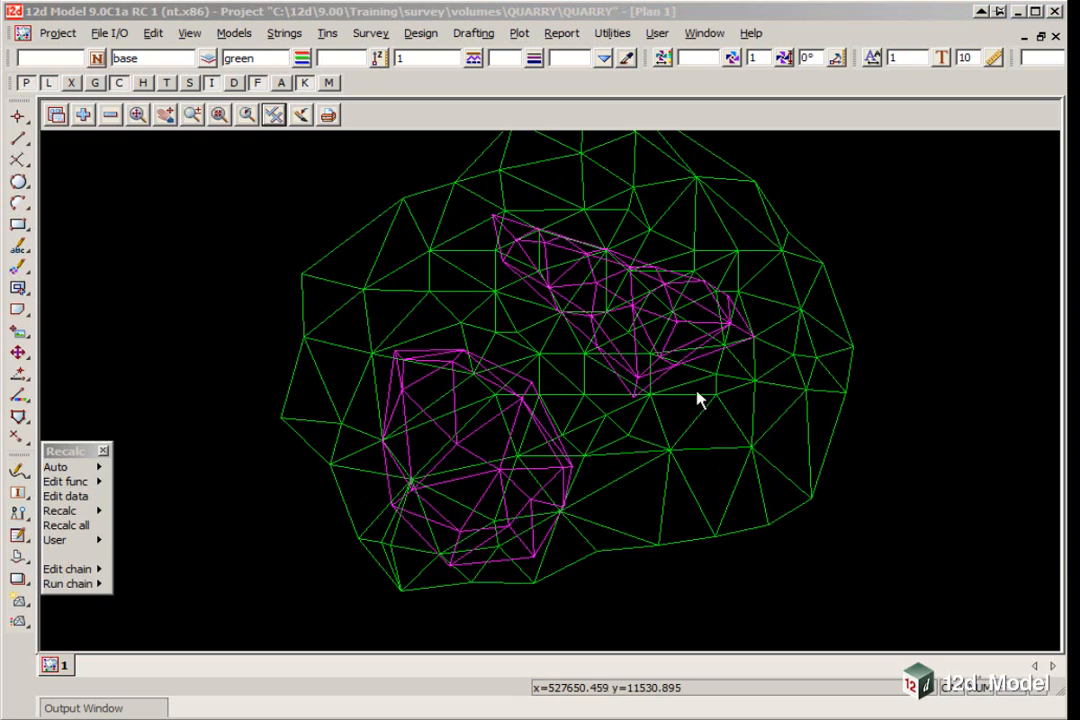
{"action": "left_click", "coordinate": [188, 33]}
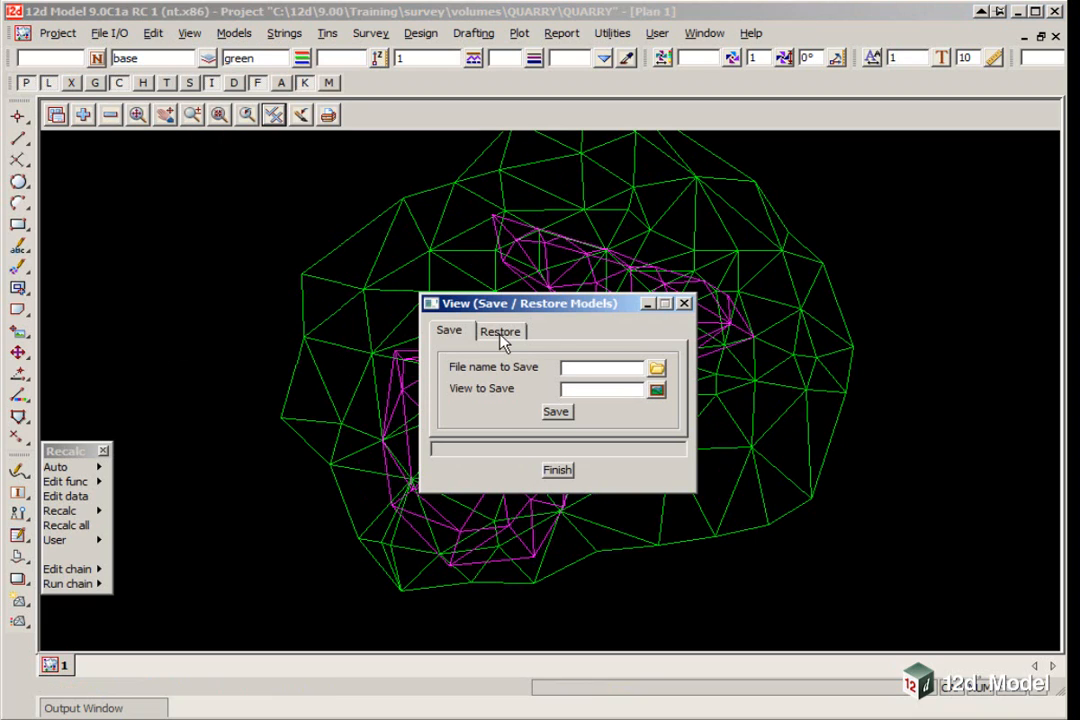
Restore the saved SURVEY.vml models into view 1 and close the save/restore tool.
{"action": "left_click", "coordinate": [500, 331]}
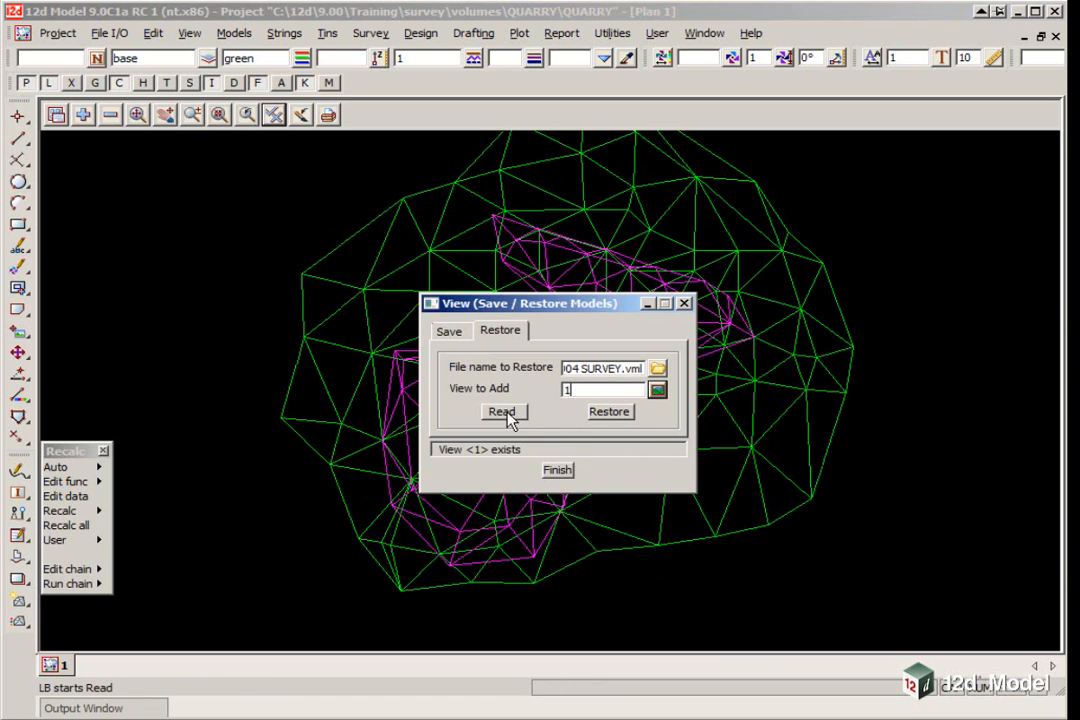
{"action": "left_click", "coordinate": [609, 412]}
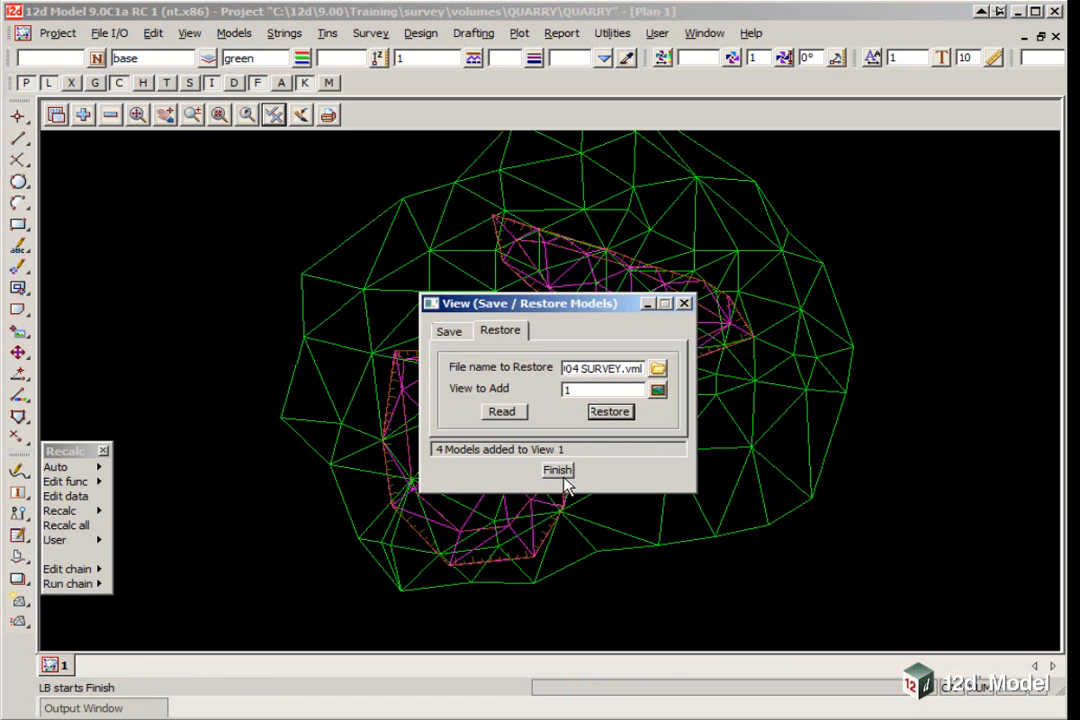
{"action": "left_click", "coordinate": [557, 470]}
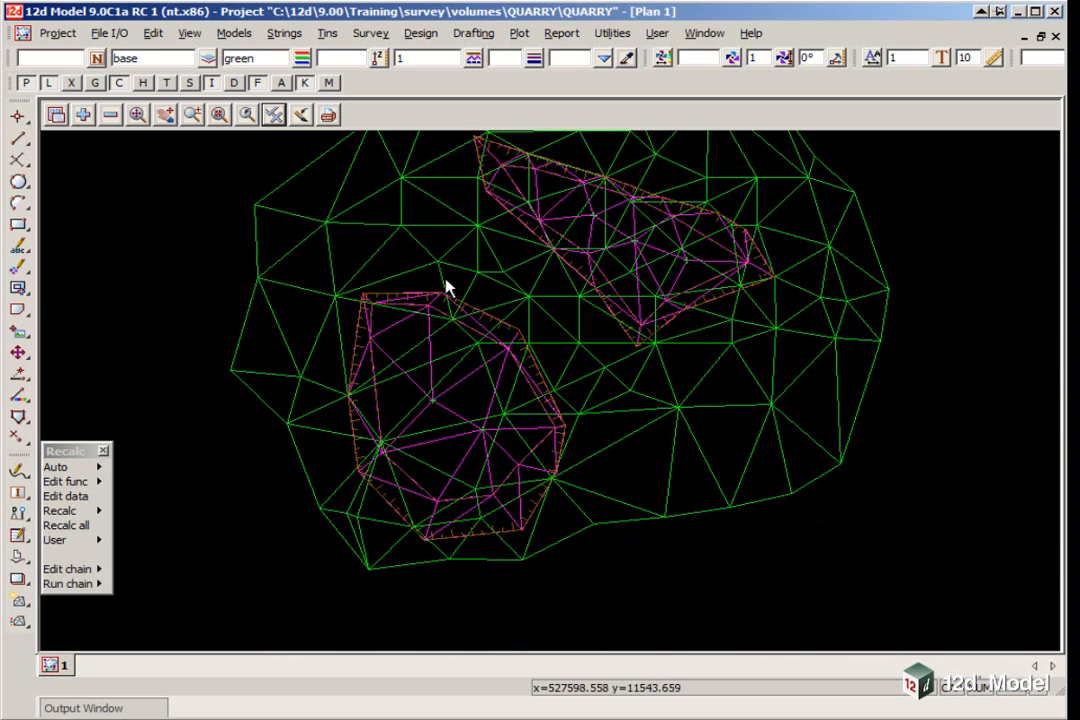
{"action": "mouse_move", "coordinate": [486, 305]}
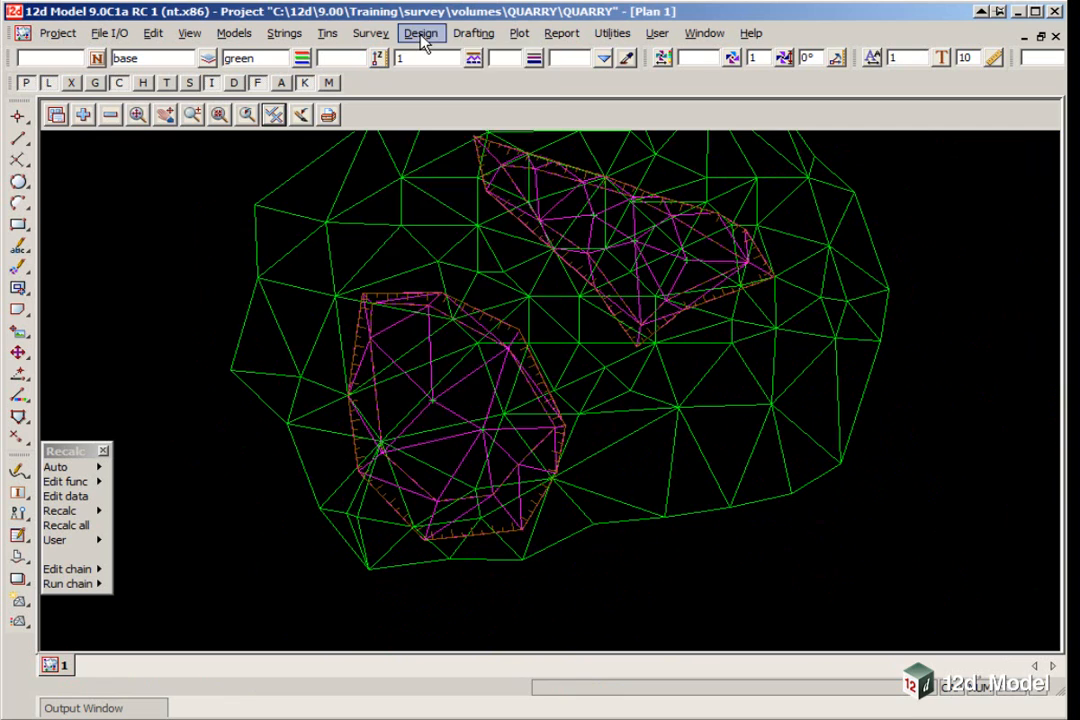
Compute exact volumes between tins 200903 and 200904 within TOPO BANK TOP polygons, reporting to 200904 VOLUMES.
{"action": "left_click", "coordinate": [421, 33]}
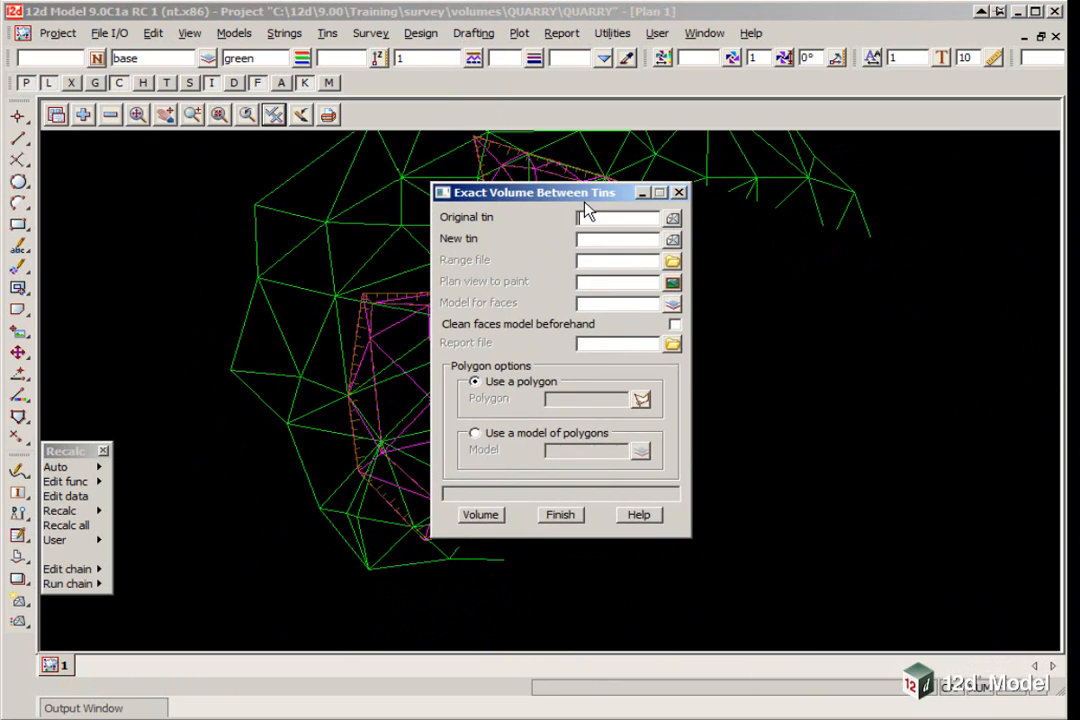
{"action": "left_click", "coordinate": [672, 217]}
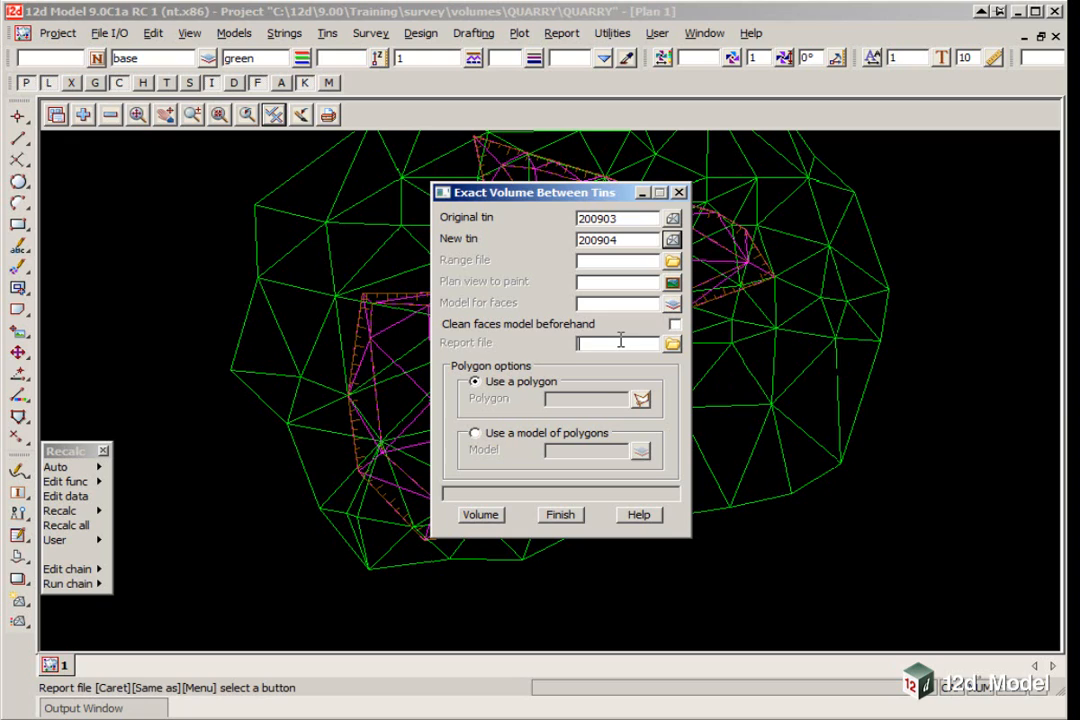
{"action": "type", "text": "200904"}
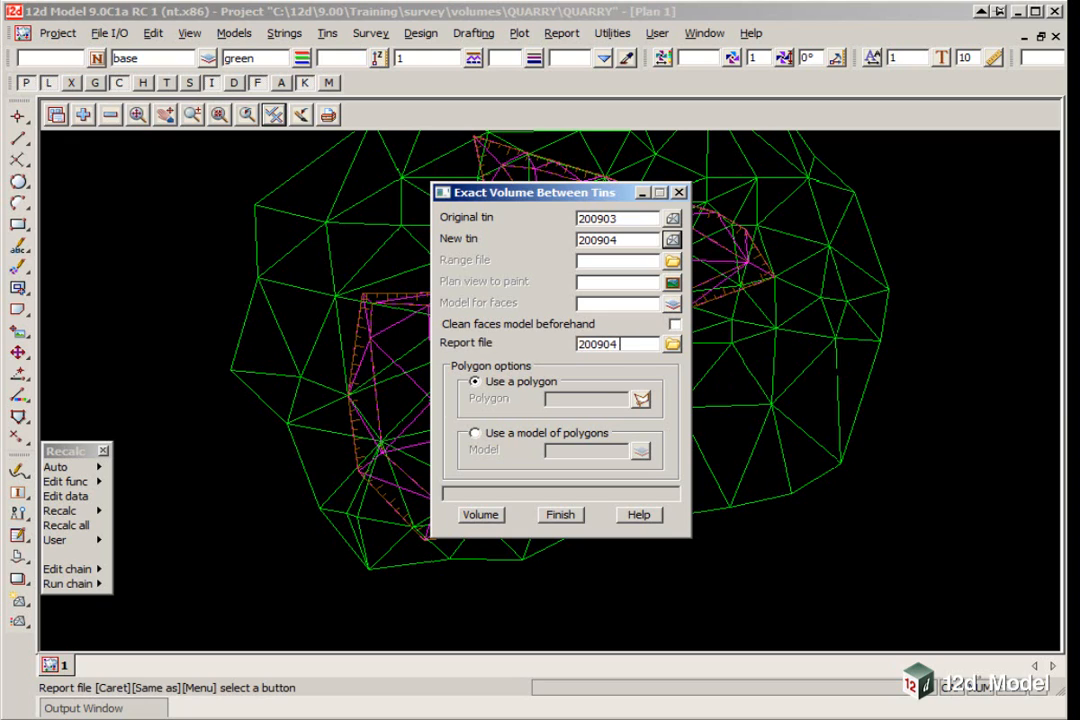
{"action": "type", "text": "VOLUMES"}
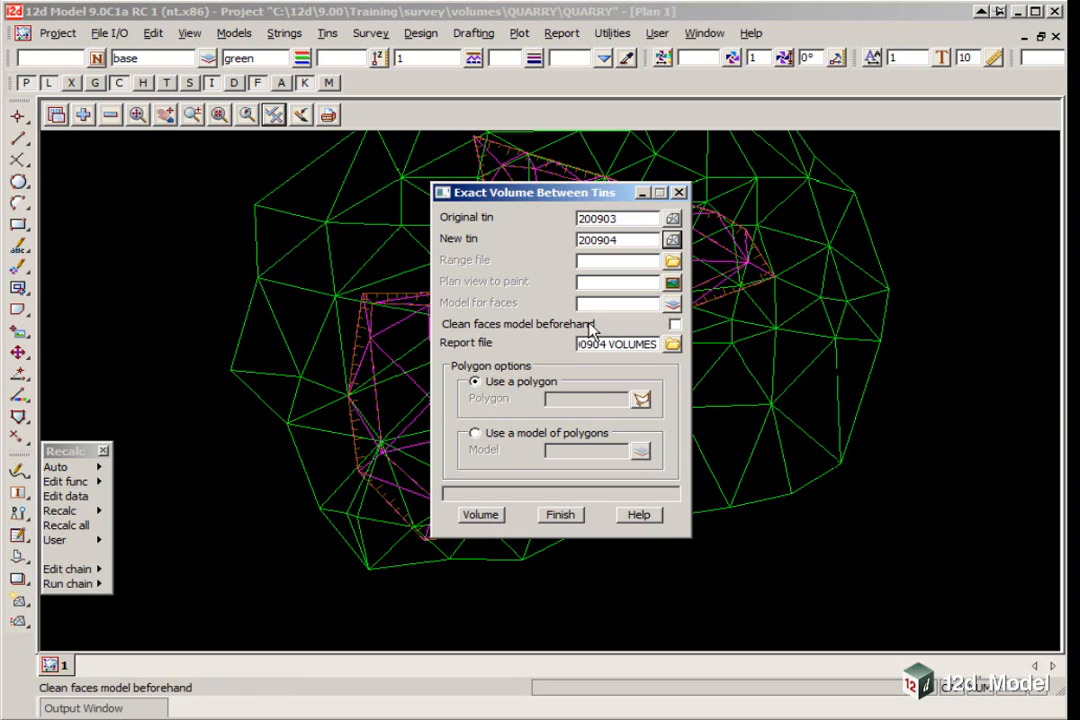
{"action": "left_click_drag", "start_coordinate": [530, 192], "coordinate": [836, 157]}
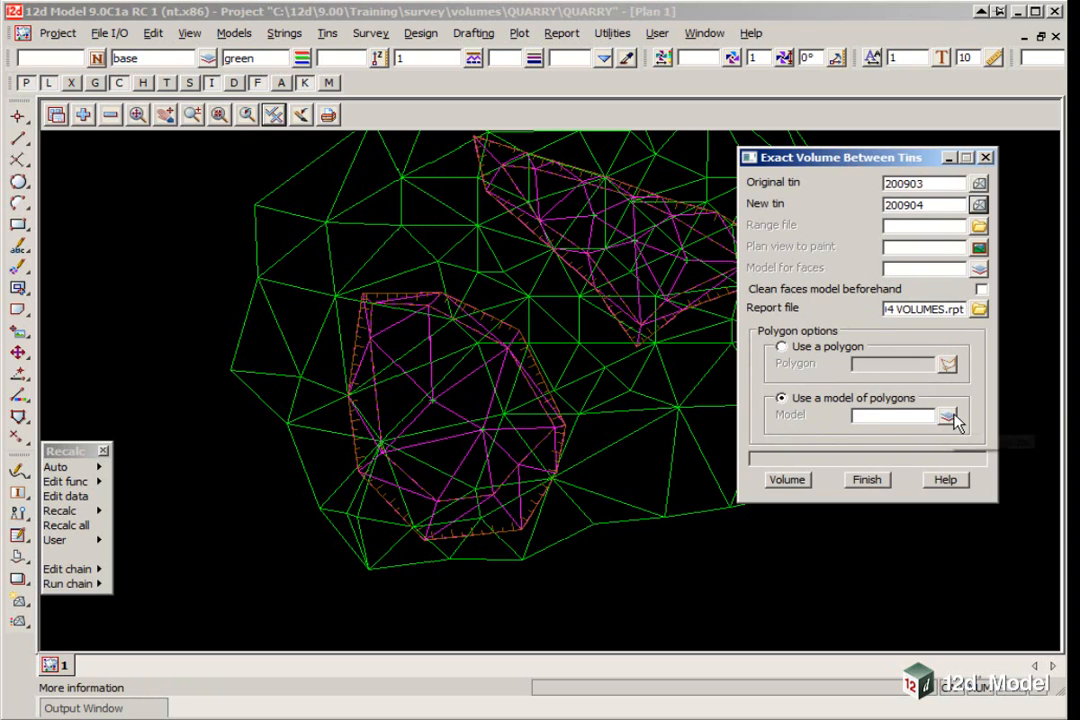
{"action": "left_click", "coordinate": [948, 415]}
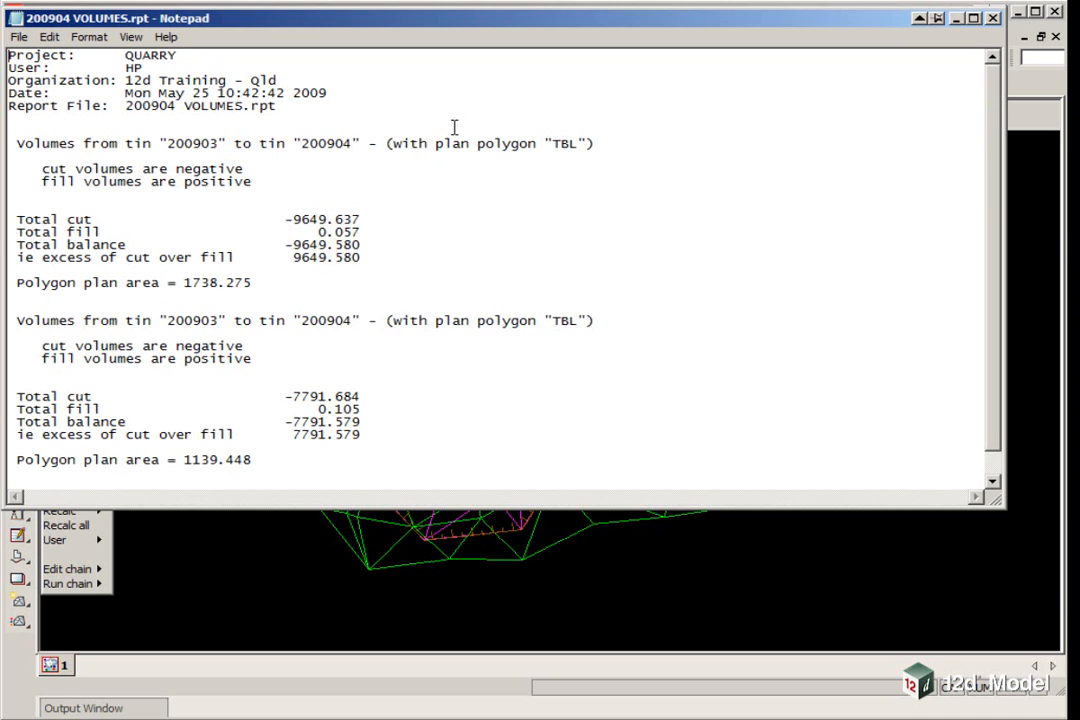
{"action": "left_click", "coordinate": [12, 38]}
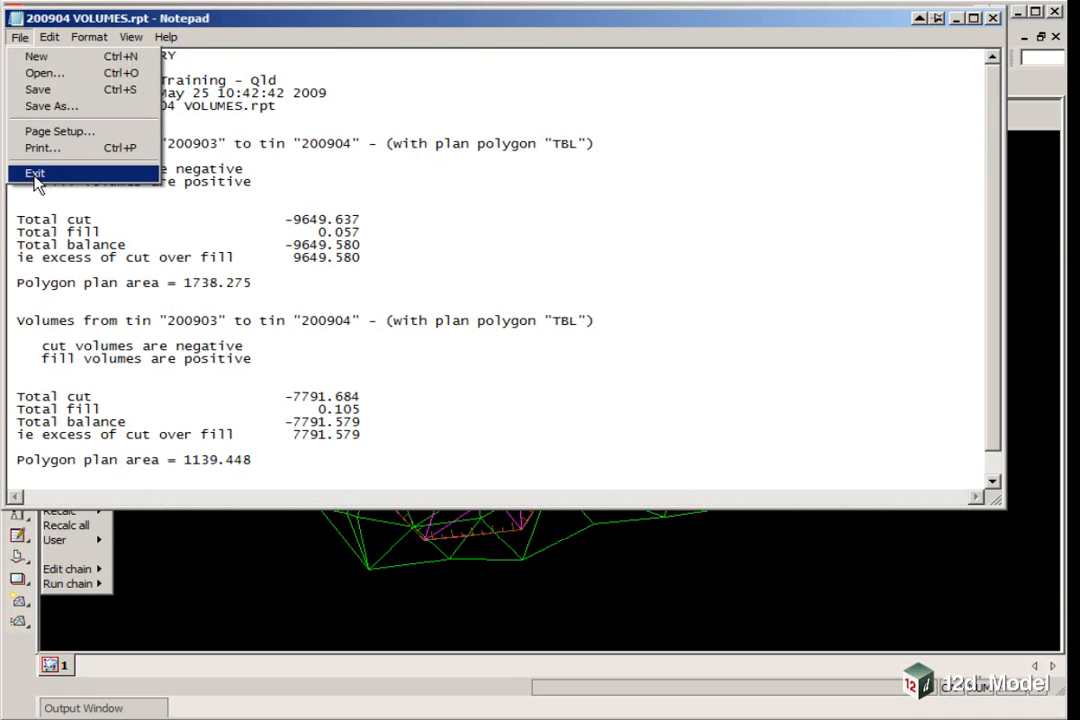
{"action": "left_click", "coordinate": [38, 175]}
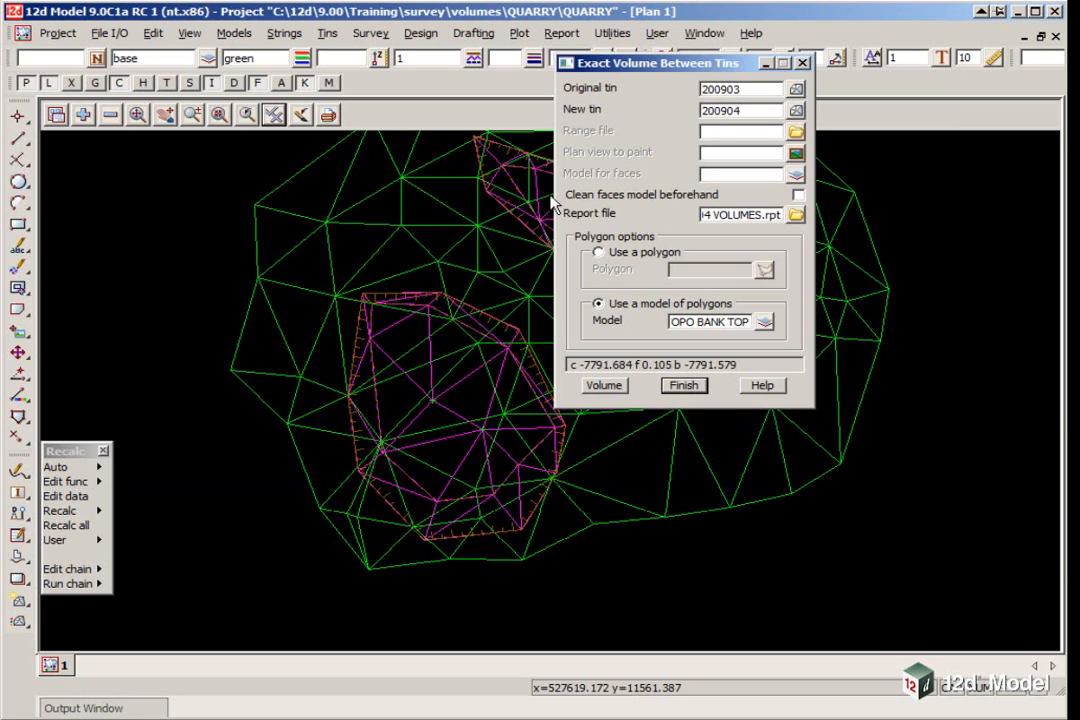
{"action": "mouse_move", "coordinate": [667, 352]}
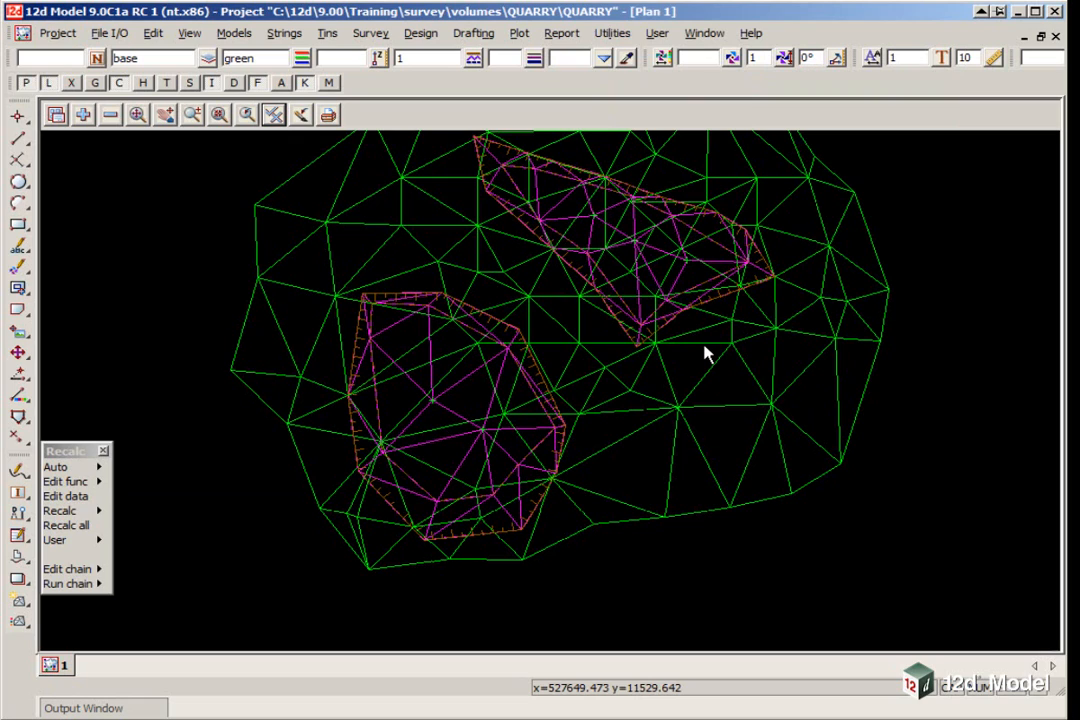
{"action": "mouse_move", "coordinate": [731, 293]}
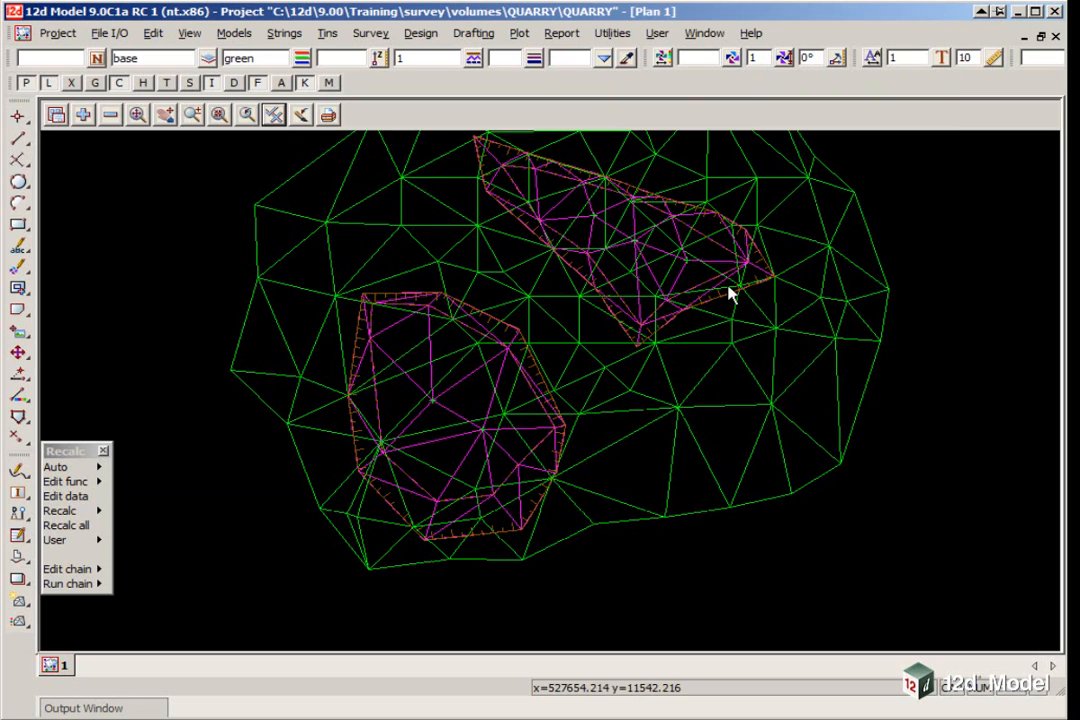
{"action": "mouse_move", "coordinate": [417, 35]}
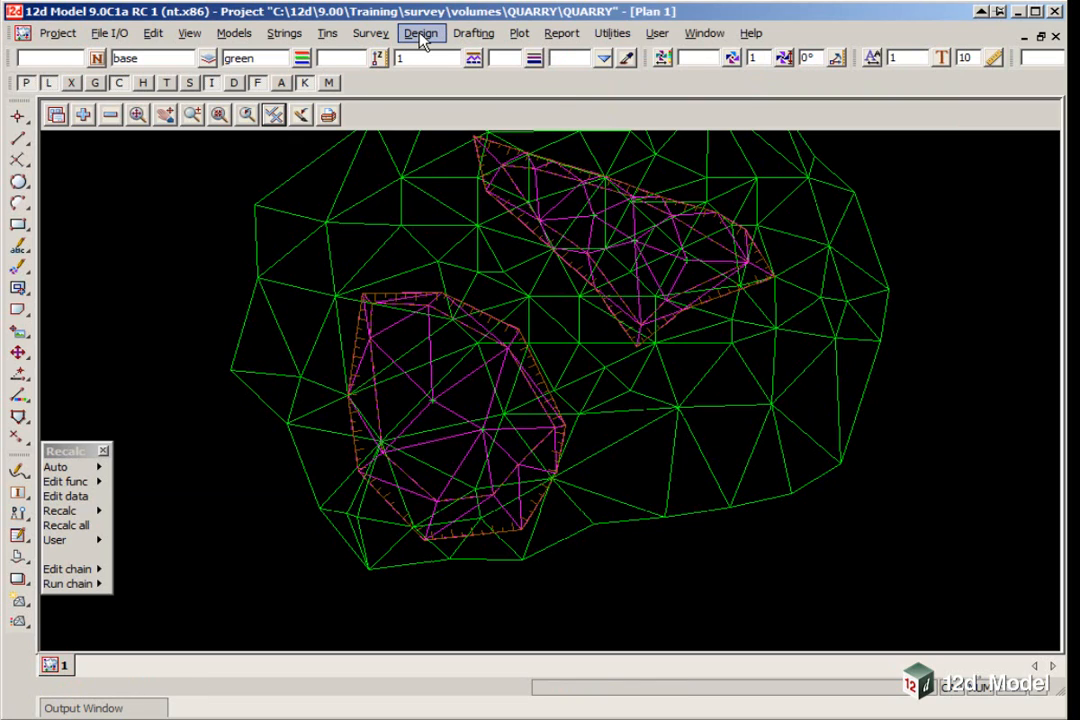
Open Tin to Tin by Height Range with original tin 200903, new tin 200904, deltas 1.
{"action": "left_click", "coordinate": [420, 34]}
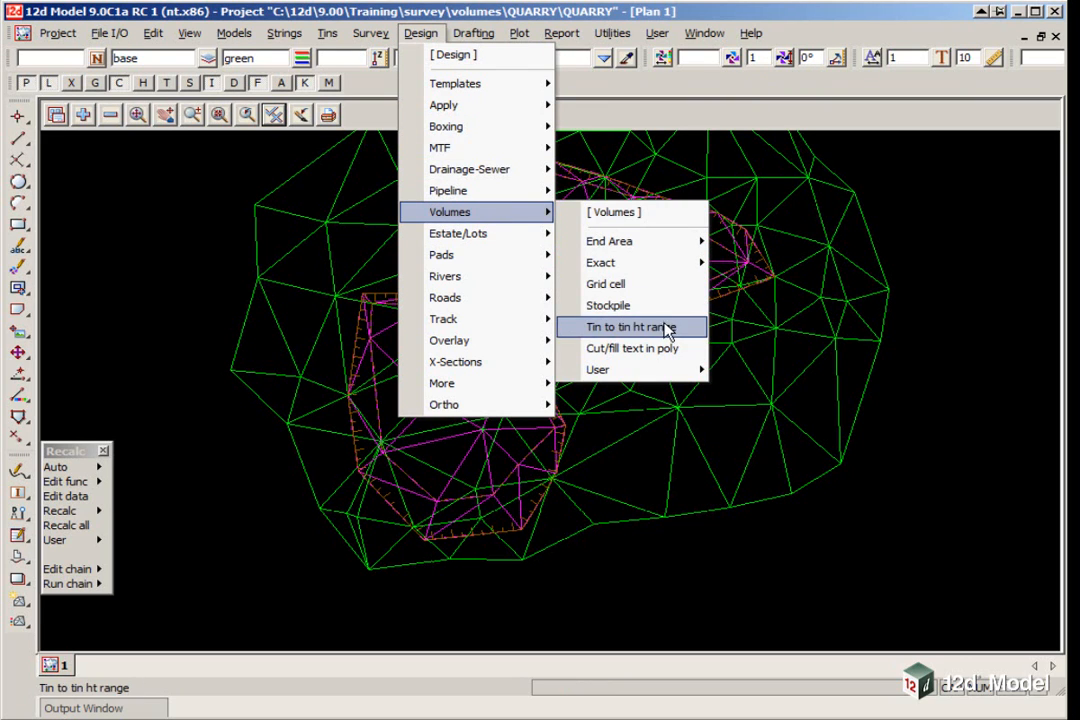
{"action": "left_click", "coordinate": [631, 327]}
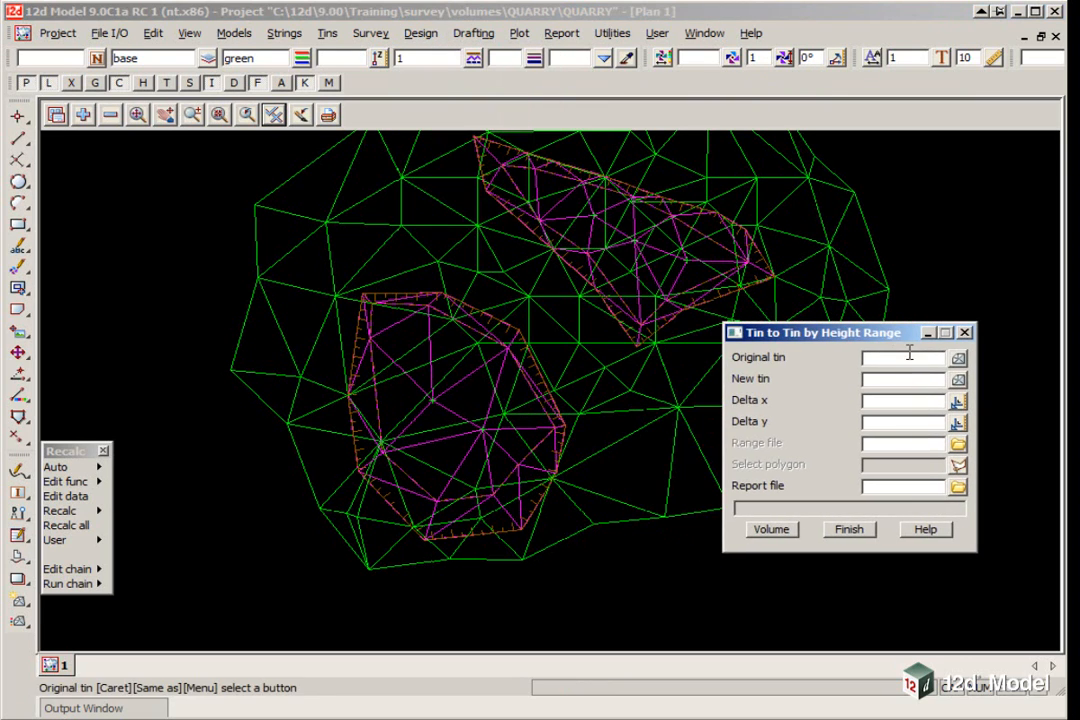
{"action": "mouse_move", "coordinate": [958, 357]}
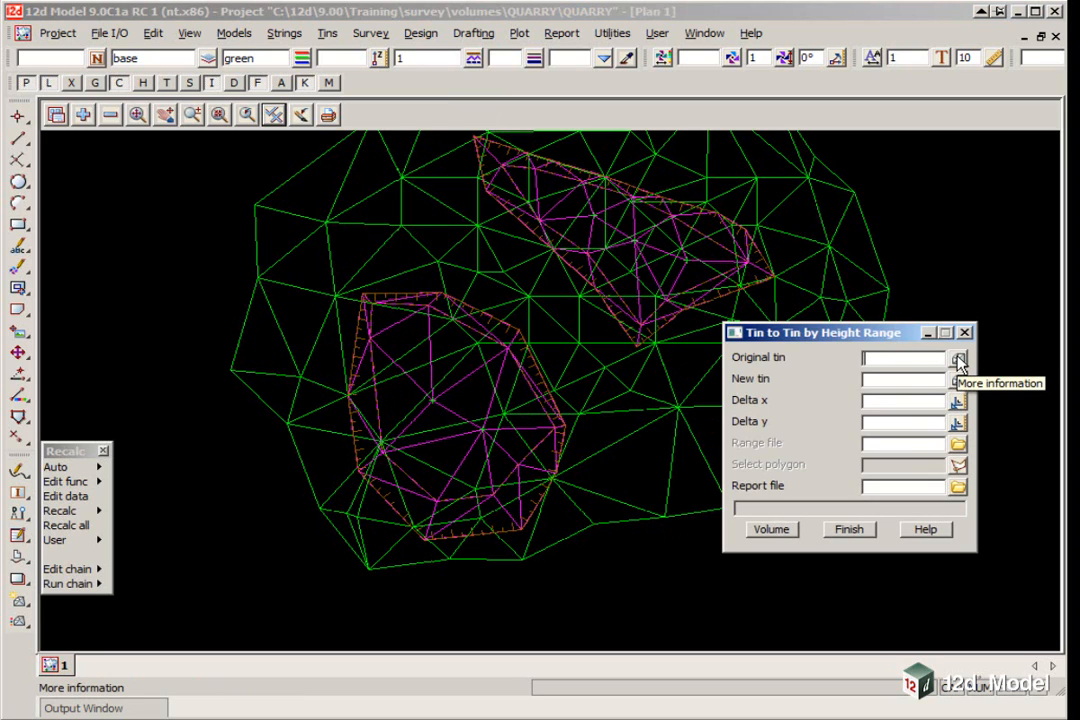
{"action": "left_click", "coordinate": [958, 357]}
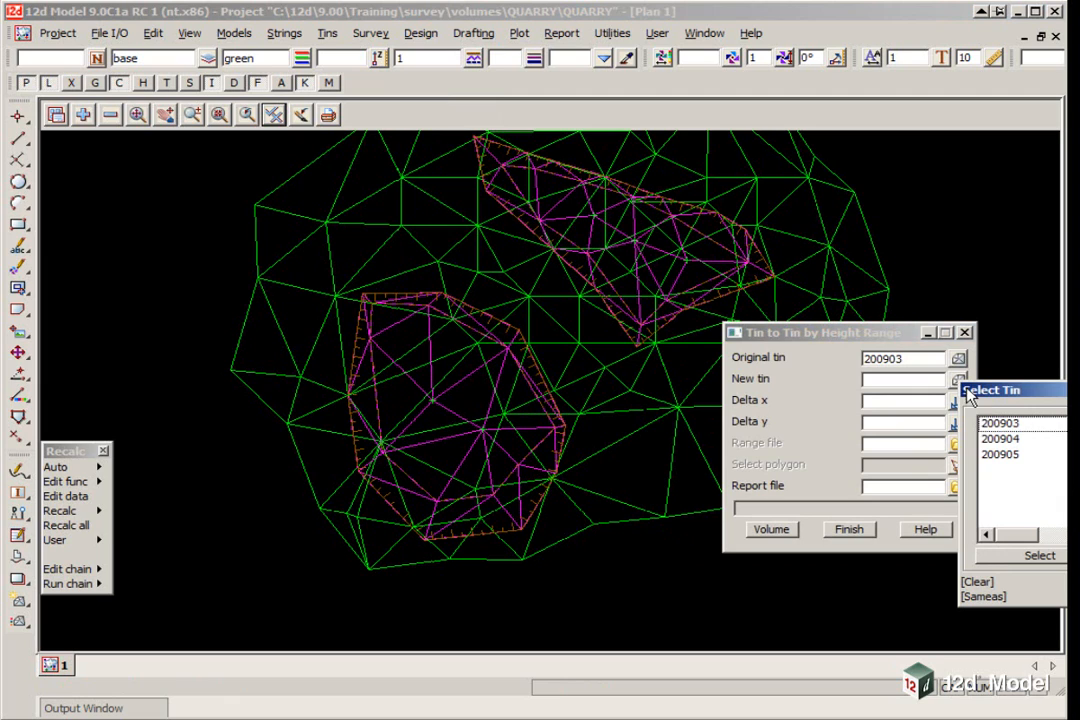
{"action": "left_click", "coordinate": [1000, 438]}
{"action": "type", "text": "1"}
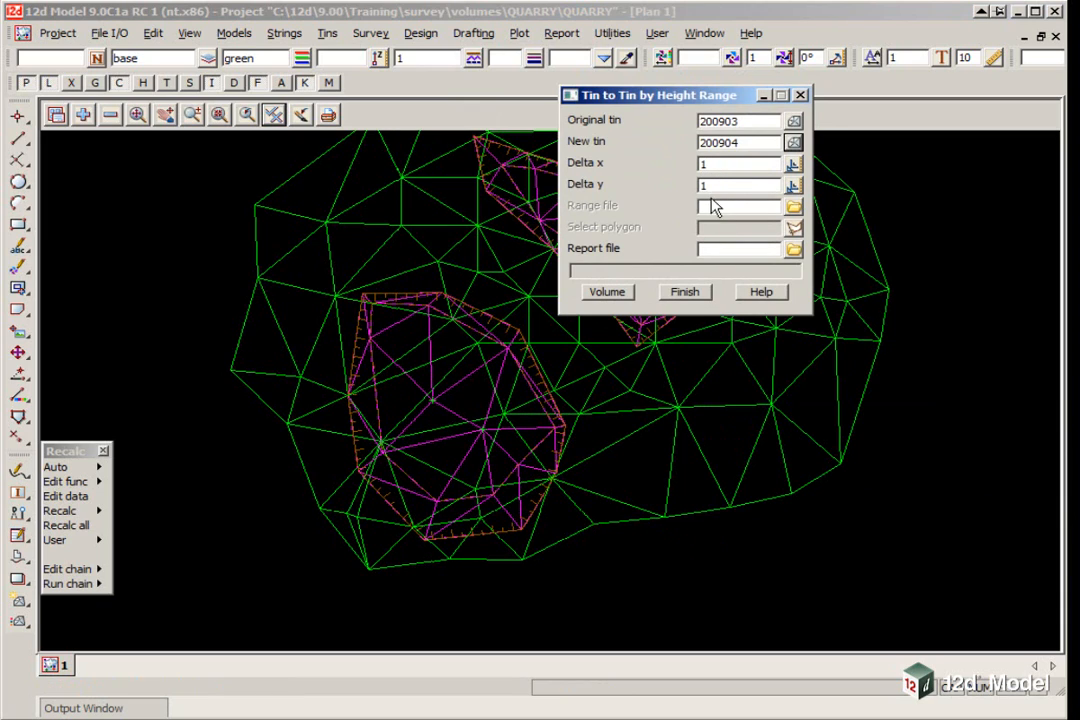
{"action": "mouse_move", "coordinate": [791, 207]}
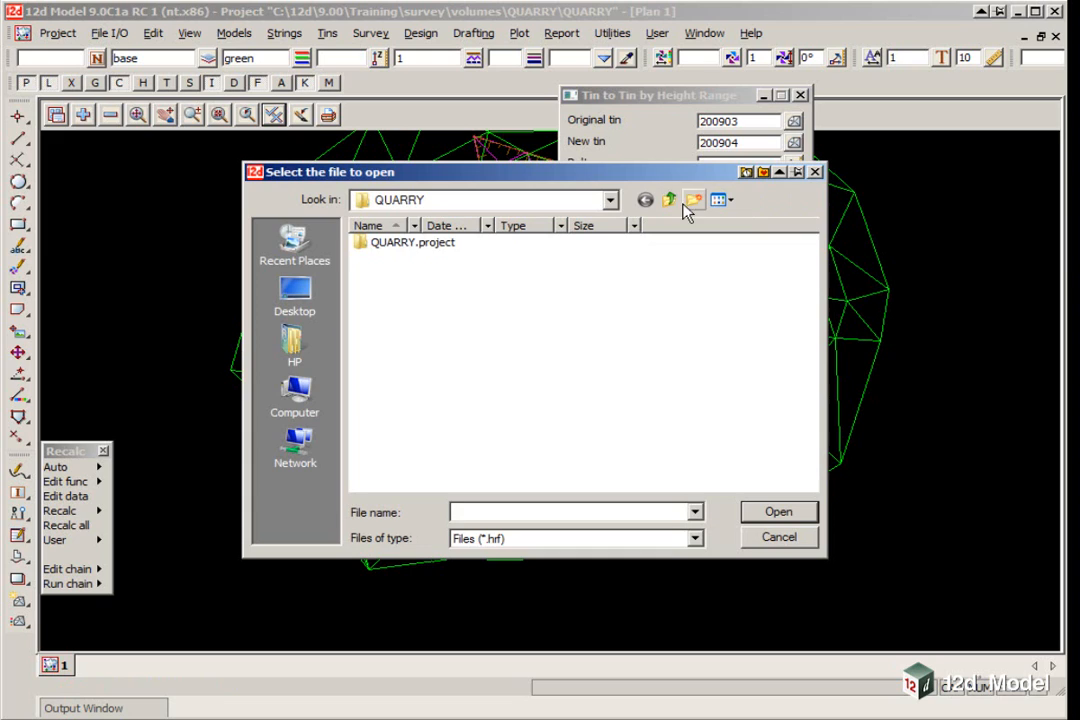
Load QUARRY.hrf as the range file and review its depth bands.
{"action": "left_click", "coordinate": [669, 199]}
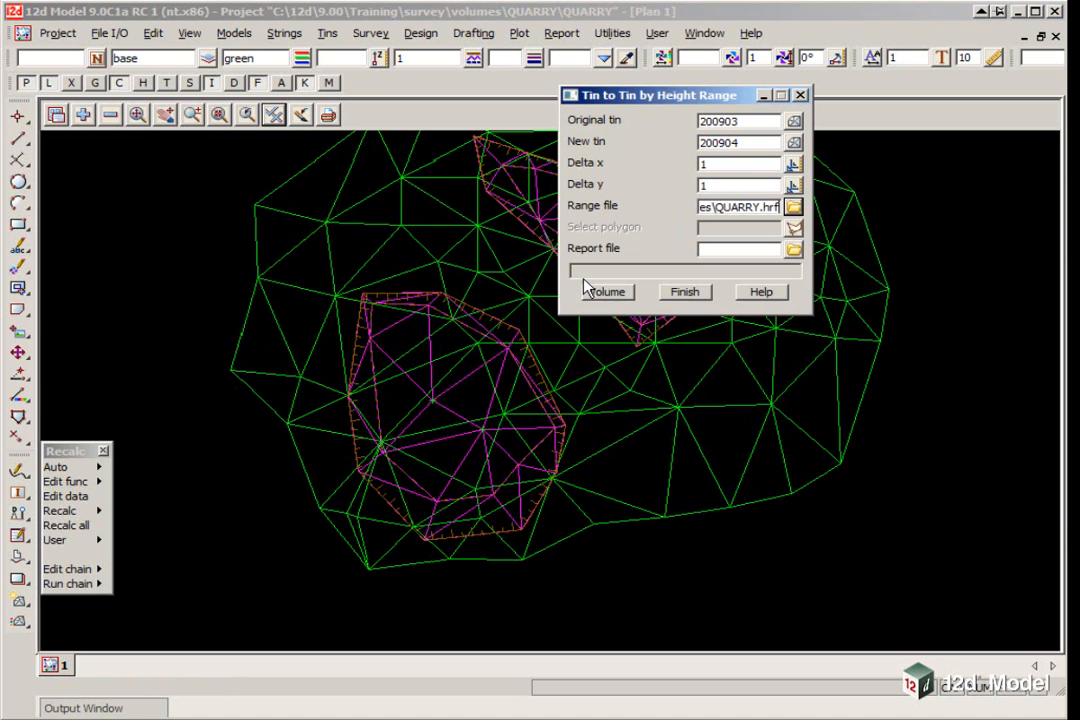
{"action": "left_click", "coordinate": [793, 206]}
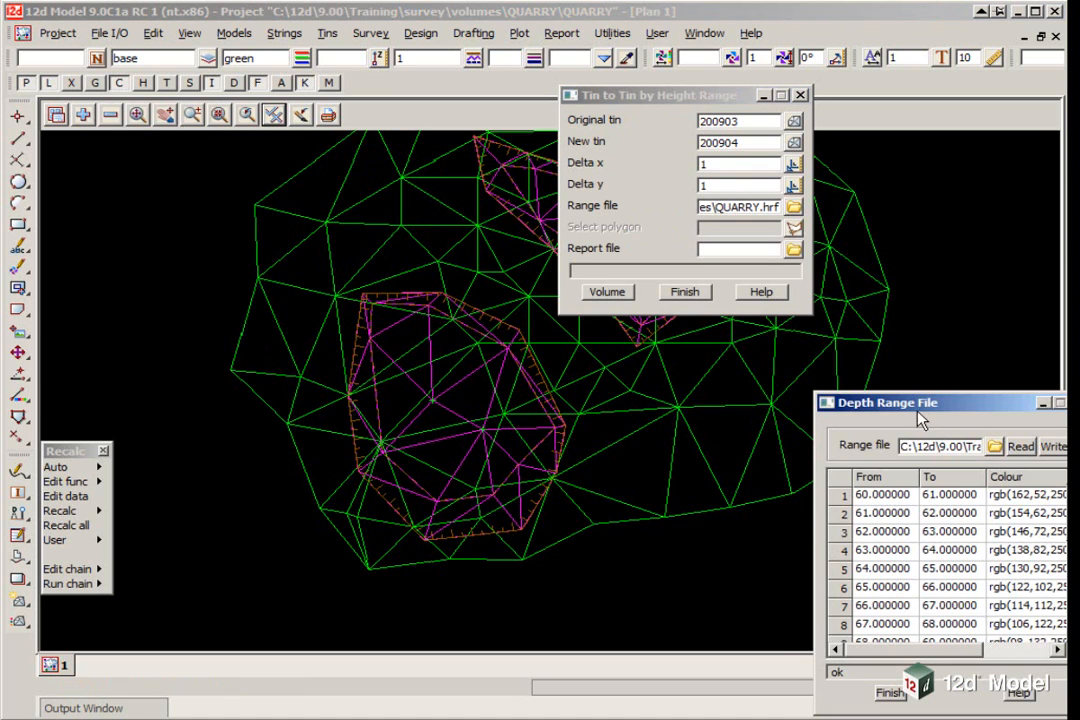
{"action": "left_click_drag", "start_coordinate": [885, 402], "coordinate": [388, 48]}
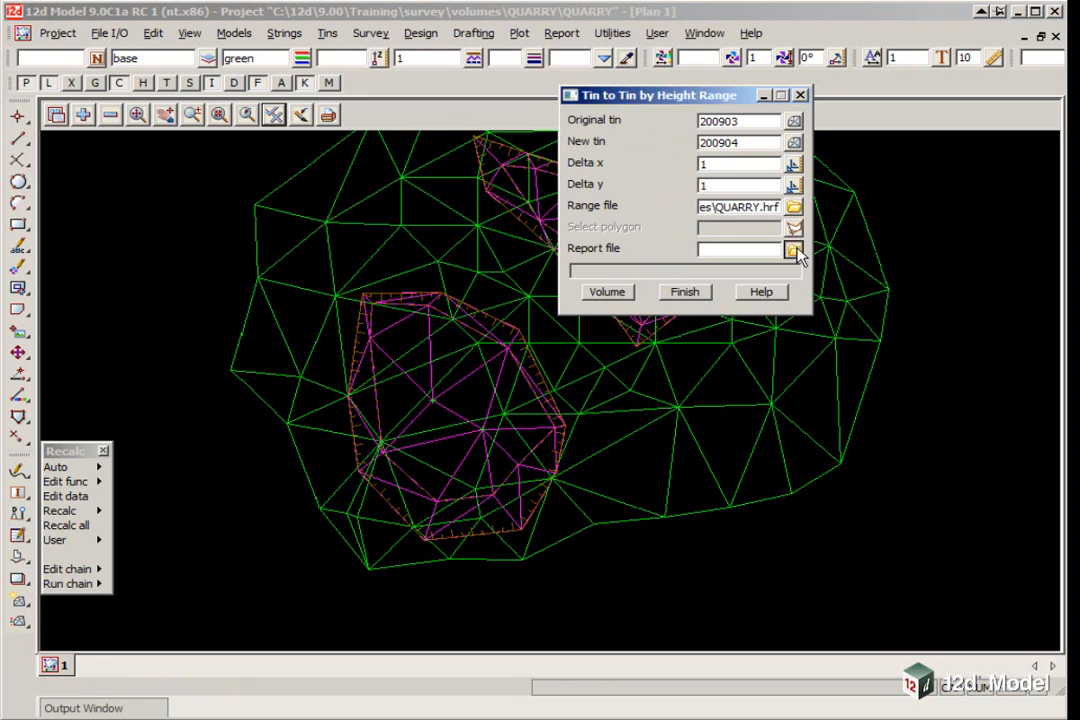
Choose 200904 VOLUMES.rpt as the report file and append the results.
{"action": "left_click", "coordinate": [793, 248]}
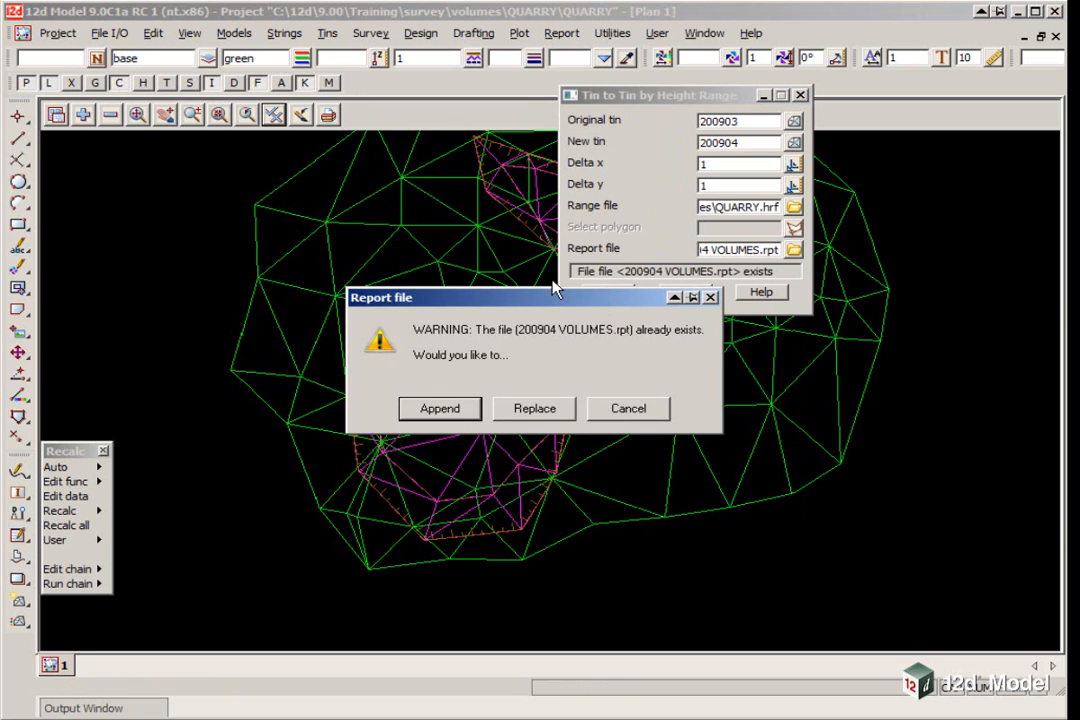
{"action": "left_click", "coordinate": [439, 408]}
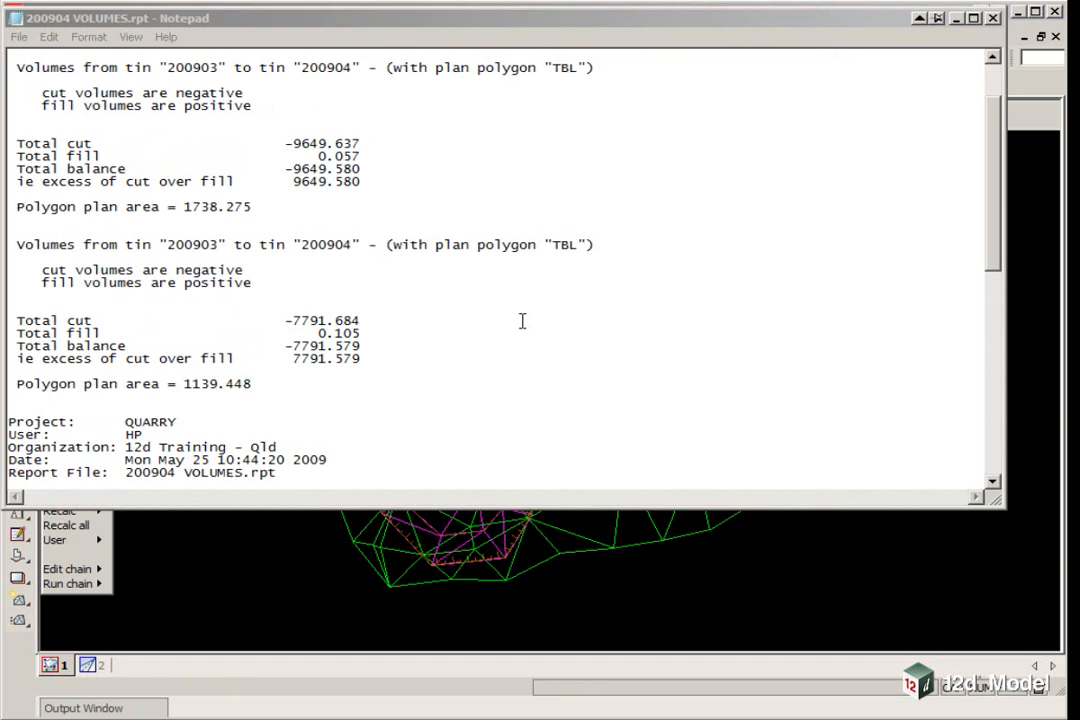
{"action": "mouse_move", "coordinate": [474, 365]}
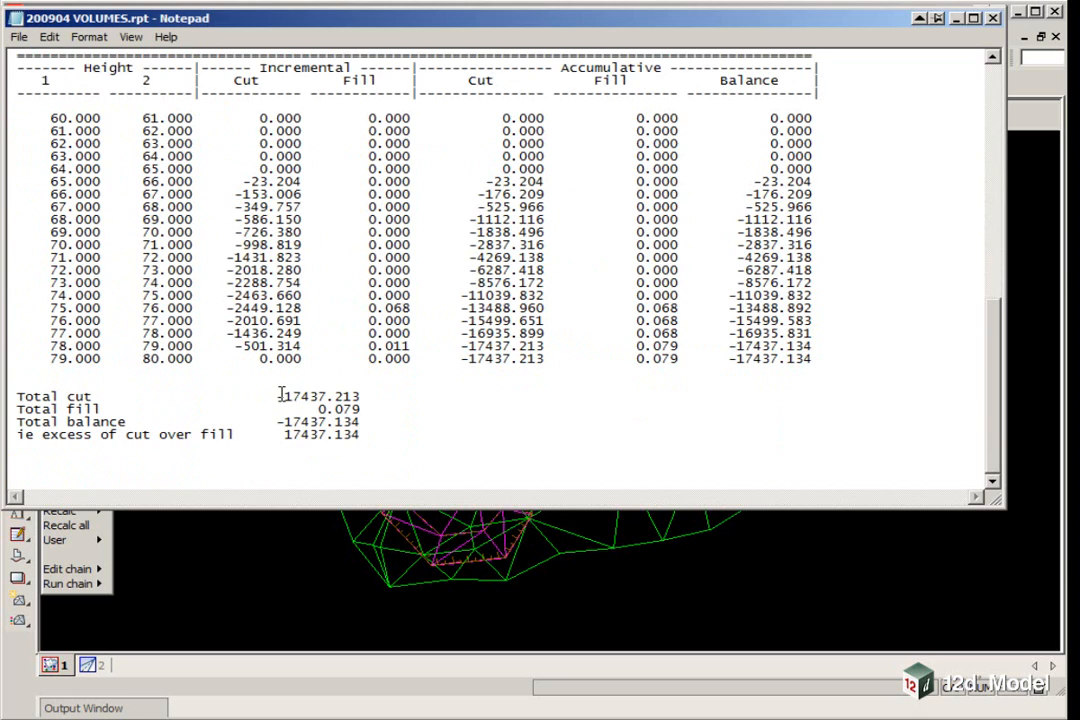
Highlight the total cut figure of -17437.213 in the appended report.
{"action": "double_click", "coordinate": [310, 395]}
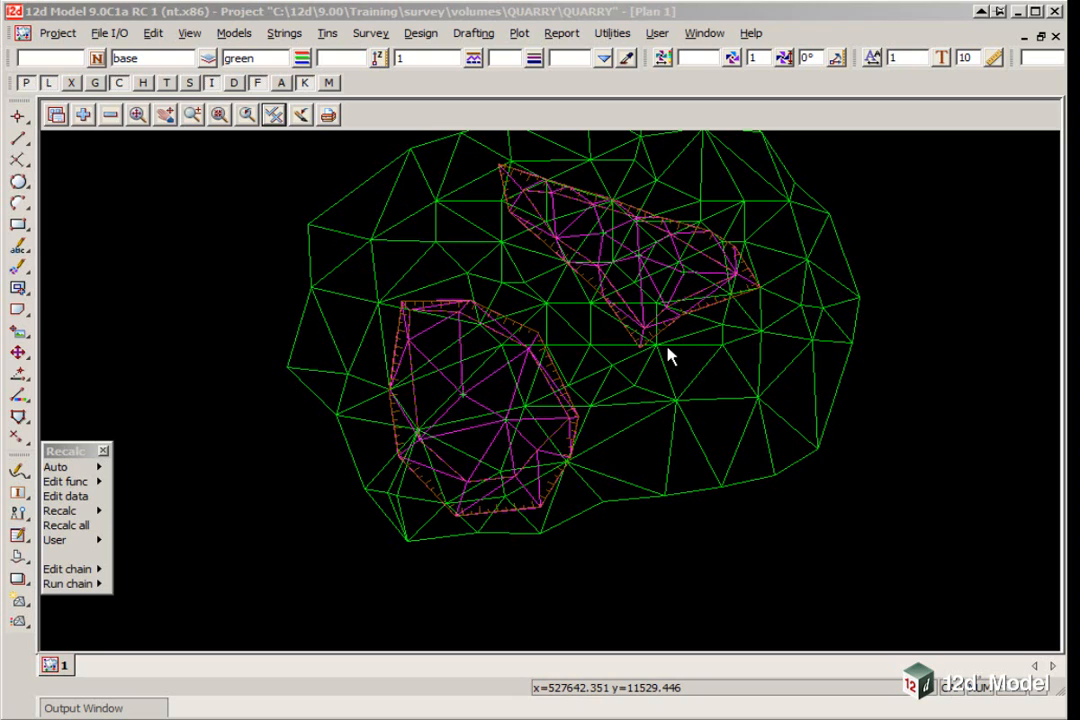
{"action": "mouse_move", "coordinate": [606, 343]}
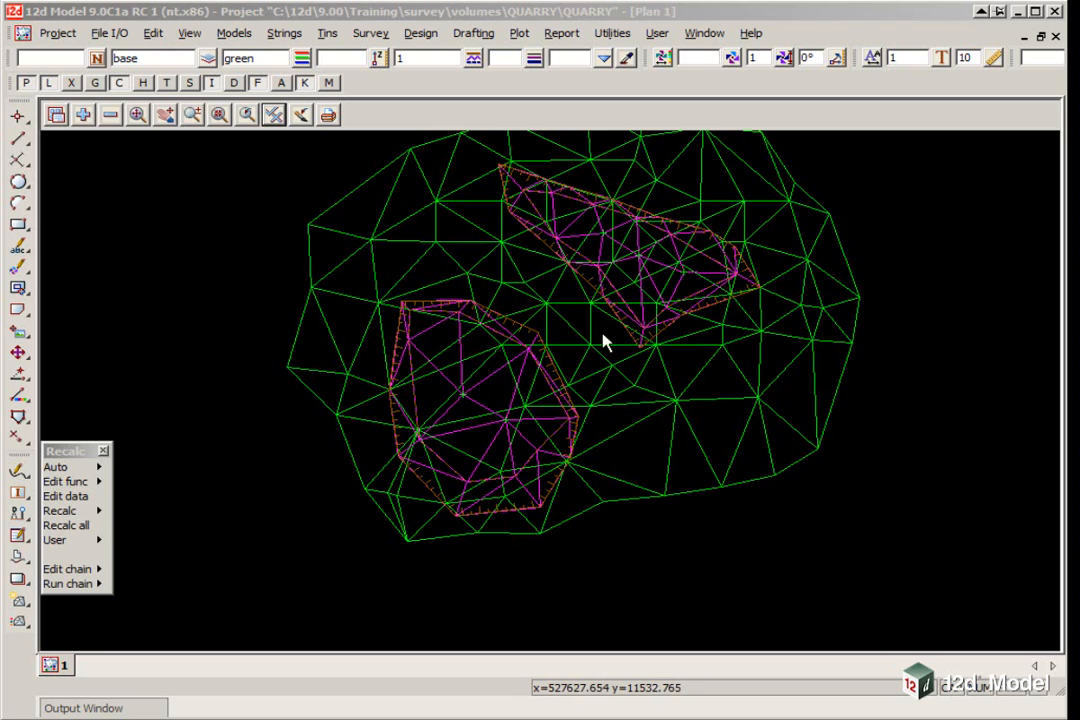
{"action": "mouse_move", "coordinate": [520, 322]}
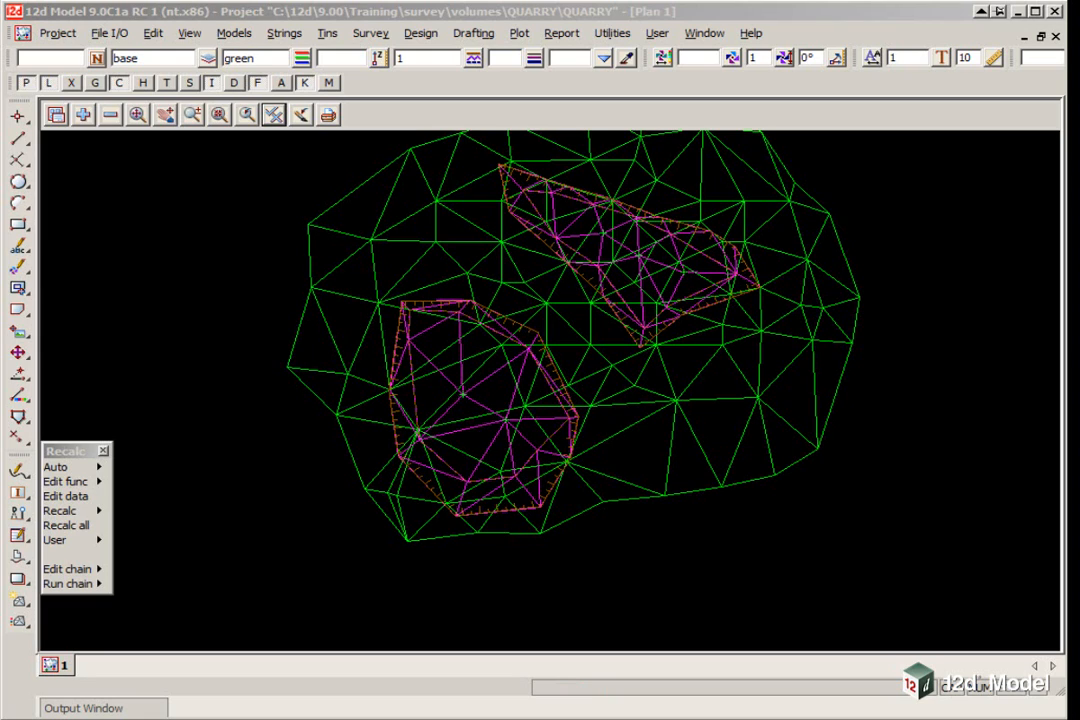
{"action": "mouse_move", "coordinate": [705, 215]}
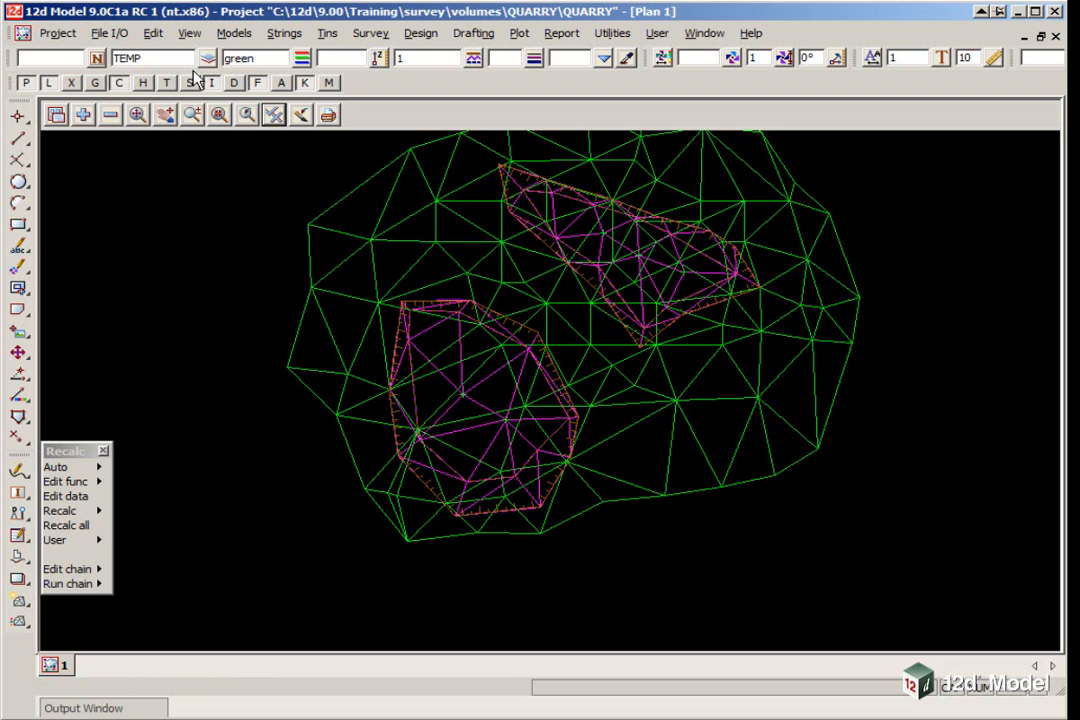
Set new strings to red in model TEMP and remove tins 200903 and 200904 from view.
{"action": "left_click", "coordinate": [210, 57]}
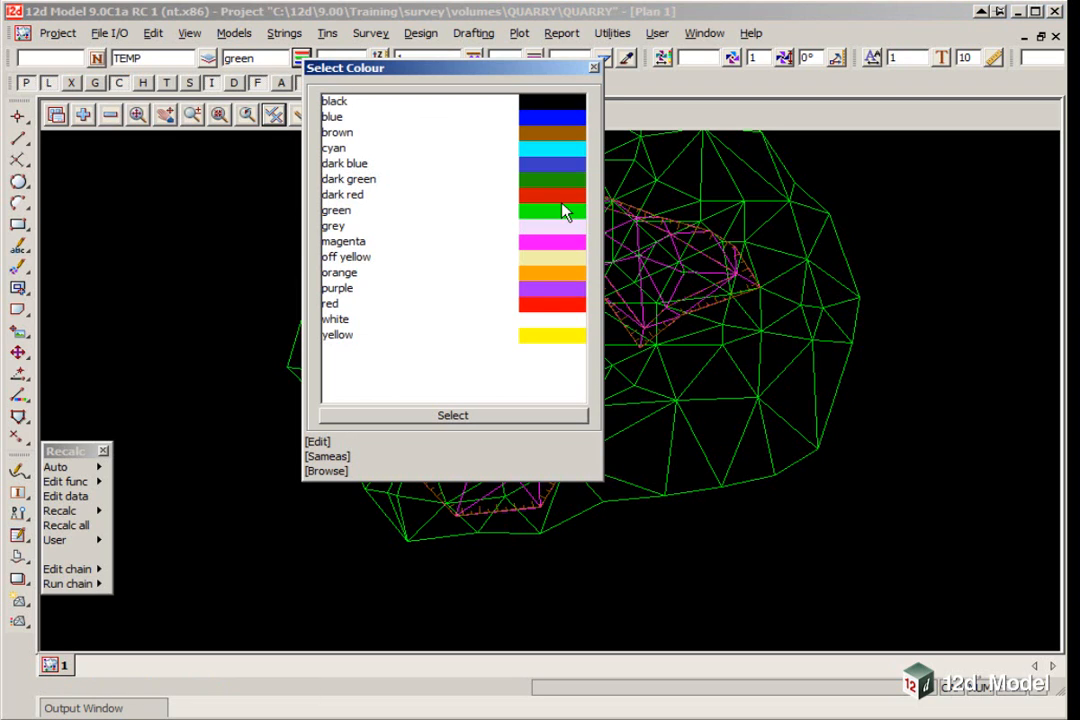
{"action": "left_click", "coordinate": [330, 303]}
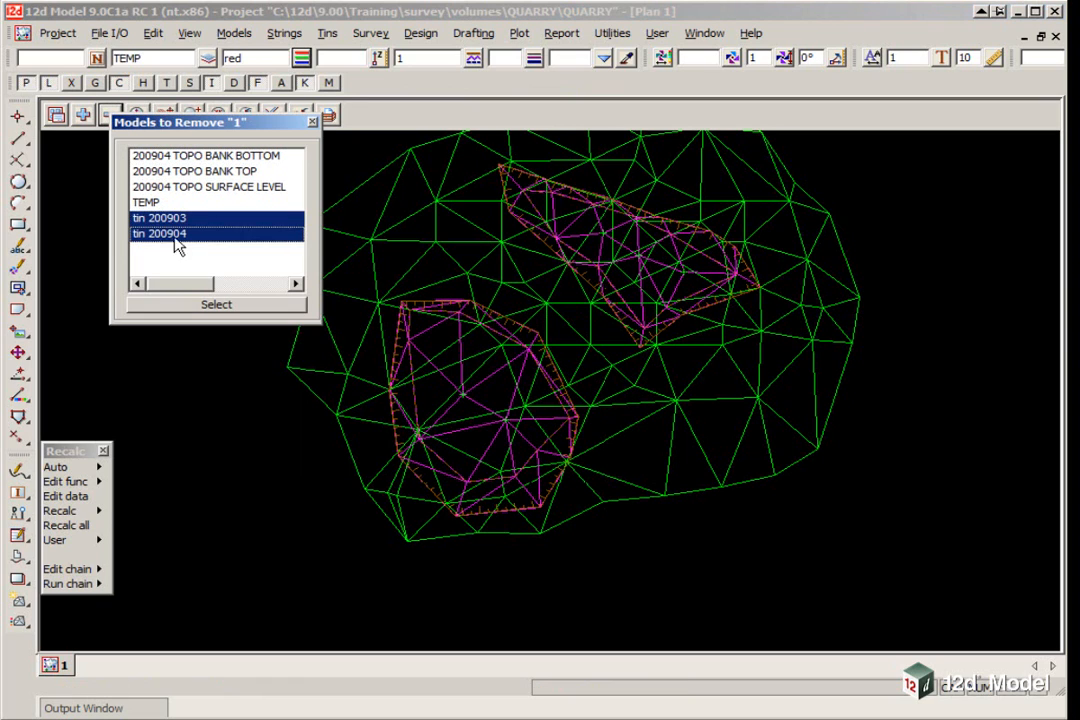
{"action": "left_click", "coordinate": [216, 304]}
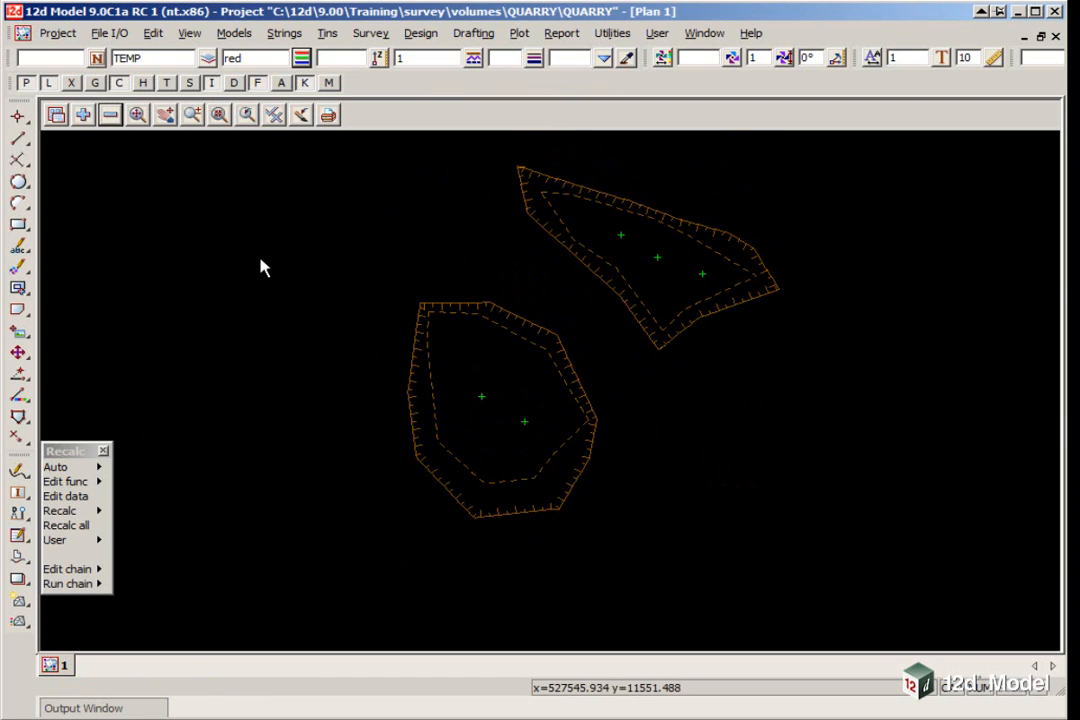
Create red parallel copies of the pit bank strings at offset -0.0.
{"action": "left_click", "coordinate": [16, 414]}
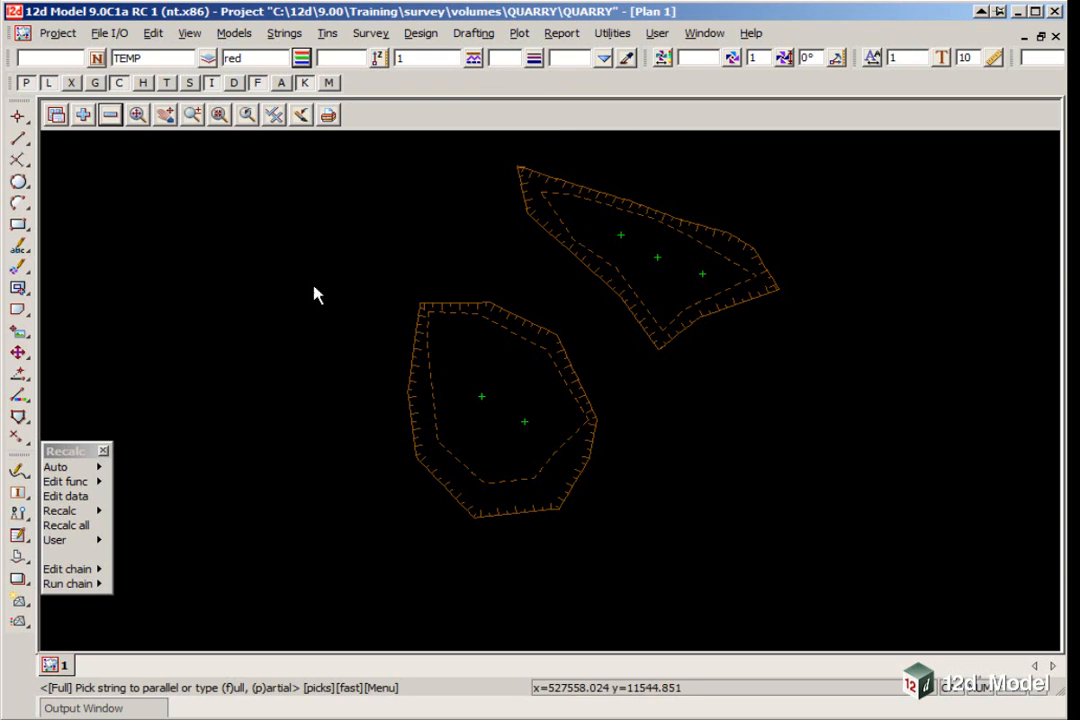
{"action": "mouse_move", "coordinate": [388, 365]}
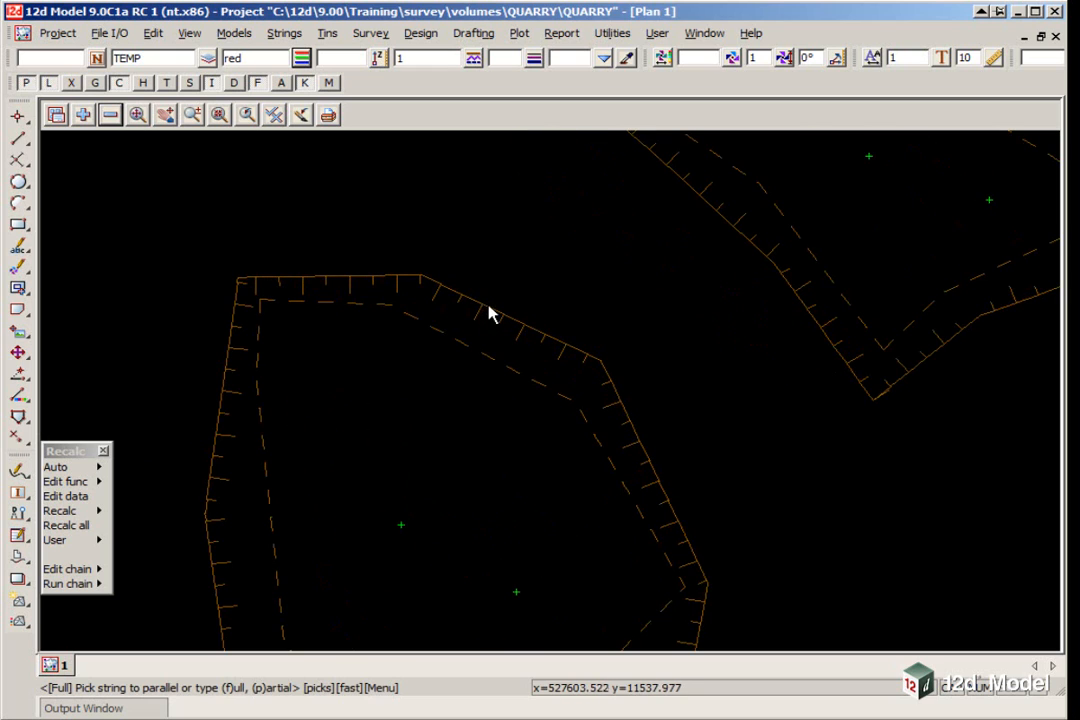
{"action": "left_click", "coordinate": [508, 312]}
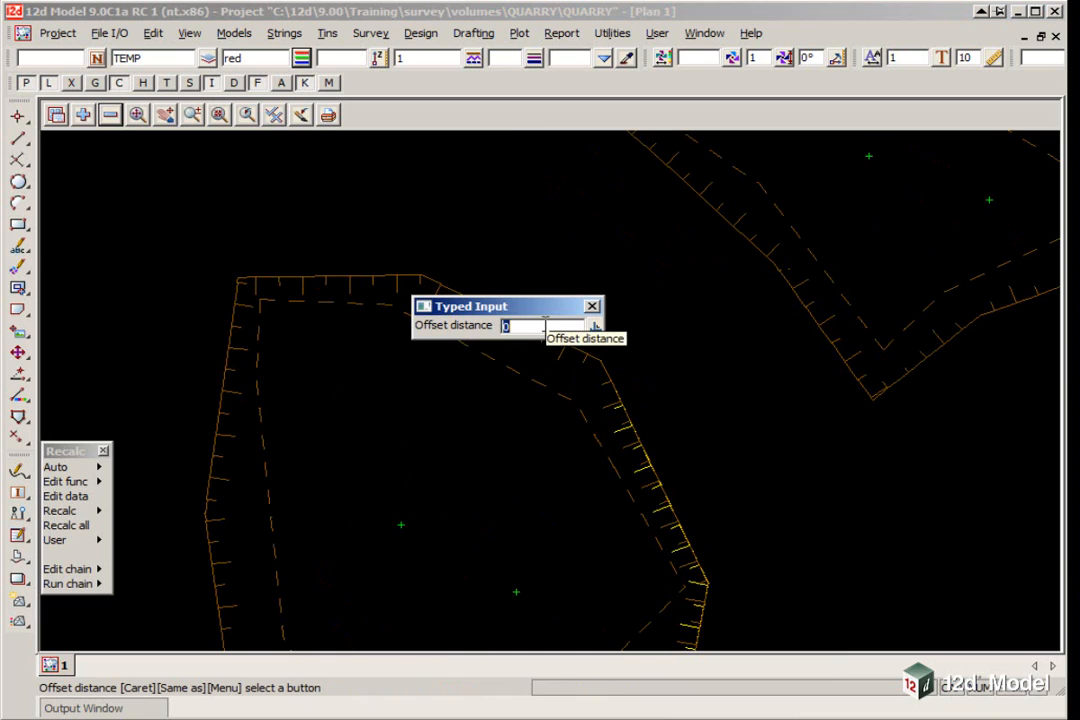
{"action": "type", "text": "-0.0"}
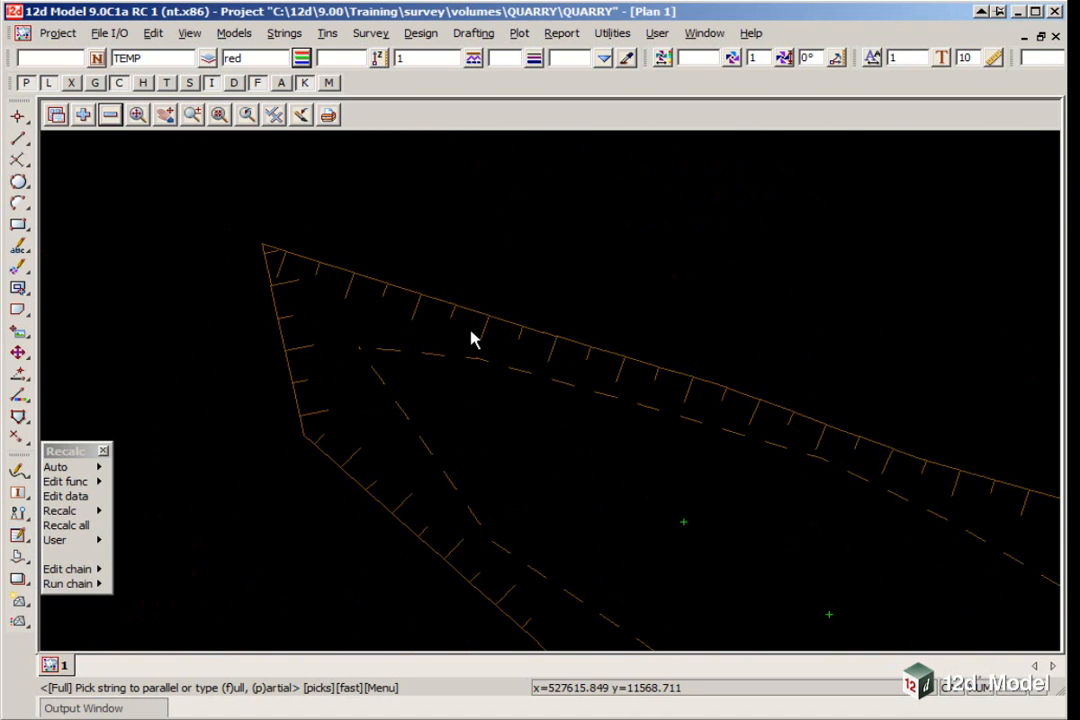
{"action": "mouse_move", "coordinate": [488, 328]}
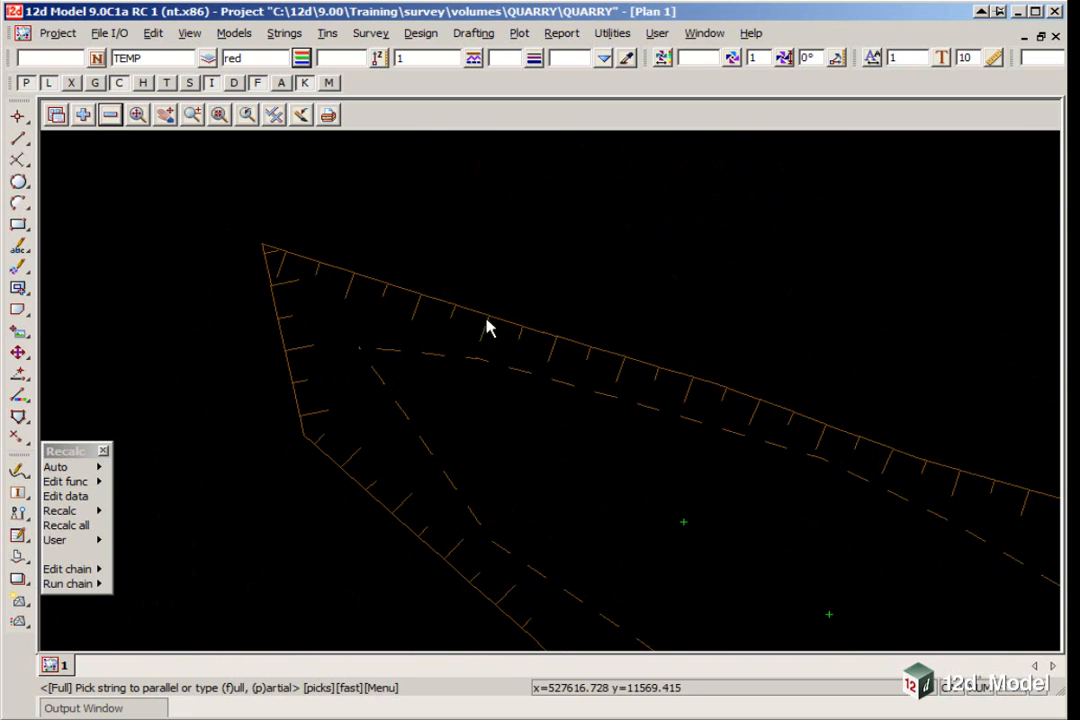
{"action": "left_click", "coordinate": [490, 328]}
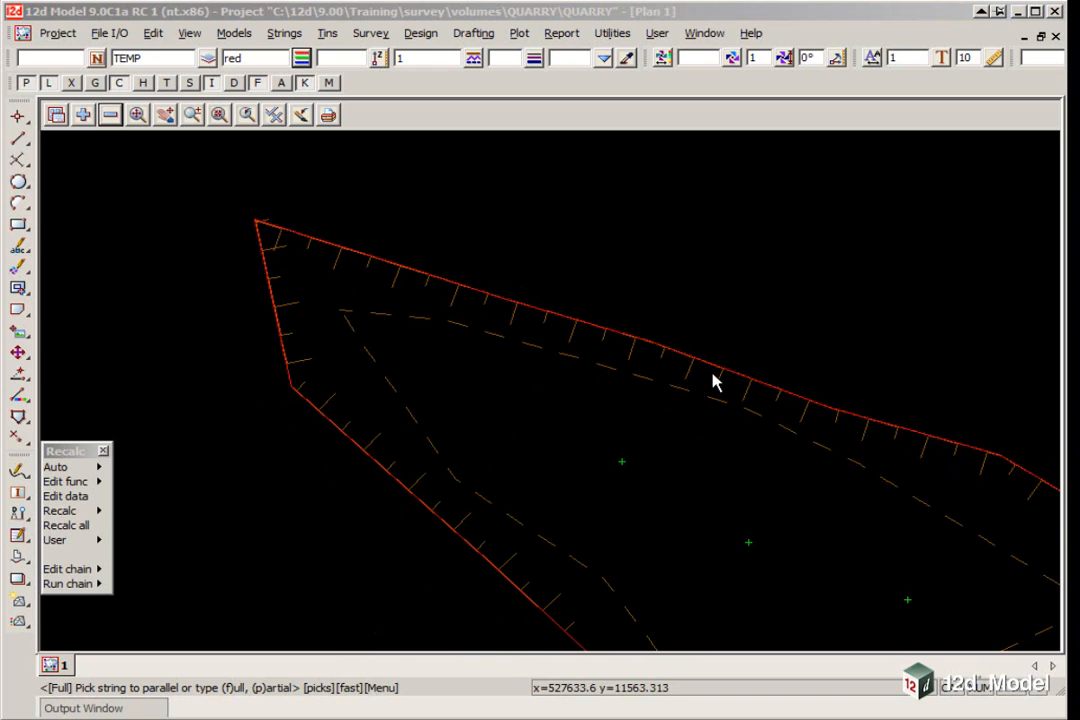
{"action": "mouse_move", "coordinate": [283, 221]}
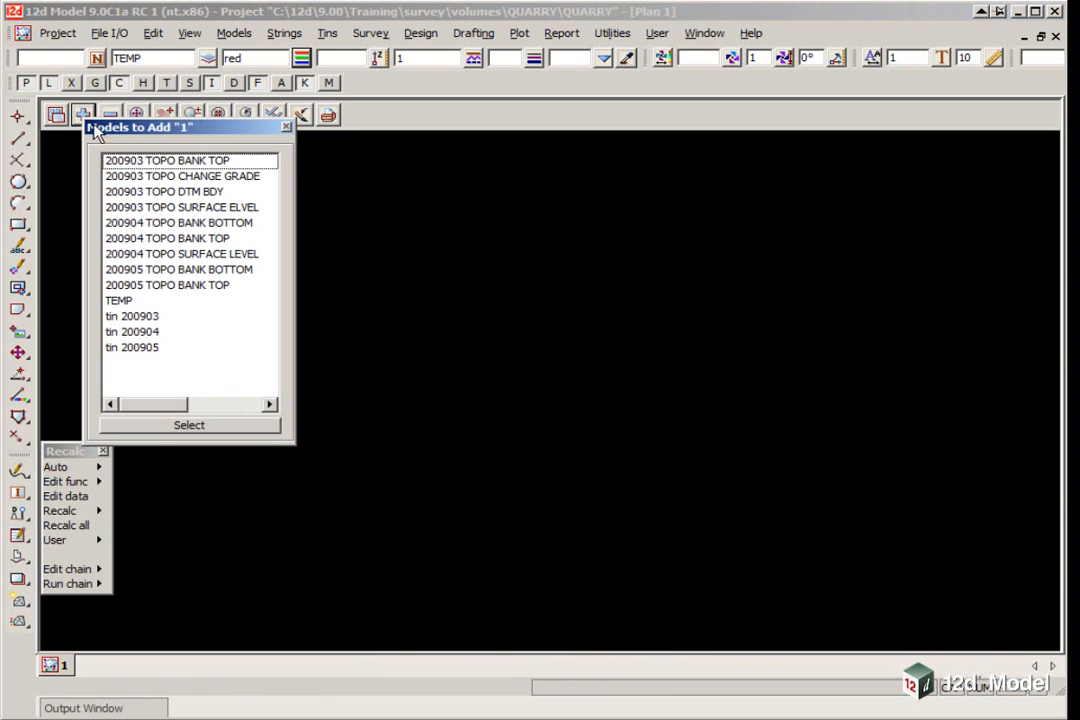
Add the 200903 survey models to the plan and start the Multi Fence setup.
{"action": "left_click", "coordinate": [181, 176]}
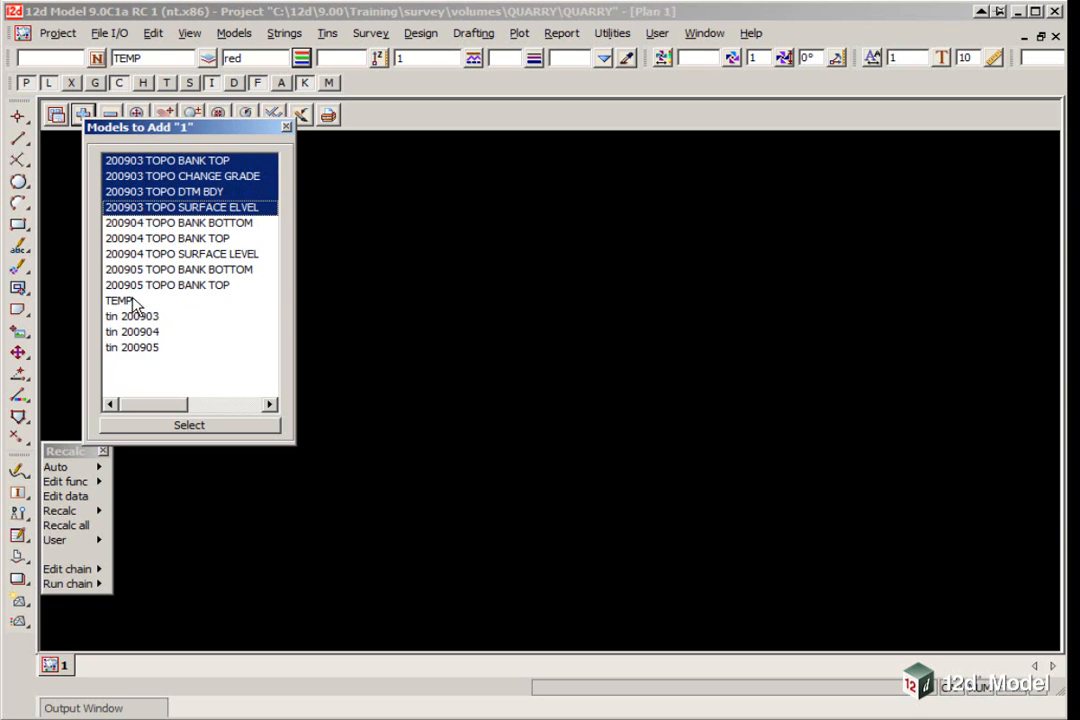
{"action": "left_click", "coordinate": [188, 425]}
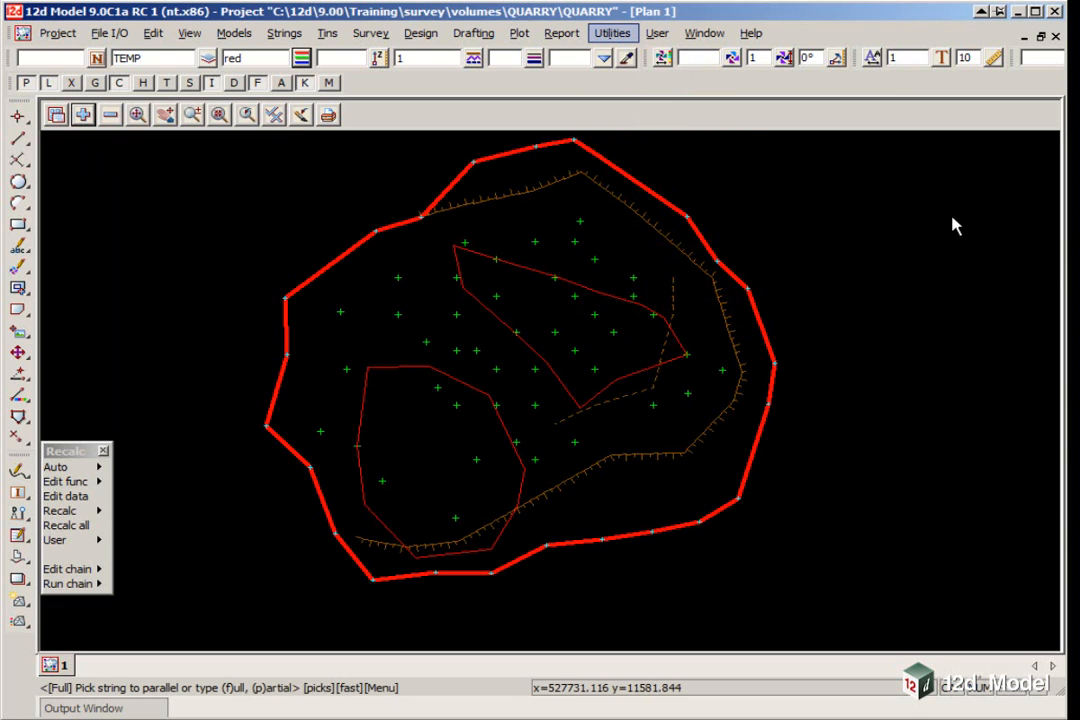
{"action": "left_click", "coordinate": [611, 33]}
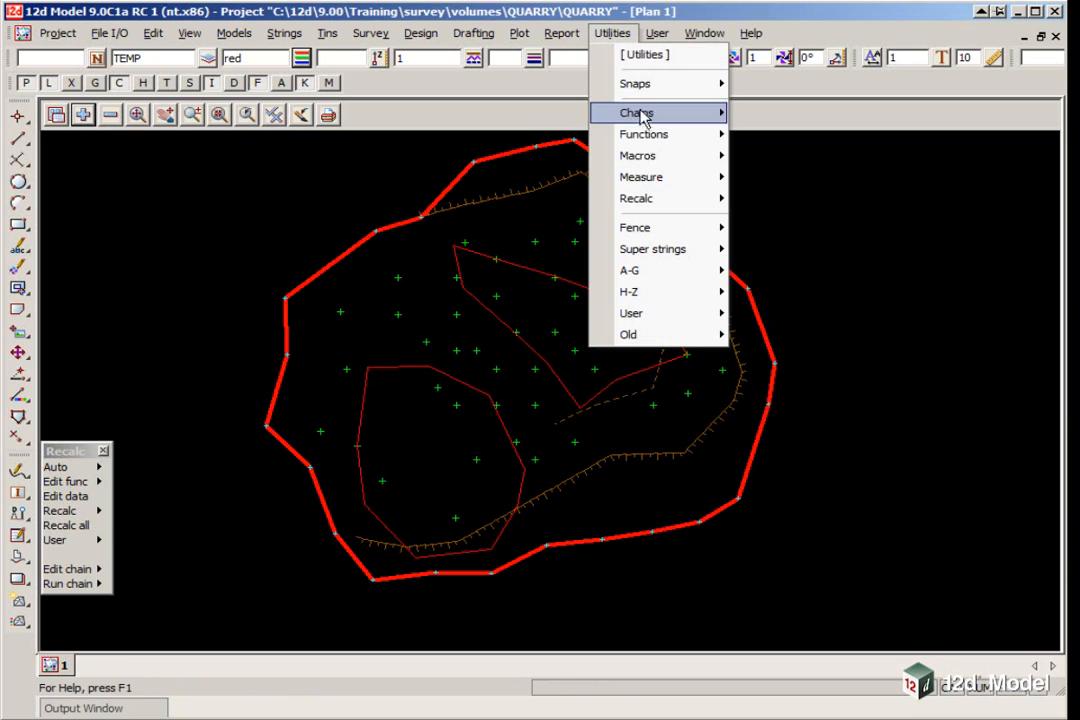
{"action": "mouse_move", "coordinate": [635, 227]}
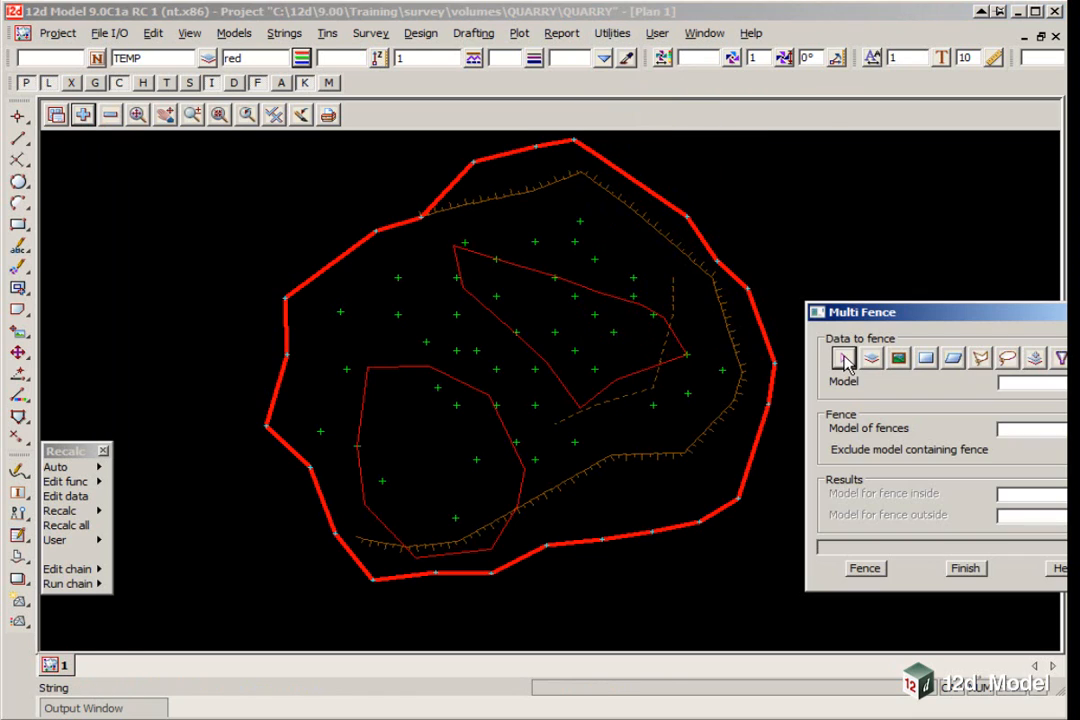
{"action": "mouse_move", "coordinate": [970, 360]}
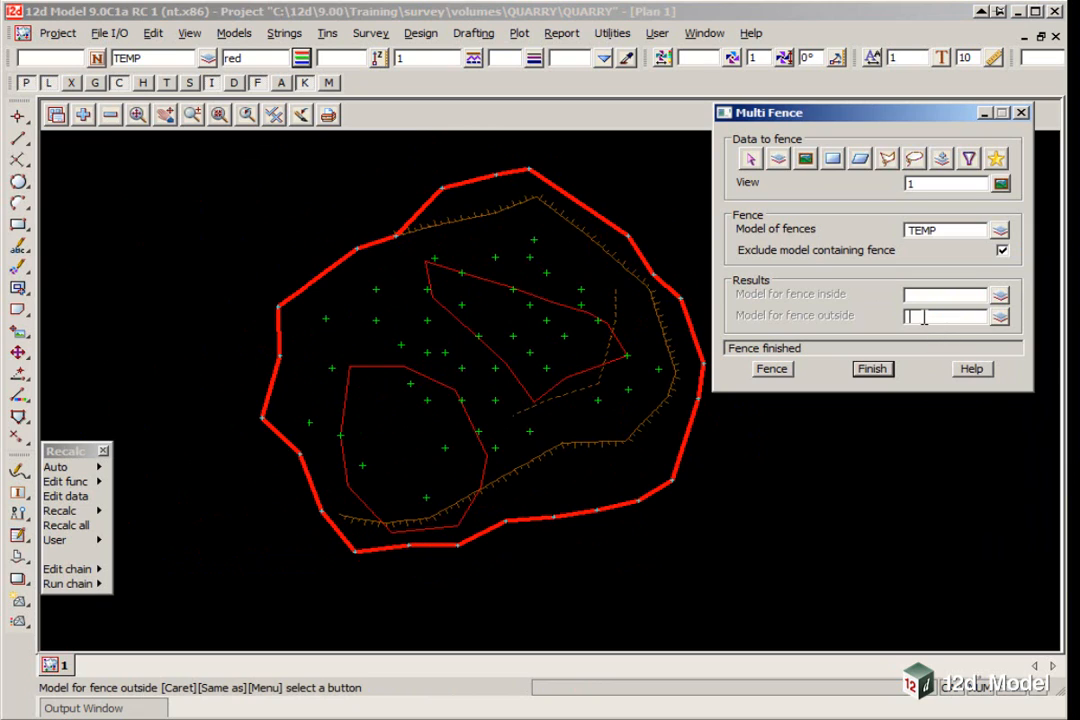
{"action": "type", "text": "200904 EXTRA"}
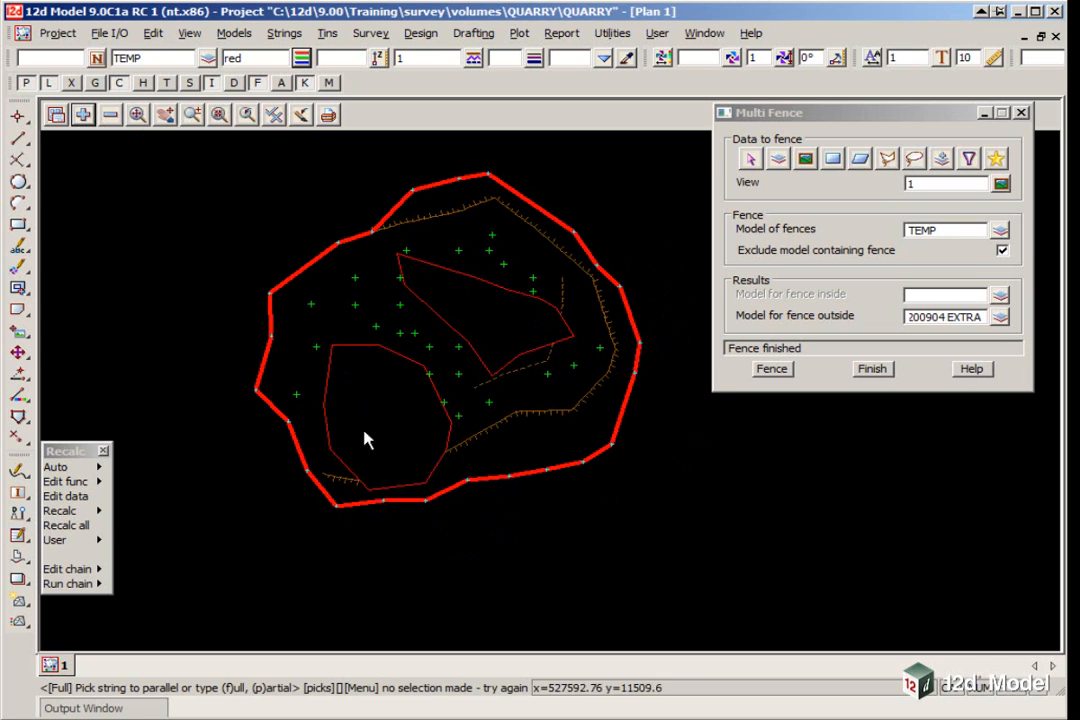
{"action": "mouse_move", "coordinate": [422, 383]}
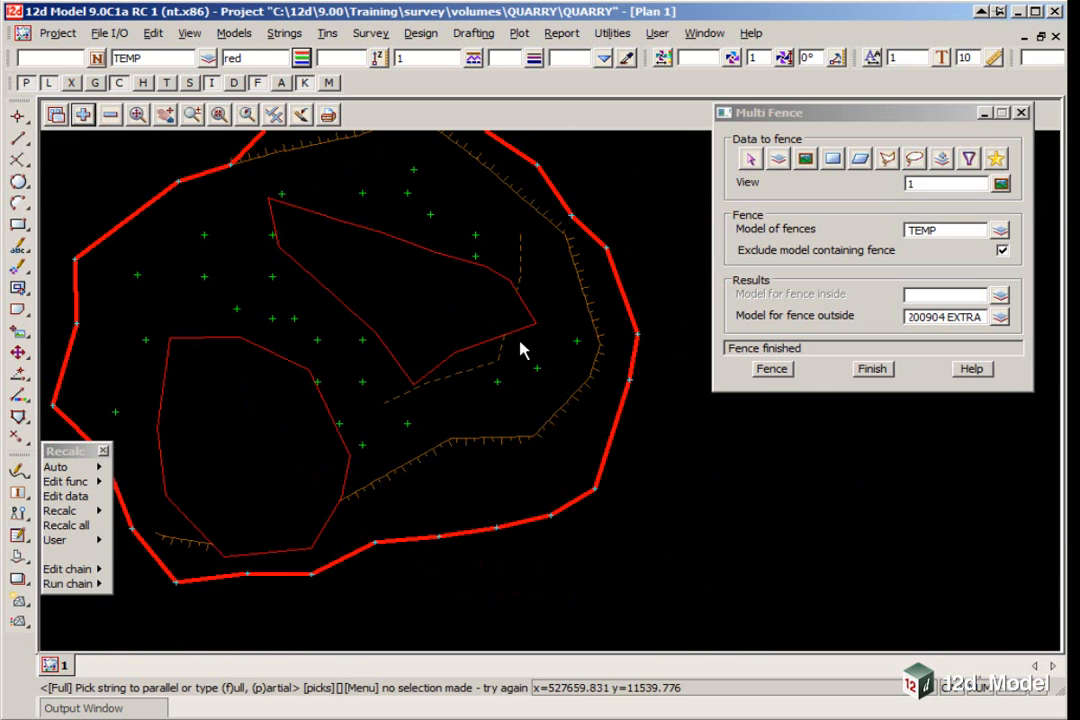
{"action": "mouse_move", "coordinate": [125, 140]}
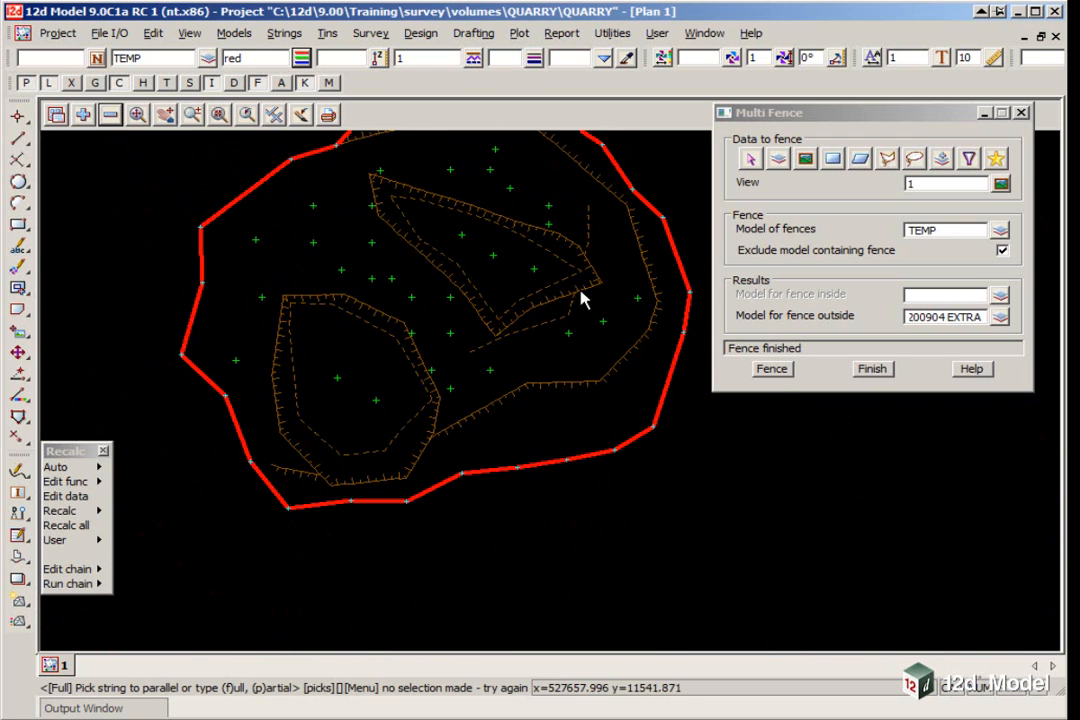
{"action": "mouse_move", "coordinate": [760, 335]}
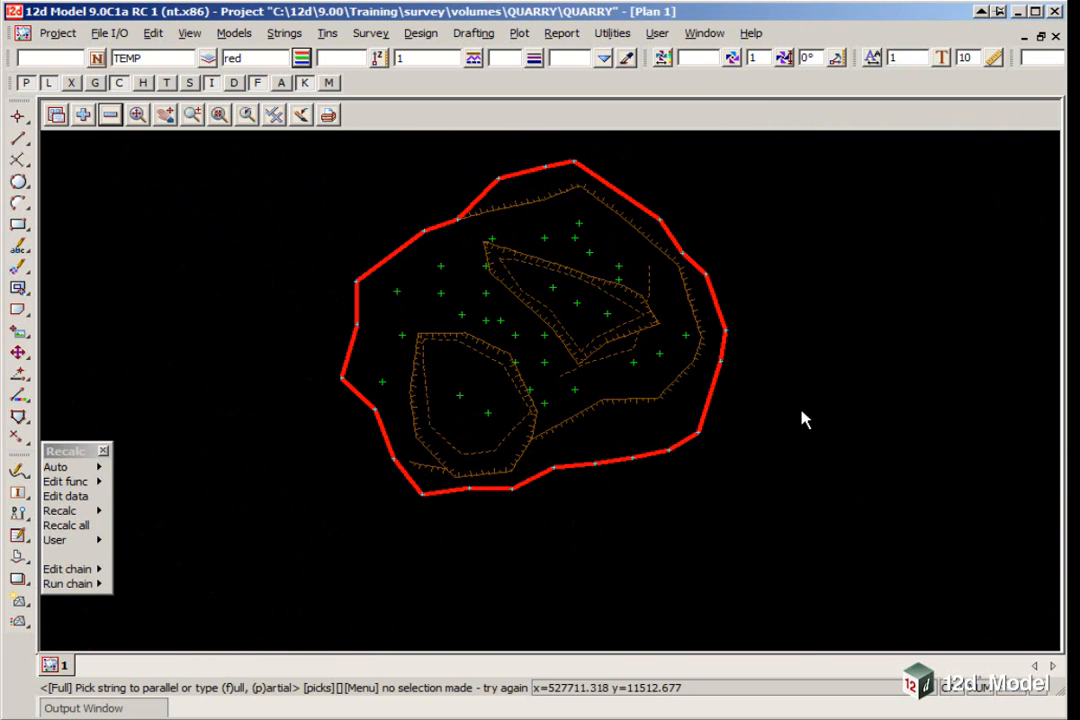
{"action": "mouse_move", "coordinate": [770, 320]}
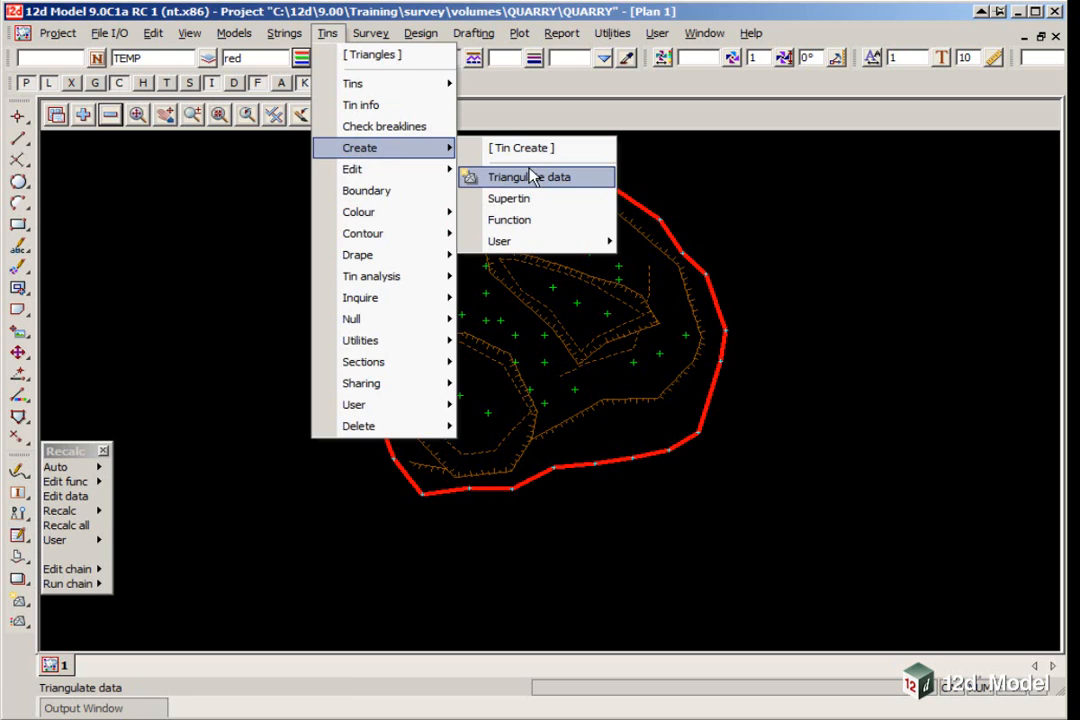
Name the new tin 200904 COMBINED and set the model that holds it.
{"action": "left_click", "coordinate": [507, 177]}
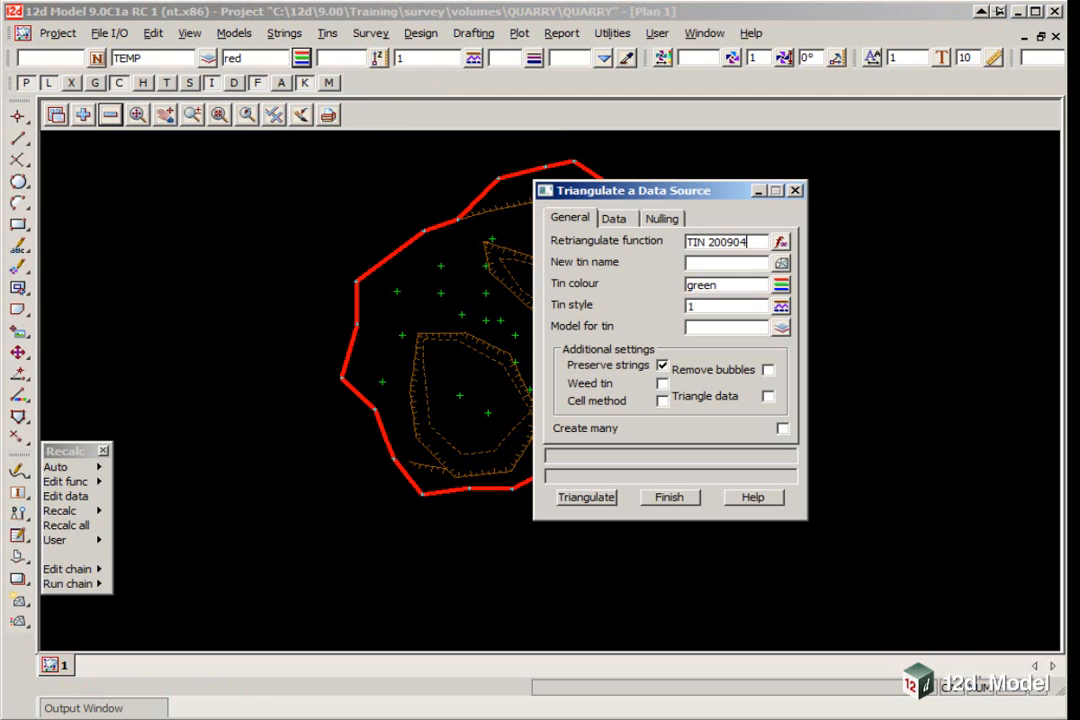
{"action": "type", "text": "COMBINED"}
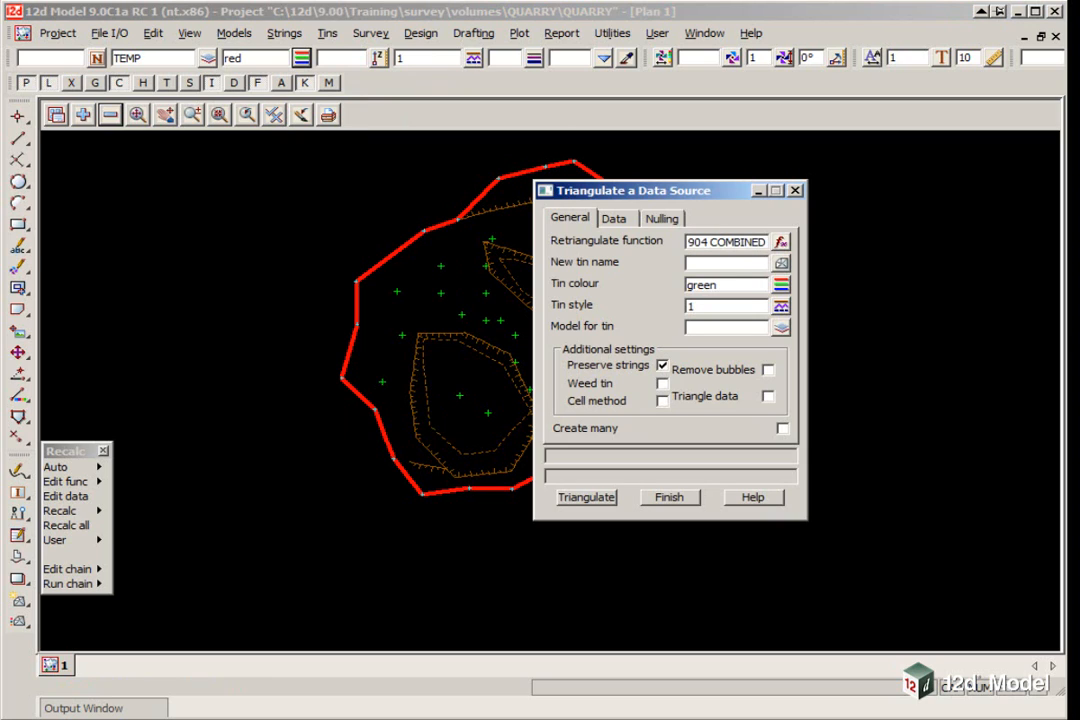
{"action": "mouse_move", "coordinate": [780, 242]}
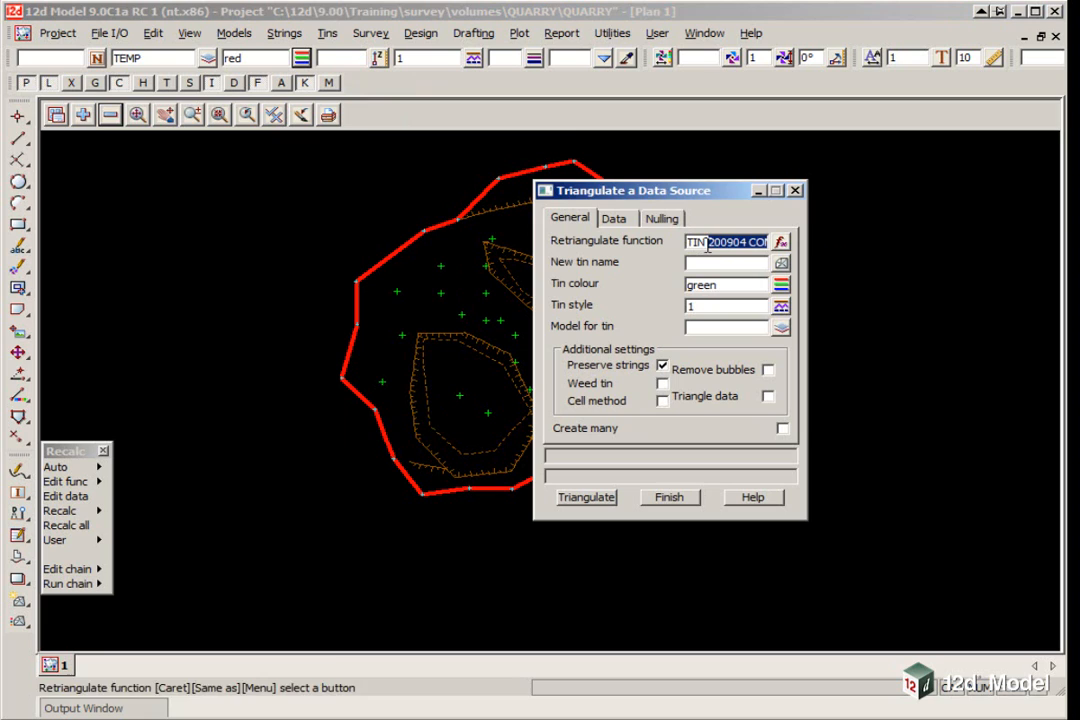
{"action": "left_click", "coordinate": [725, 261]}
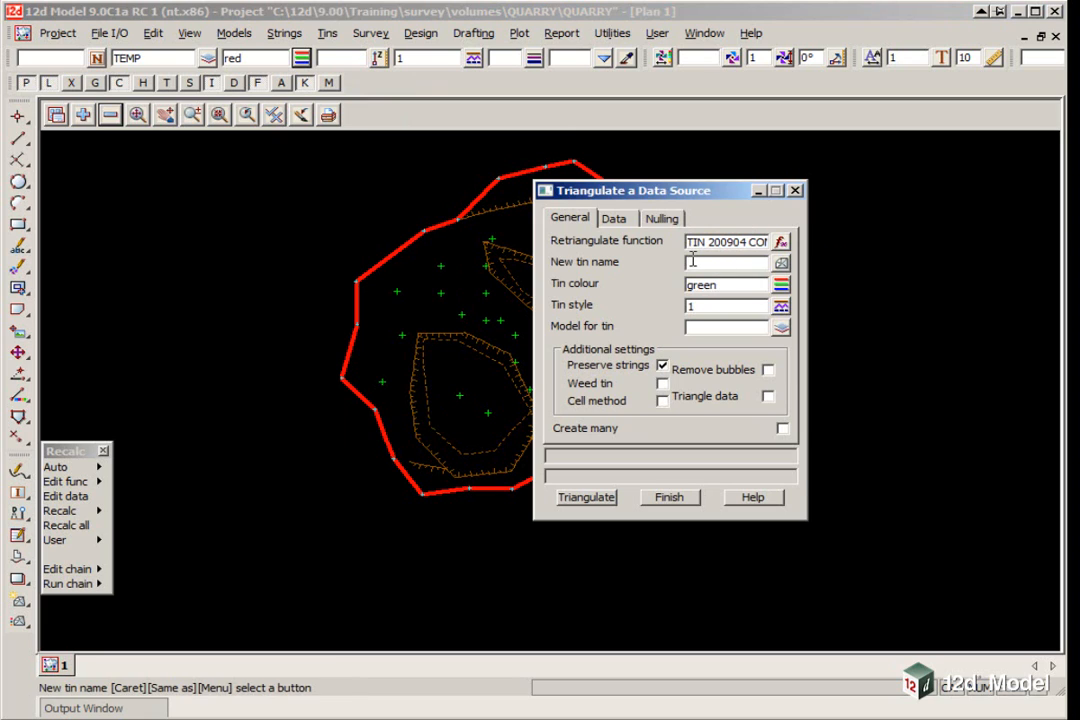
{"action": "type", "text": "904 COMBINED"}
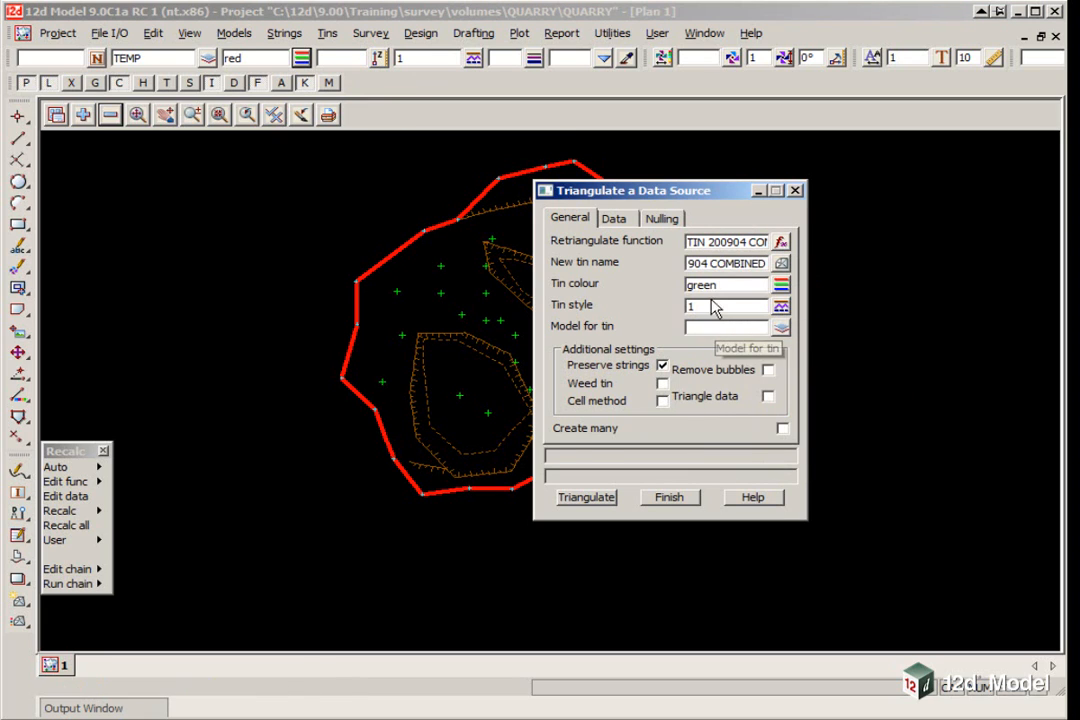
{"action": "left_click", "coordinate": [781, 327]}
{"action": "type", "text": "orange"}
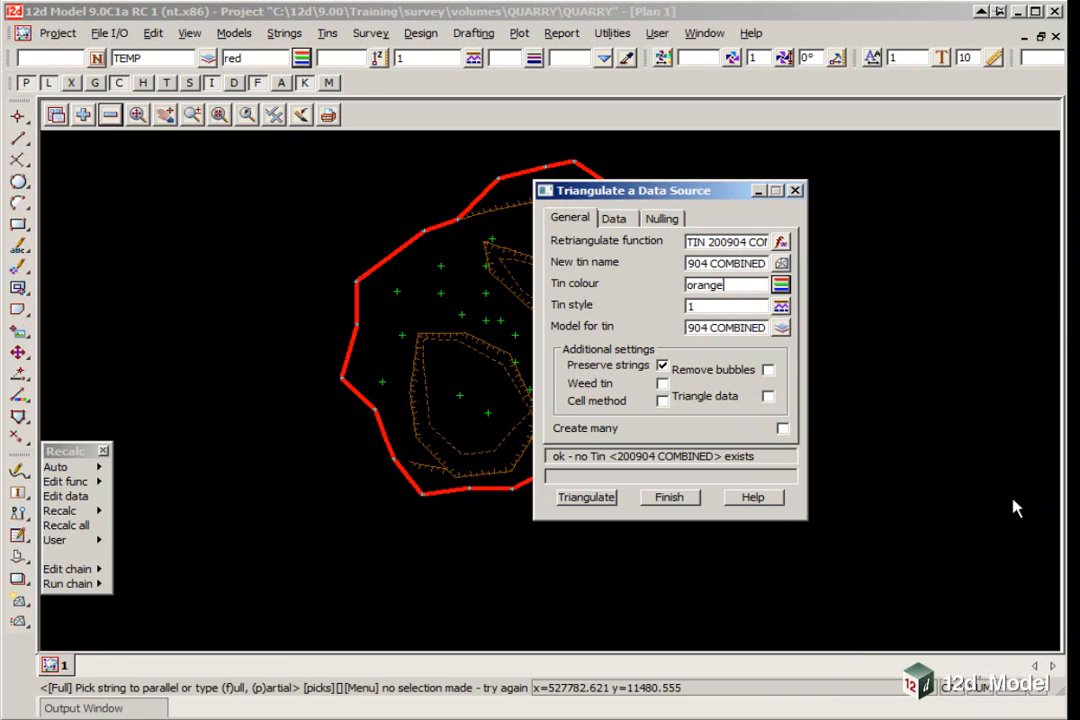
Triangulate the tin from view 1 data, then retriangulate and finish.
{"action": "left_click", "coordinate": [615, 218]}
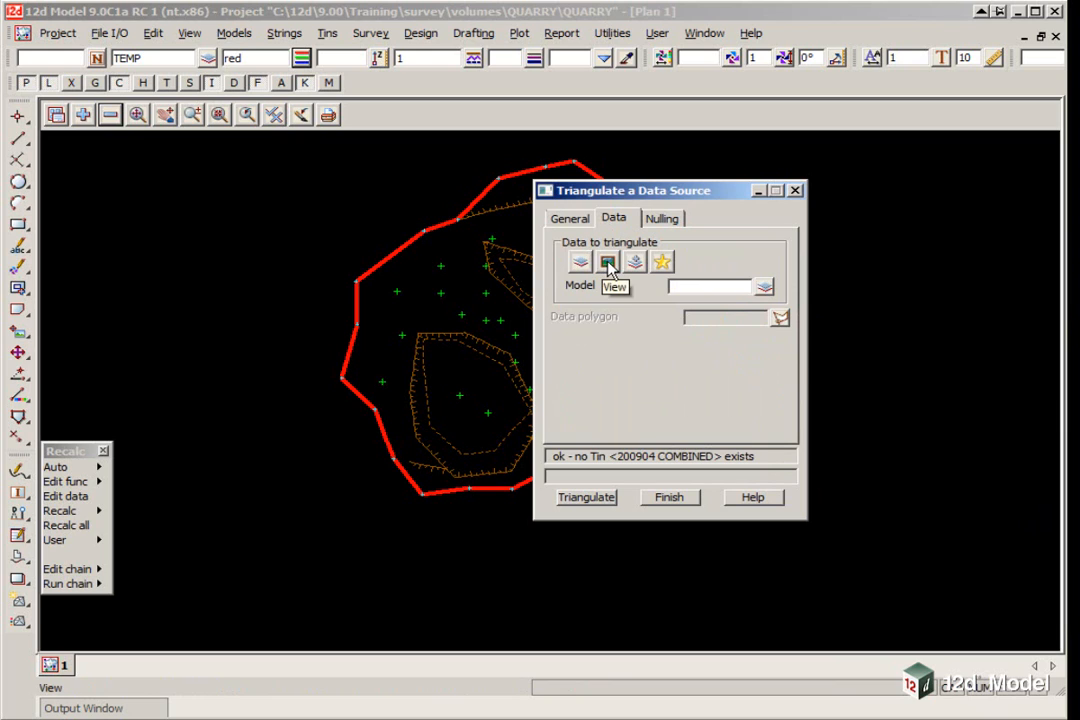
{"action": "left_click", "coordinate": [607, 262]}
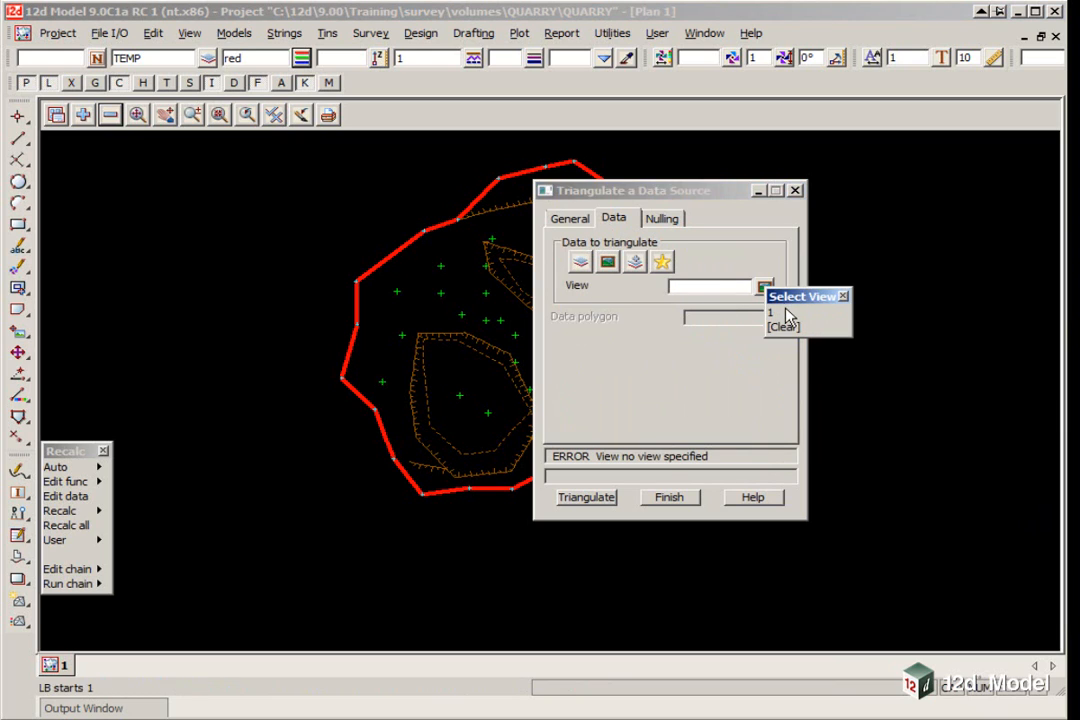
{"action": "left_click", "coordinate": [770, 312]}
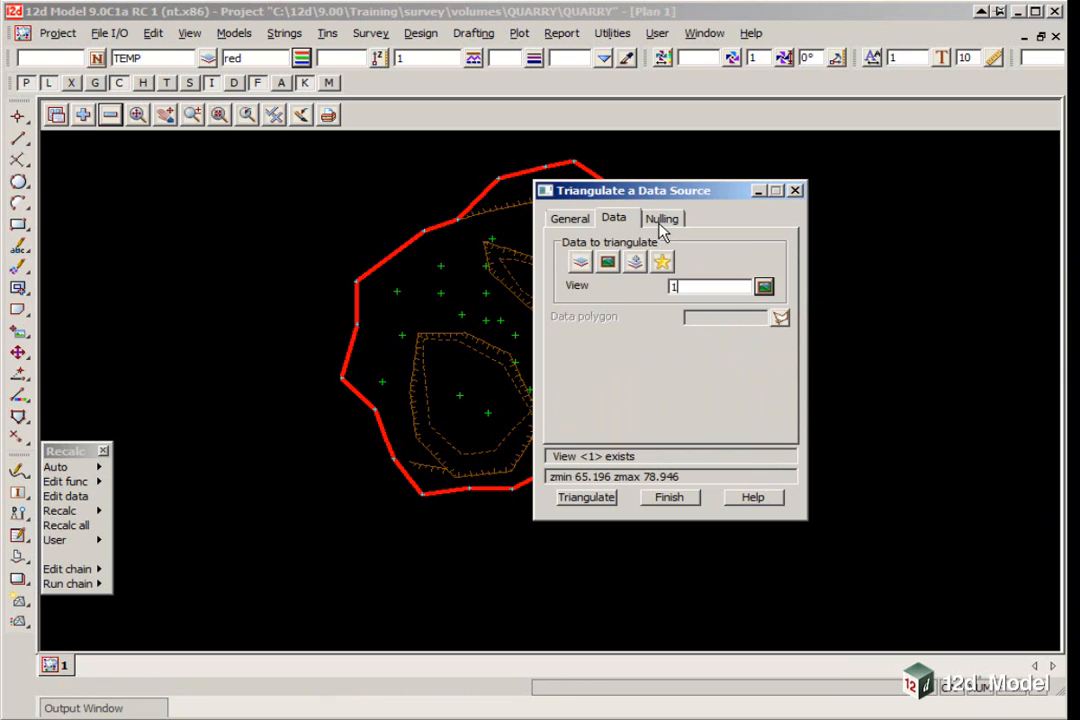
{"action": "left_click", "coordinate": [662, 218]}
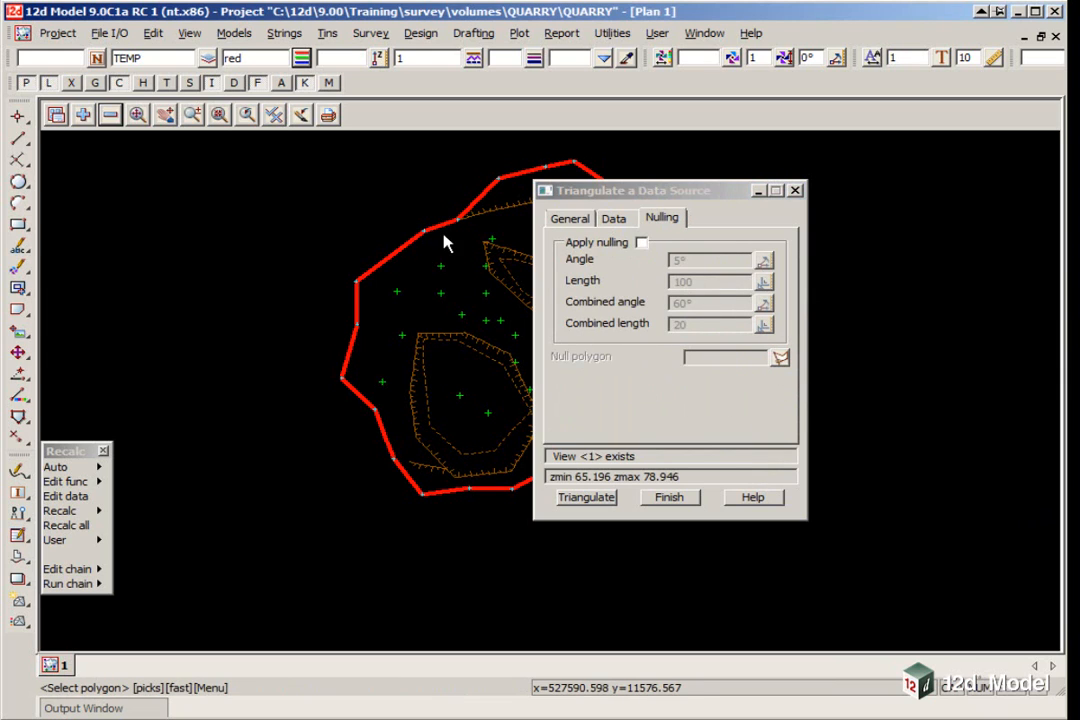
{"action": "left_click", "coordinate": [446, 224]}
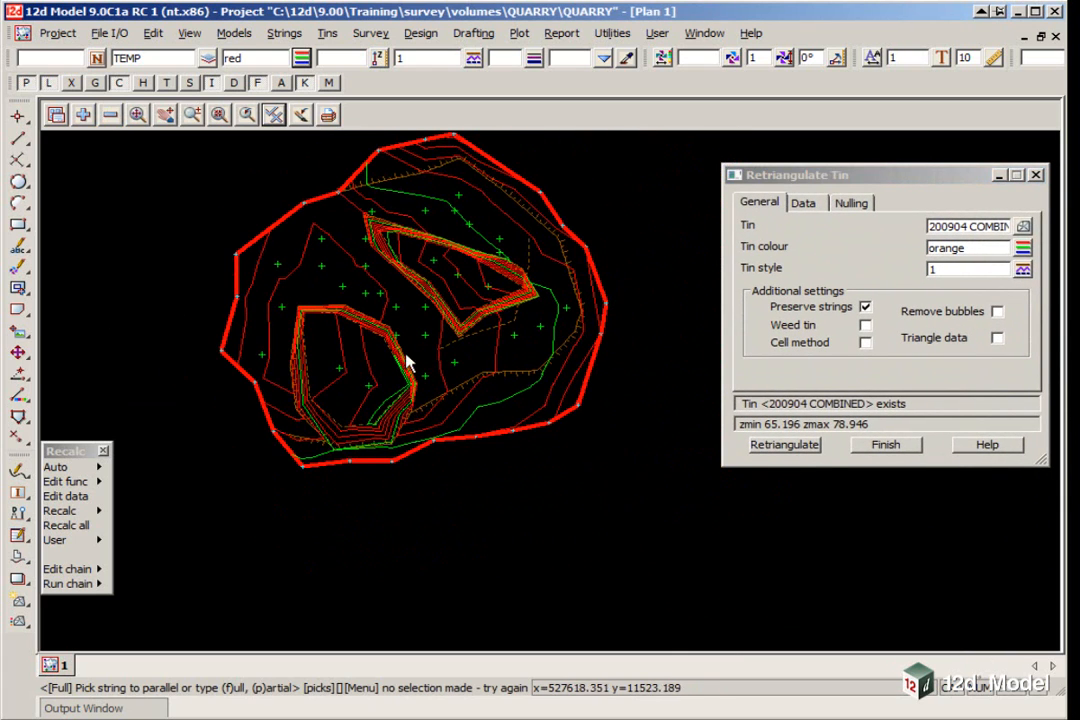
{"action": "mouse_move", "coordinate": [420, 187]}
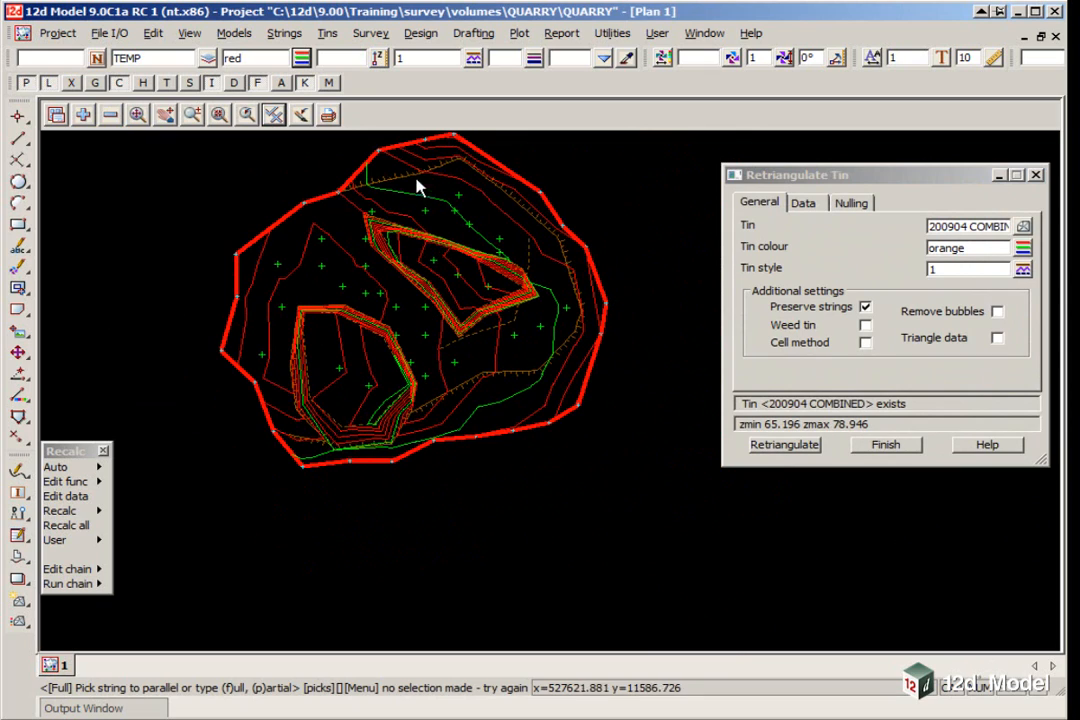
{"action": "mouse_move", "coordinate": [260, 390]}
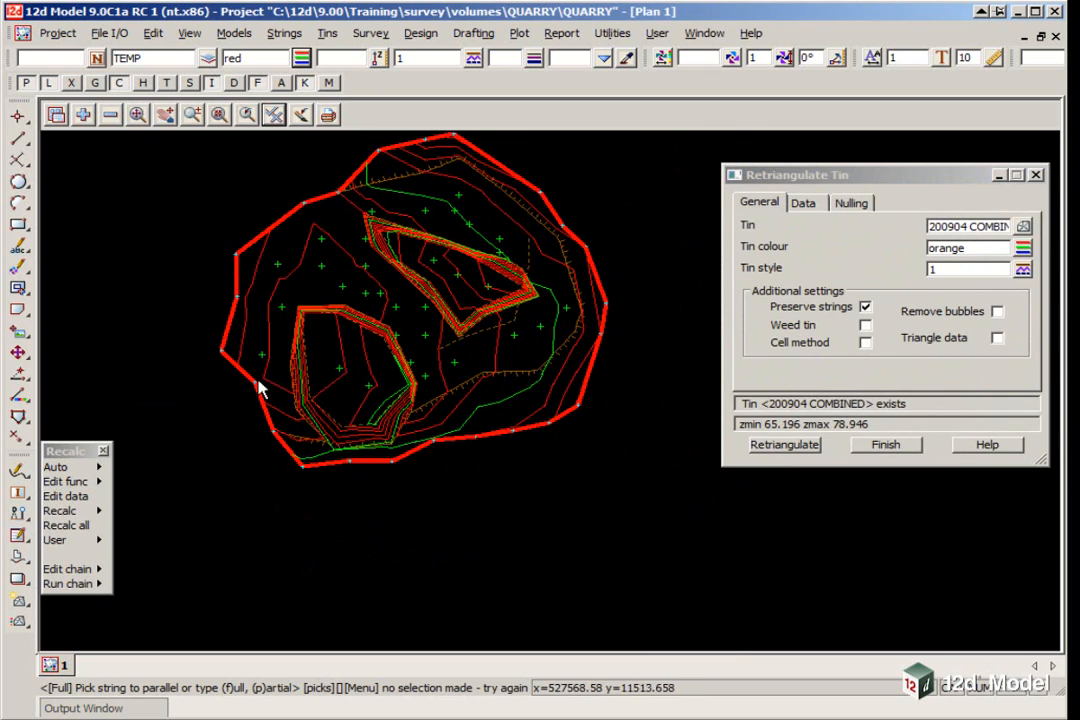
{"action": "left_click", "coordinate": [886, 445]}
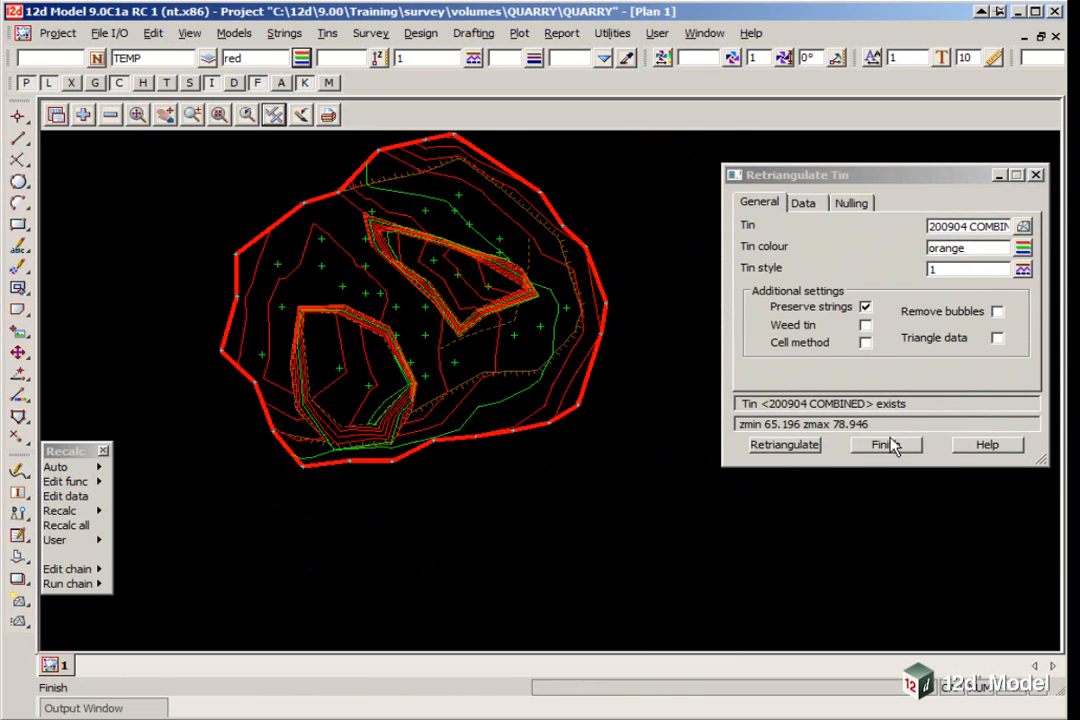
{"action": "left_click", "coordinate": [885, 445]}
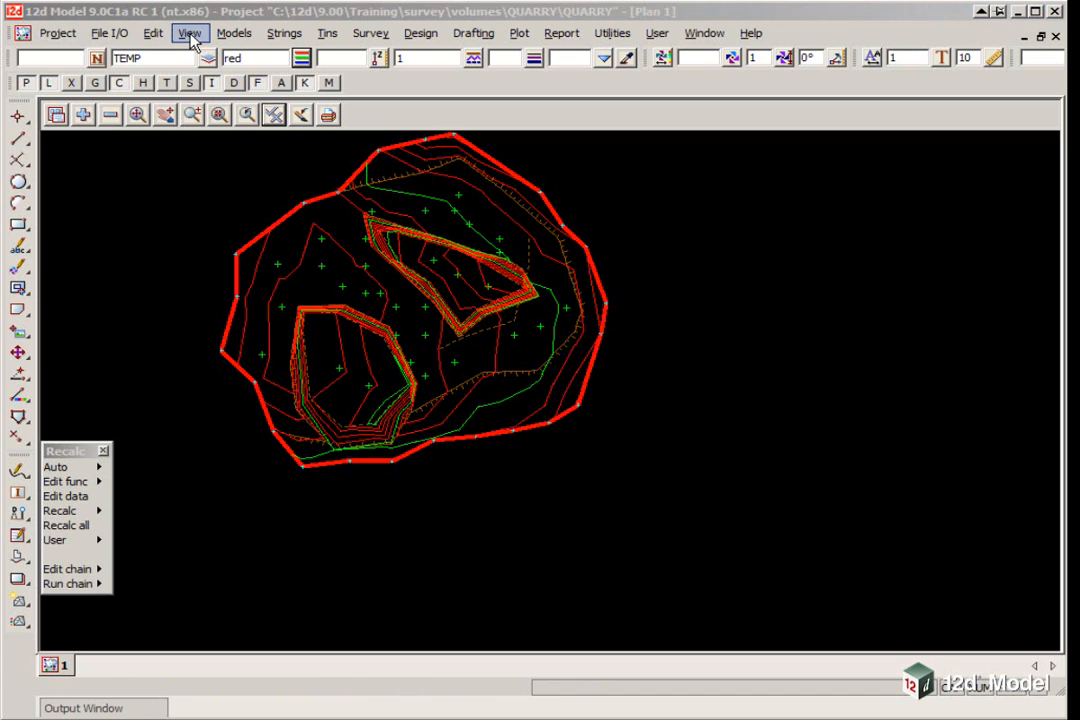
Open a maximised, shaded perspective view with Plan 1's models and orbit into the pits.
{"action": "left_click", "coordinate": [189, 33]}
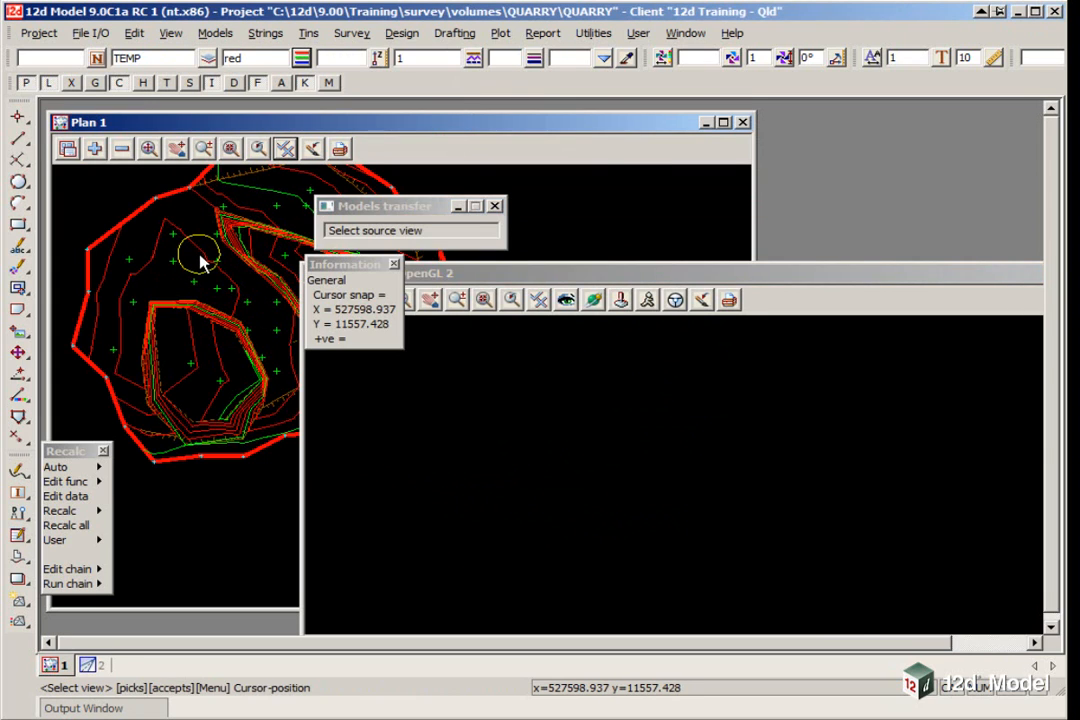
{"action": "left_click", "coordinate": [200, 257]}
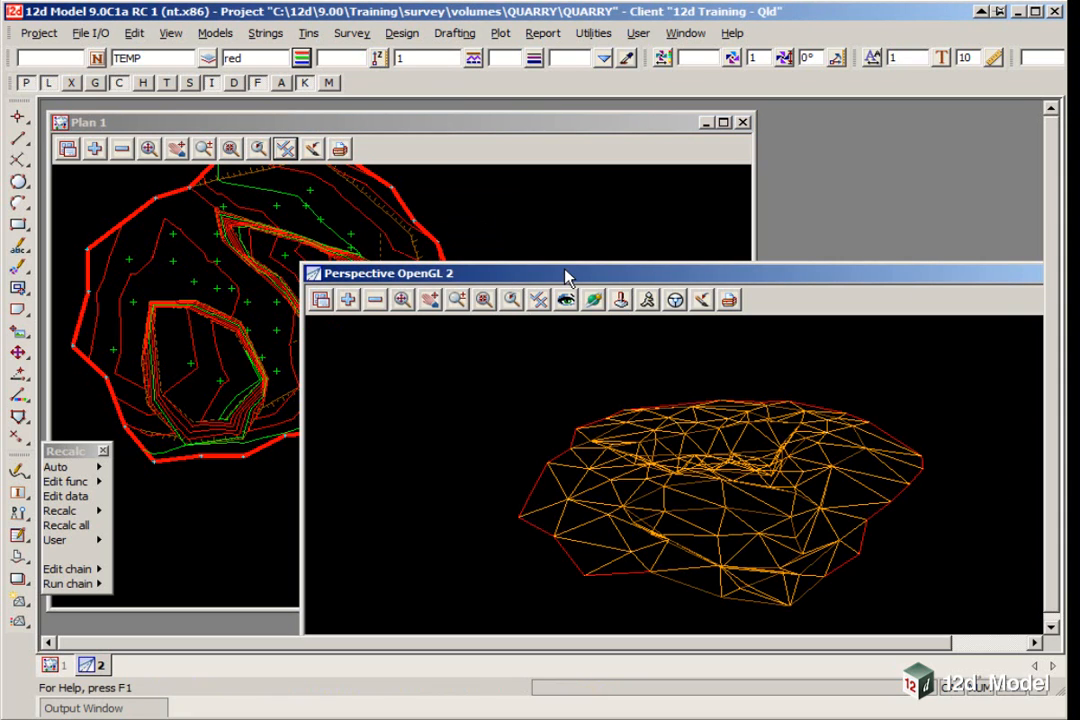
{"action": "left_click", "coordinate": [713, 122]}
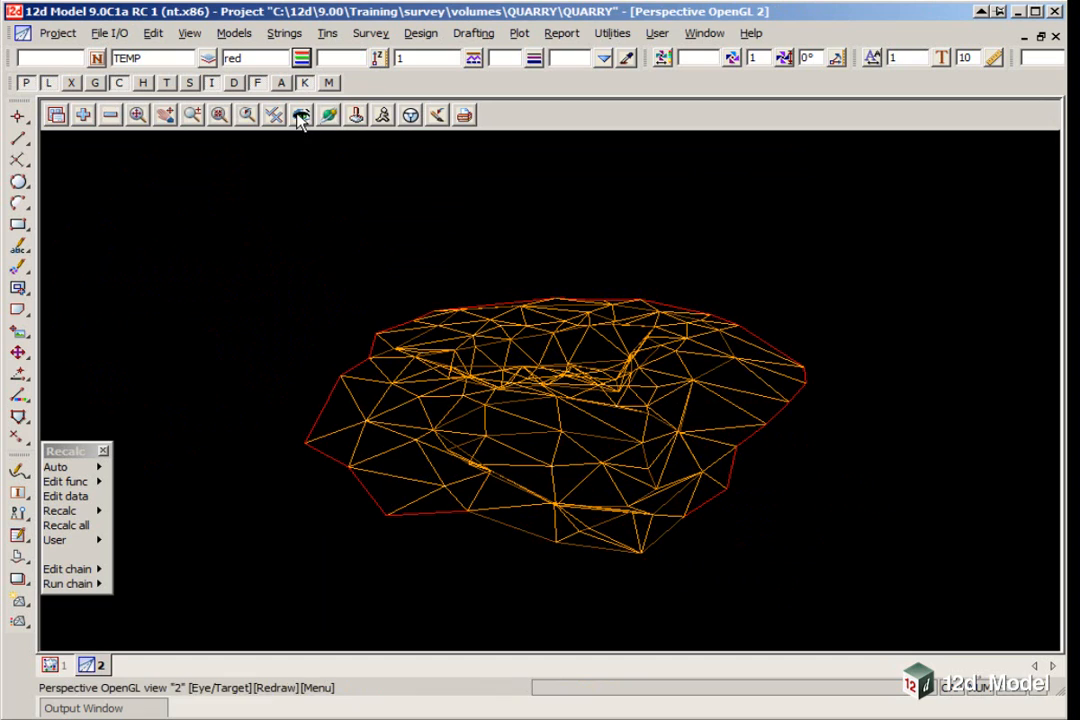
{"action": "left_click", "coordinate": [300, 113]}
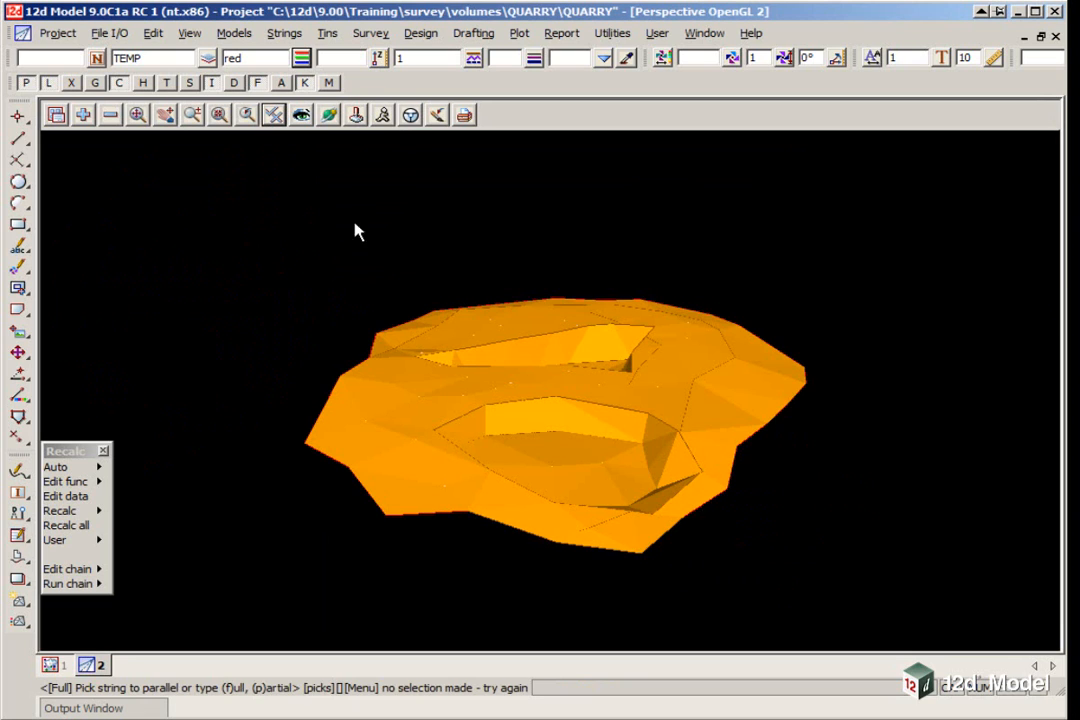
{"action": "left_click", "coordinate": [328, 114]}
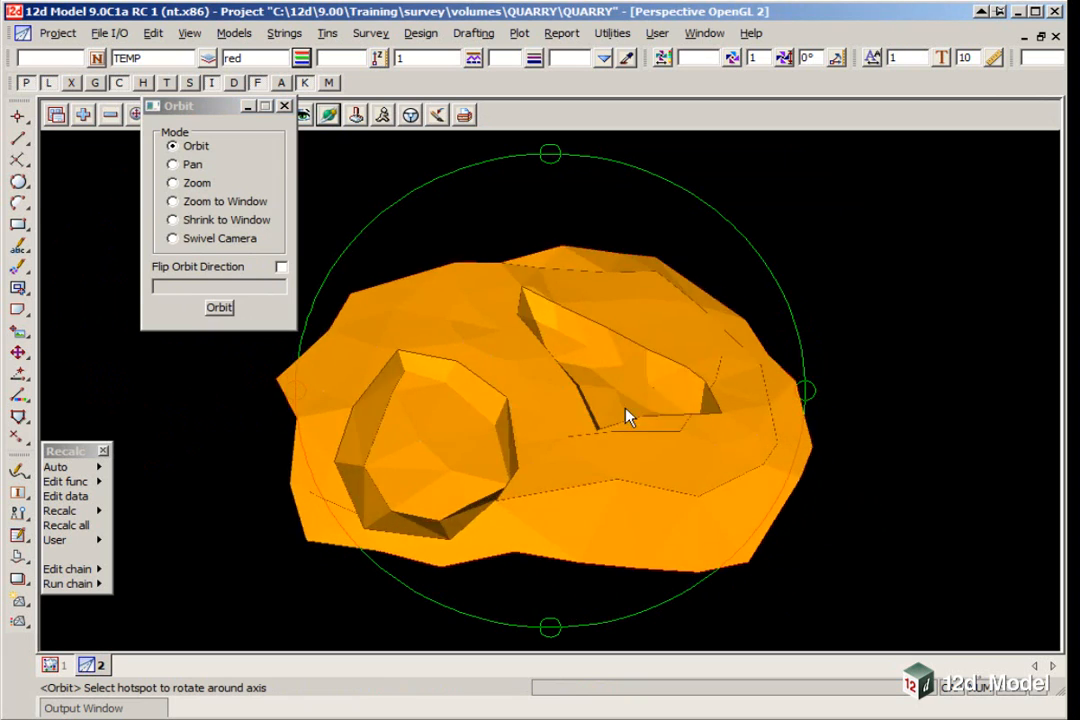
{"action": "left_click_drag", "start_coordinate": [630, 415], "coordinate": [510, 310]}
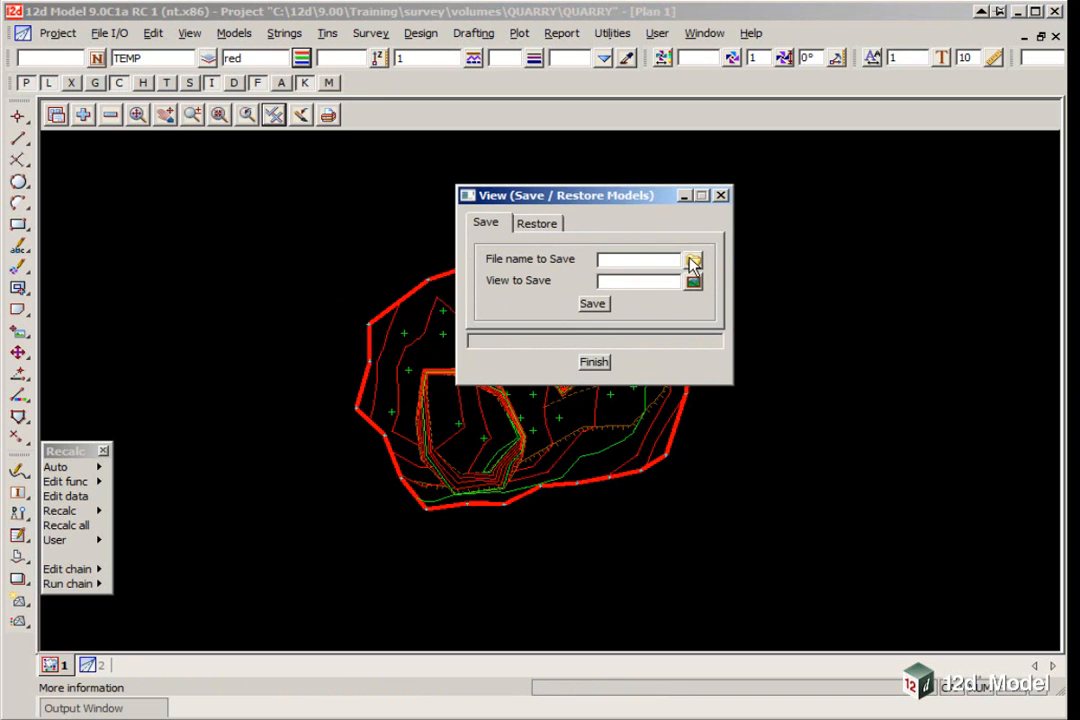
Save view 1's five models to 200904 COMBINED SURVEY.vml and close the panel.
{"action": "left_click", "coordinate": [694, 259]}
{"action": "type", "text": "1"}
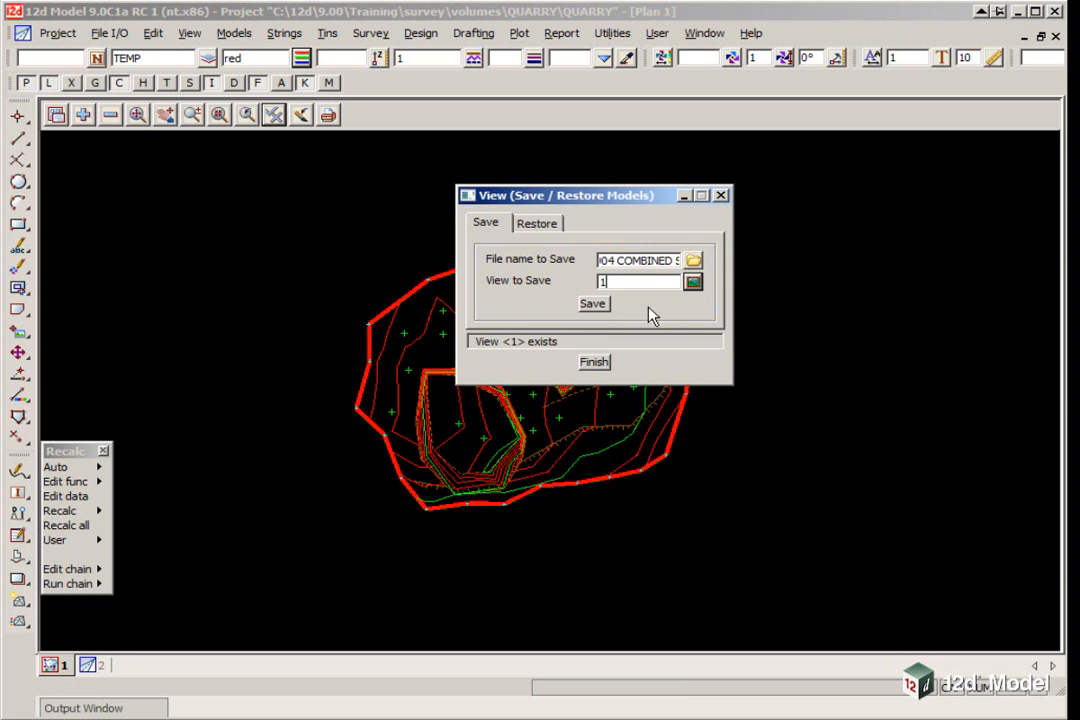
{"action": "left_click", "coordinate": [593, 303]}
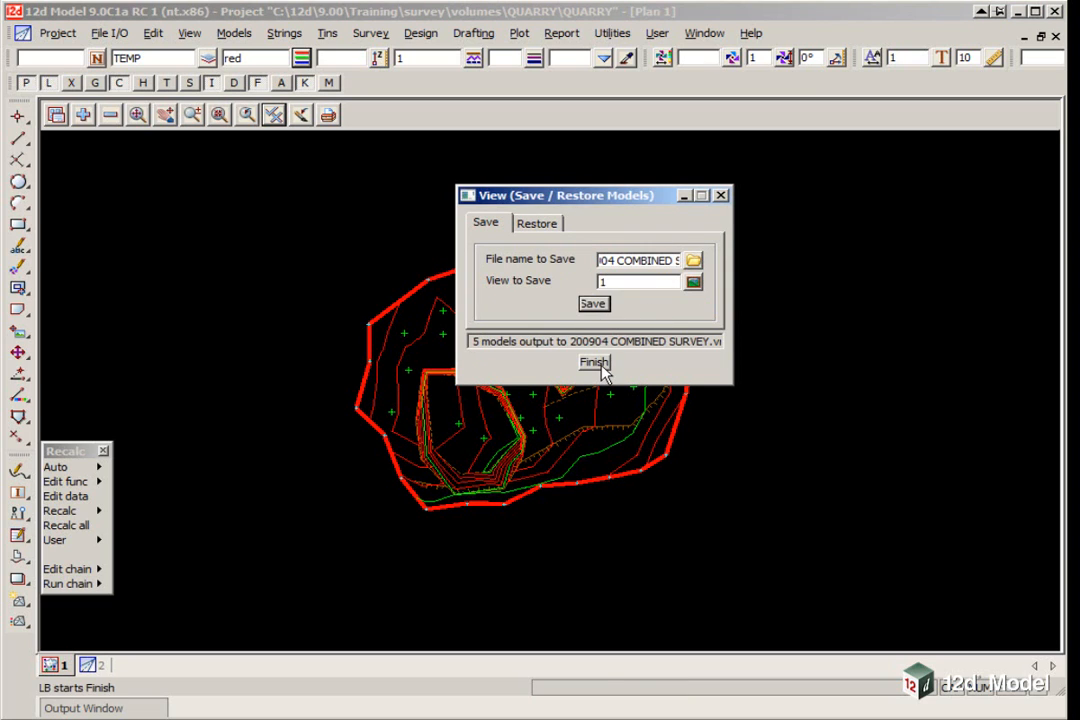
{"action": "left_click", "coordinate": [593, 362]}
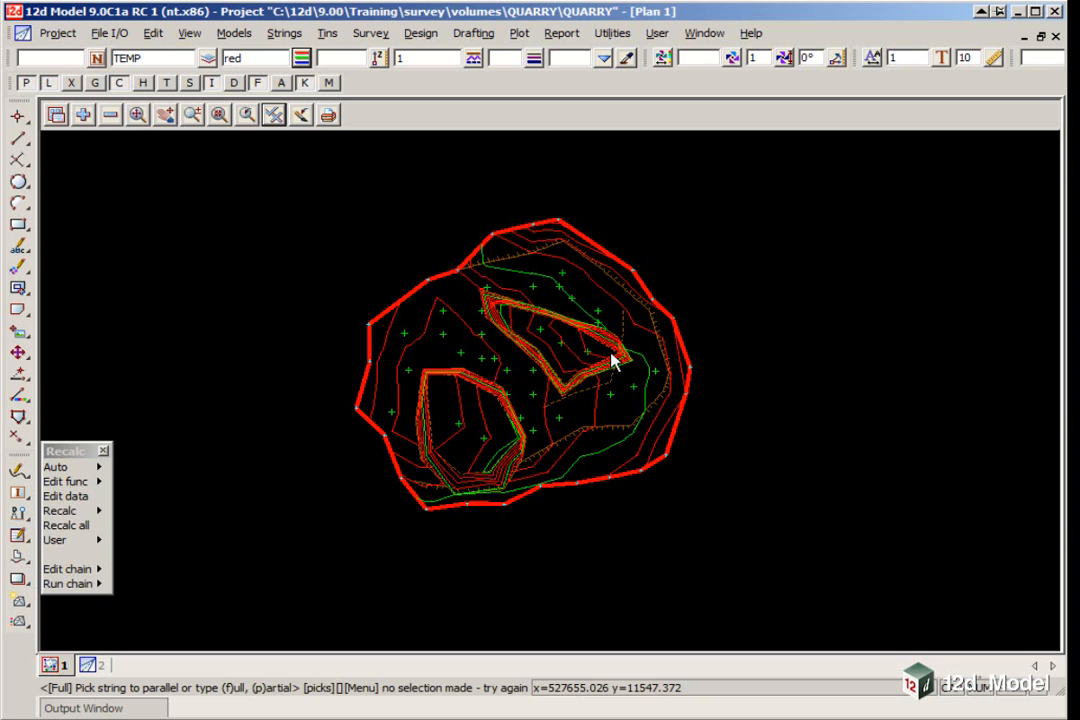
{"action": "mouse_move", "coordinate": [585, 343]}
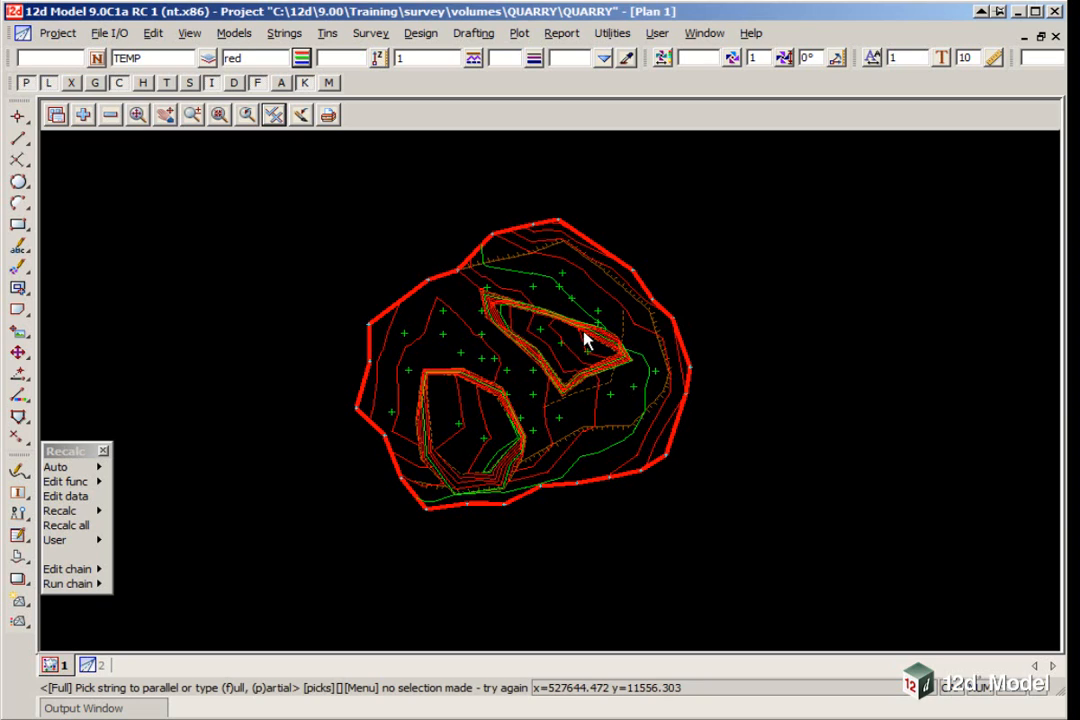
{"action": "mouse_move", "coordinate": [313, 394]}
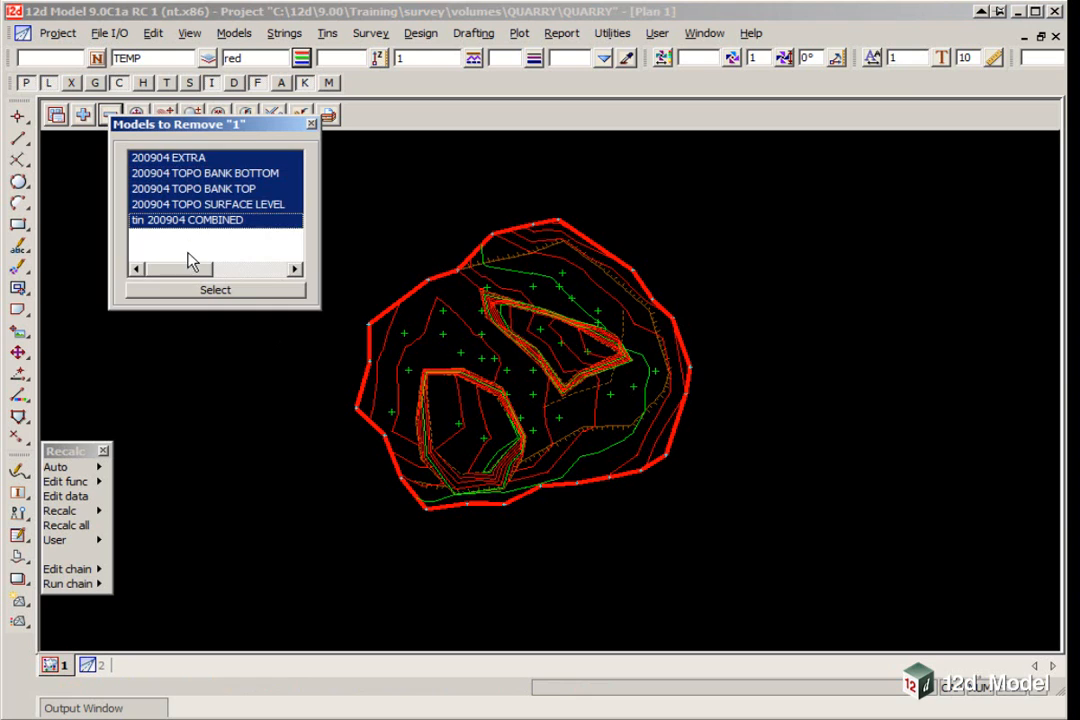
Clear all models from view 1 and restore 200905 SURVEY.vml into it.
{"action": "left_click", "coordinate": [186, 33]}
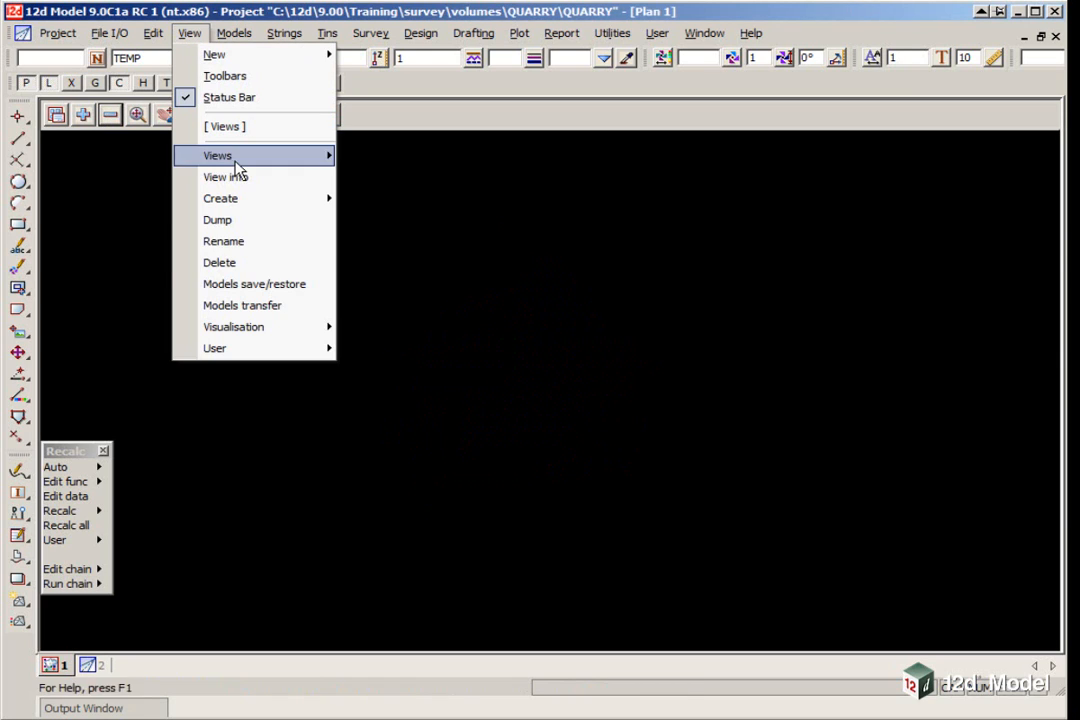
{"action": "left_click", "coordinate": [254, 283]}
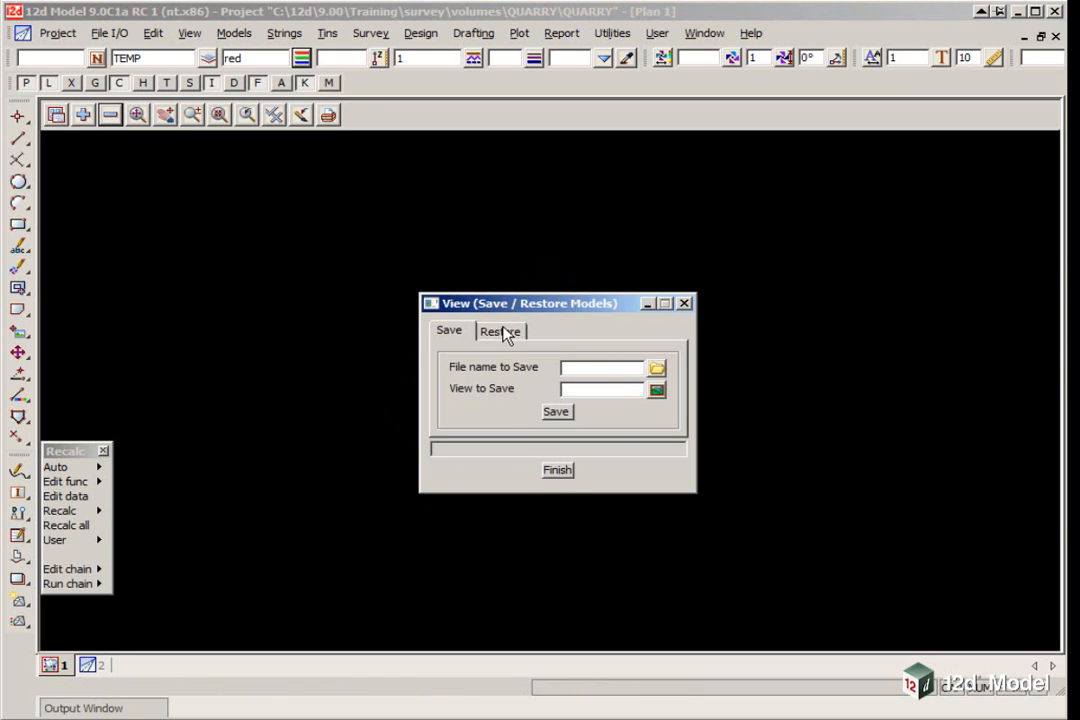
{"action": "left_click", "coordinate": [500, 330]}
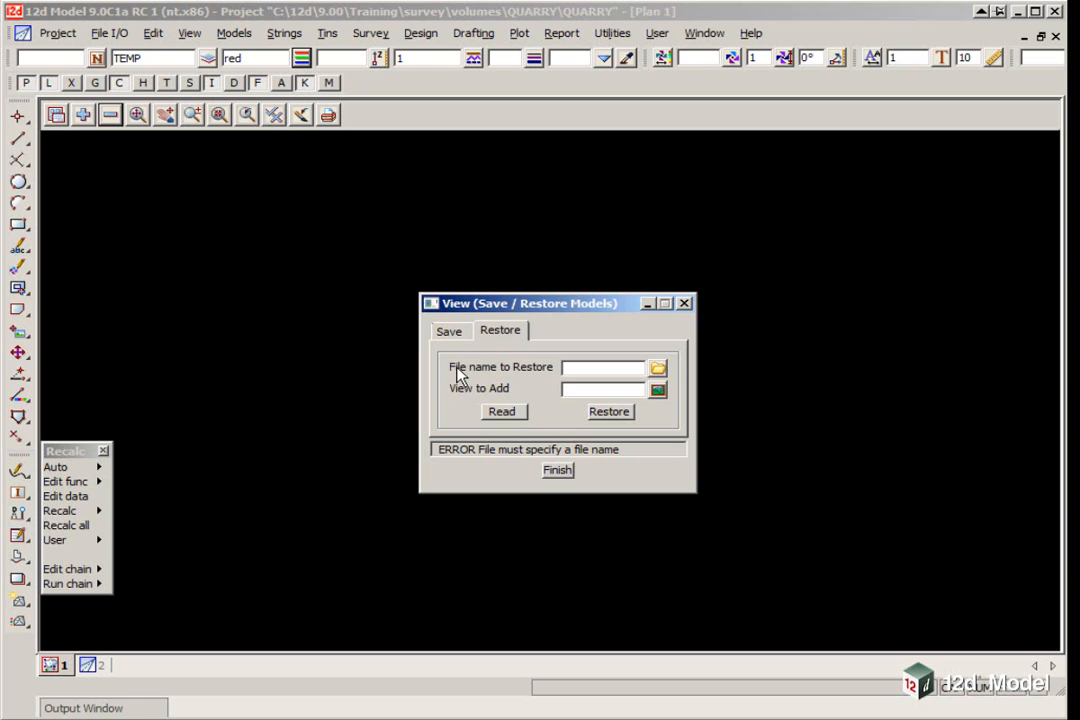
{"action": "left_click", "coordinate": [657, 367]}
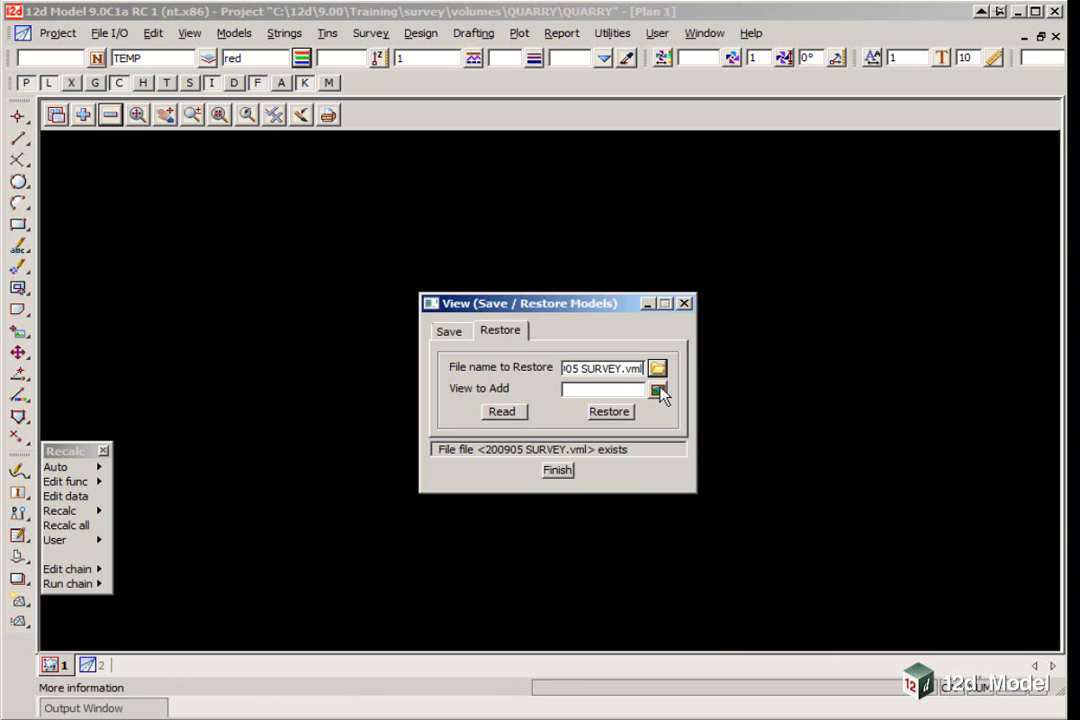
{"action": "left_click", "coordinate": [502, 411]}
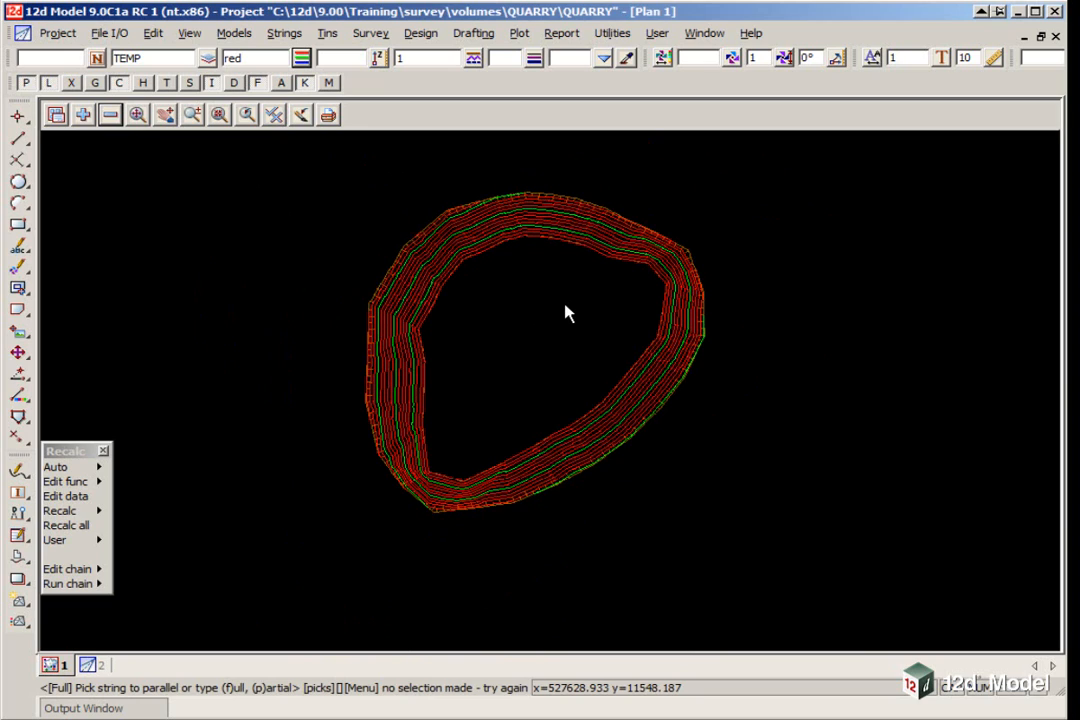
{"action": "mouse_move", "coordinate": [575, 230]}
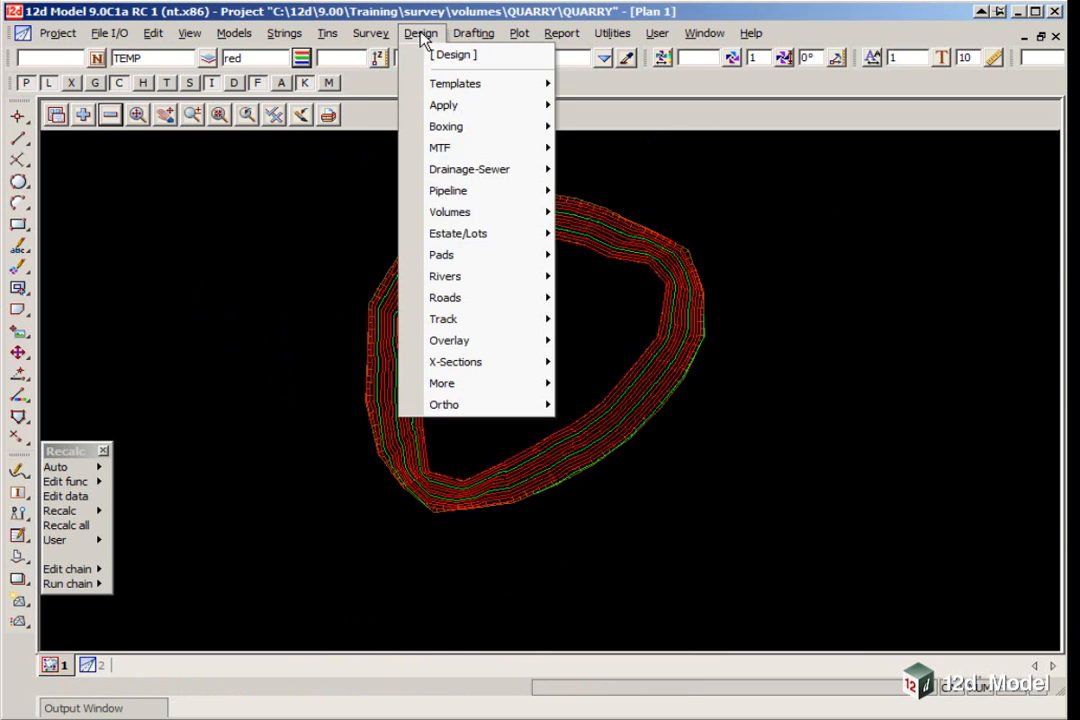
{"action": "mouse_move", "coordinate": [449, 211]}
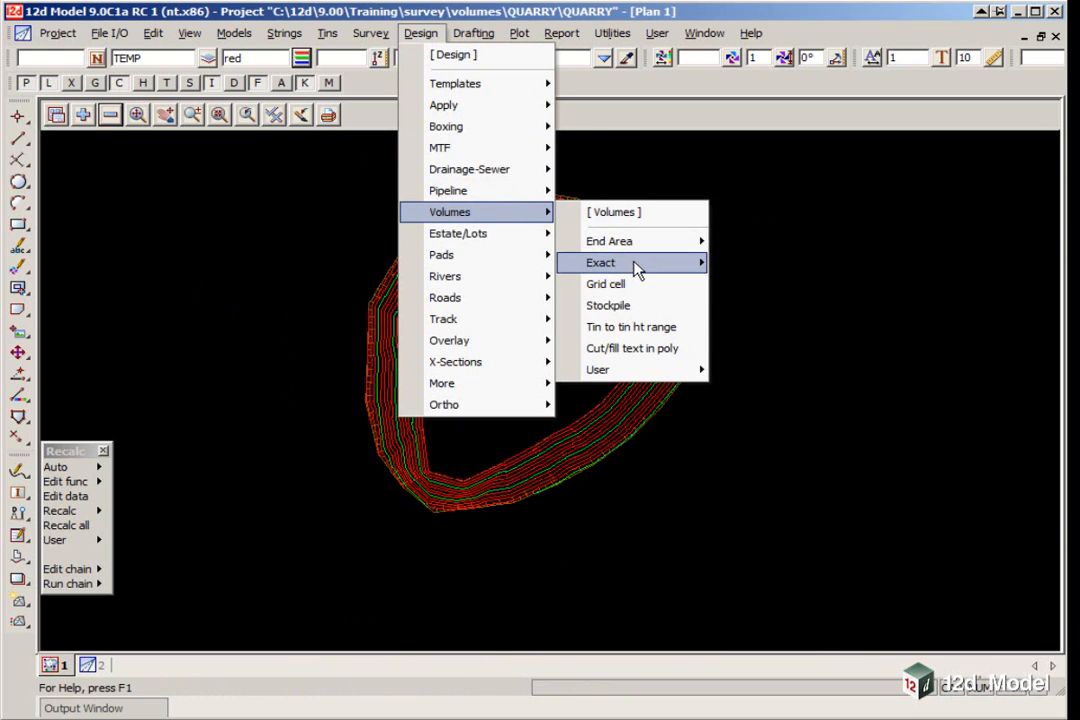
{"action": "mouse_move", "coordinate": [600, 262]}
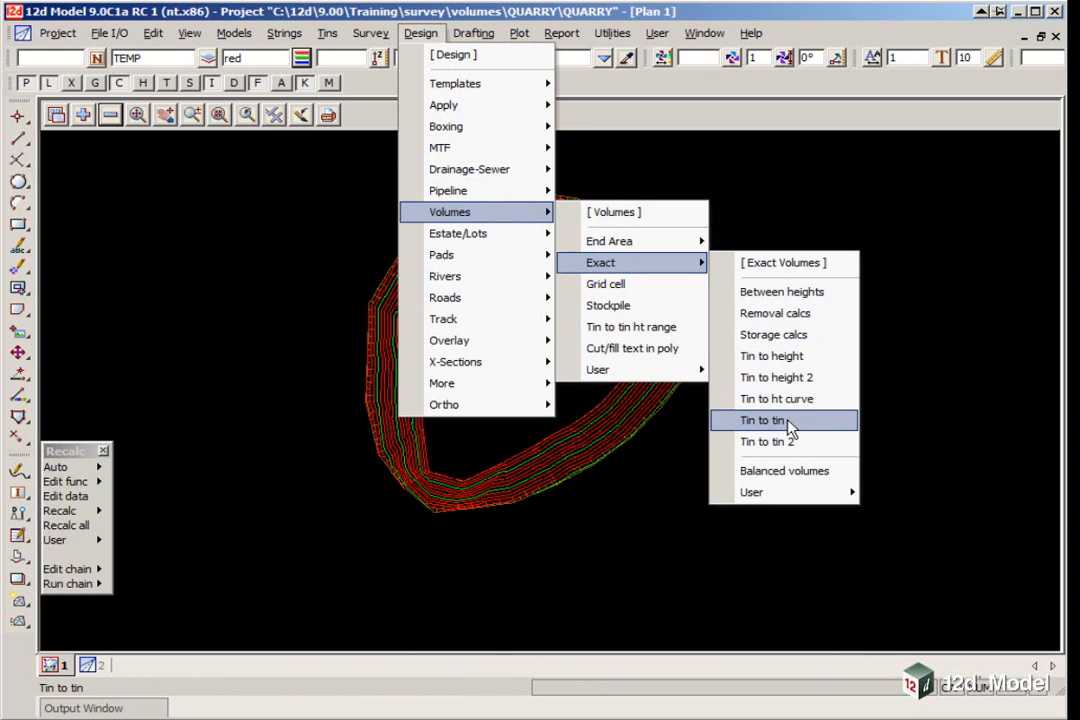
Compute exact volume from tin 200904 COMBINED to 200905 within polygon TBL, giving 62,094.691 cut.
{"action": "left_click", "coordinate": [760, 420]}
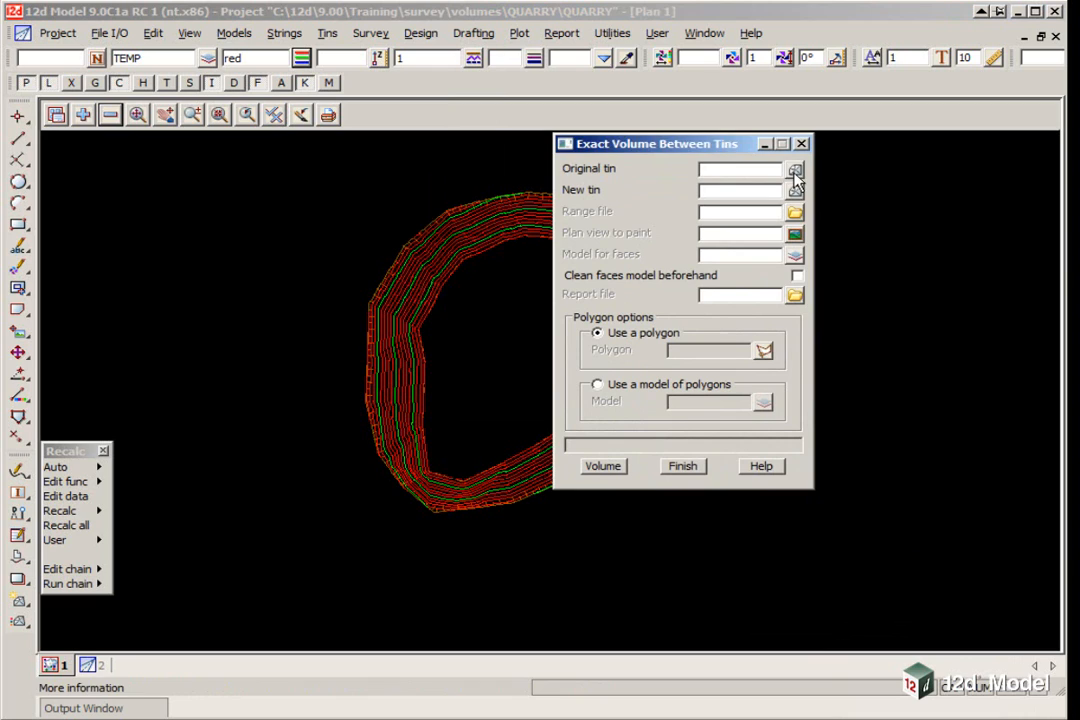
{"action": "left_click", "coordinate": [792, 168]}
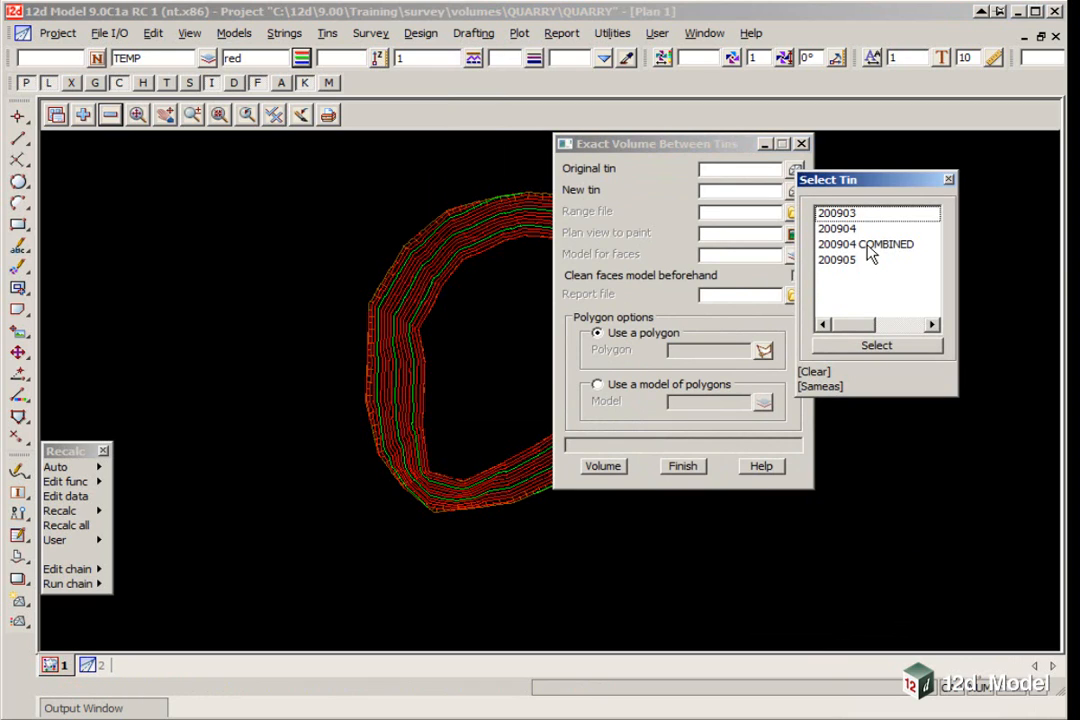
{"action": "double_click", "coordinate": [856, 244]}
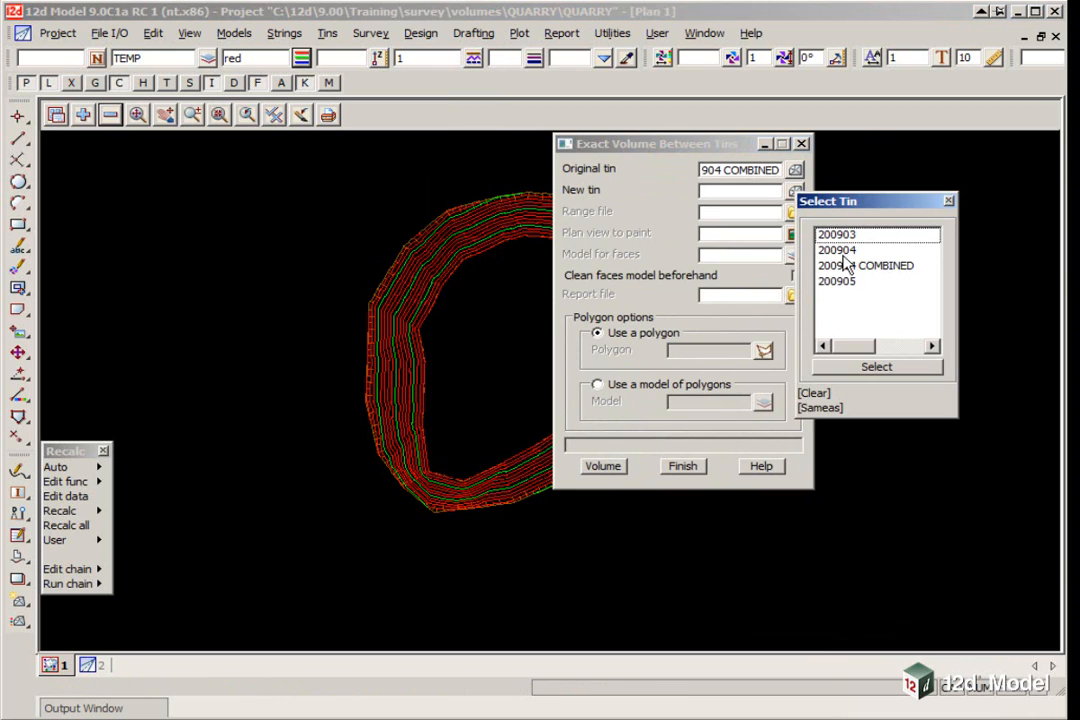
{"action": "left_click", "coordinate": [836, 280]}
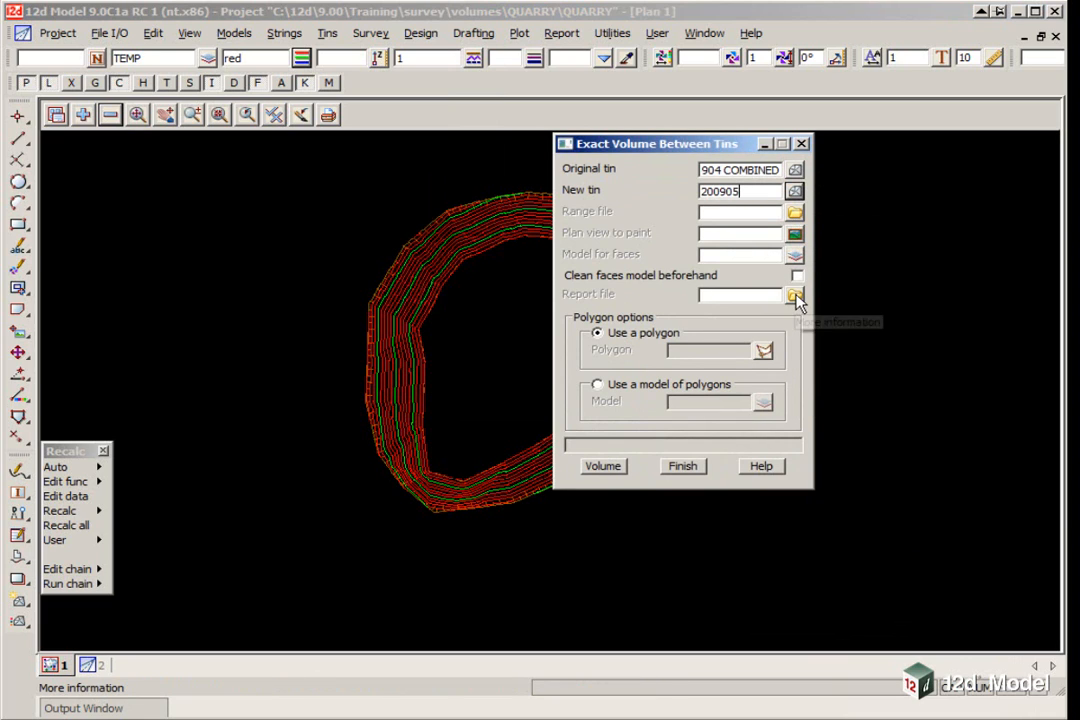
{"action": "left_click", "coordinate": [792, 294]}
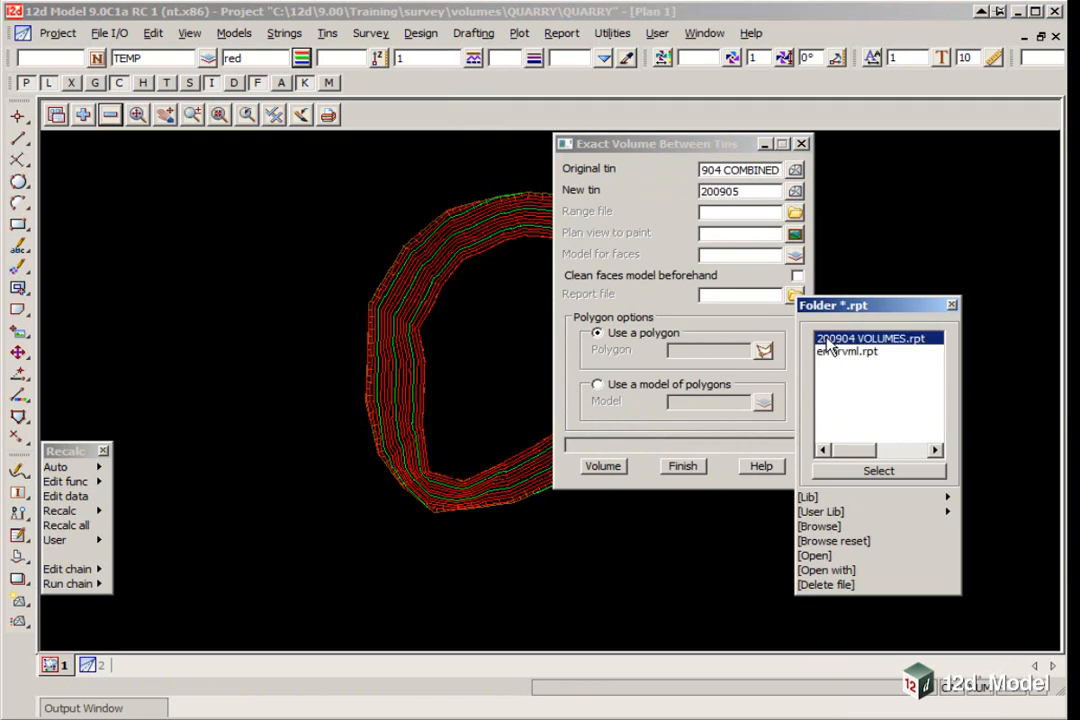
{"action": "left_click", "coordinate": [879, 471]}
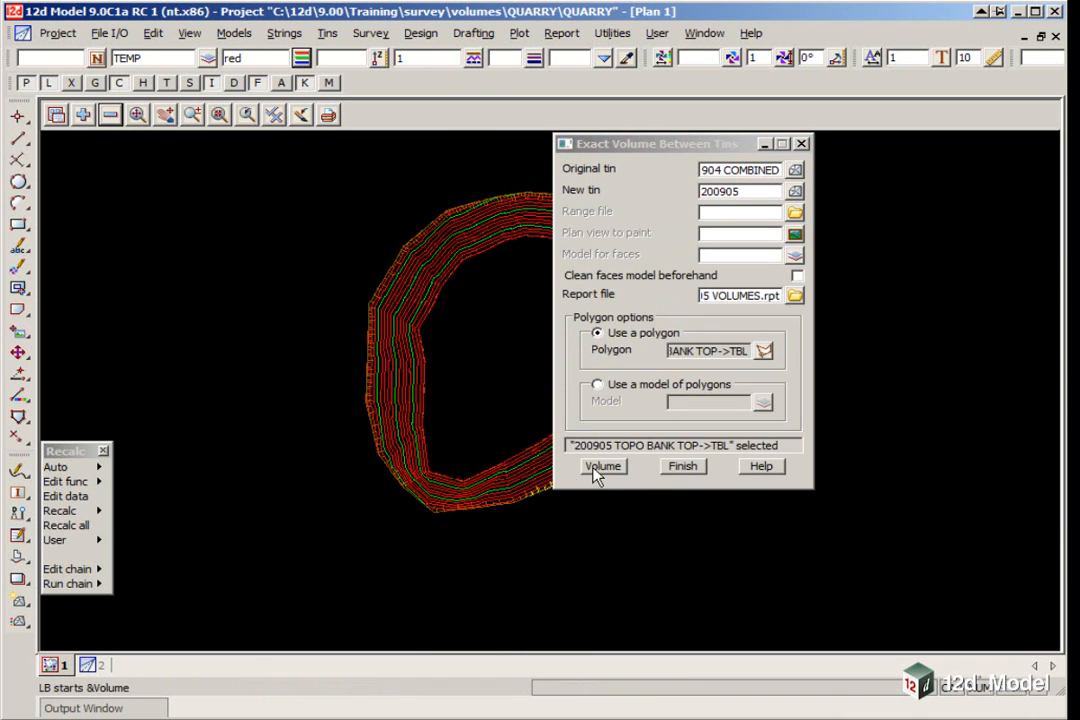
{"action": "left_click", "coordinate": [602, 466]}
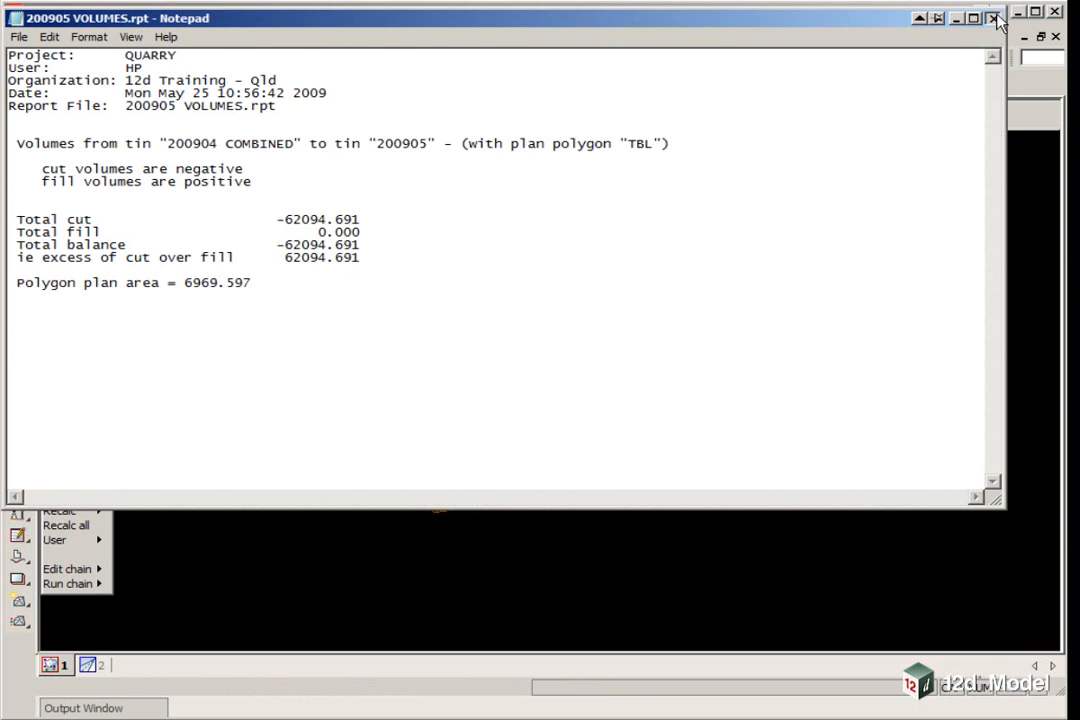
{"action": "left_click", "coordinate": [994, 22]}
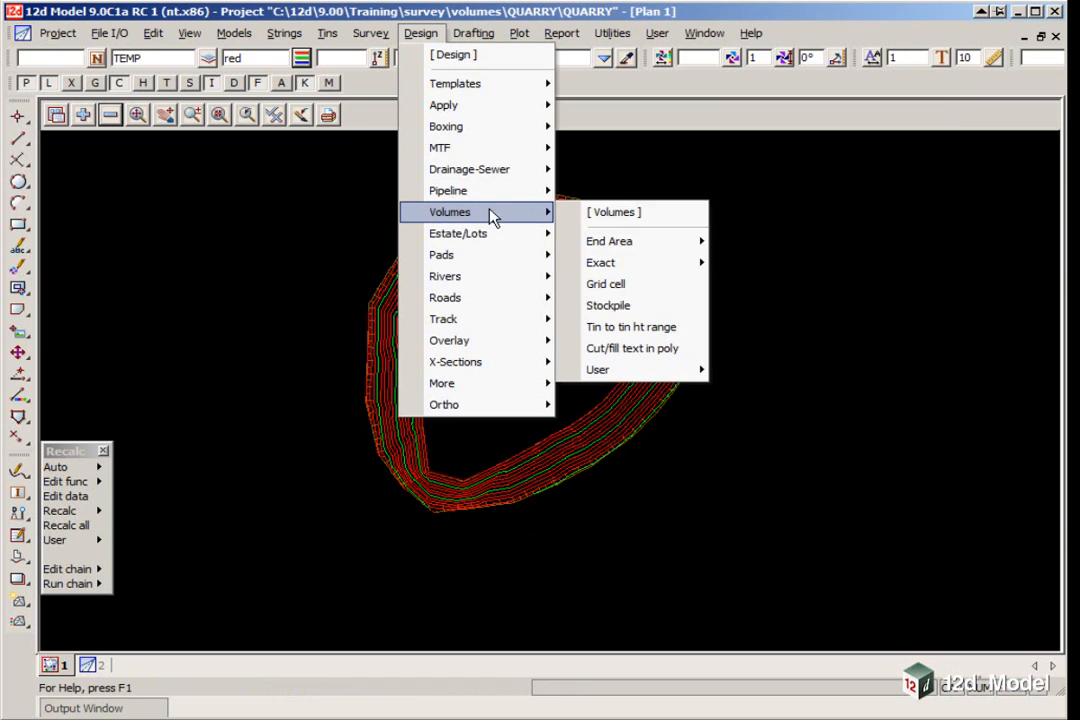
Move the height-range volume panel aside and set tins 200904 COMBINED to 200905, delta 1.
{"action": "left_click", "coordinate": [631, 326]}
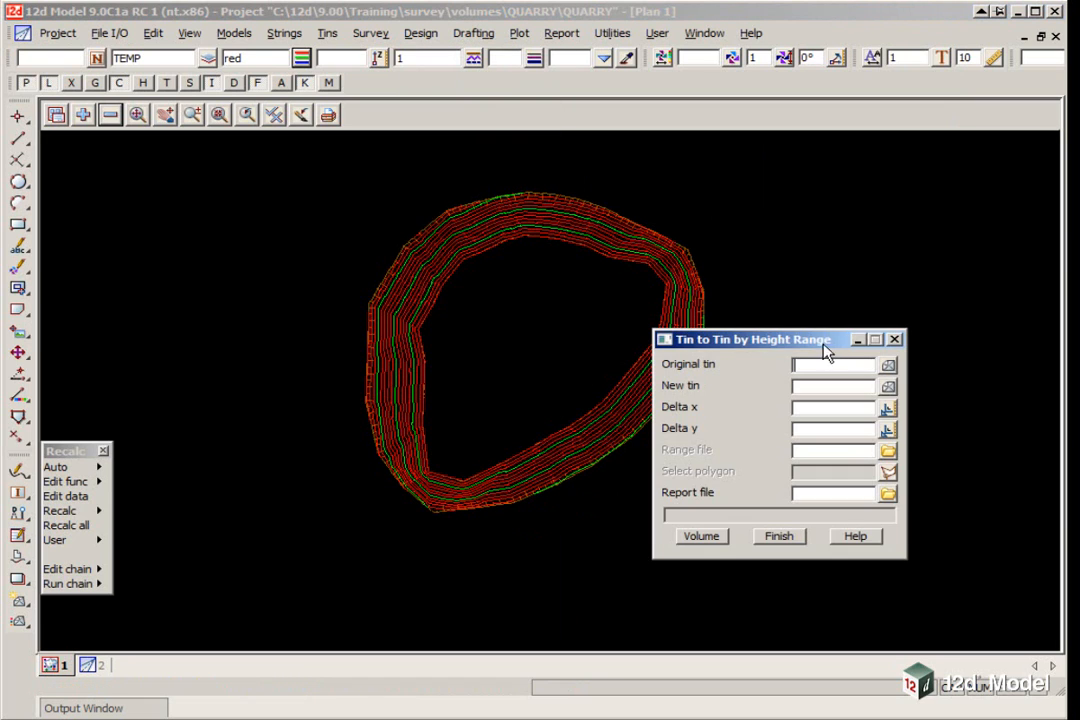
{"action": "left_click_drag", "start_coordinate": [782, 339], "coordinate": [830, 157]}
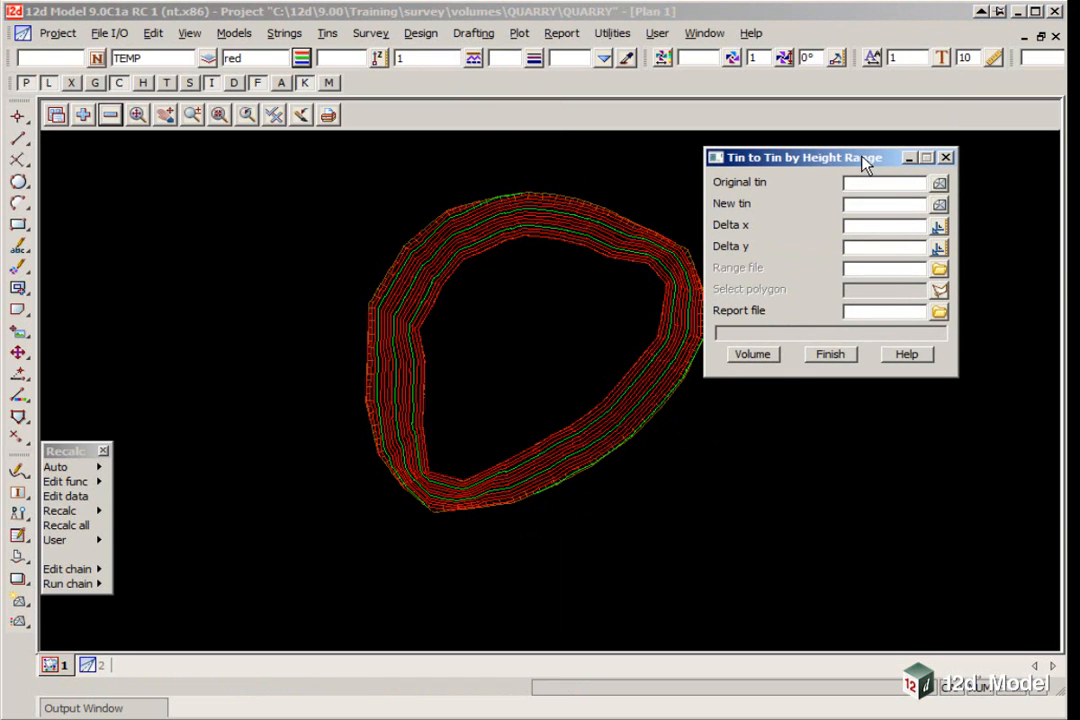
{"action": "left_click_drag", "start_coordinate": [865, 157], "coordinate": [730, 139]}
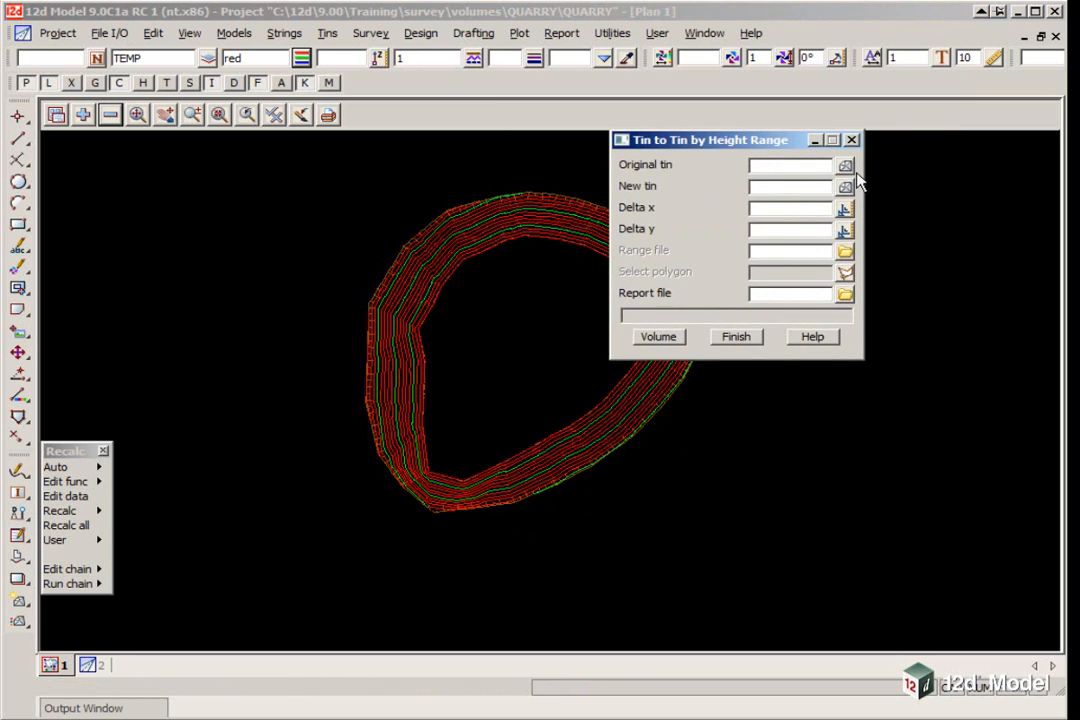
{"action": "left_click", "coordinate": [845, 165]}
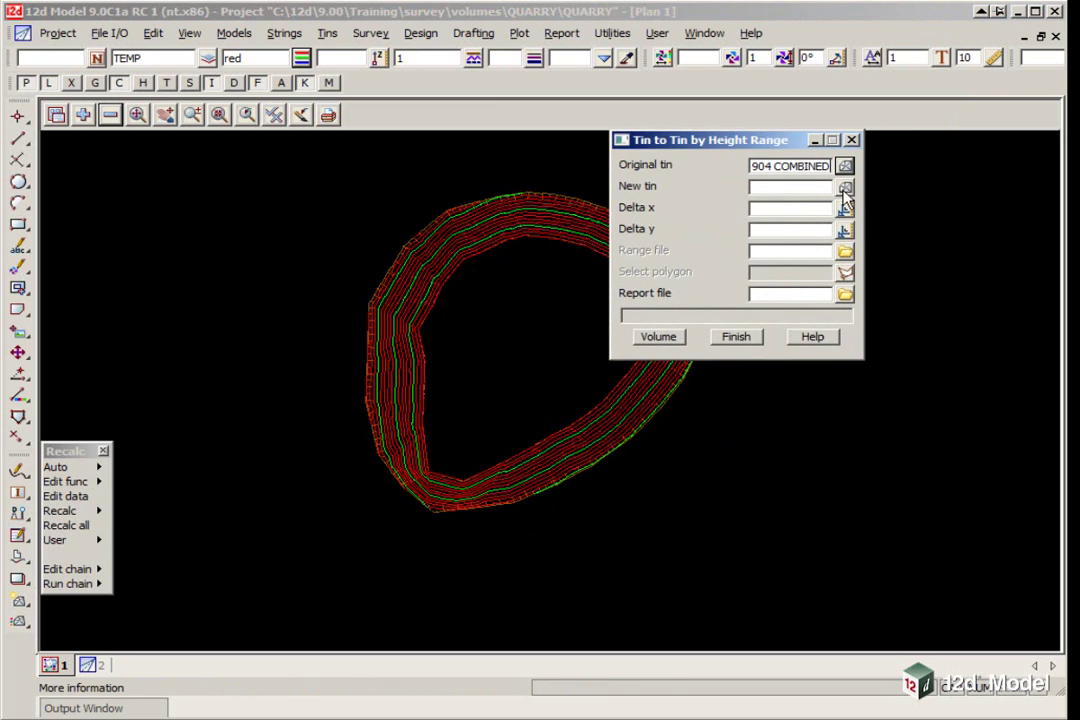
{"action": "type", "text": "200905"}
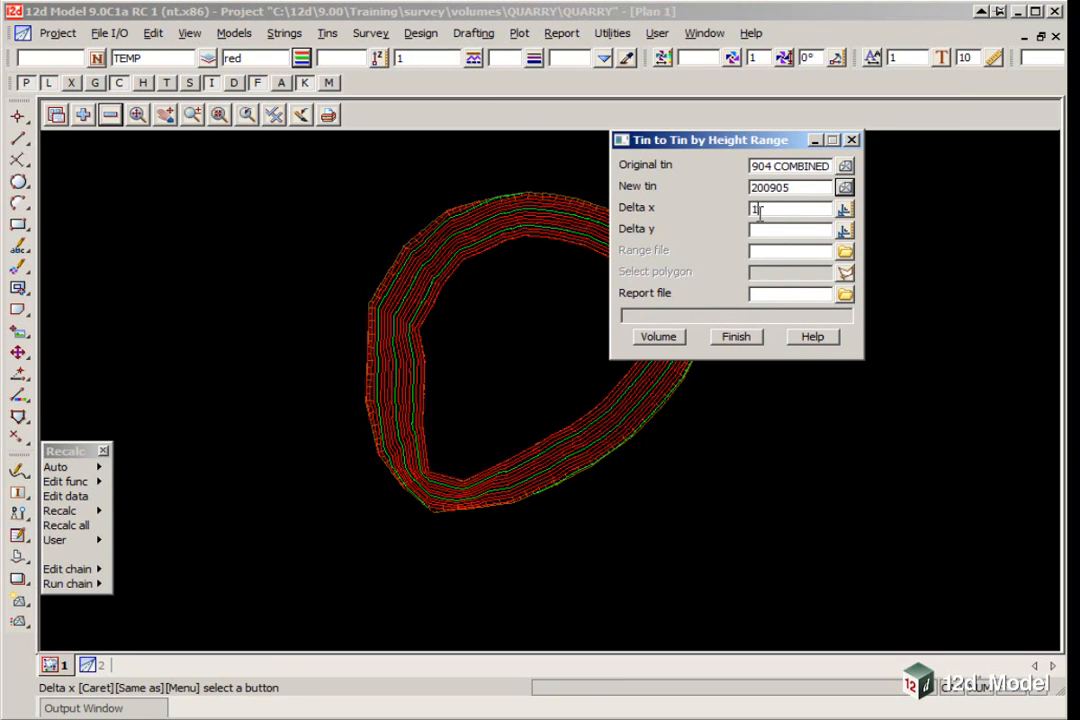
{"action": "type", "text": "1"}
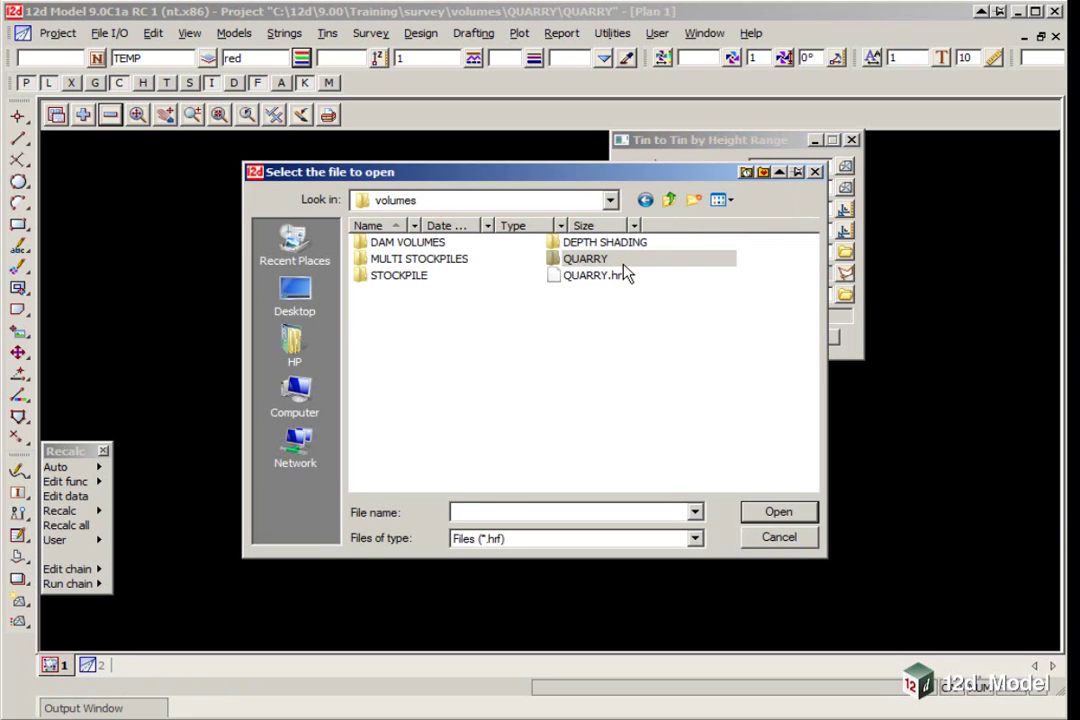
Use QUARRY.hrf, append results to 200905 VOLUMES.rpt, and check the 62,093.602 total cut.
{"action": "left_click", "coordinate": [778, 512]}
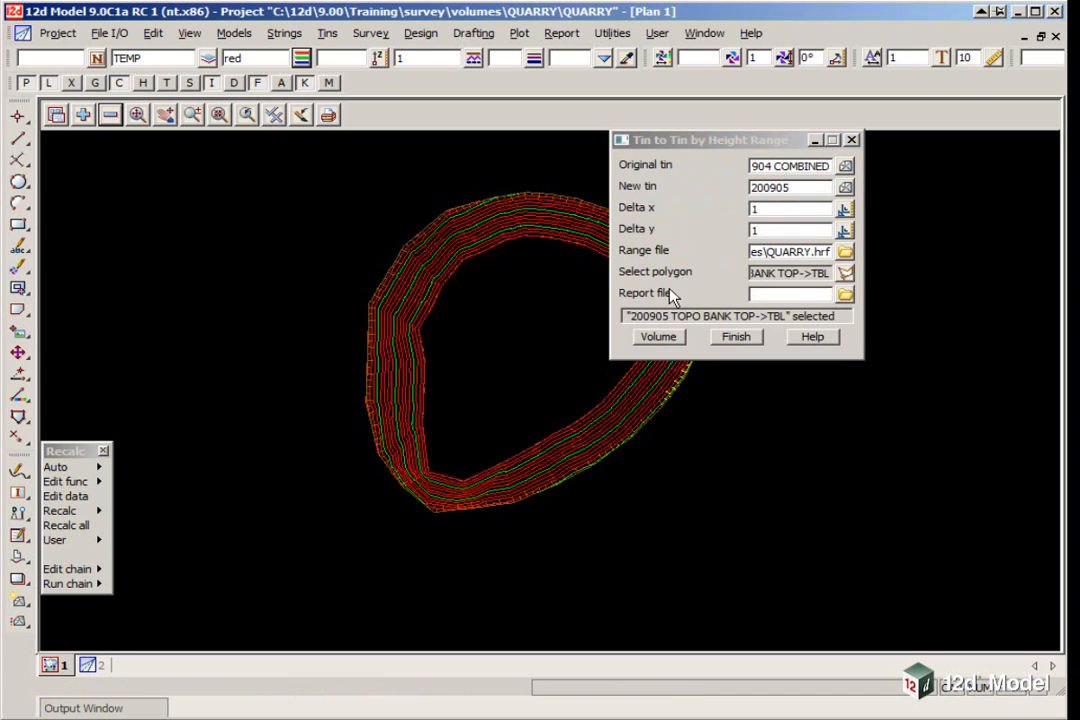
{"action": "left_click", "coordinate": [856, 293]}
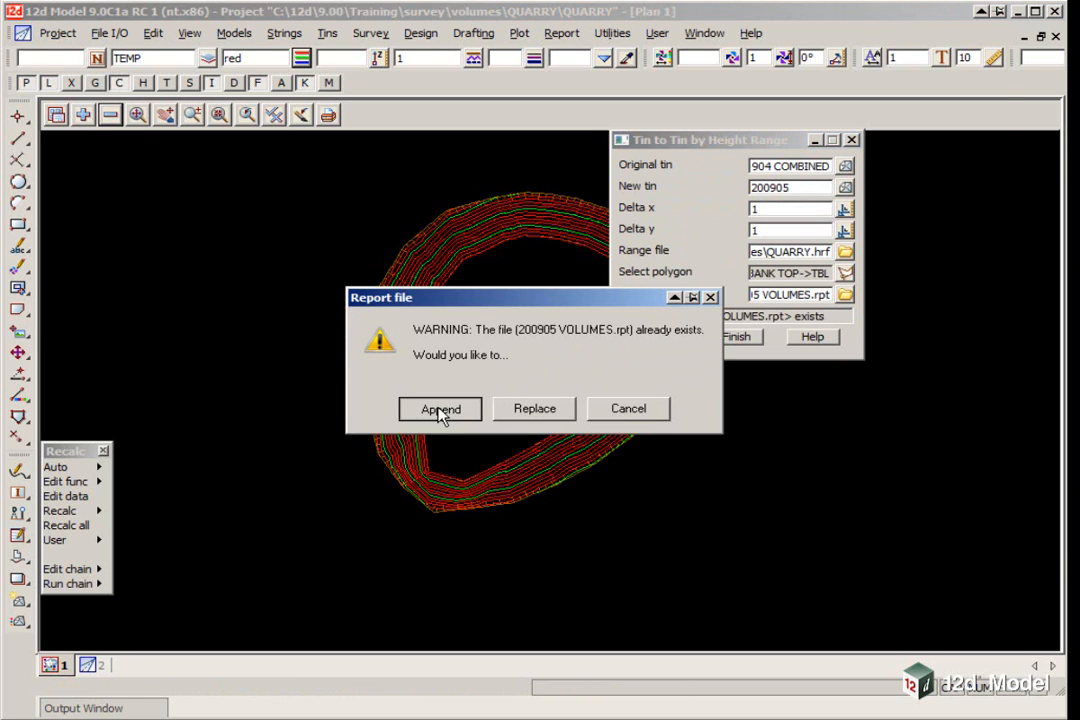
{"action": "left_click", "coordinate": [439, 409]}
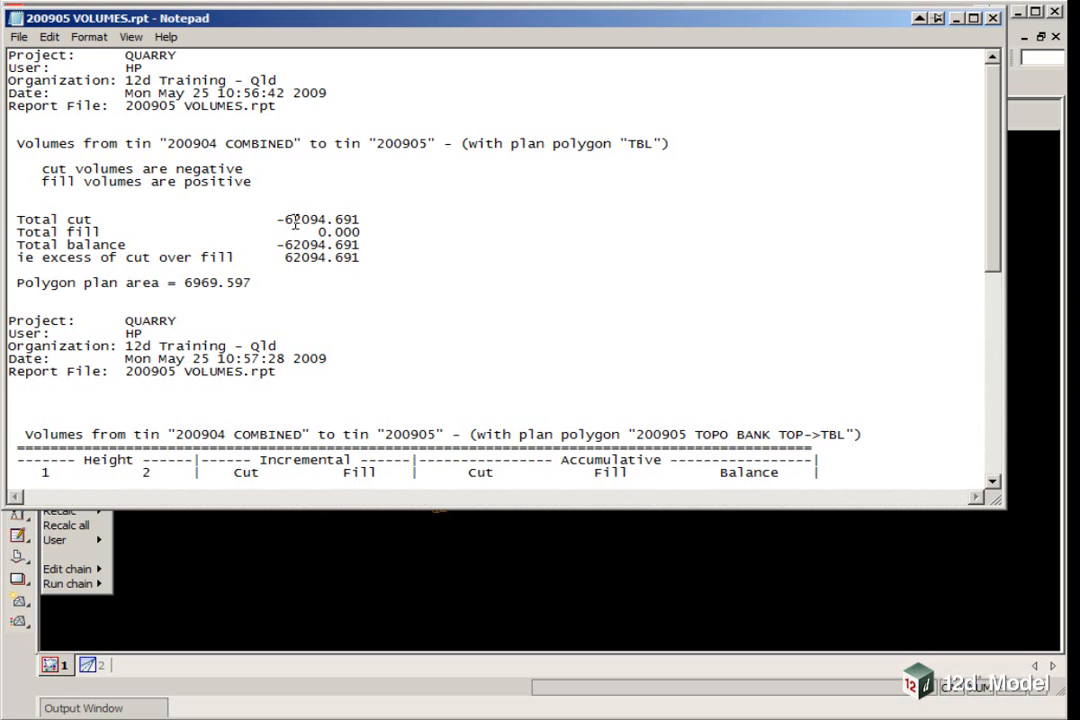
{"action": "scroll", "scroll_direction": "down", "scroll_amount": 3}
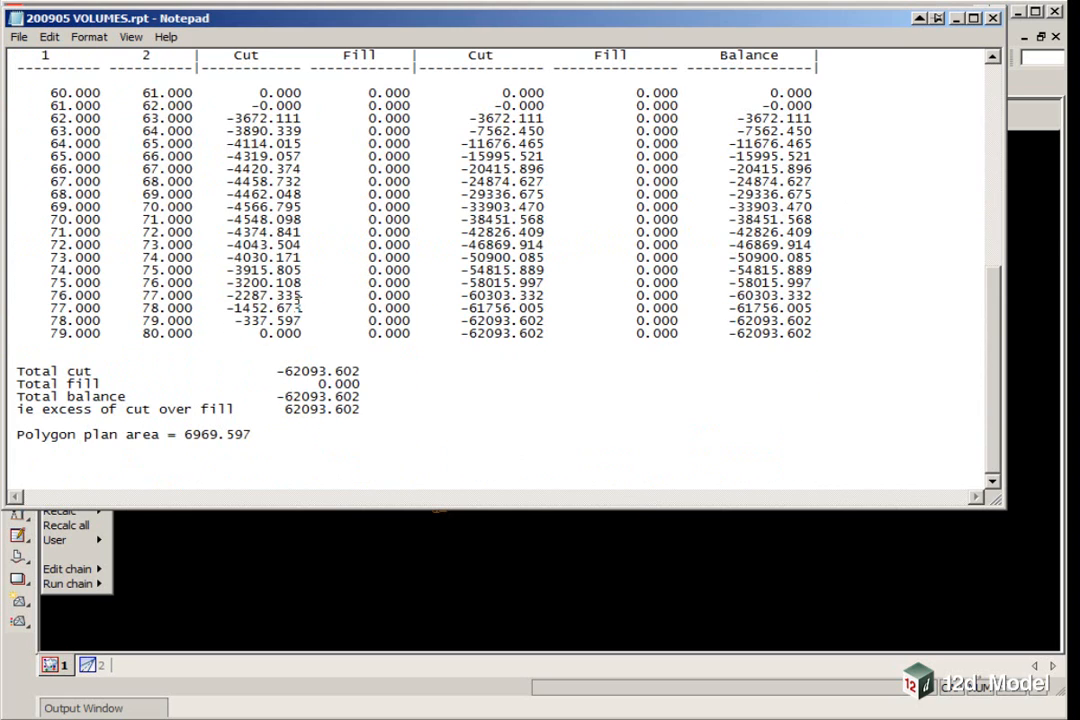
{"action": "double_click", "coordinate": [310, 371]}
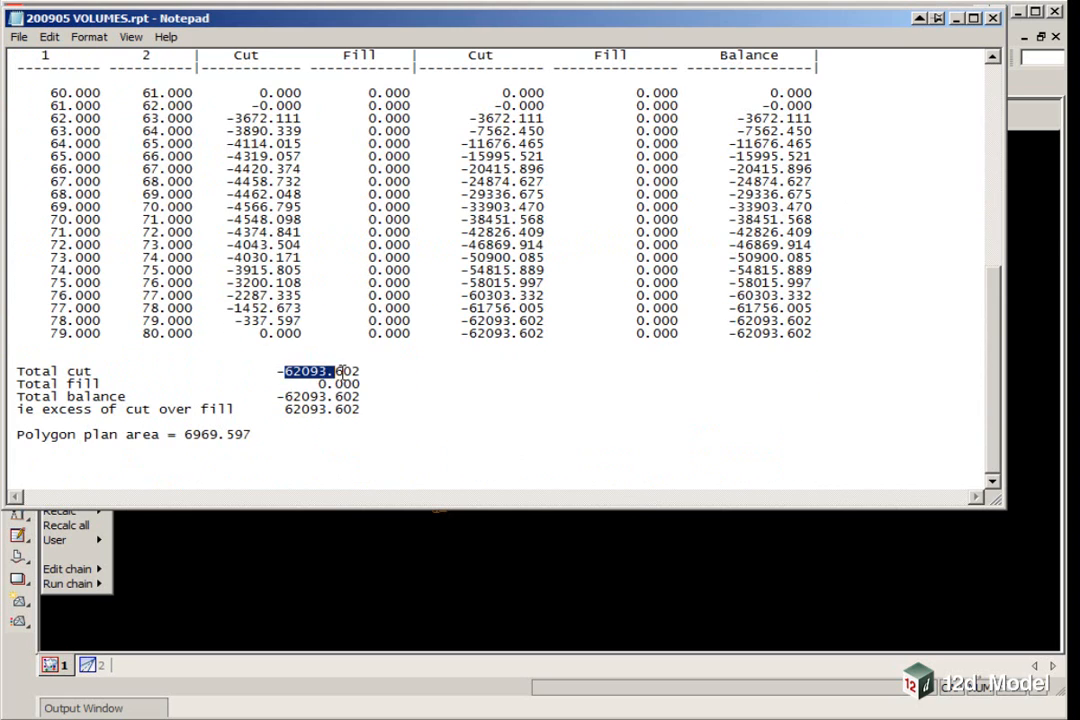
{"action": "left_click", "coordinate": [13, 38]}
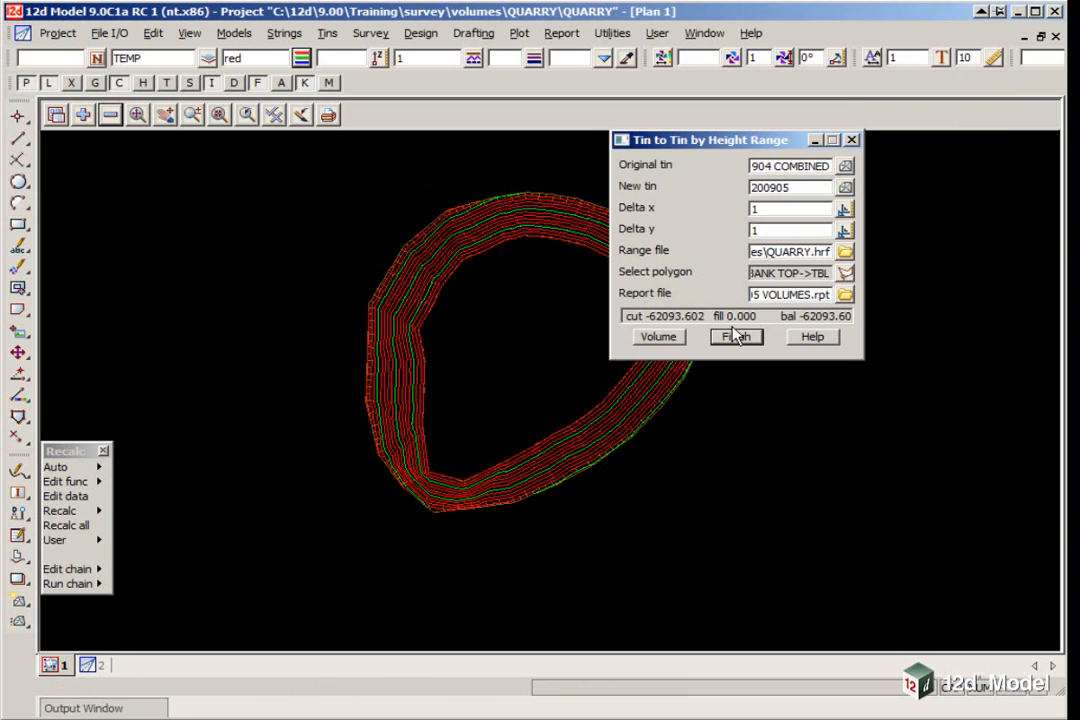
{"action": "left_click", "coordinate": [736, 336]}
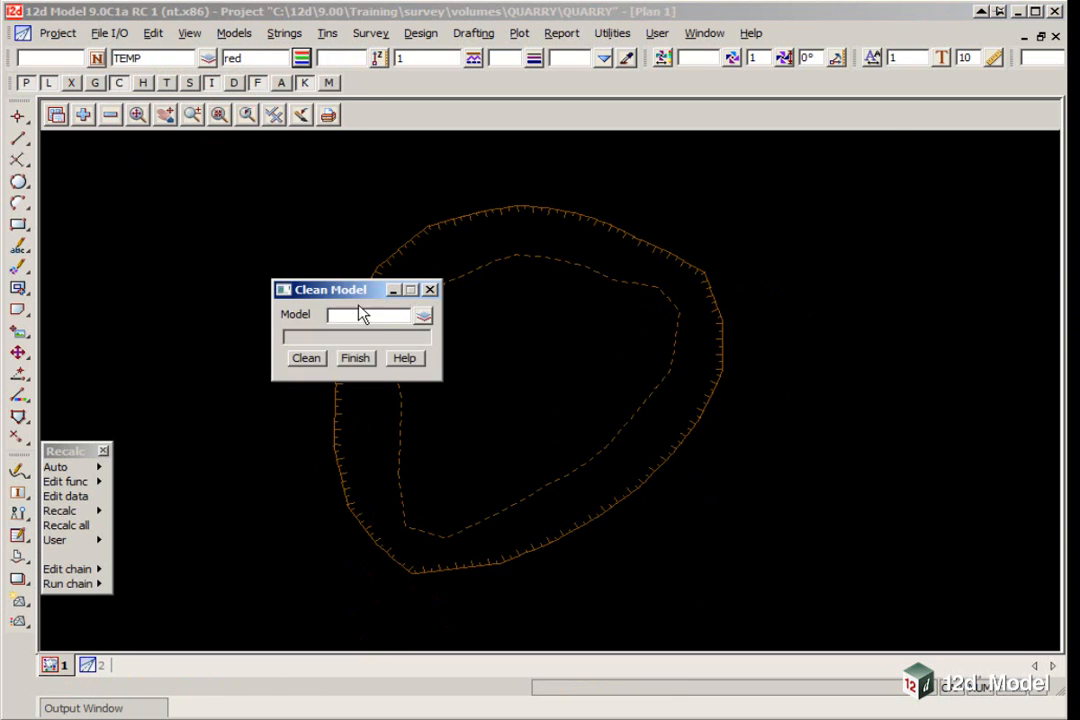
Clean out the TEMP model and confirm the deletion.
{"action": "left_click_drag", "start_coordinate": [329, 289], "coordinate": [756, 124]}
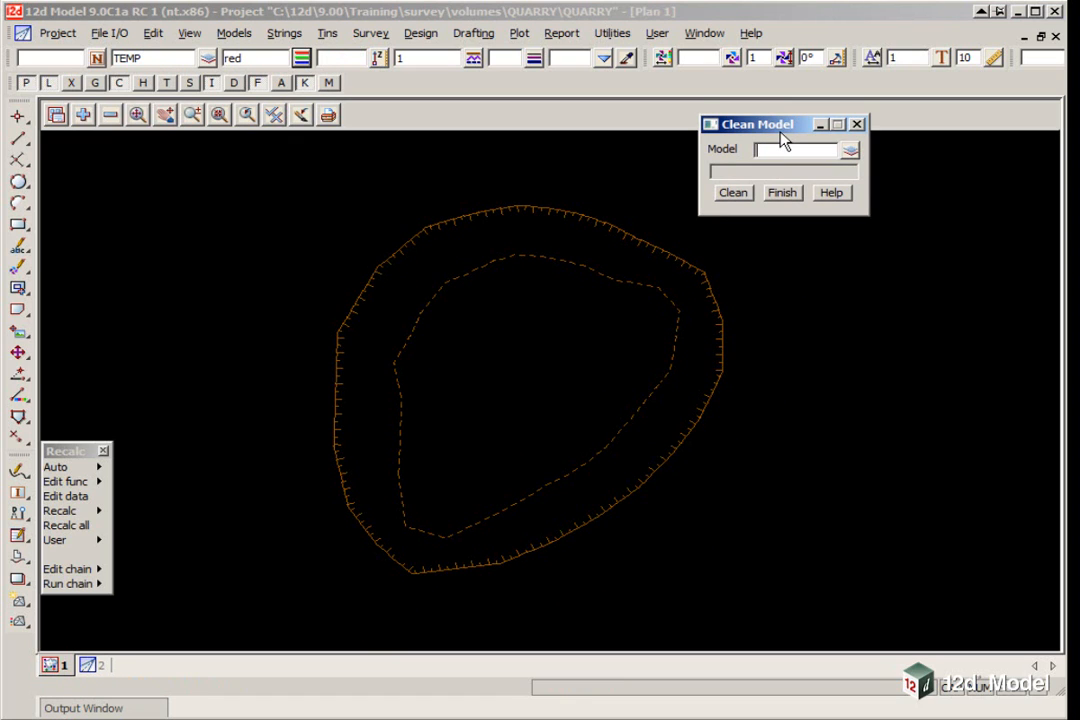
{"action": "left_click", "coordinate": [848, 150]}
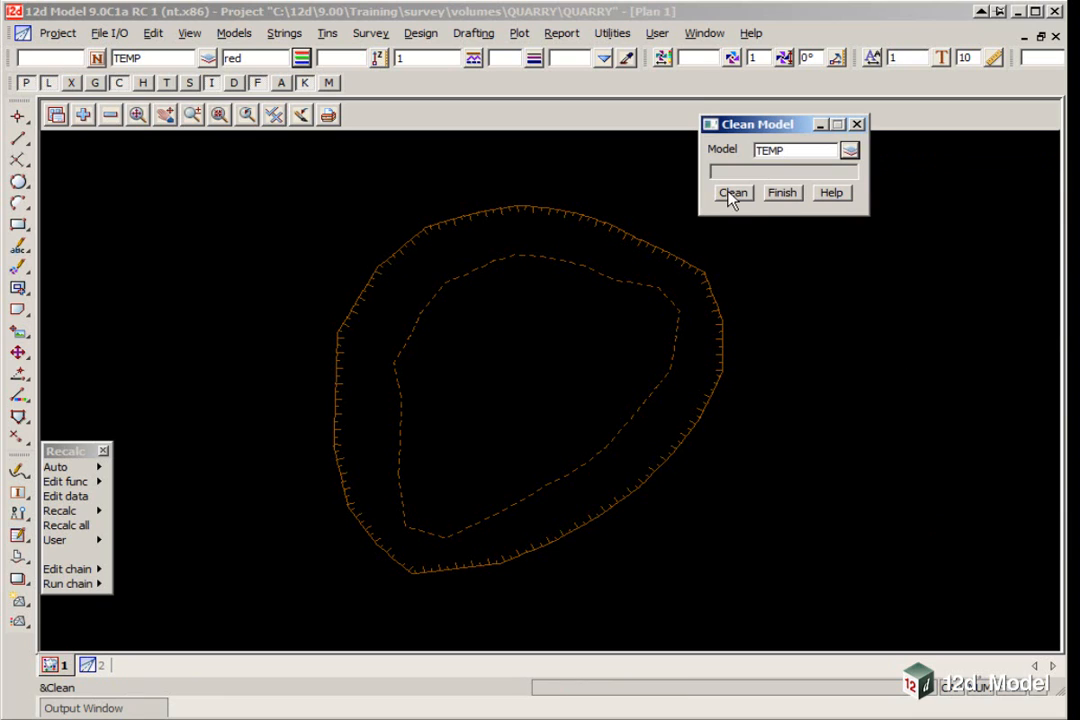
{"action": "left_click", "coordinate": [732, 192]}
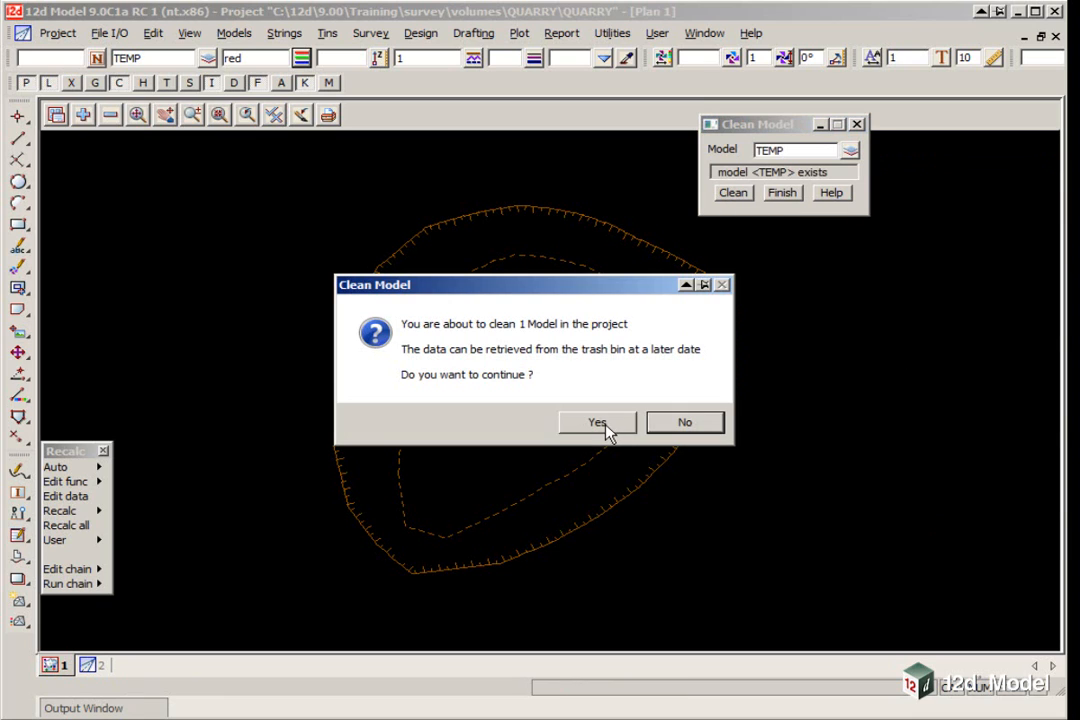
{"action": "left_click", "coordinate": [597, 422]}
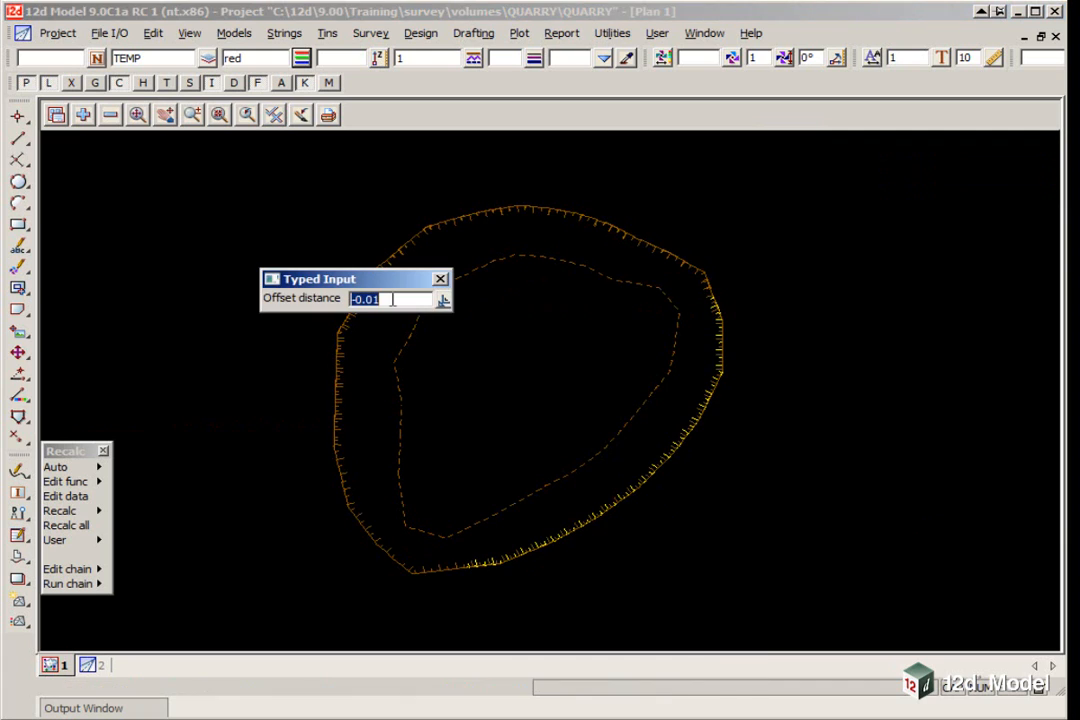
{"action": "mouse_move", "coordinate": [665, 325]}
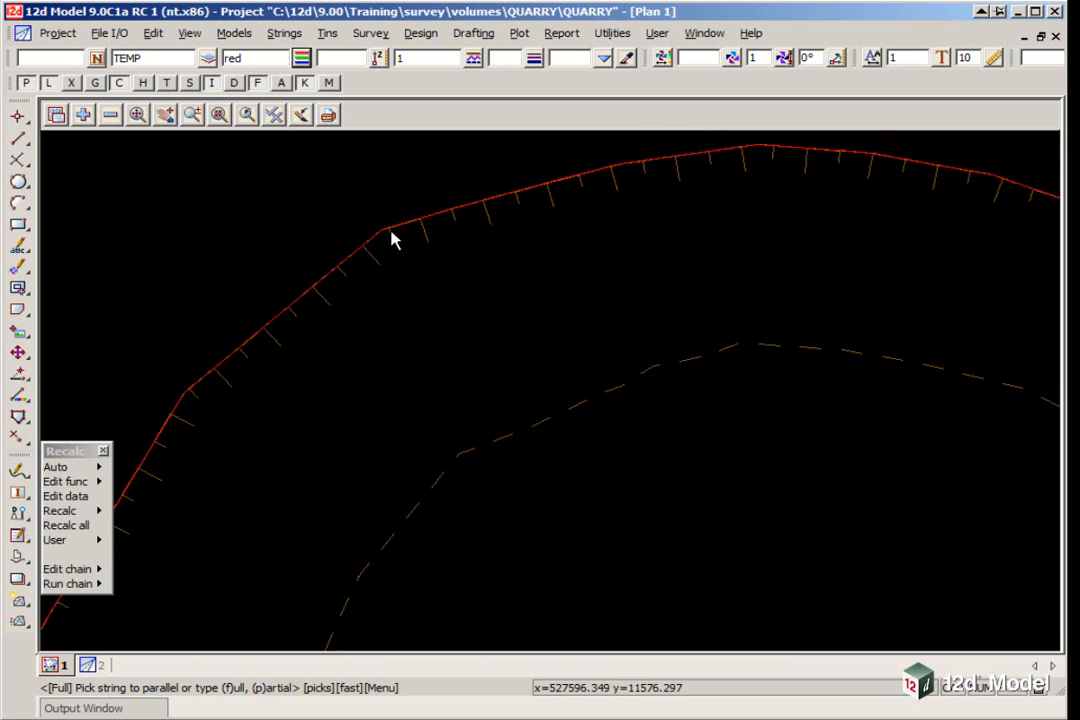
Zoom to show the whole red bank-top outline and open the models-to-remove list.
{"action": "left_click", "coordinate": [108, 114]}
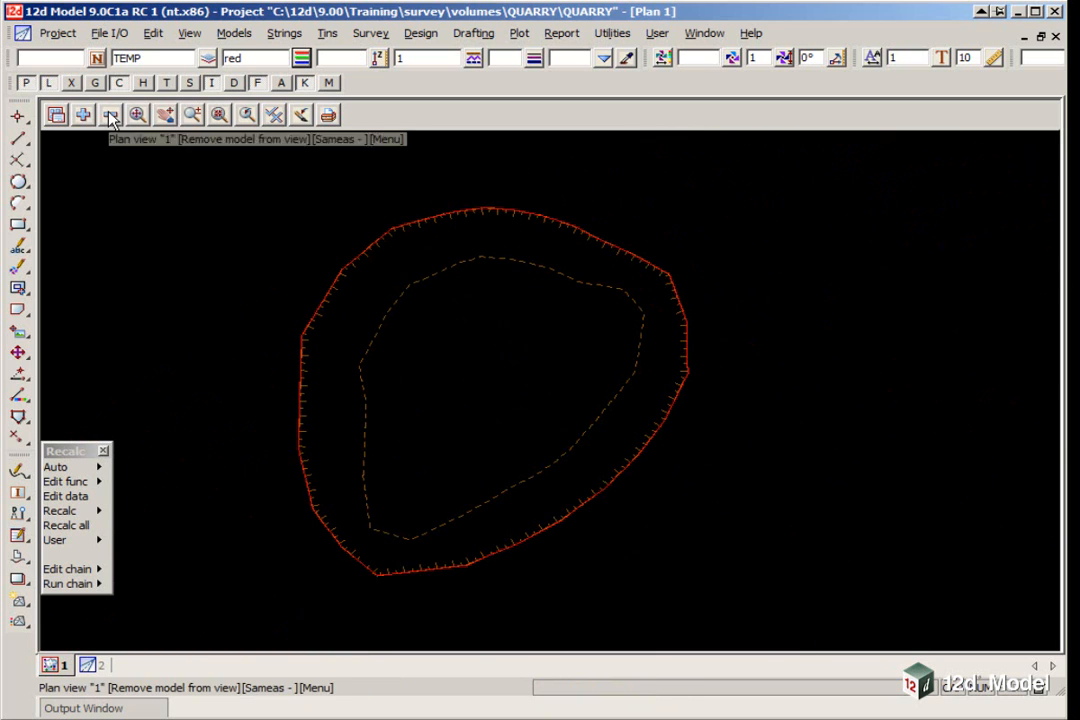
{"action": "left_click", "coordinate": [108, 113]}
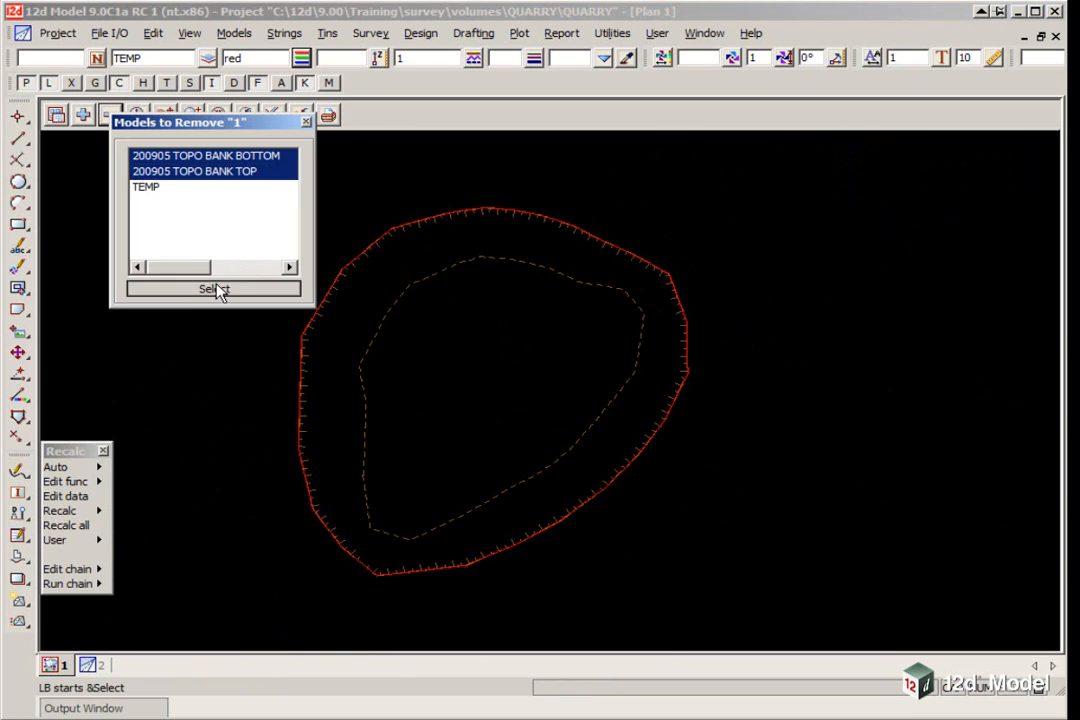
Remove both 200905 TOPO BANK models from view and restore the saved survey models.
{"action": "left_click", "coordinate": [213, 289]}
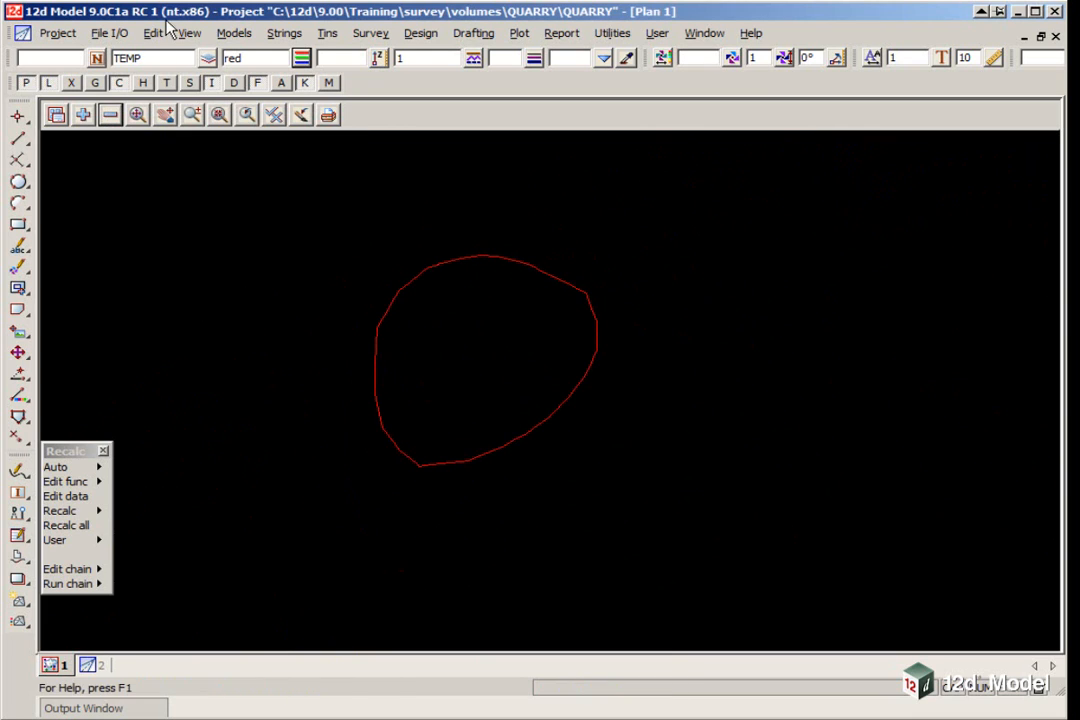
{"action": "left_click", "coordinate": [186, 33]}
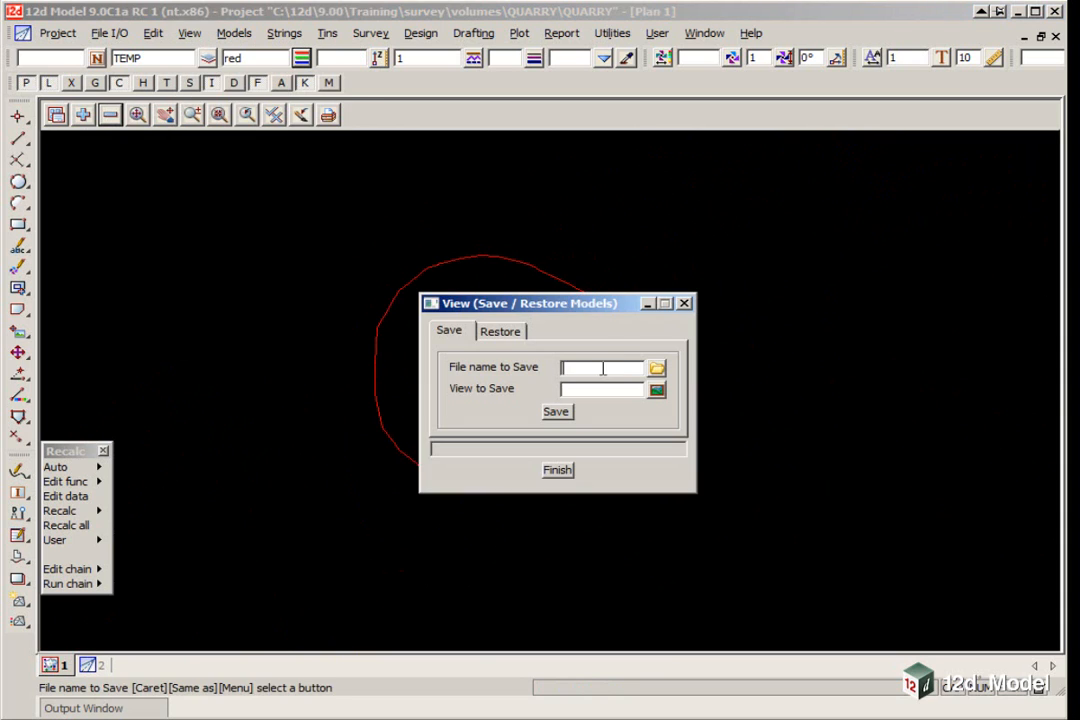
{"action": "left_click", "coordinate": [500, 331]}
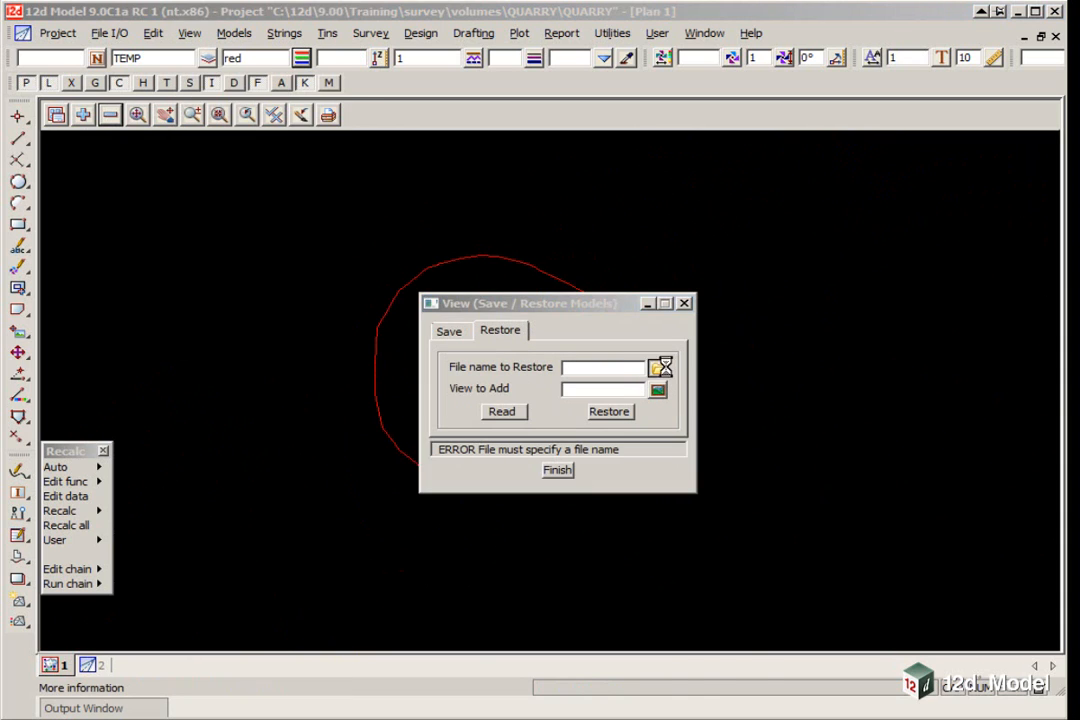
{"action": "left_click", "coordinate": [660, 367]}
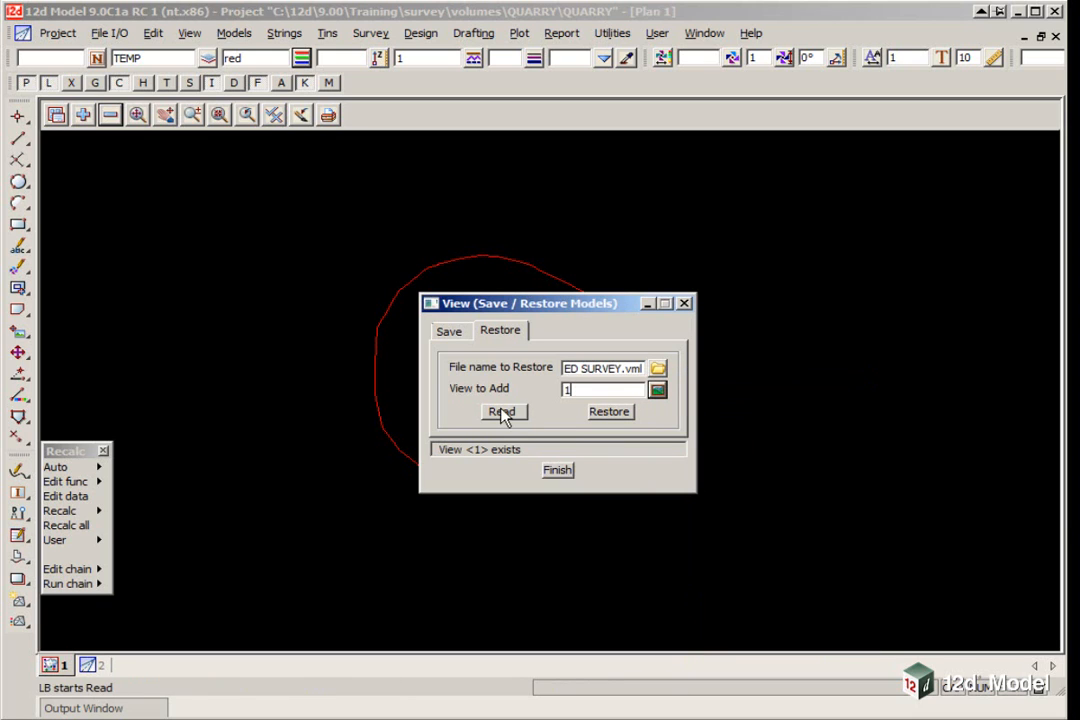
{"action": "left_click", "coordinate": [502, 412]}
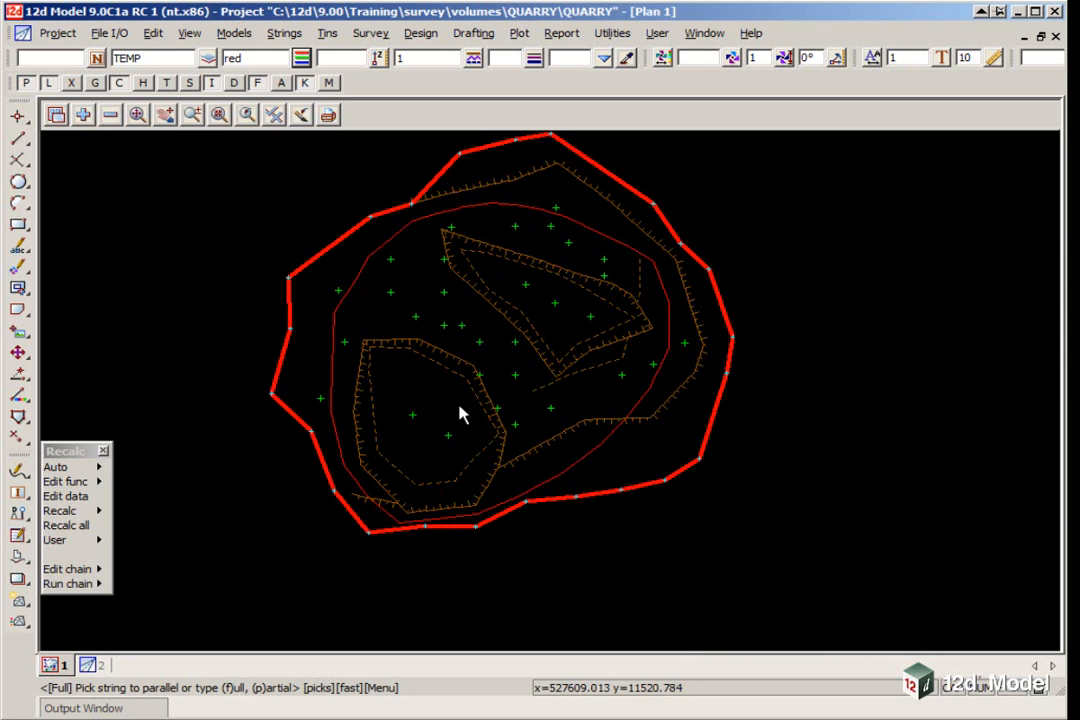
{"action": "mouse_move", "coordinate": [343, 278]}
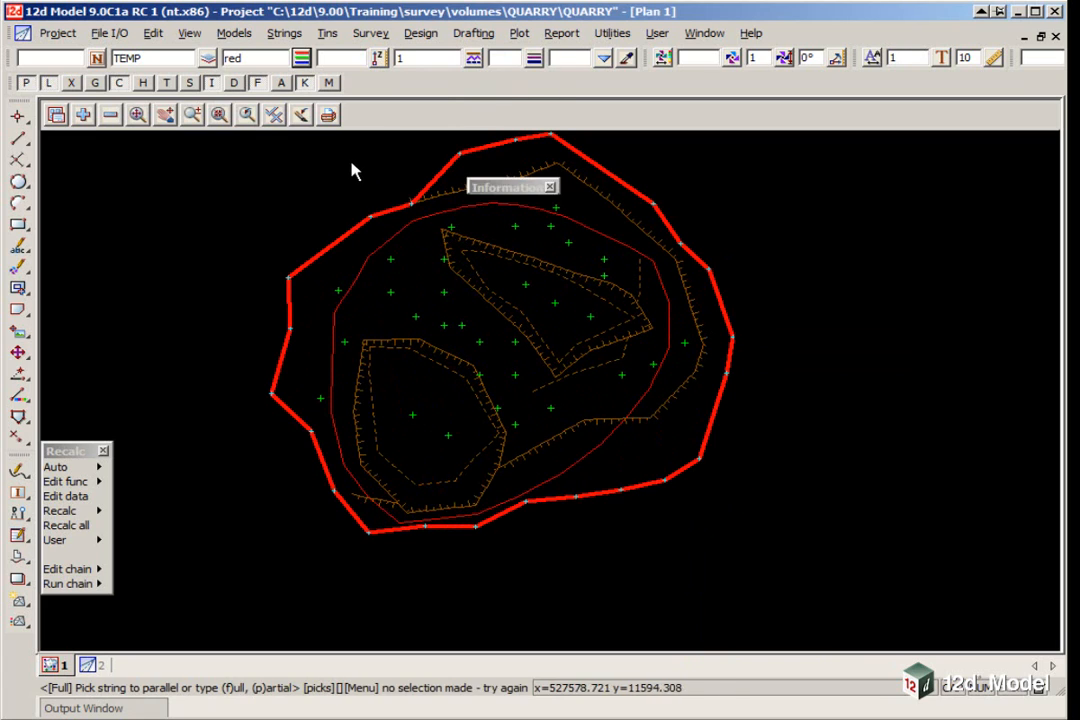
Fence view 1 data with the red TEMP polygon, sending outside data to 200905 EXTRA.
{"action": "left_click", "coordinate": [611, 33]}
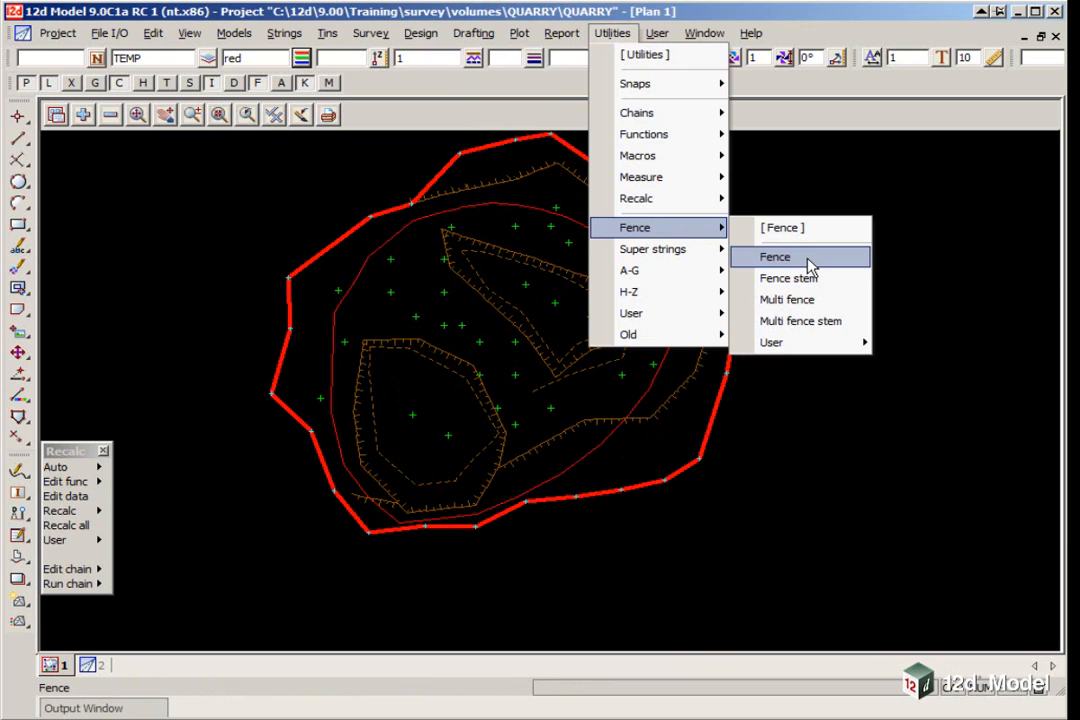
{"action": "left_click", "coordinate": [774, 257]}
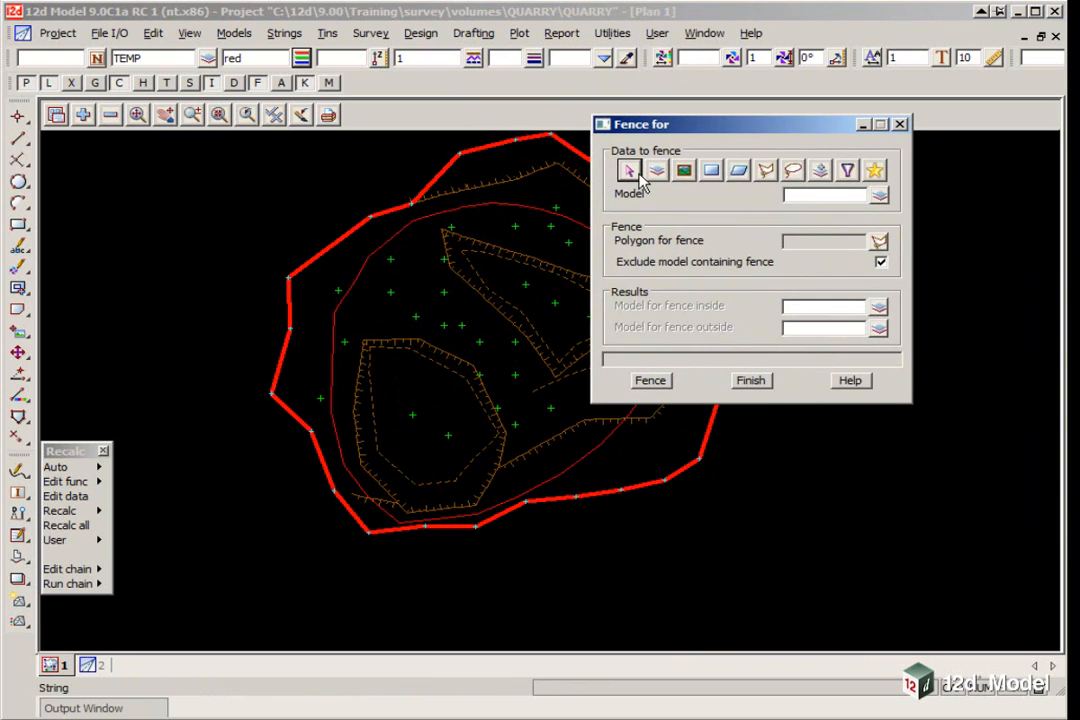
{"action": "left_click", "coordinate": [684, 169]}
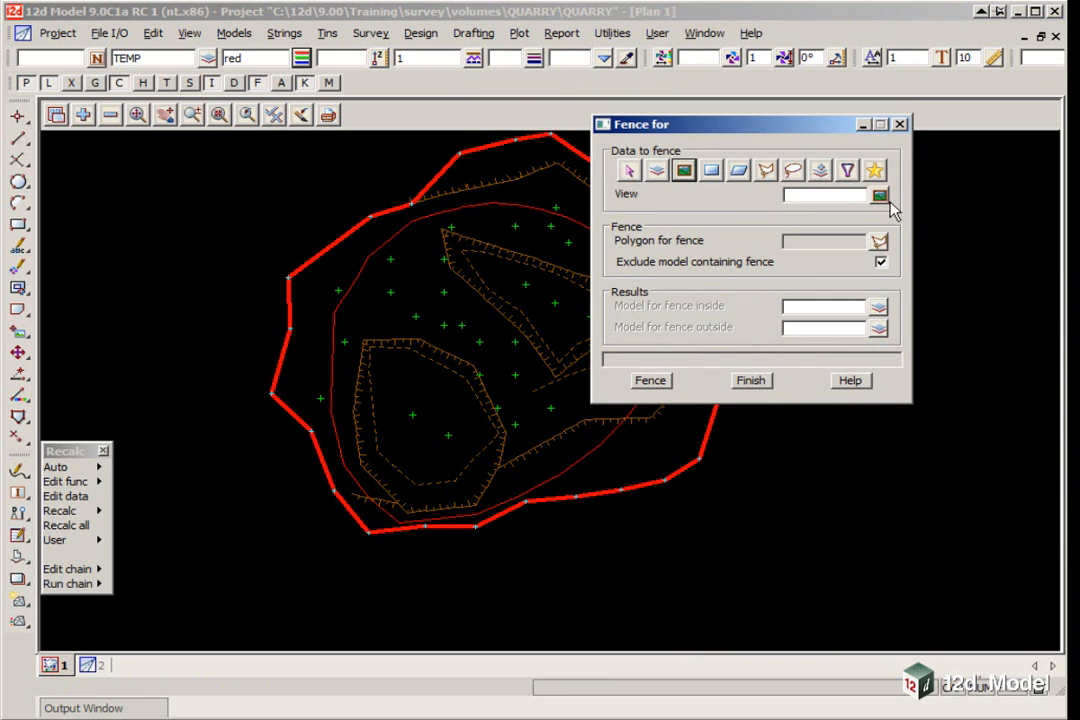
{"action": "left_click", "coordinate": [878, 194]}
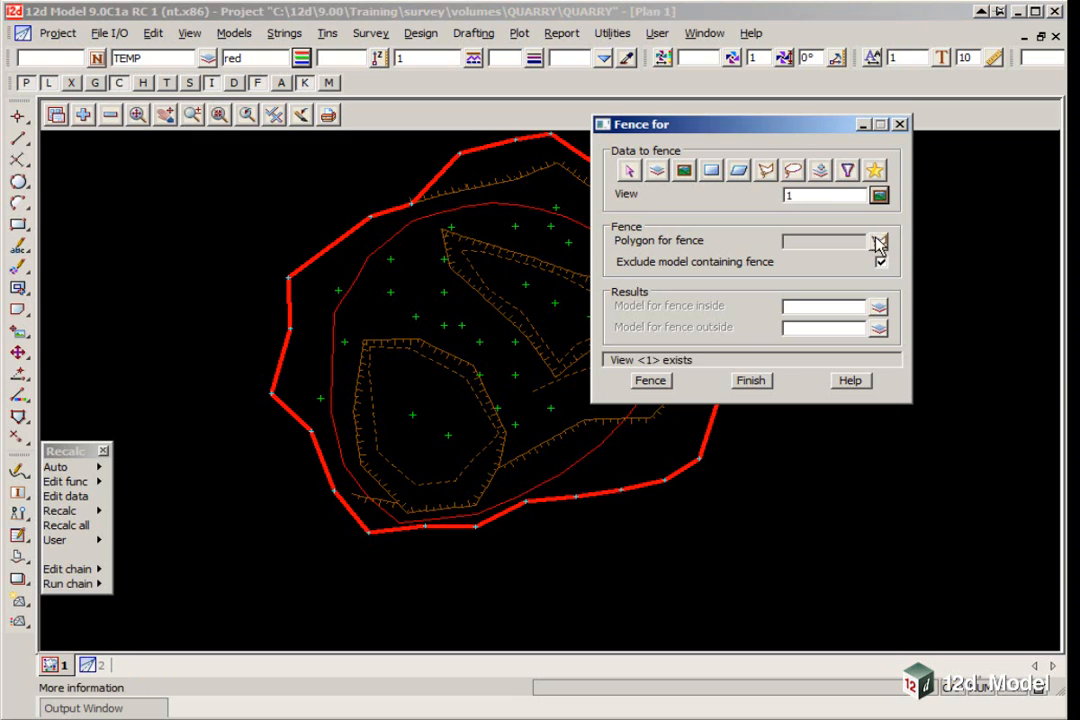
{"action": "left_click", "coordinate": [879, 261]}
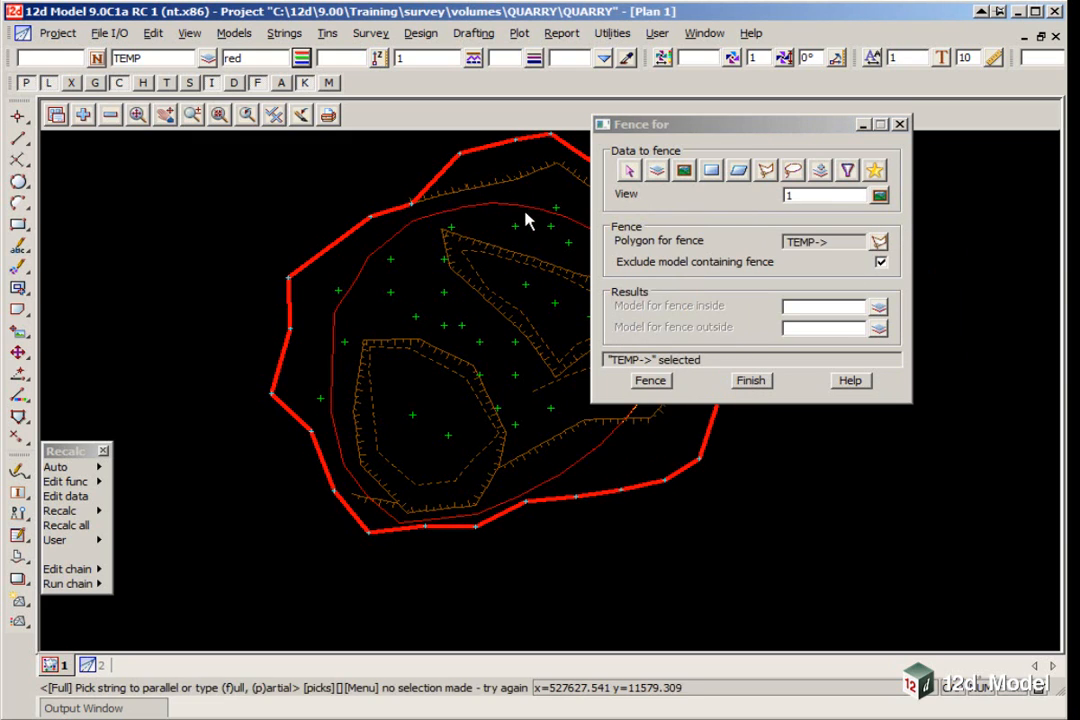
{"action": "left_click", "coordinate": [823, 327]}
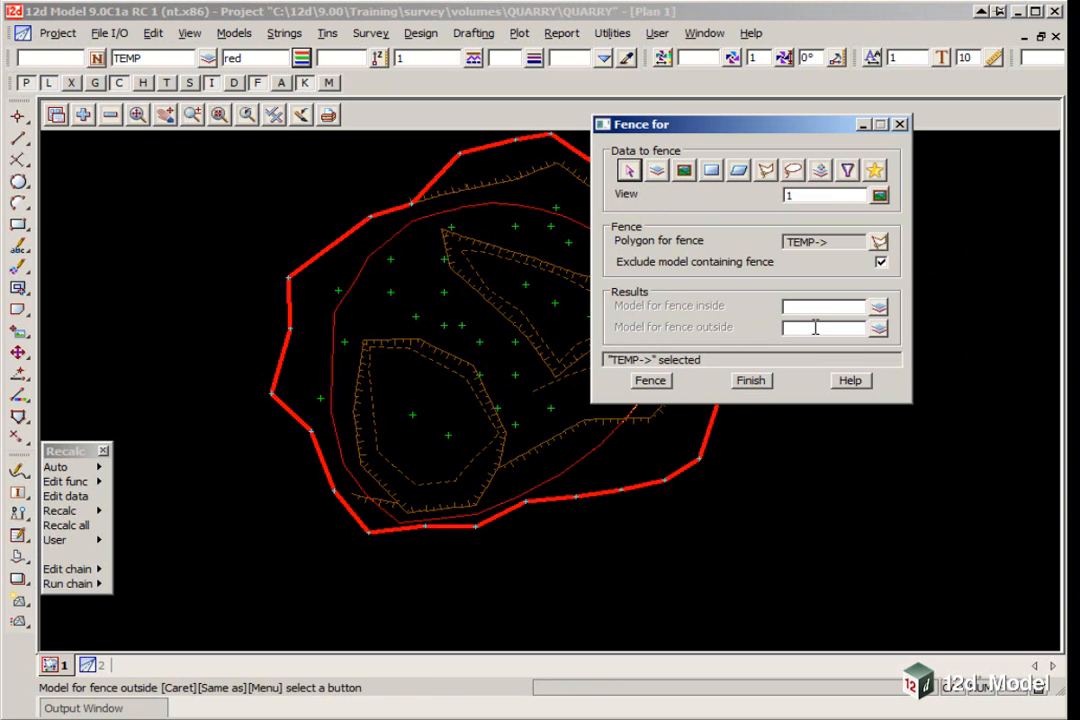
{"action": "type", "text": "200905"}
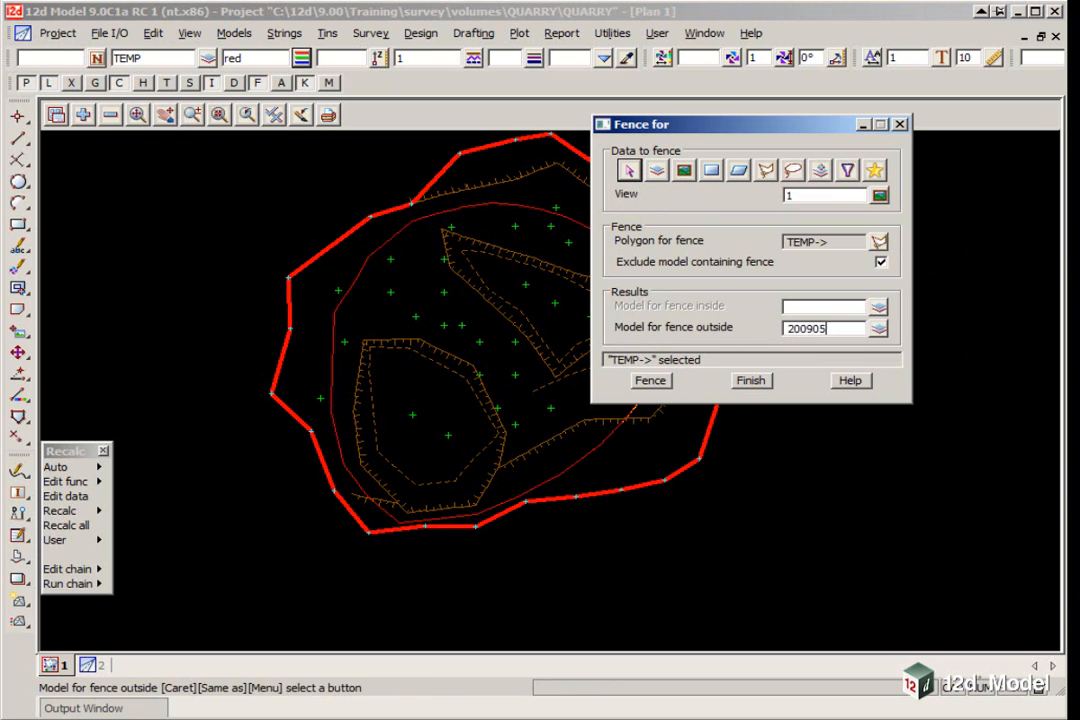
{"action": "type", "text": "EXTRA"}
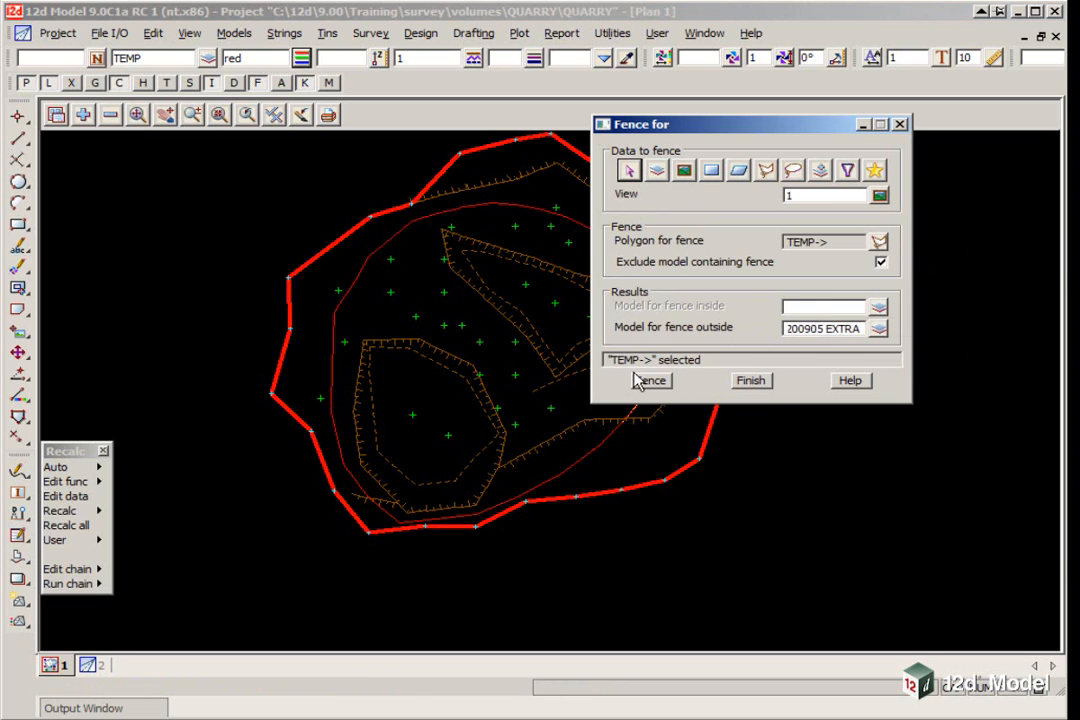
{"action": "left_click", "coordinate": [650, 380]}
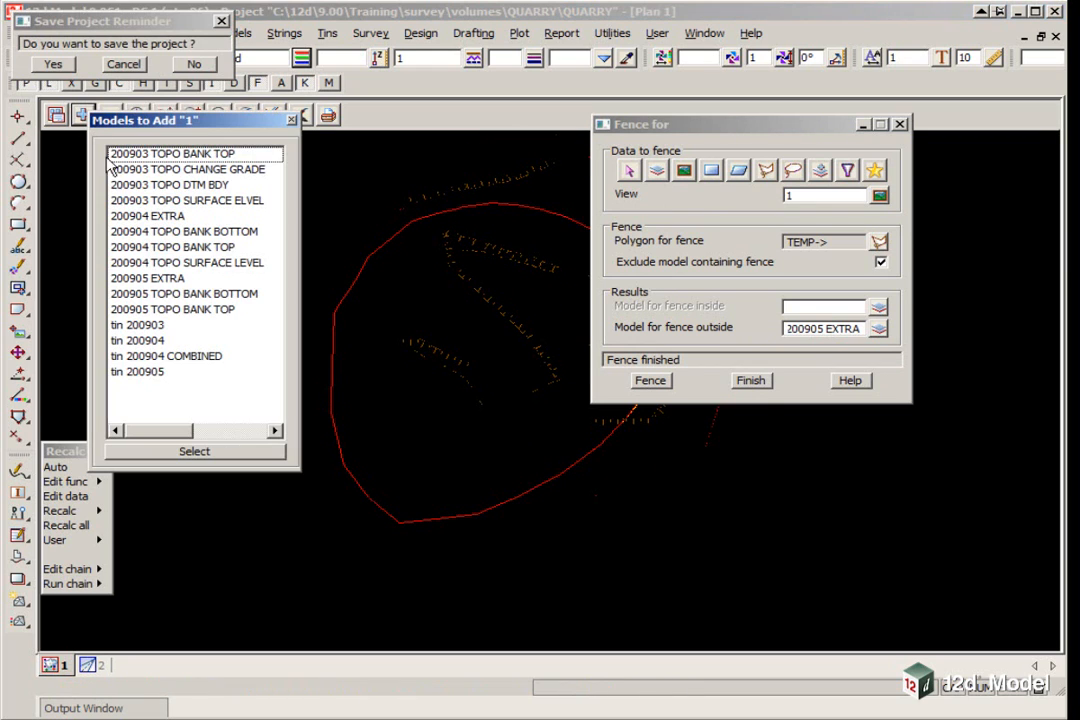
{"action": "mouse_move", "coordinate": [144, 283]}
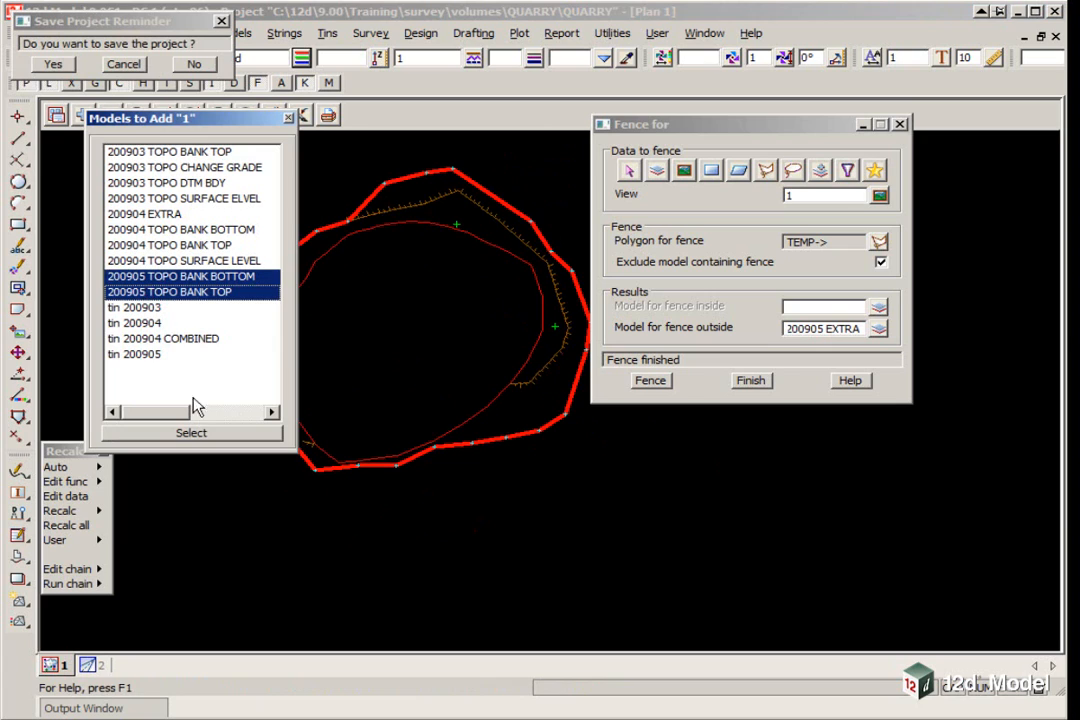
Add the 200905 bank models to the plan, save the project, and finish fencing.
{"action": "left_click", "coordinate": [191, 433]}
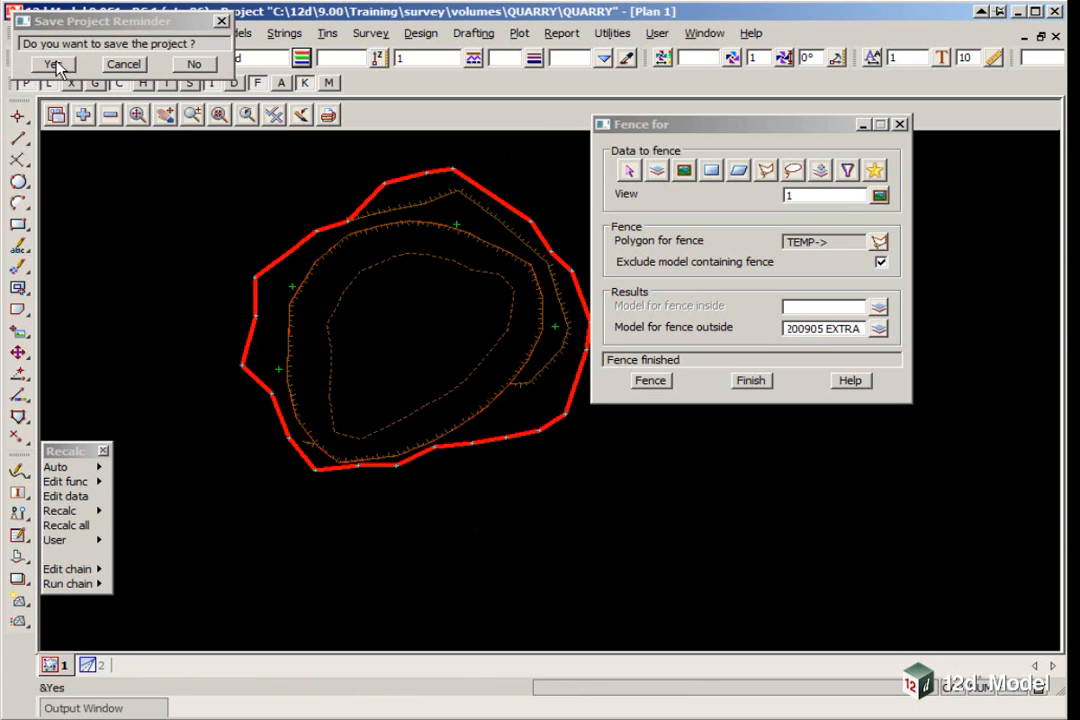
{"action": "left_click", "coordinate": [52, 63]}
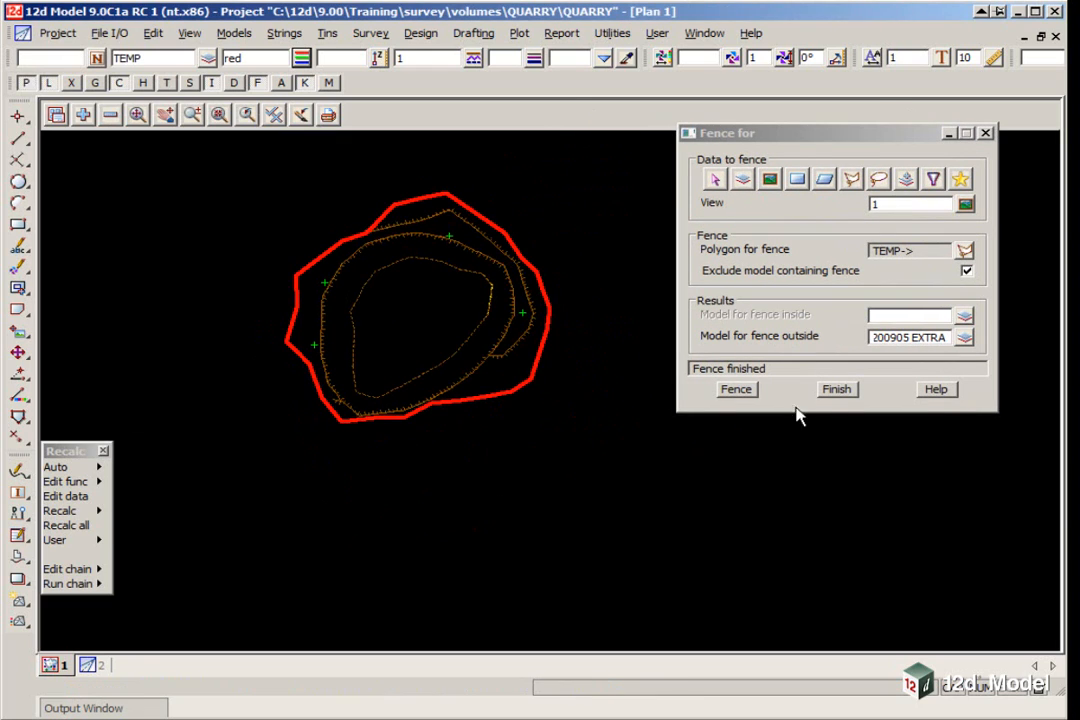
{"action": "left_click", "coordinate": [836, 389]}
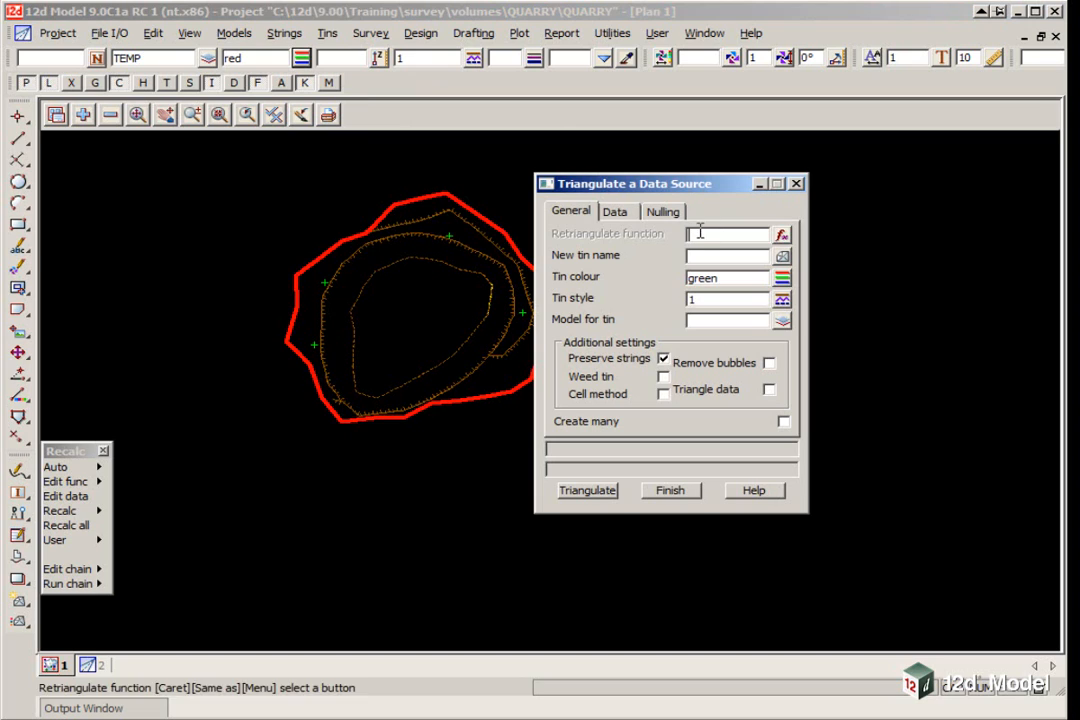
Name the new tin 200905 COMBINED, set its model, and colour it grey.
{"action": "type", "text": "TIN"}
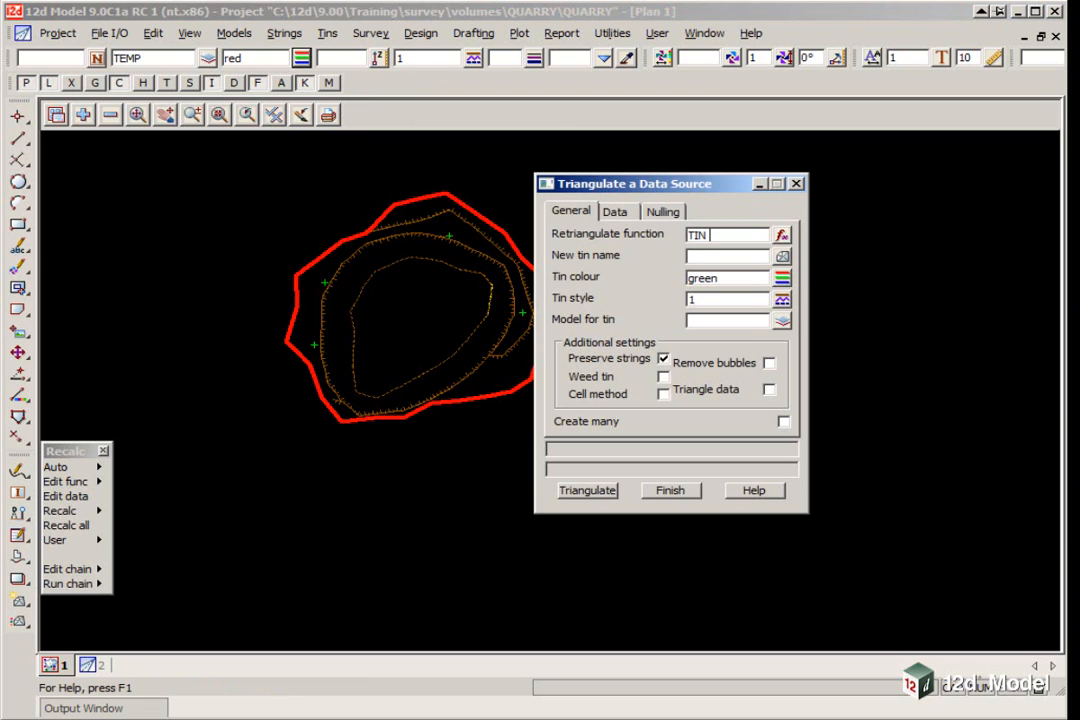
{"action": "type", "text": "200905"}
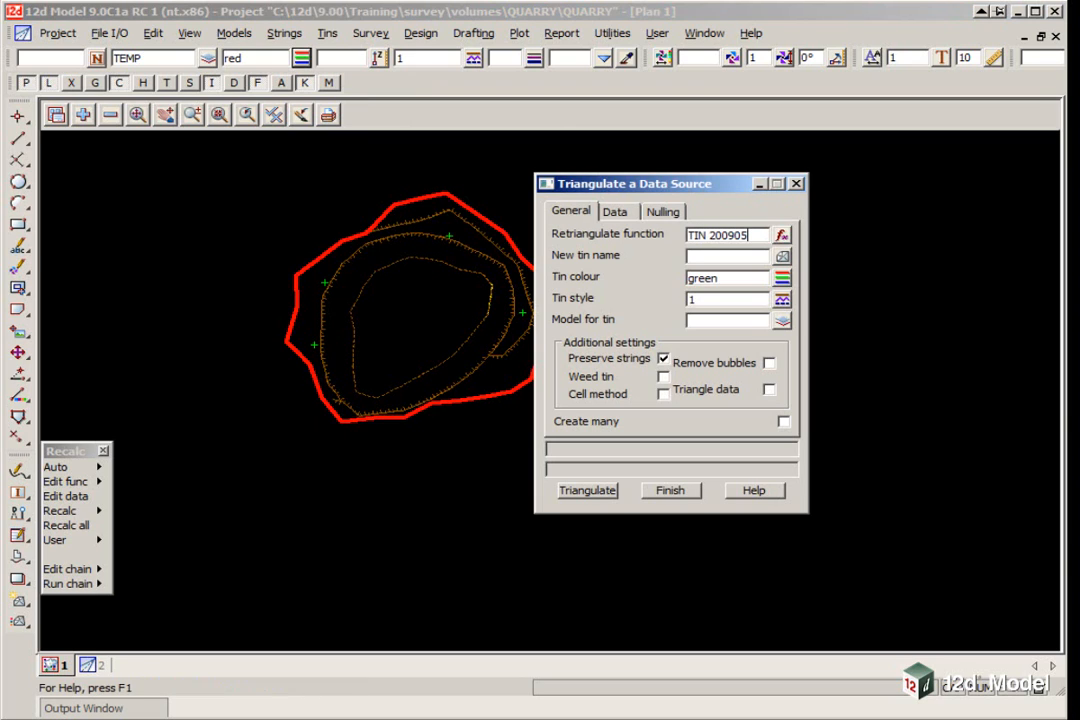
{"action": "type", "text": "COMBINED"}
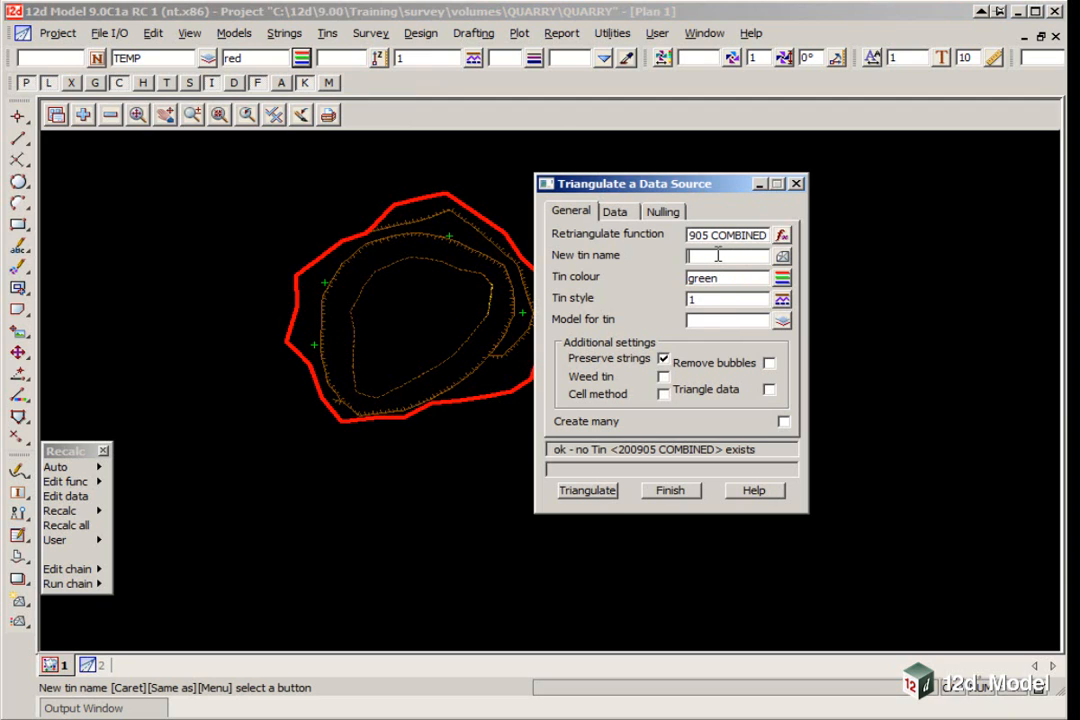
{"action": "type", "text": "20090"}
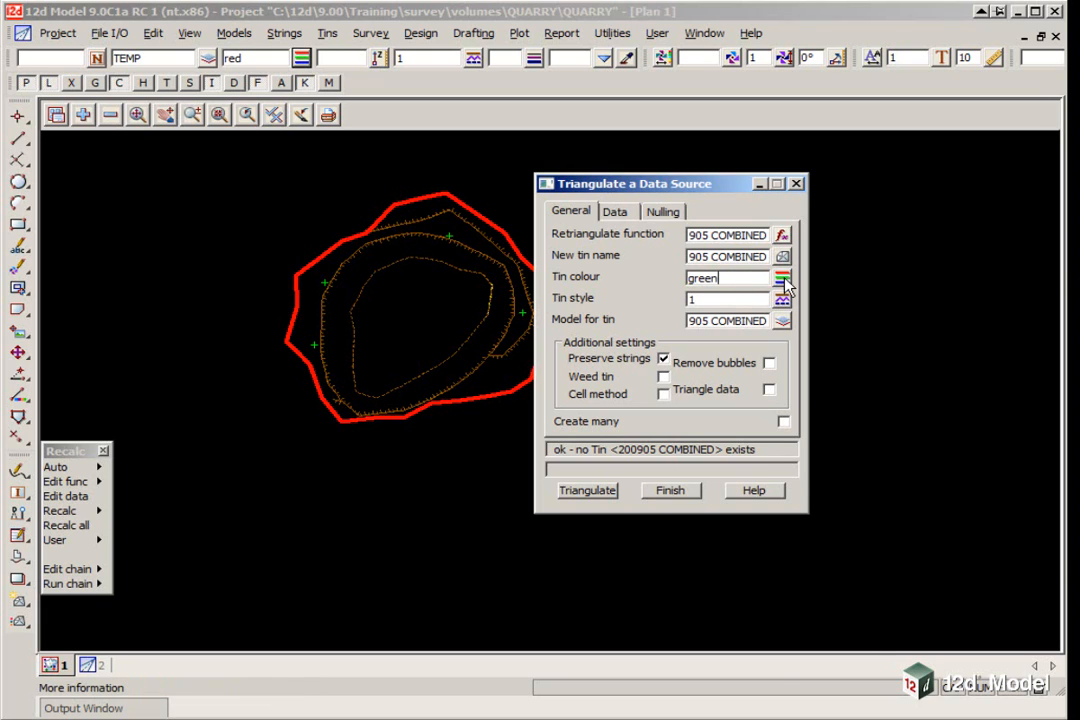
{"action": "left_click", "coordinate": [782, 277]}
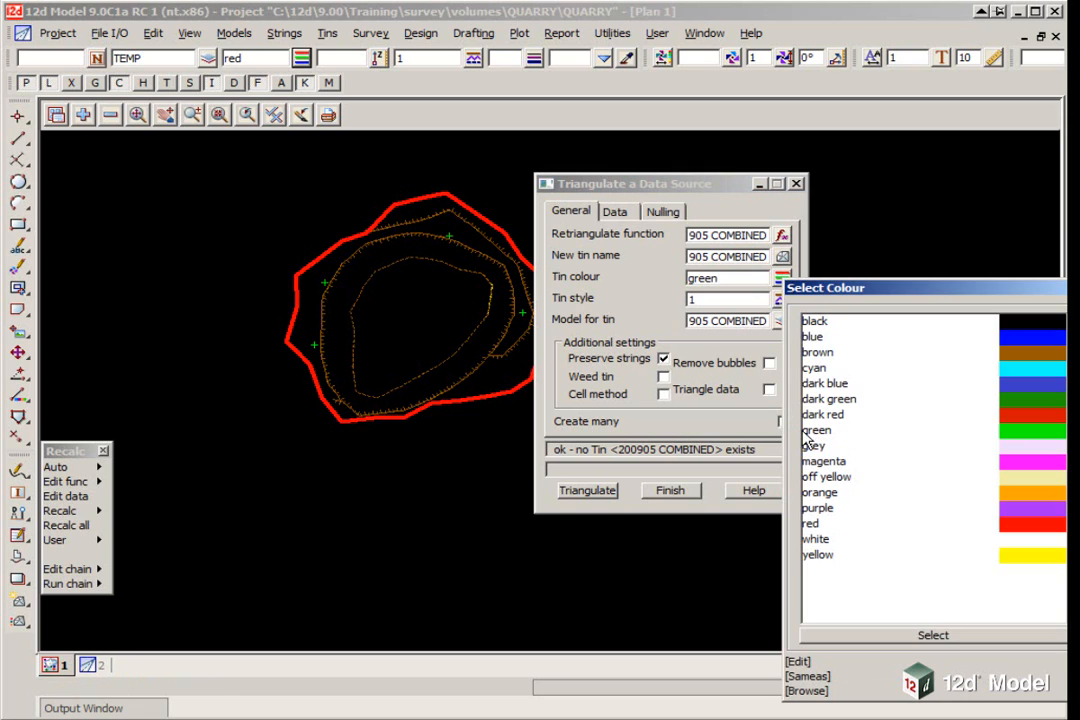
{"action": "left_click", "coordinate": [805, 443]}
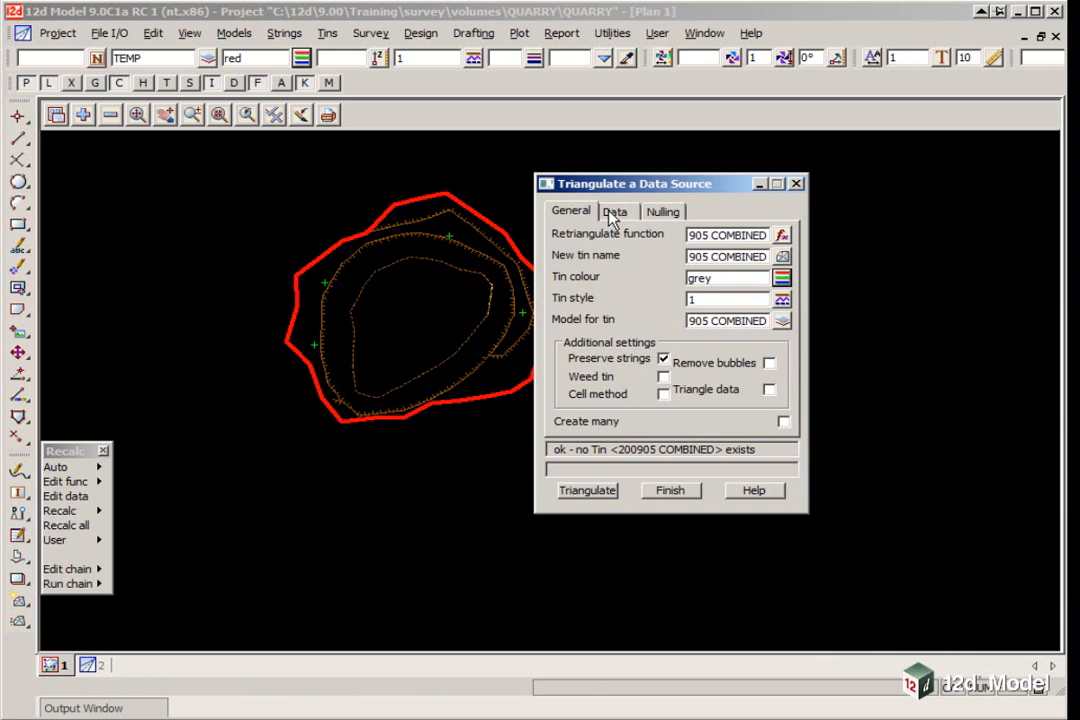
Null with the 200905 EXTRA DTMBDY polygon and triangulate the tin.
{"action": "left_click", "coordinate": [615, 211]}
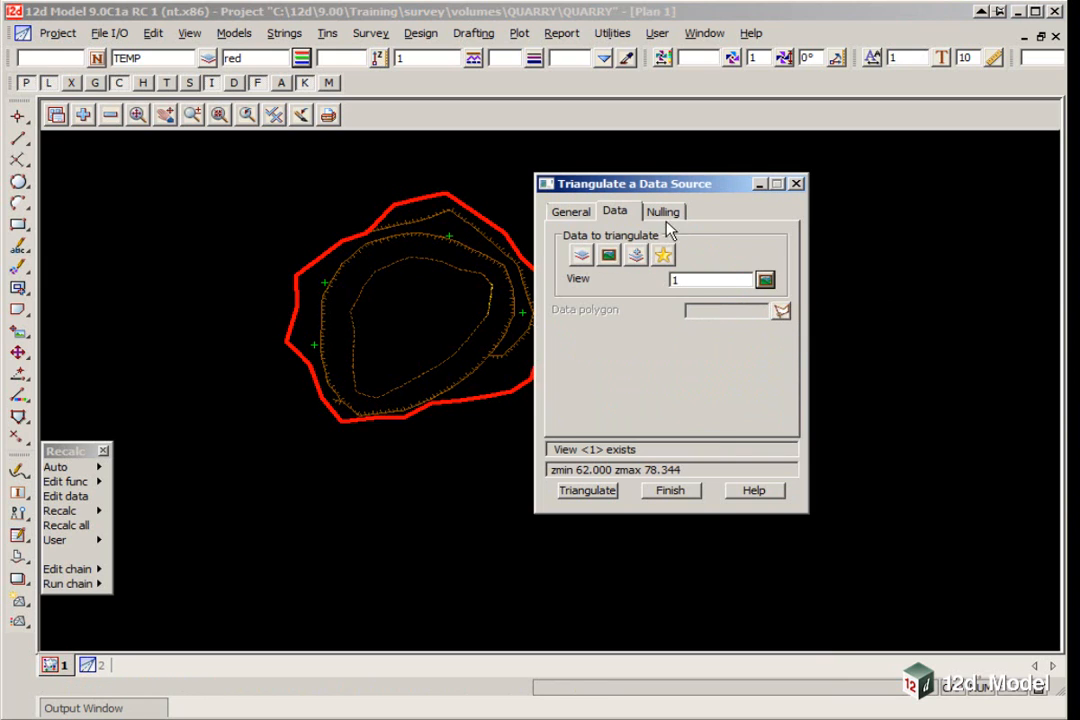
{"action": "left_click", "coordinate": [663, 211]}
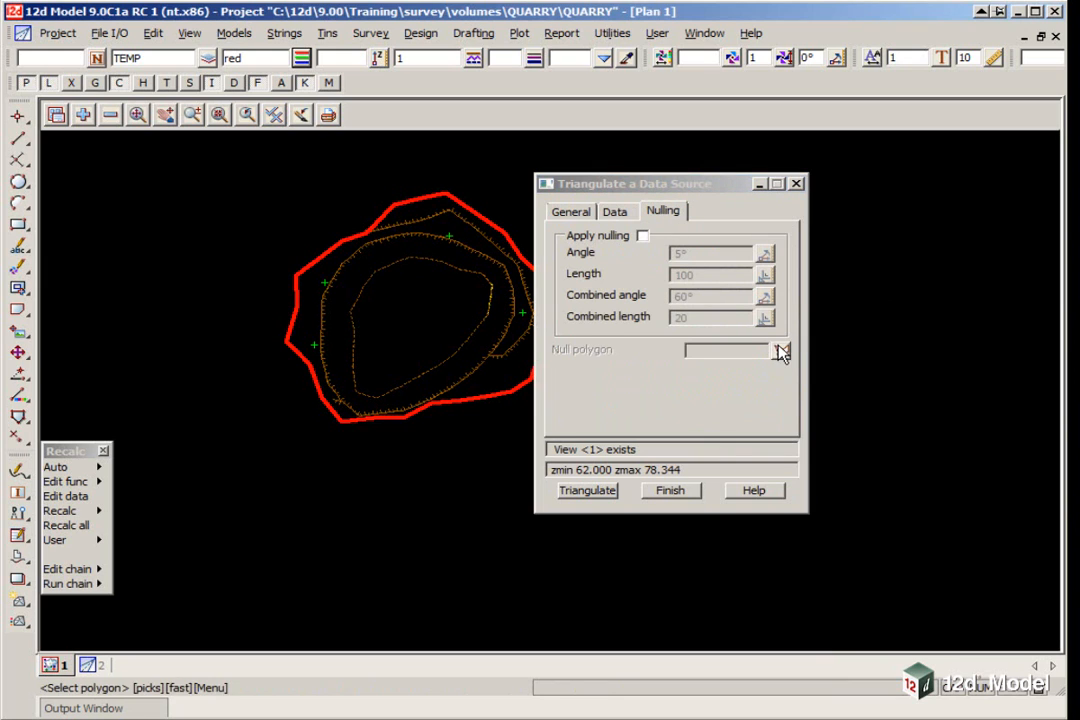
{"action": "left_click", "coordinate": [492, 220]}
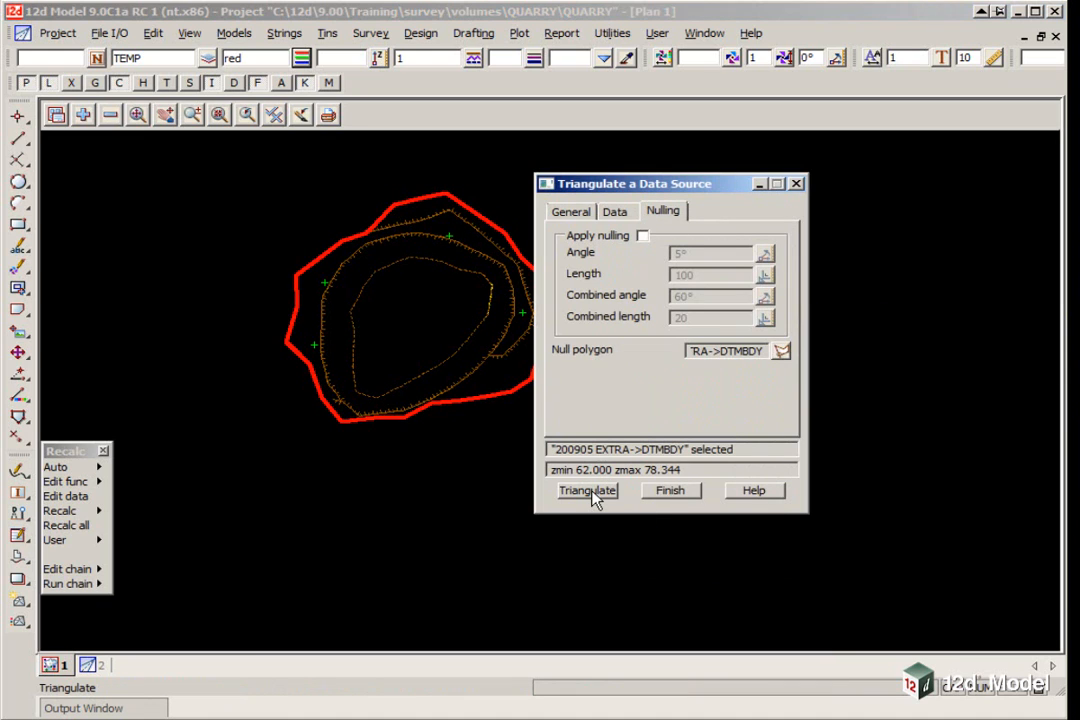
{"action": "left_click", "coordinate": [587, 491]}
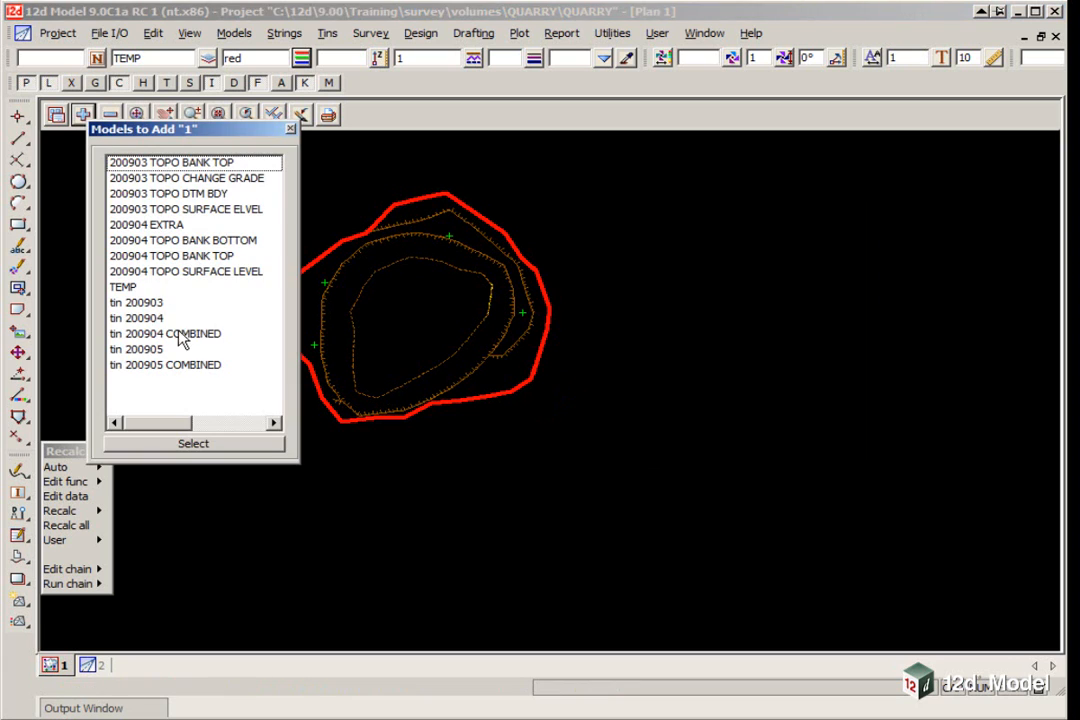
Add the 200905 COMBINED tin to the plan view from Models to Add.
{"action": "left_click", "coordinate": [193, 443]}
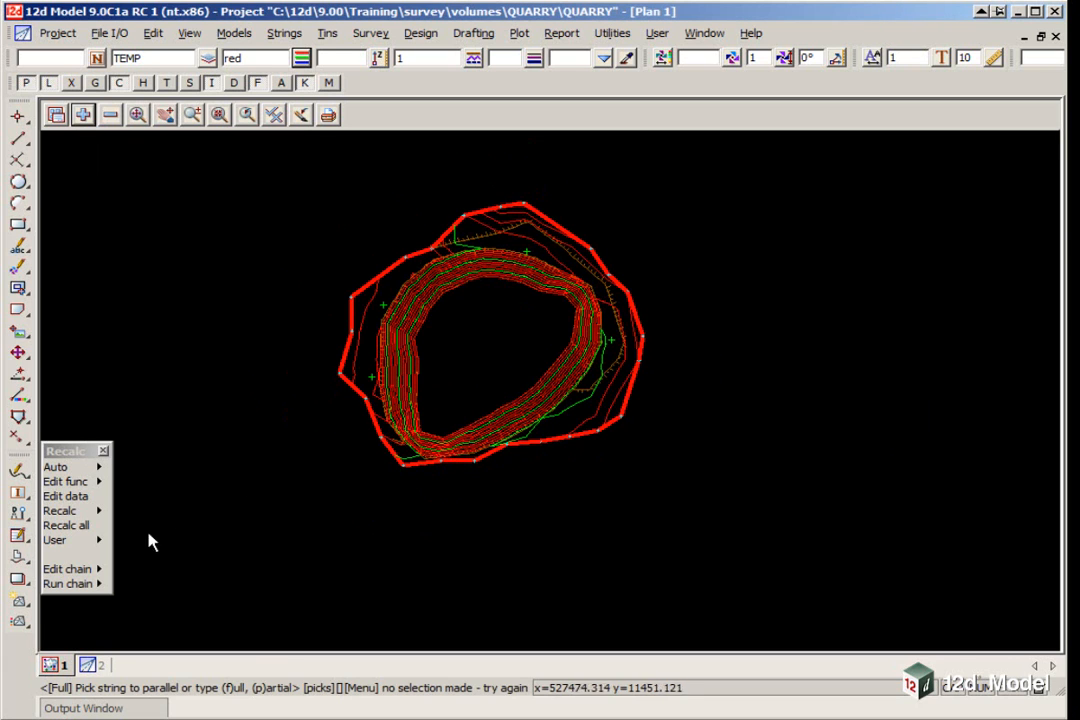
{"action": "mouse_move", "coordinate": [88, 638]}
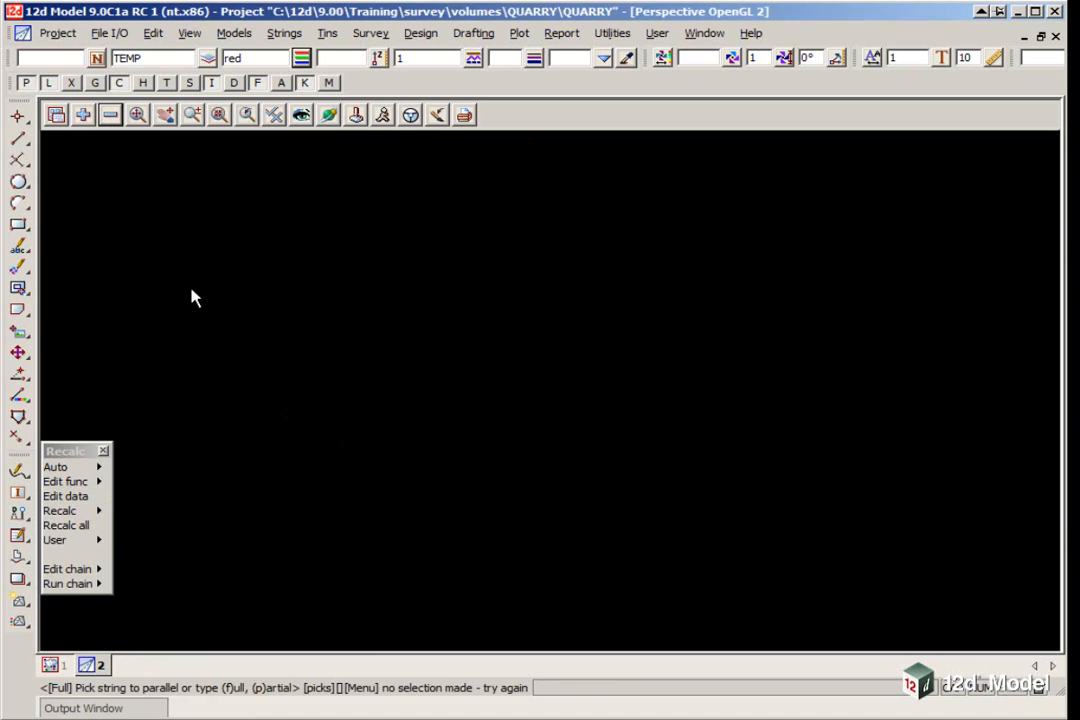
Render the 200905 COMBINED tin in the perspective view and orbit to inspect the pit.
{"action": "left_click", "coordinate": [187, 33]}
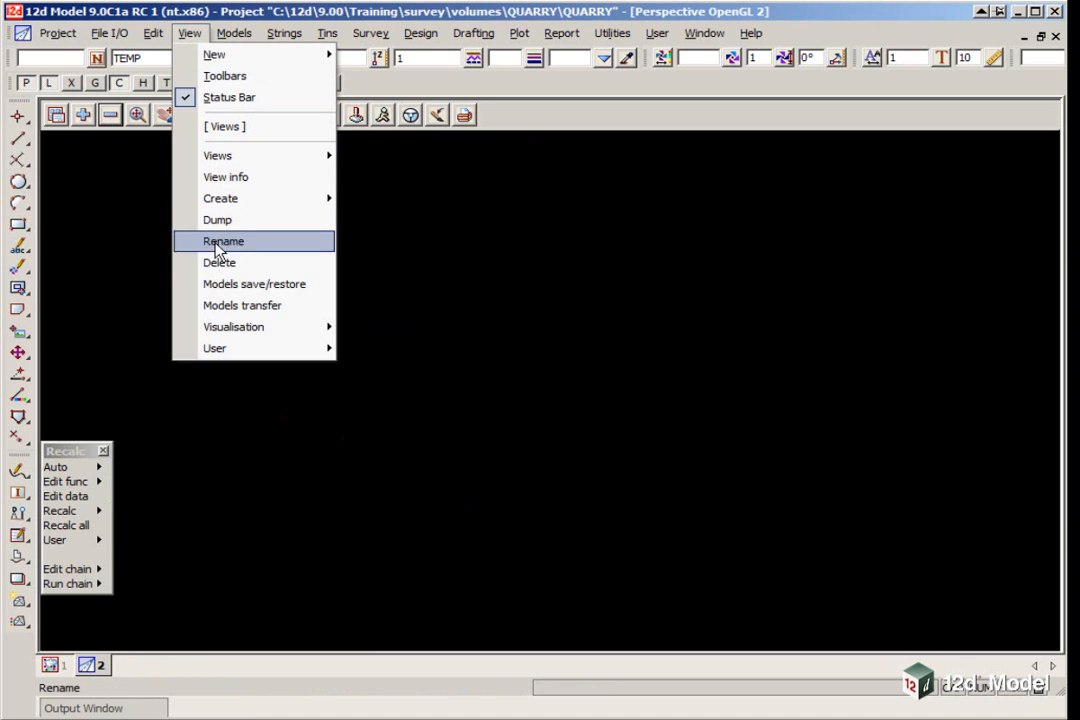
{"action": "left_click", "coordinate": [241, 305]}
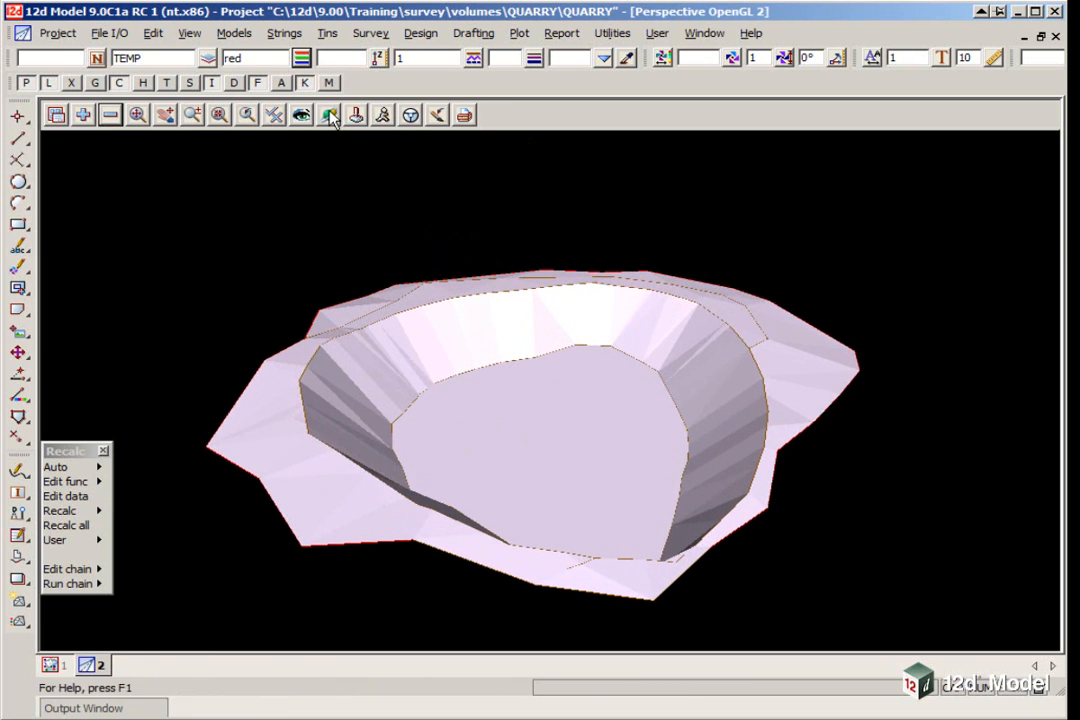
{"action": "left_click", "coordinate": [327, 116]}
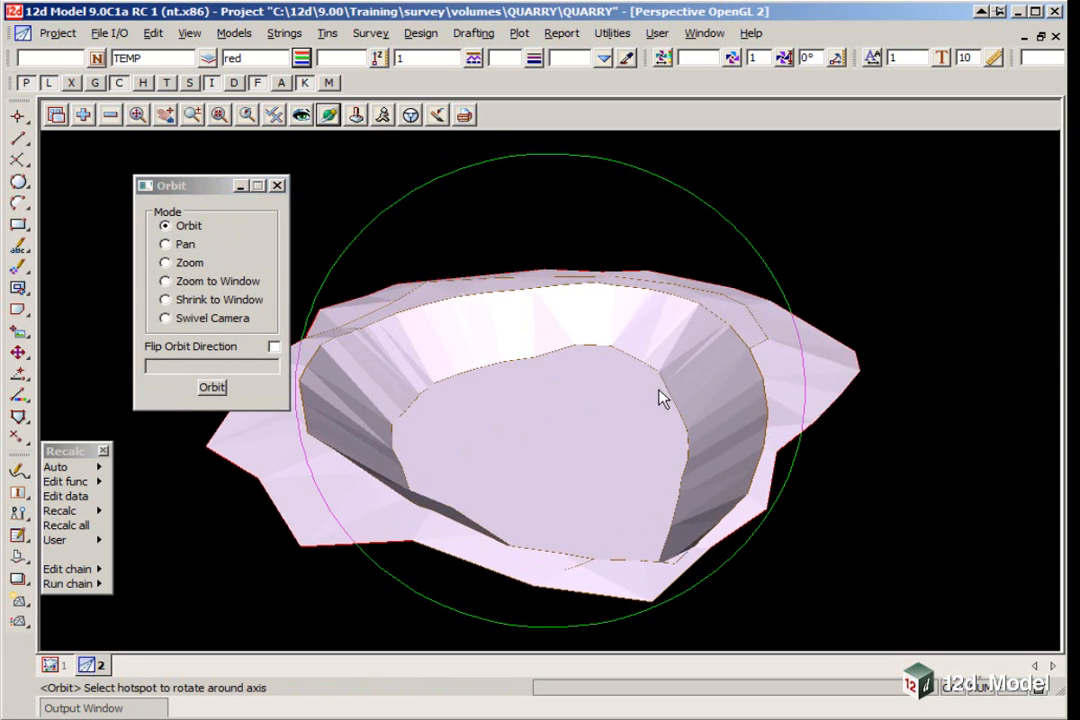
{"action": "left_click_drag", "start_coordinate": [660, 398], "coordinate": [557, 384]}
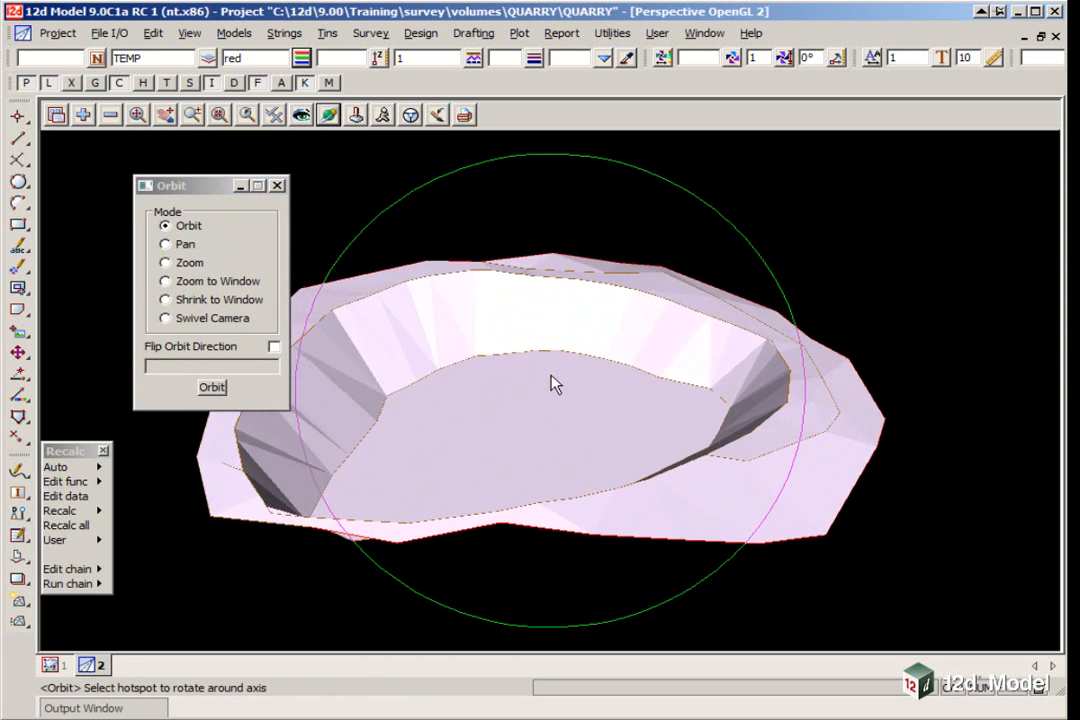
{"action": "left_click_drag", "start_coordinate": [557, 385], "coordinate": [615, 499]}
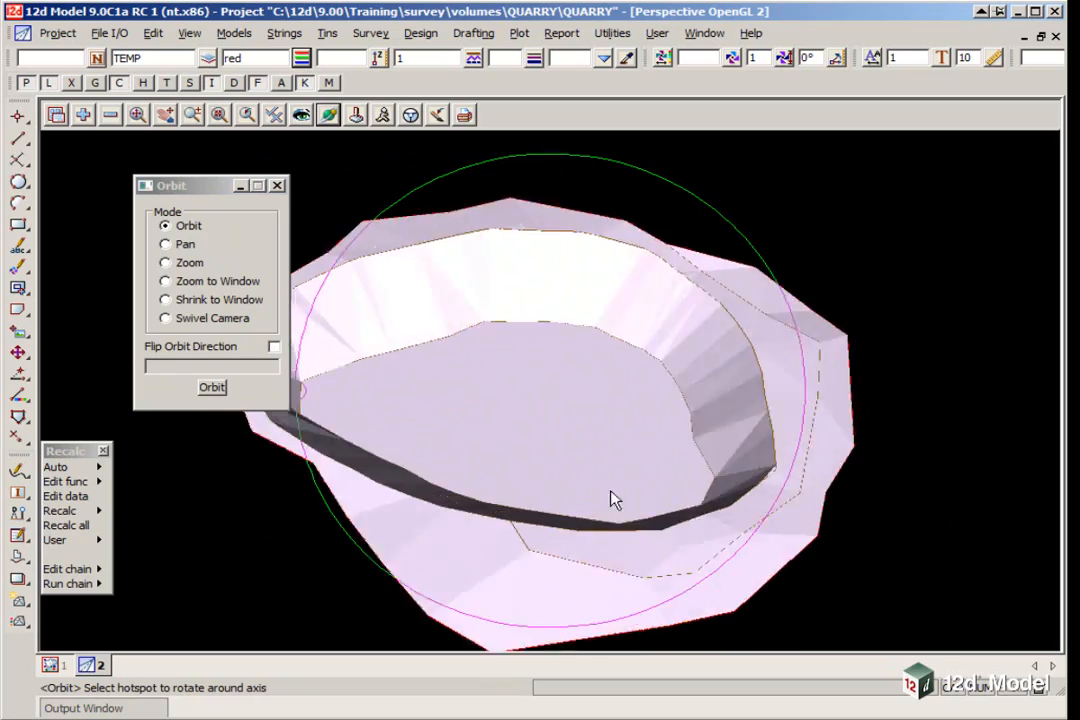
{"action": "left_click_drag", "start_coordinate": [615, 499], "coordinate": [583, 434]}
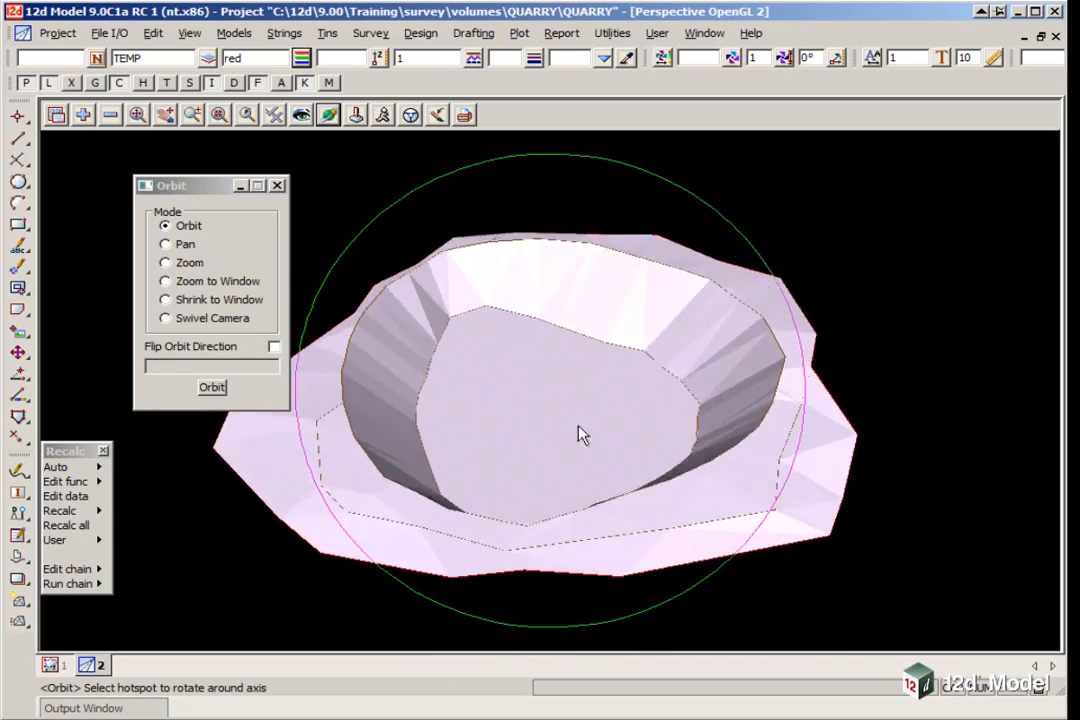